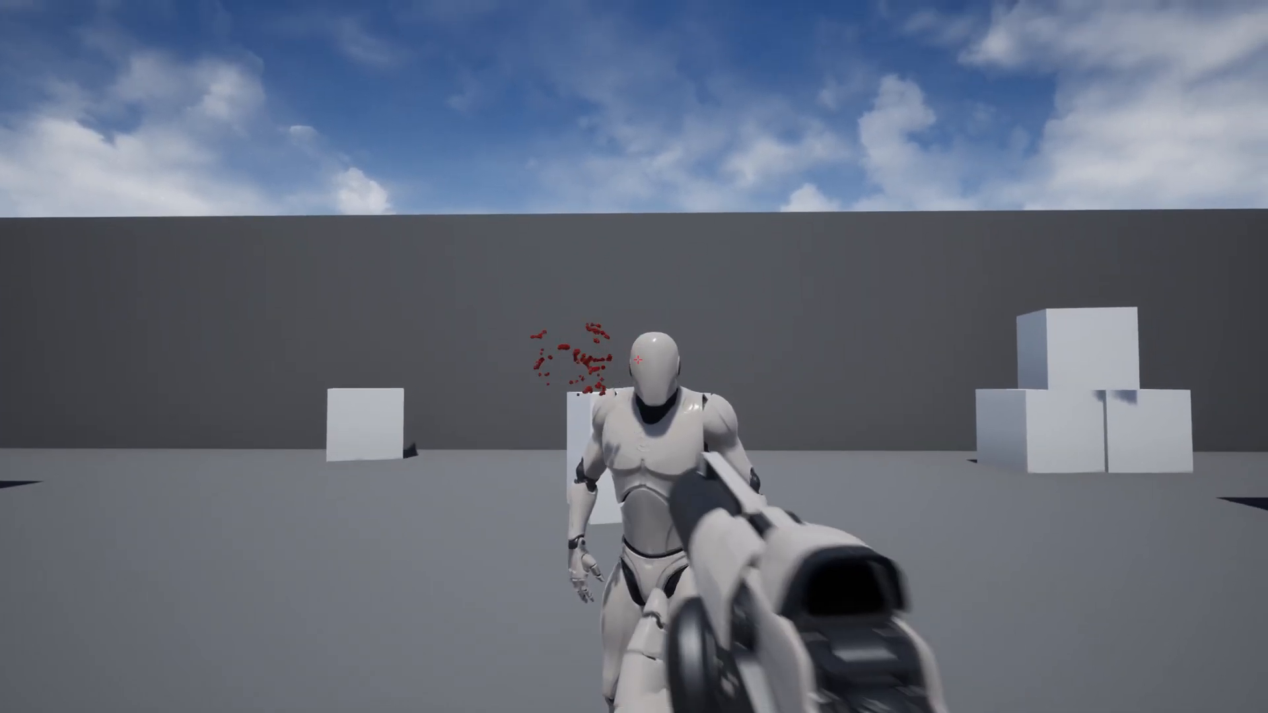
pyautogui.moveTo(634, 356)
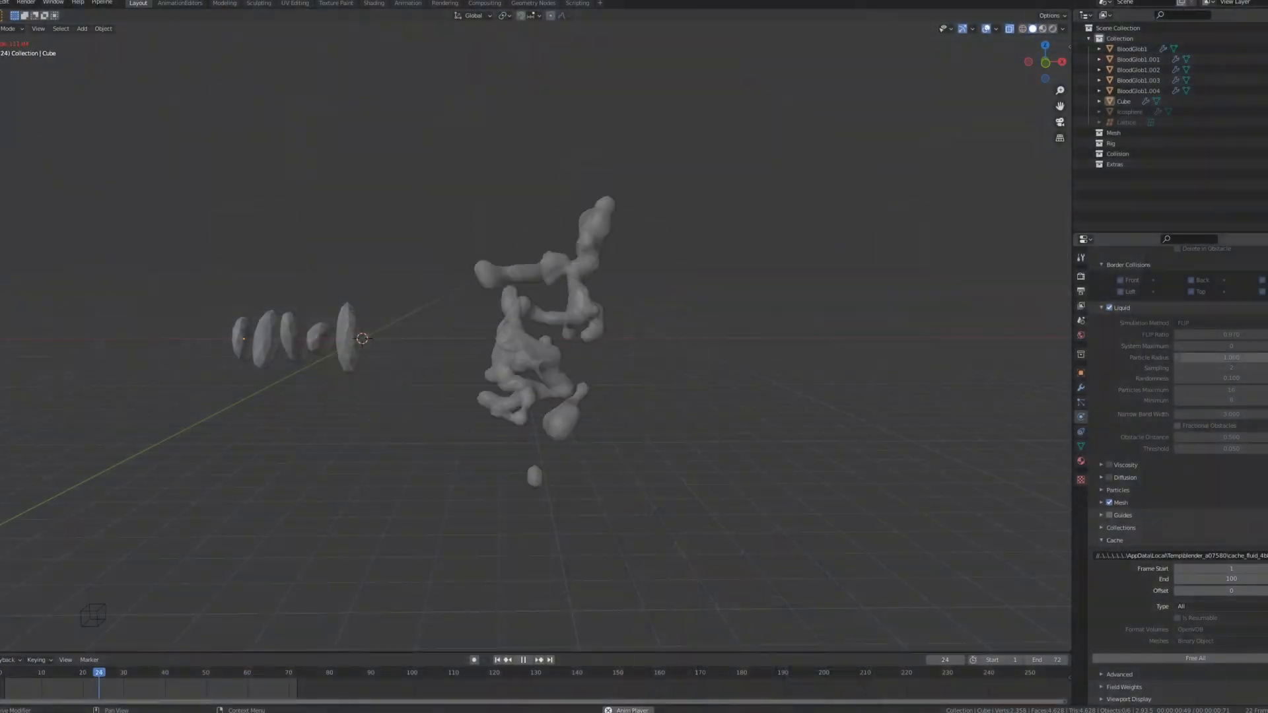
# - Bring up a fresh Blender scene with an empty viewport after the splatter preview
pyautogui.click(523, 661)
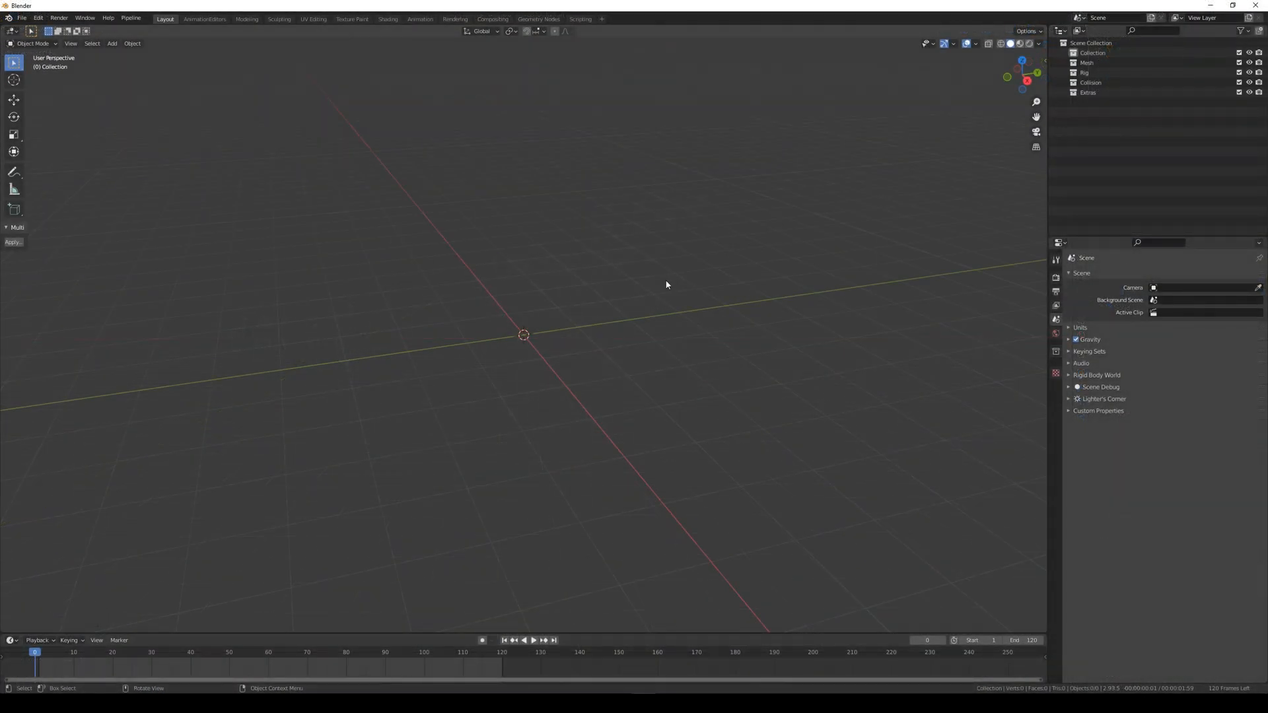
# - Show the Output properties and add an Ico Sphere mesh at the scene origin
pyautogui.click(1056, 277)
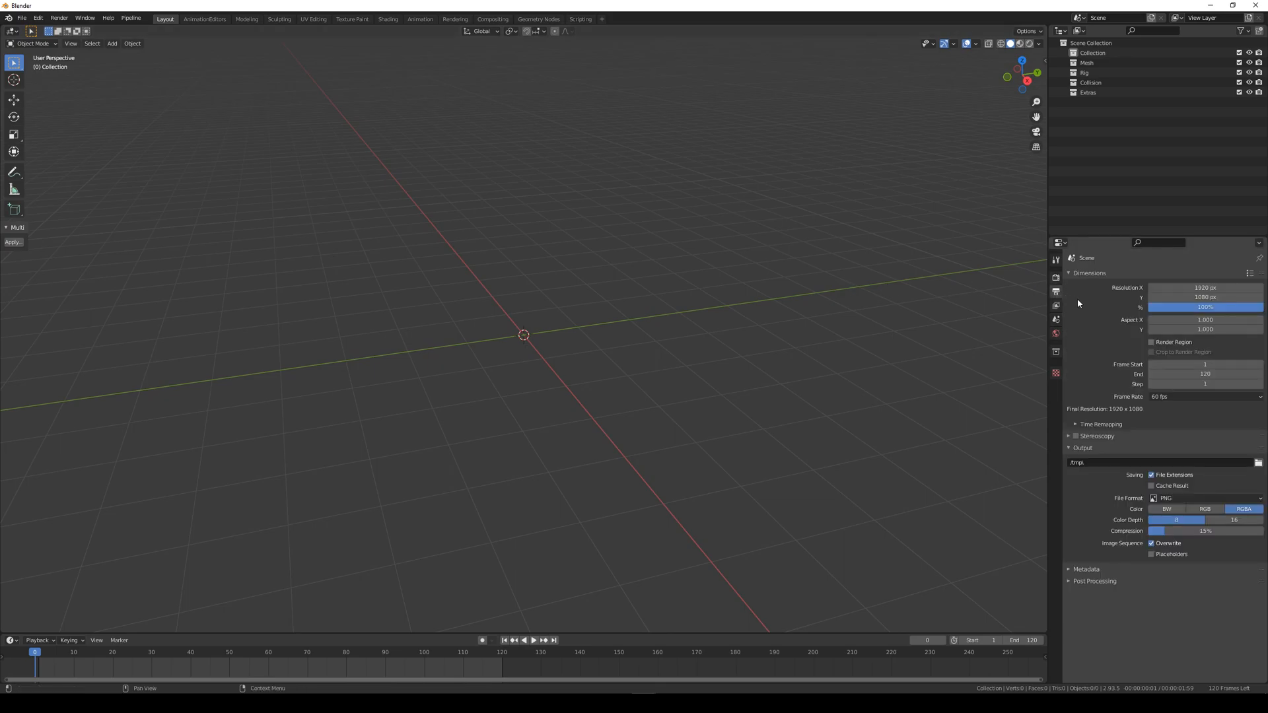
pyautogui.click(1204, 397)
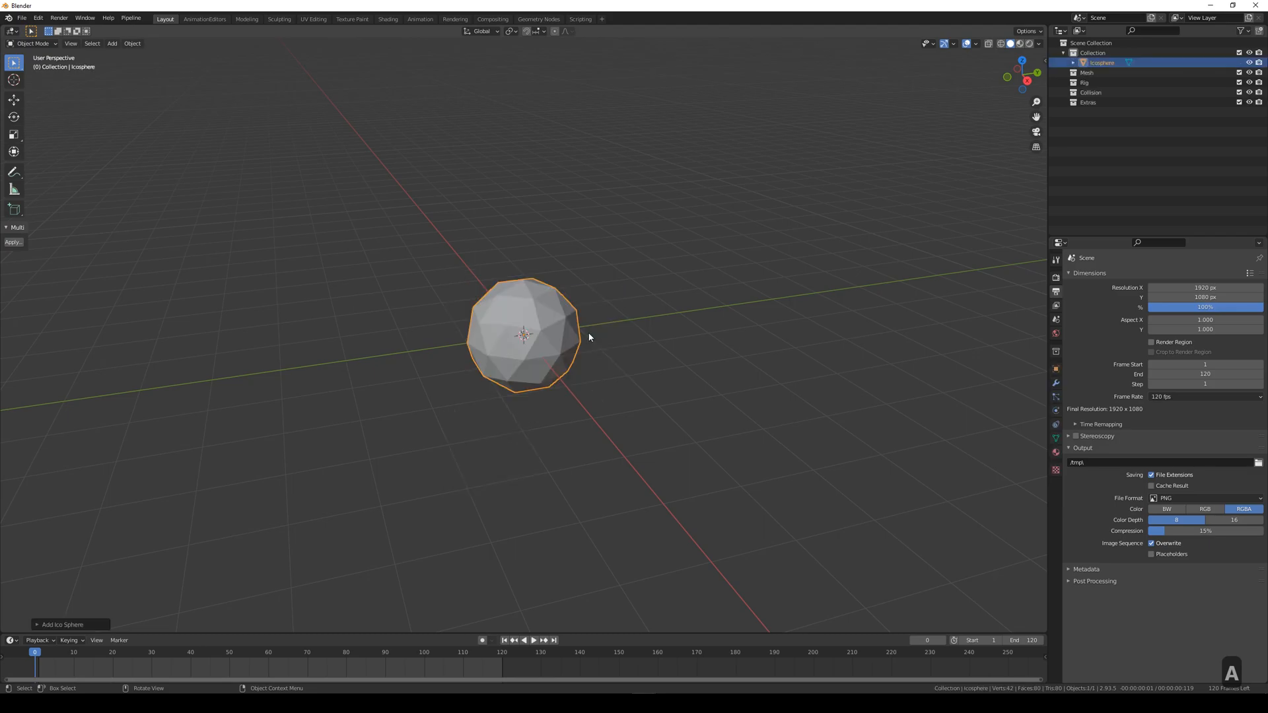
# - Give the icosphere a 3 m radius and squash all its vertices into a thin disc in Edit Mode
pyautogui.click(61, 625)
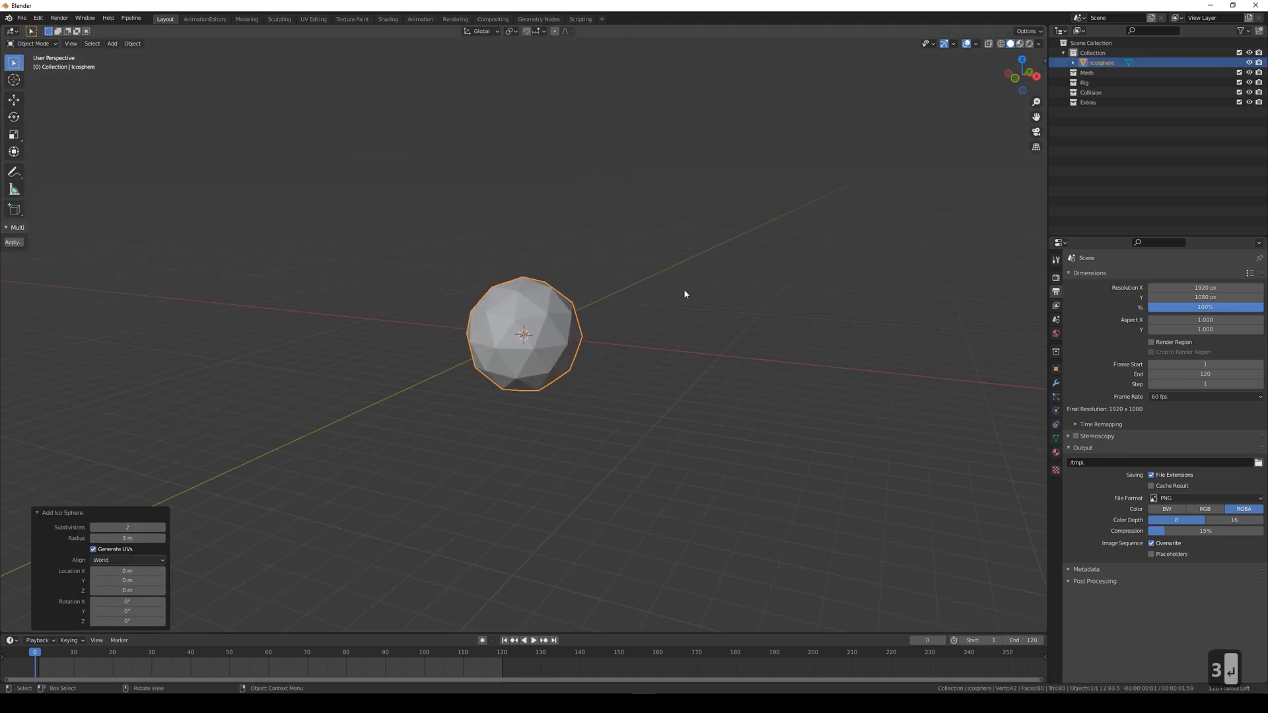
pyautogui.press('Tab')
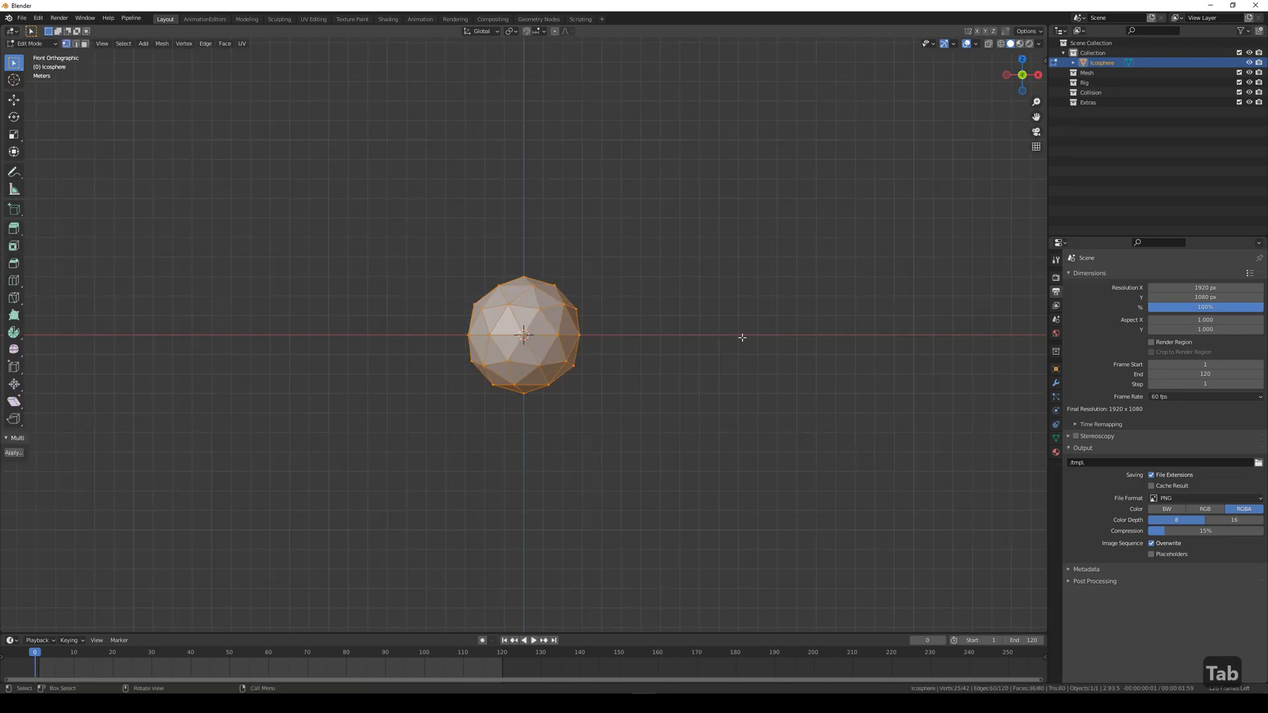
pyautogui.press('a')
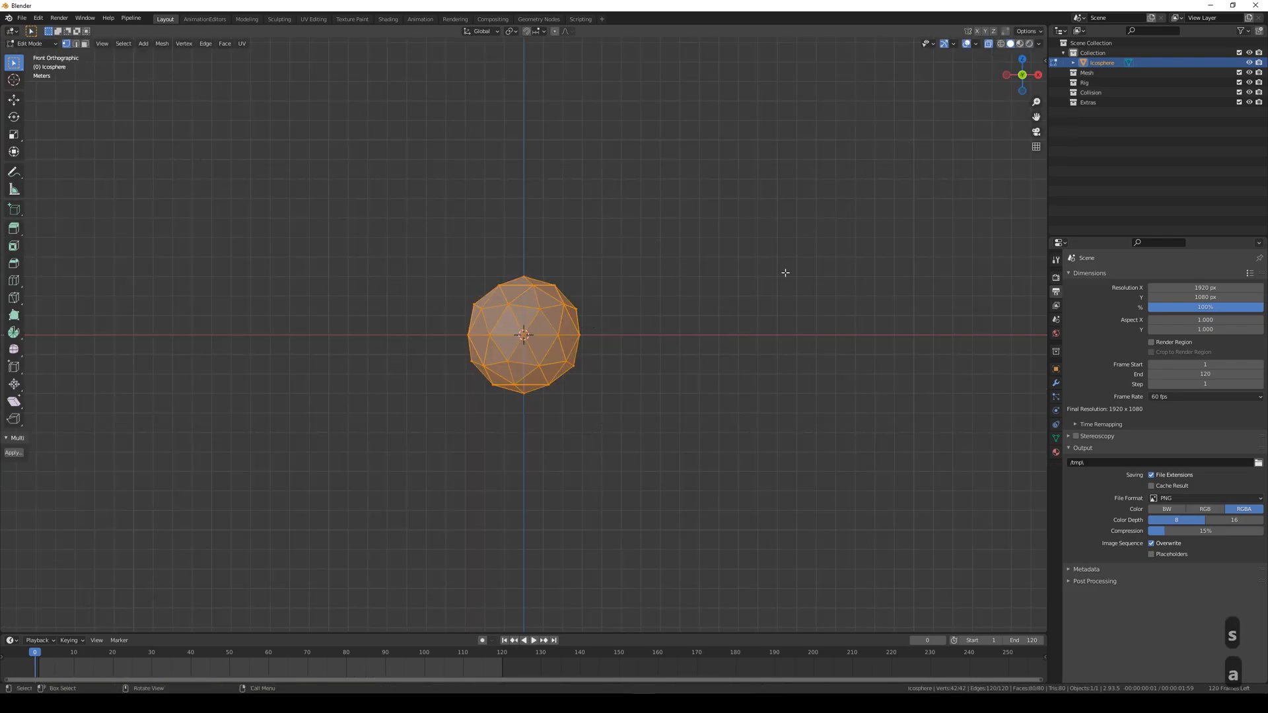
pyautogui.press('Tab')
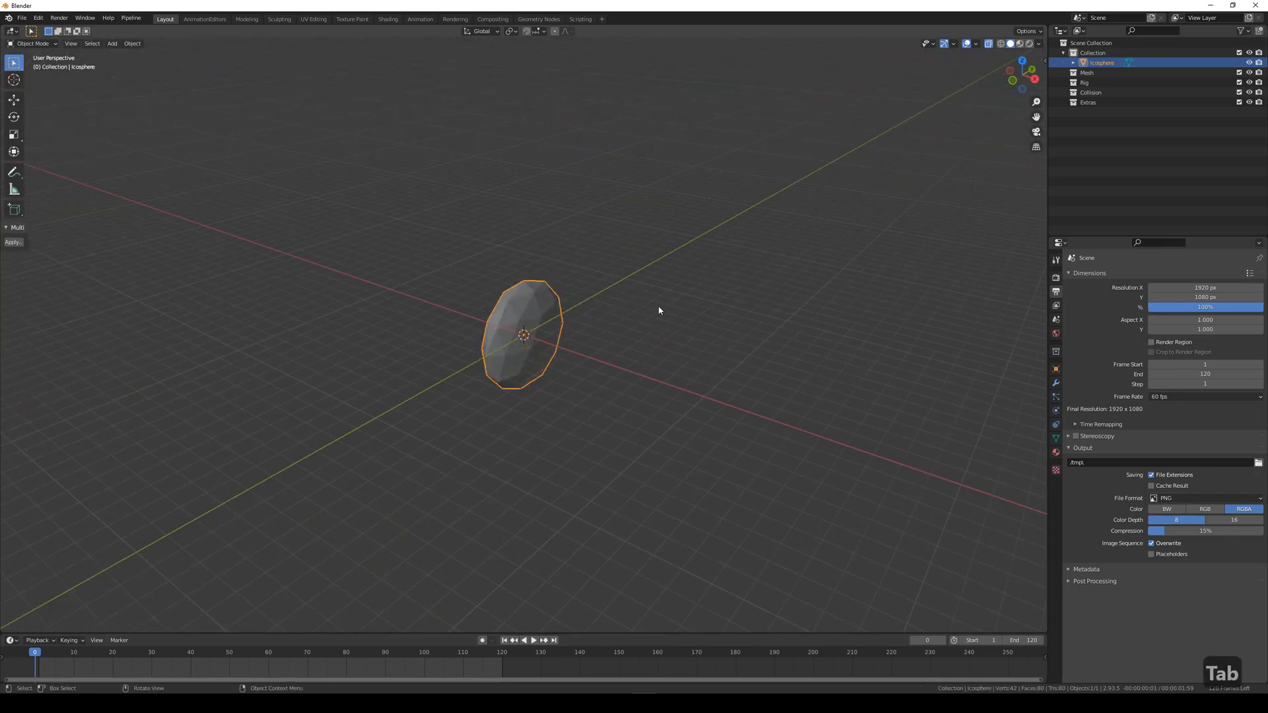
pyautogui.doubleClick(1100, 62)
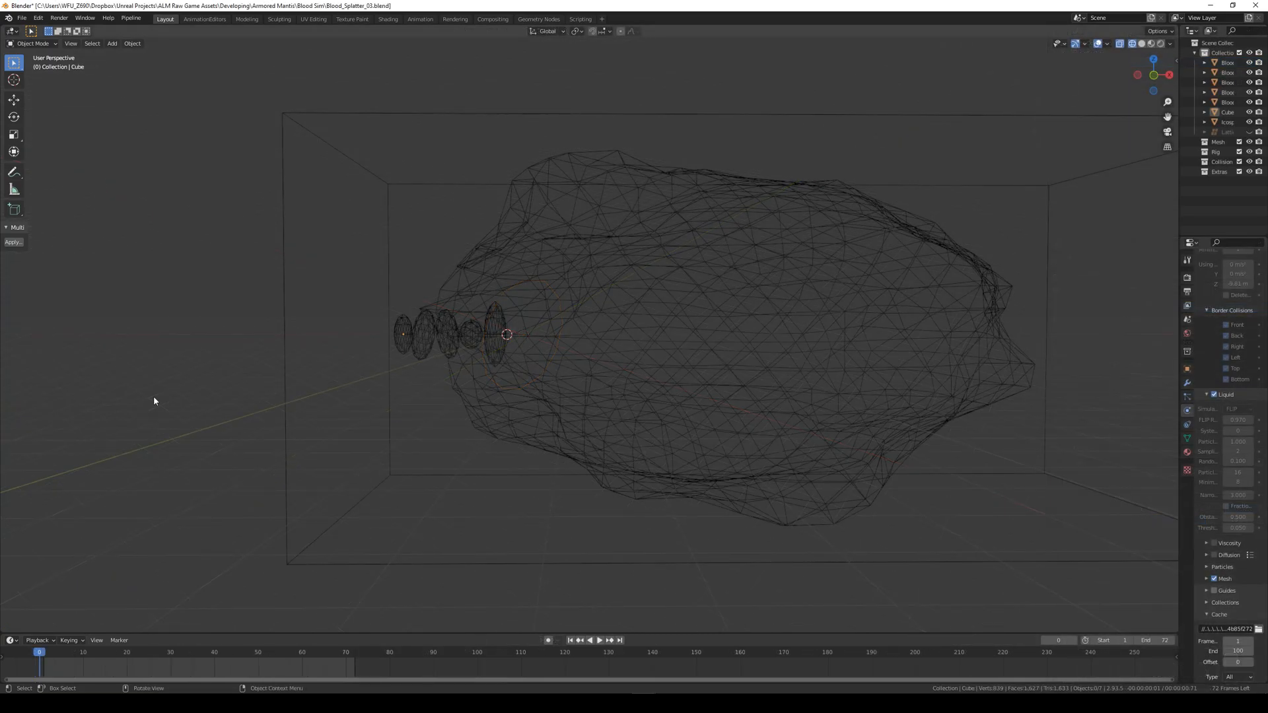
pyautogui.moveTo(169, 398)
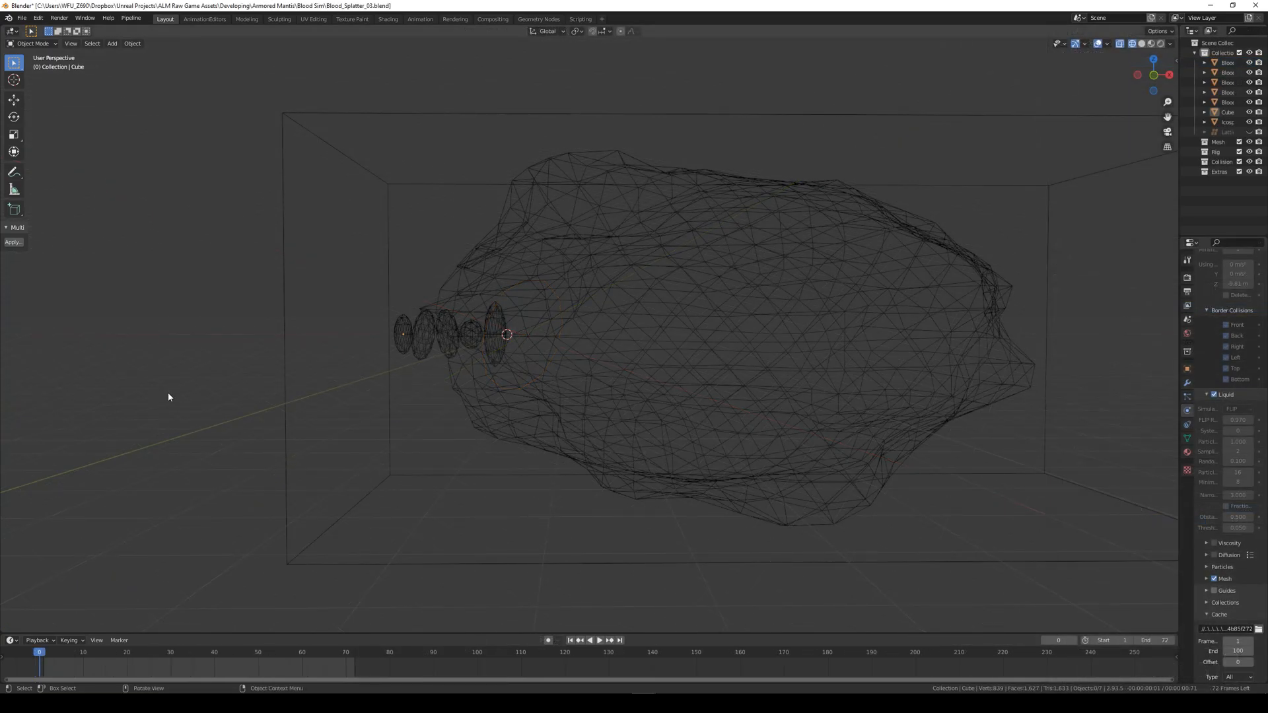
# - Inspect the reference file's glob and domain fluid settings, then name the disc BloodGlob1
pyautogui.click(403, 332)
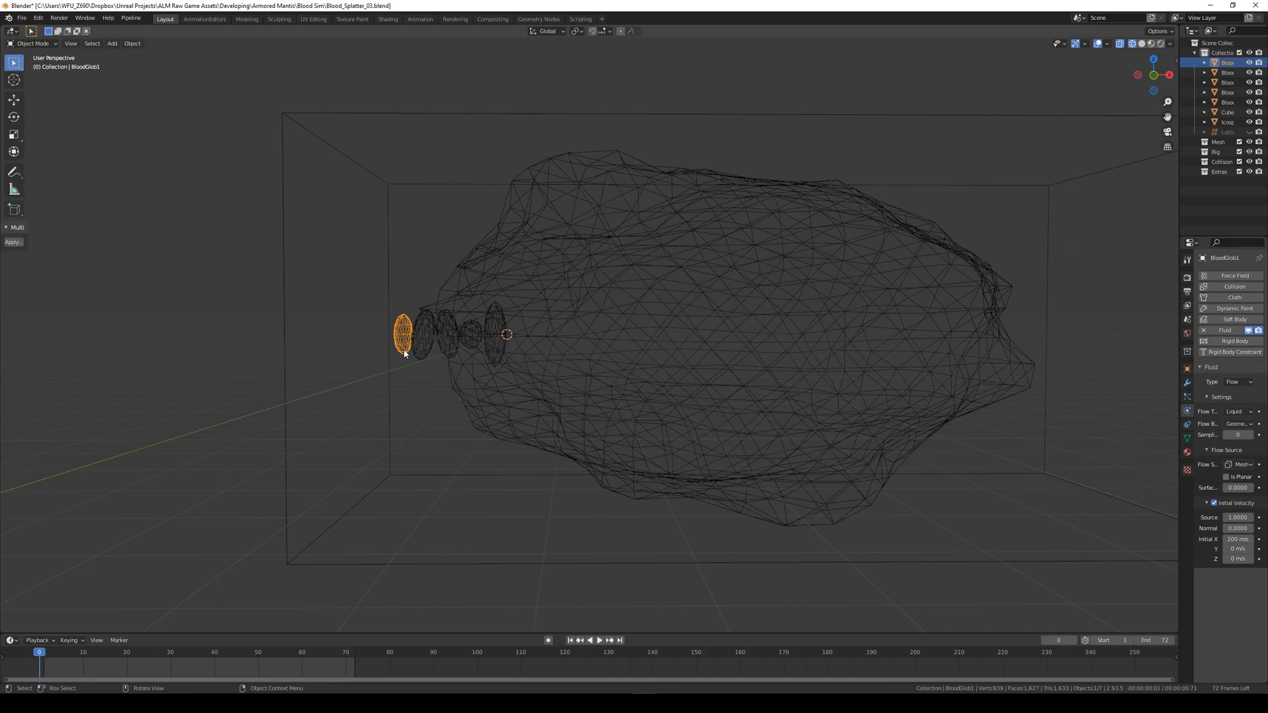
pyautogui.click(1227, 111)
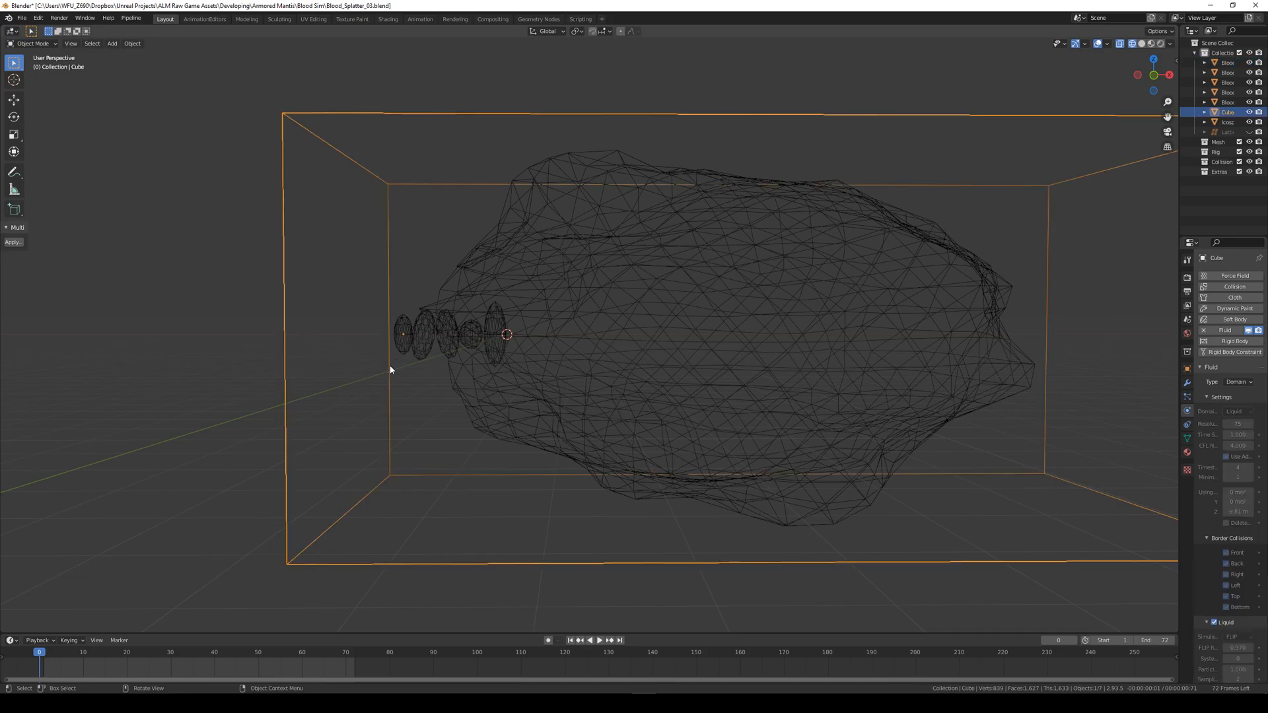
pyautogui.moveTo(412, 371)
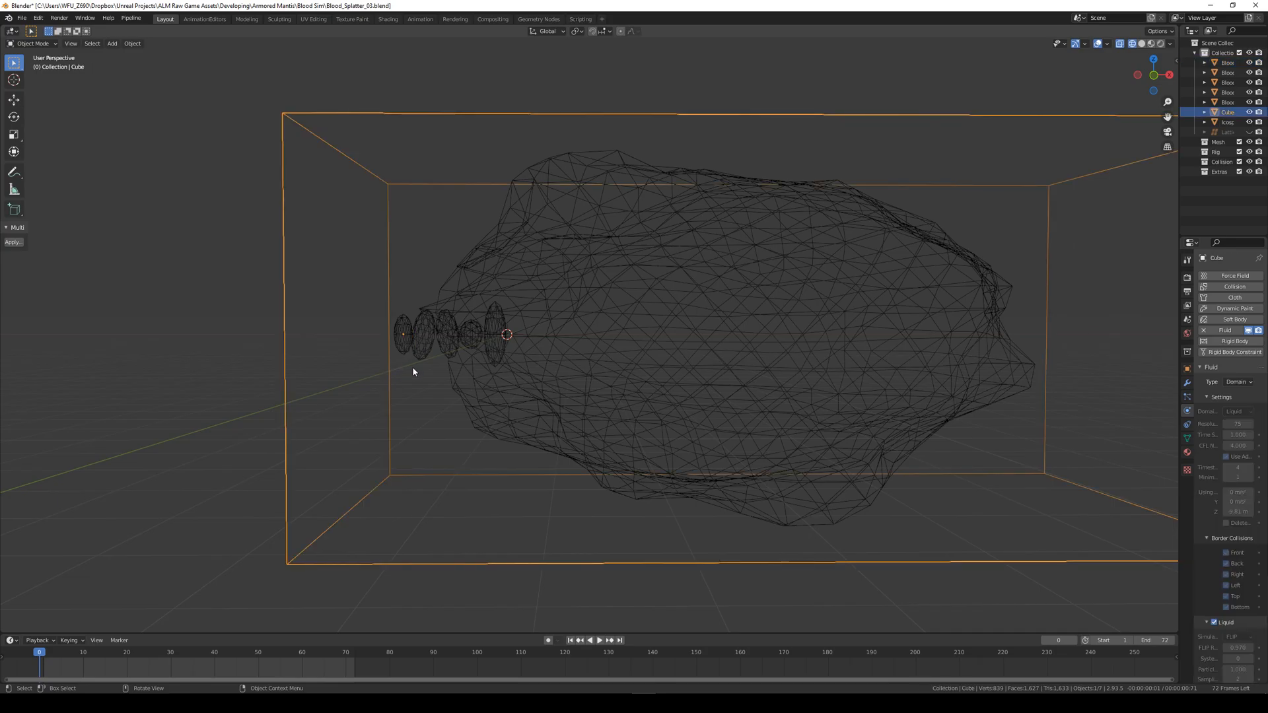
pyautogui.click(1227, 121)
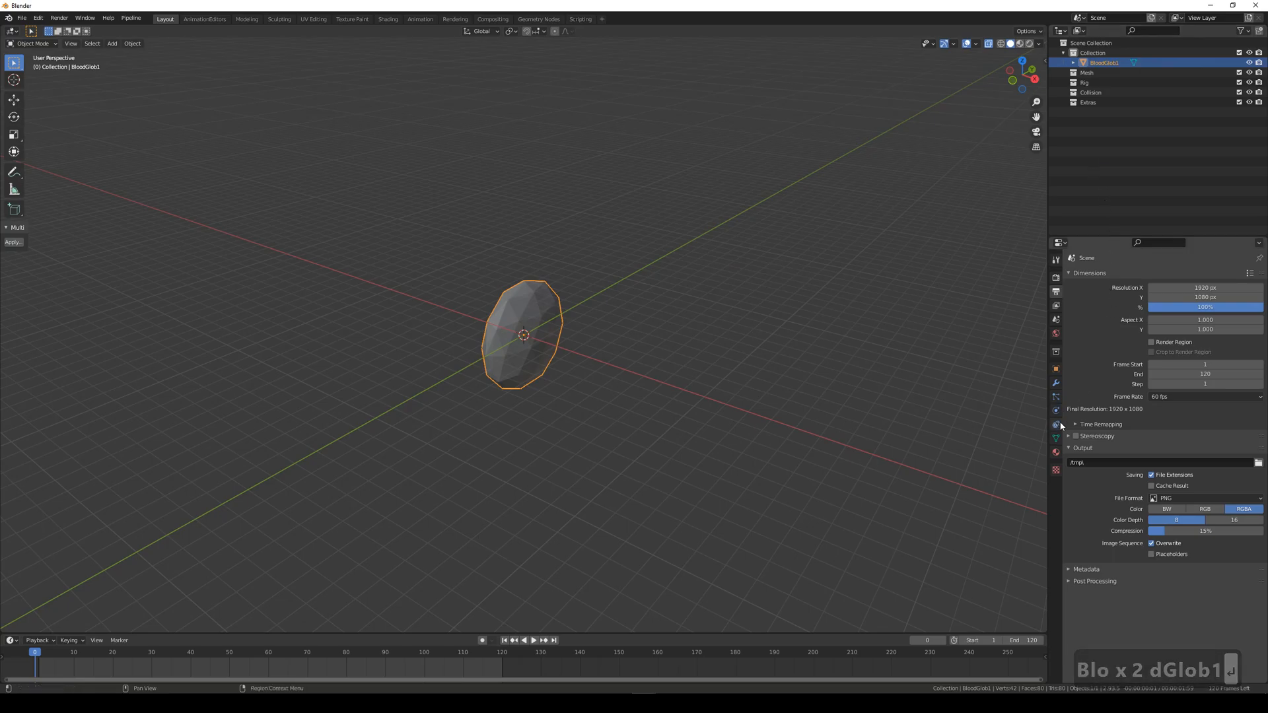
# - Enable Fluid physics on BloodGlob1 as a Flow source emitting Liquid
pyautogui.click(1055, 424)
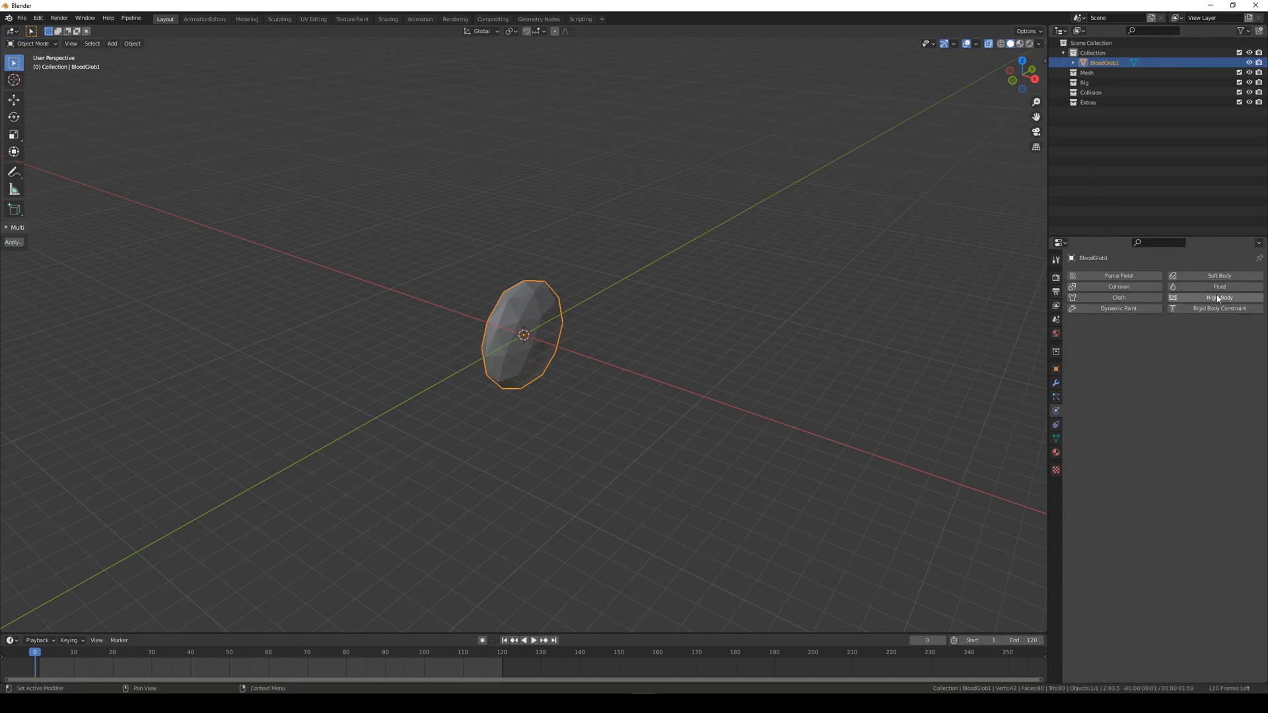
pyautogui.click(1218, 287)
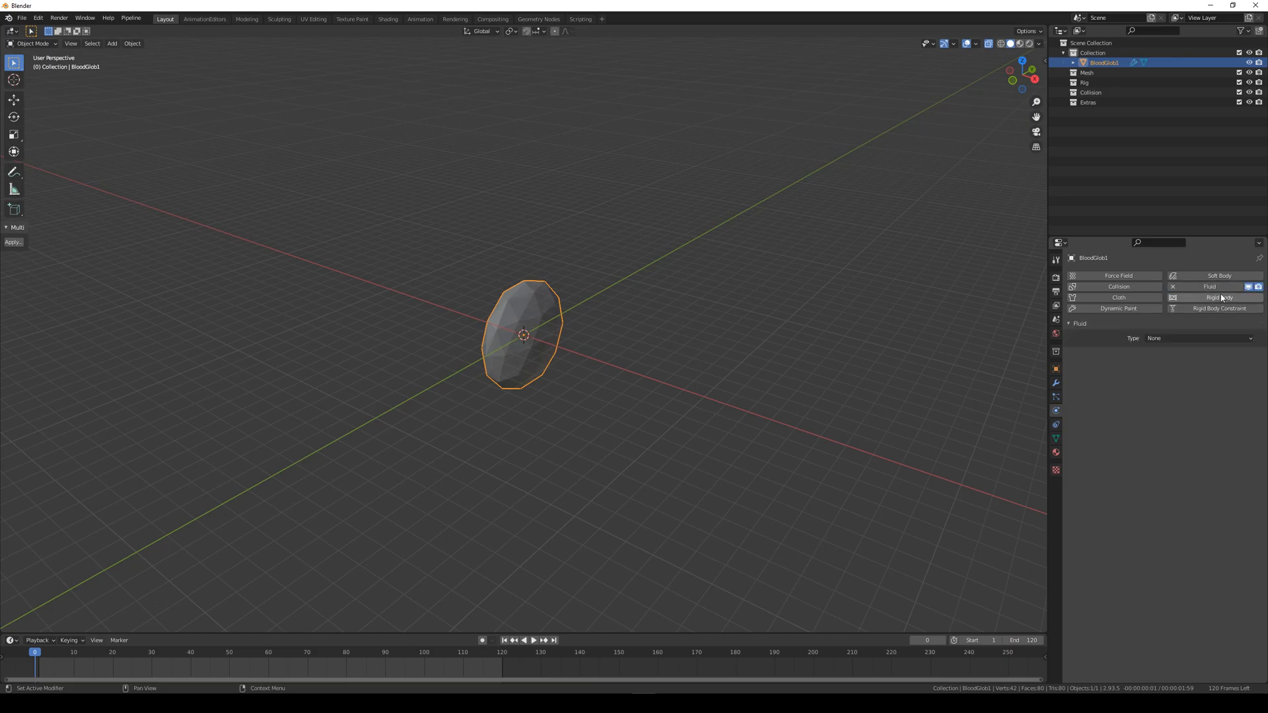
pyautogui.click(1199, 338)
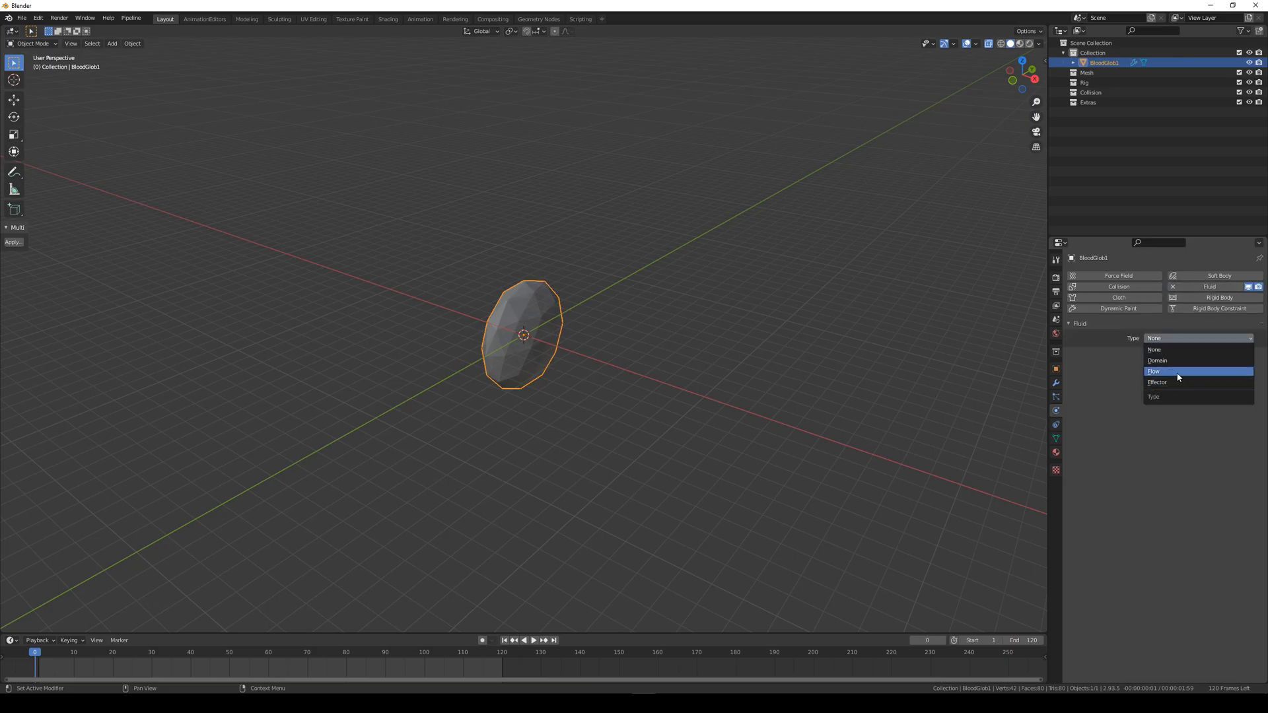
pyautogui.click(1155, 371)
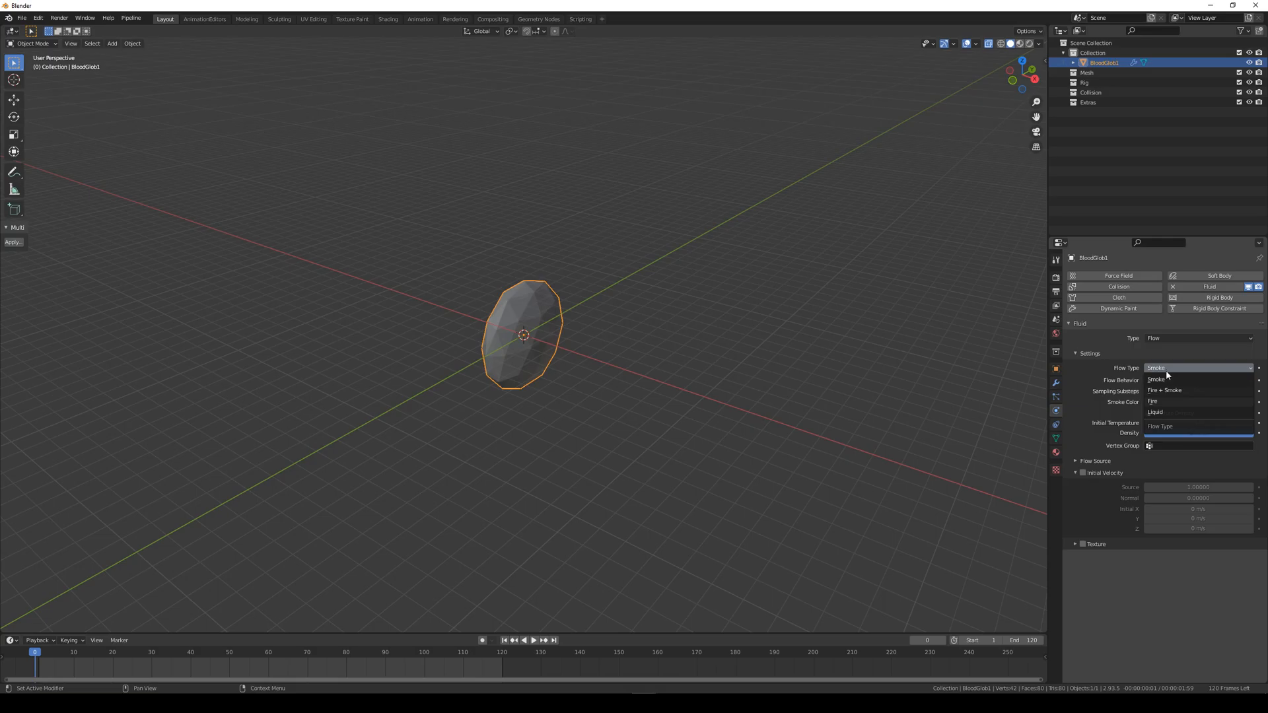
pyautogui.click(1156, 413)
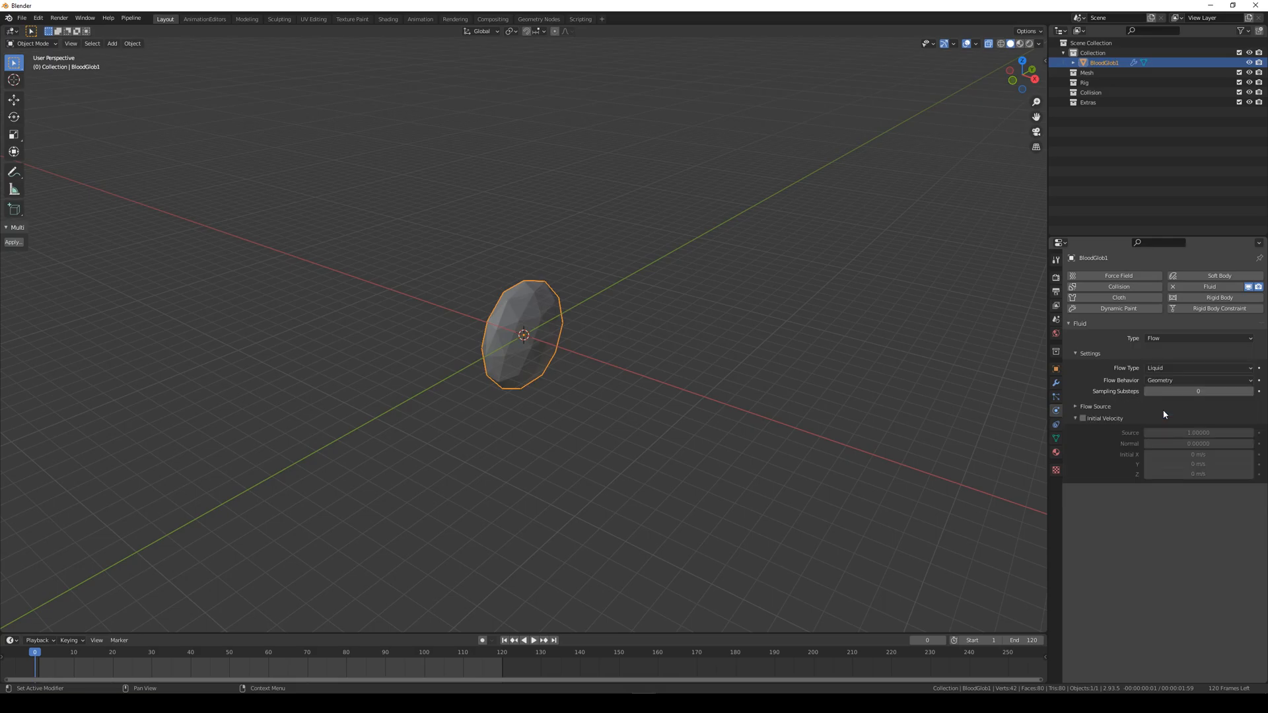
pyautogui.moveTo(1162, 415)
pyautogui.write('20')
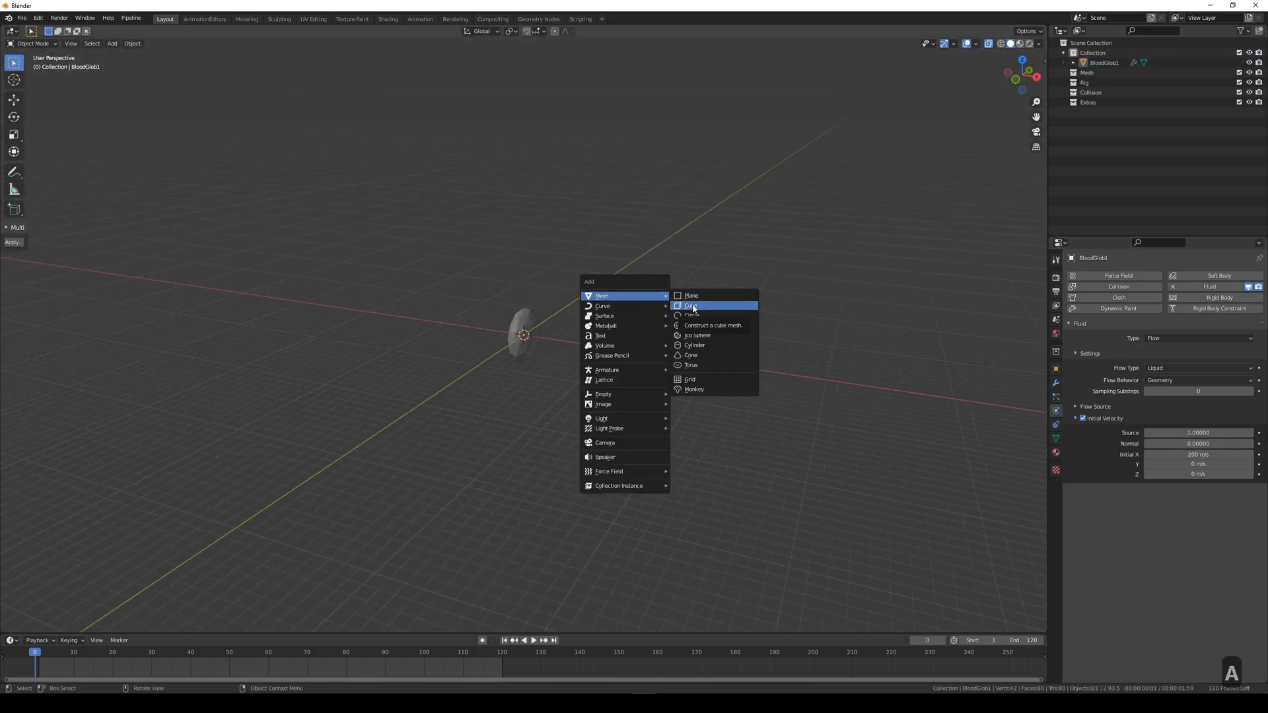
# - Add a cube and stretch it into a long box enclosing the blood glob
pyautogui.click(712, 325)
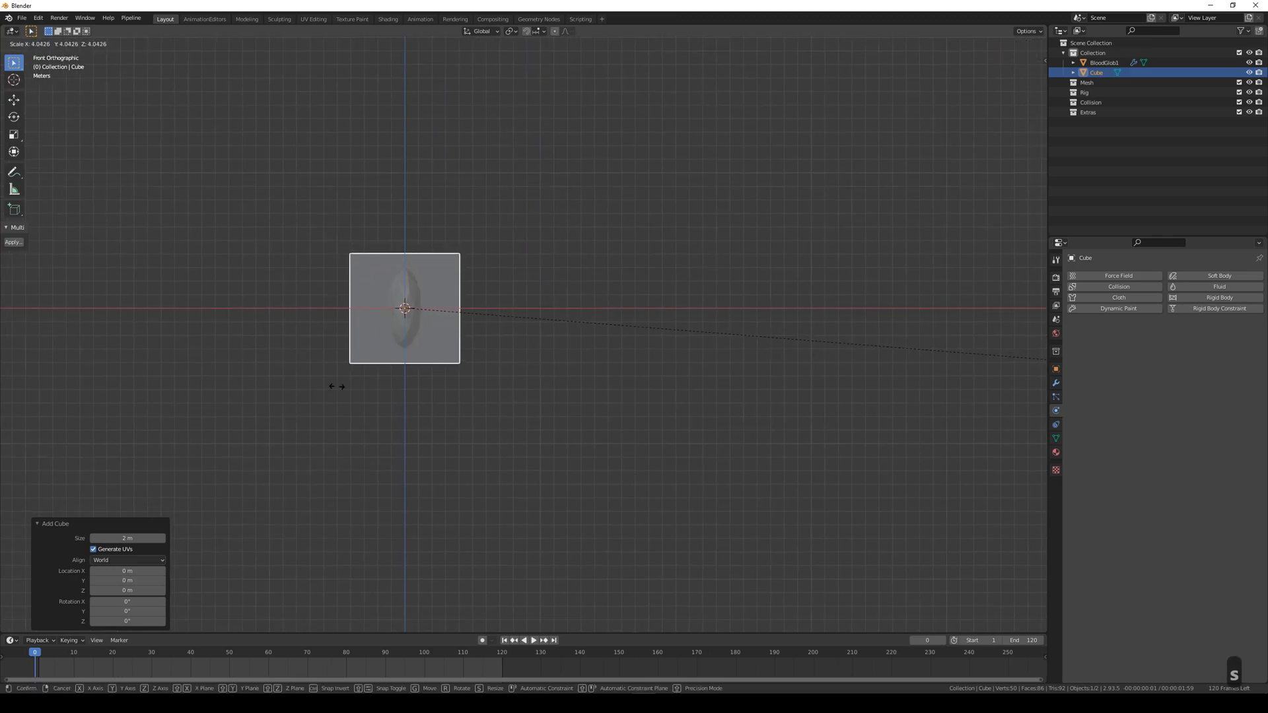
pyautogui.press('Tab')
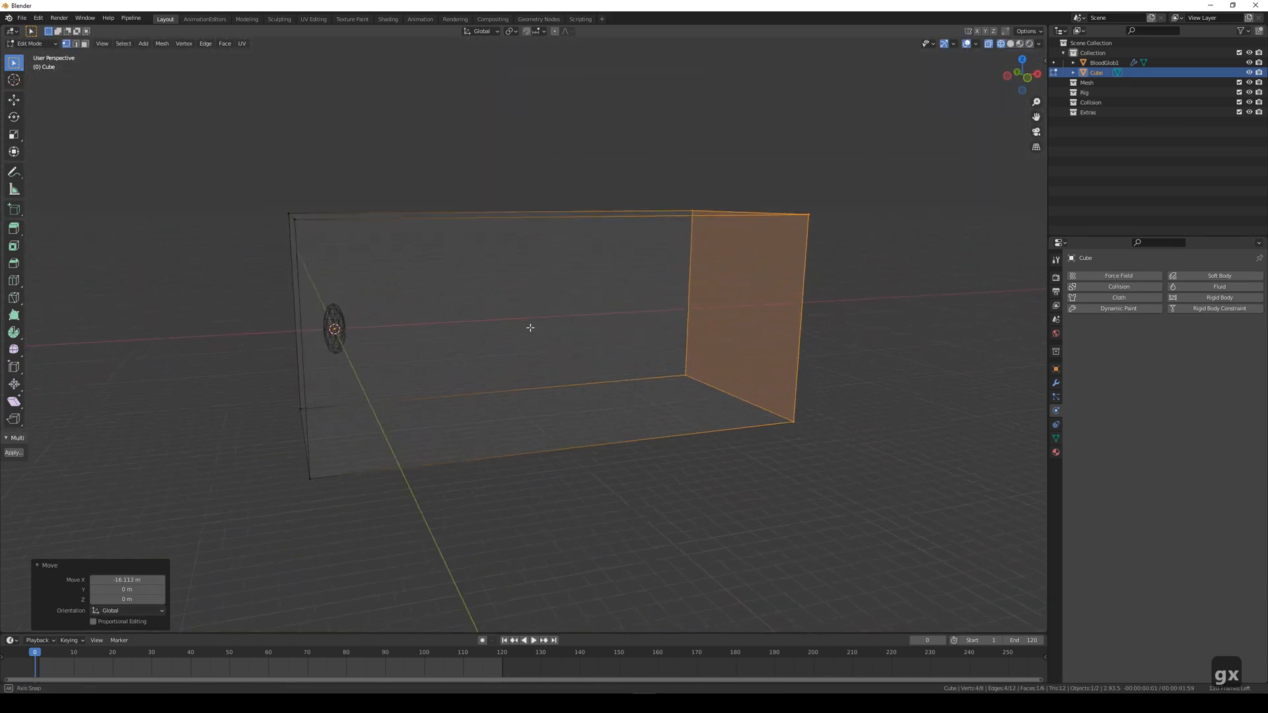
pyautogui.click(31, 42)
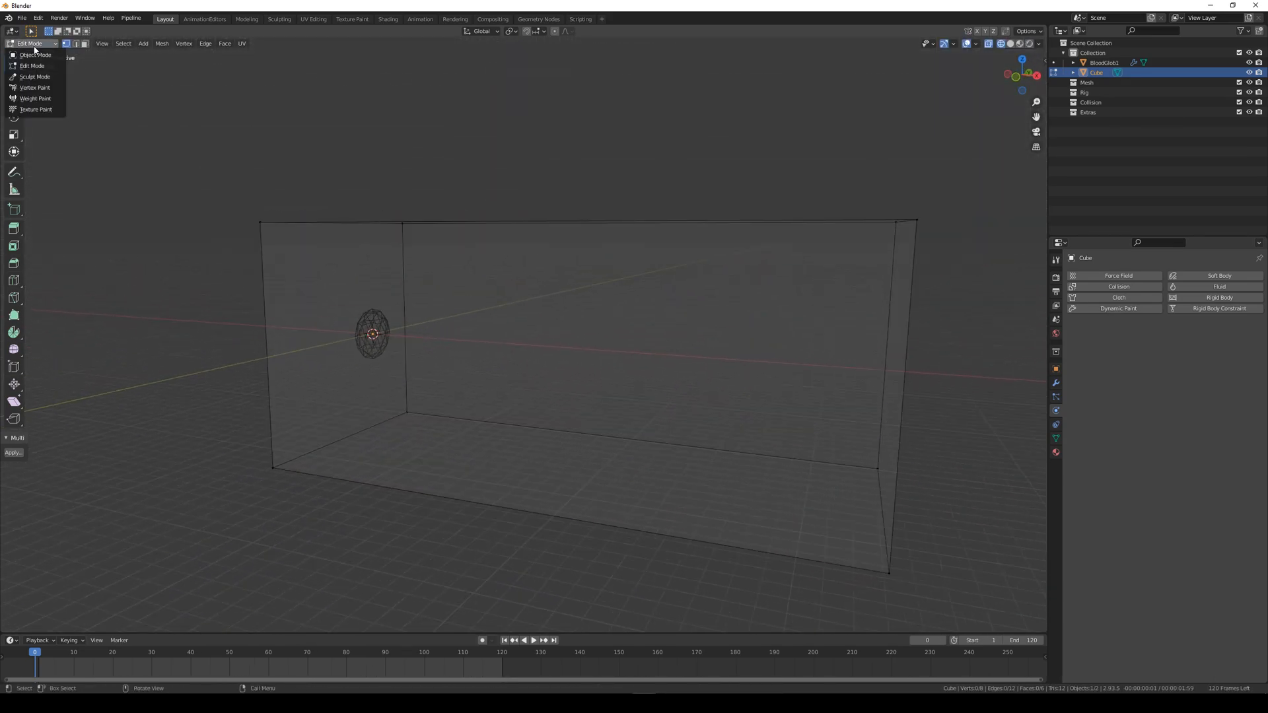
# - Make the box a Fluid Domain with 70 resolution divisions
pyautogui.click(35, 54)
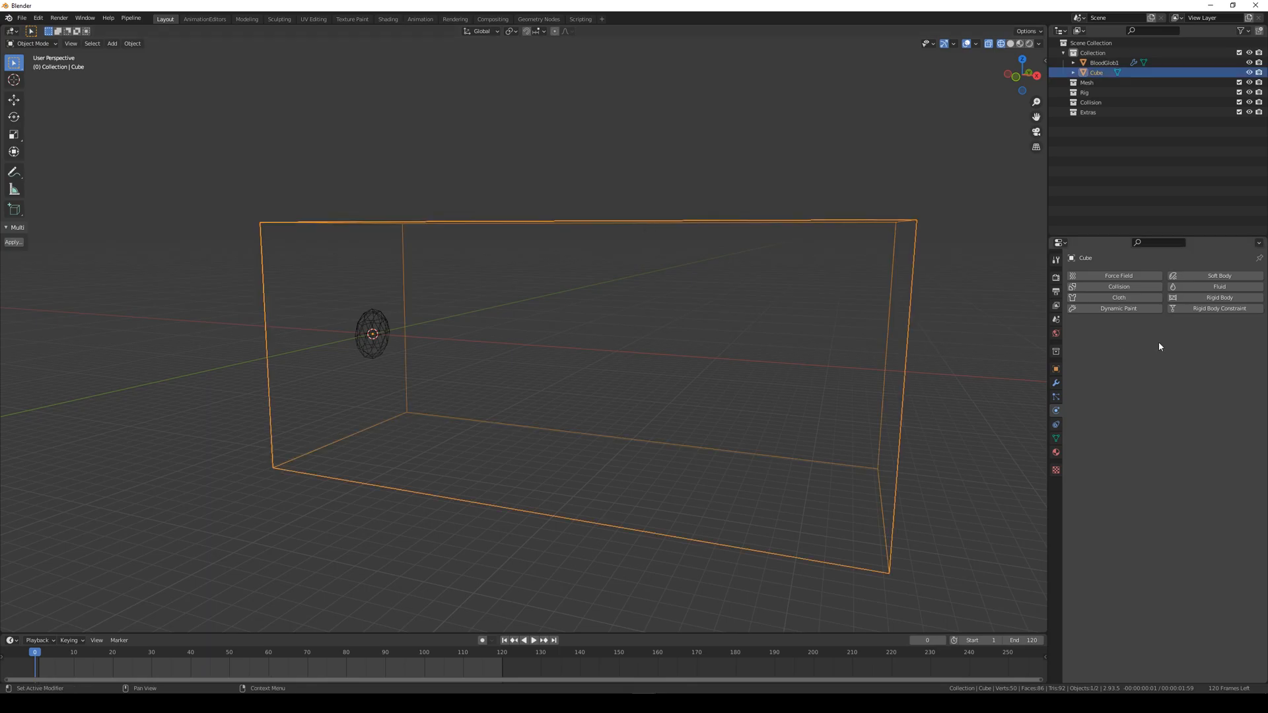
pyautogui.click(1216, 286)
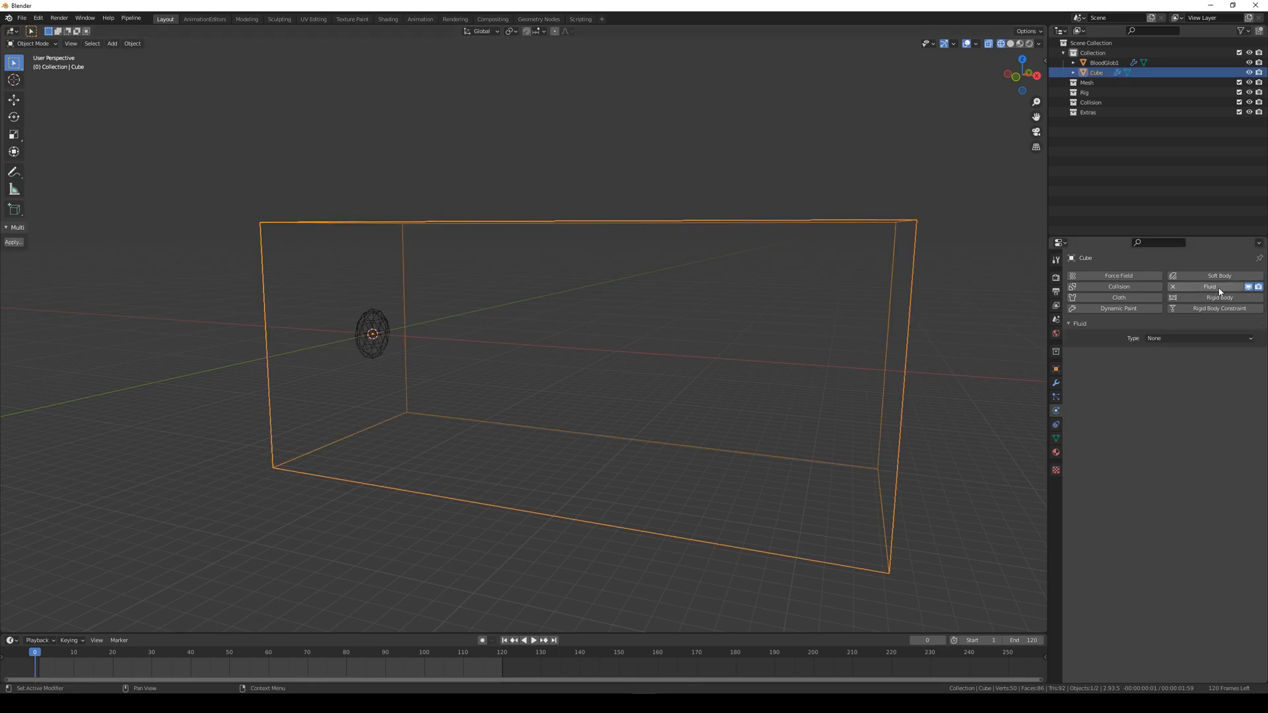
pyautogui.click(1199, 338)
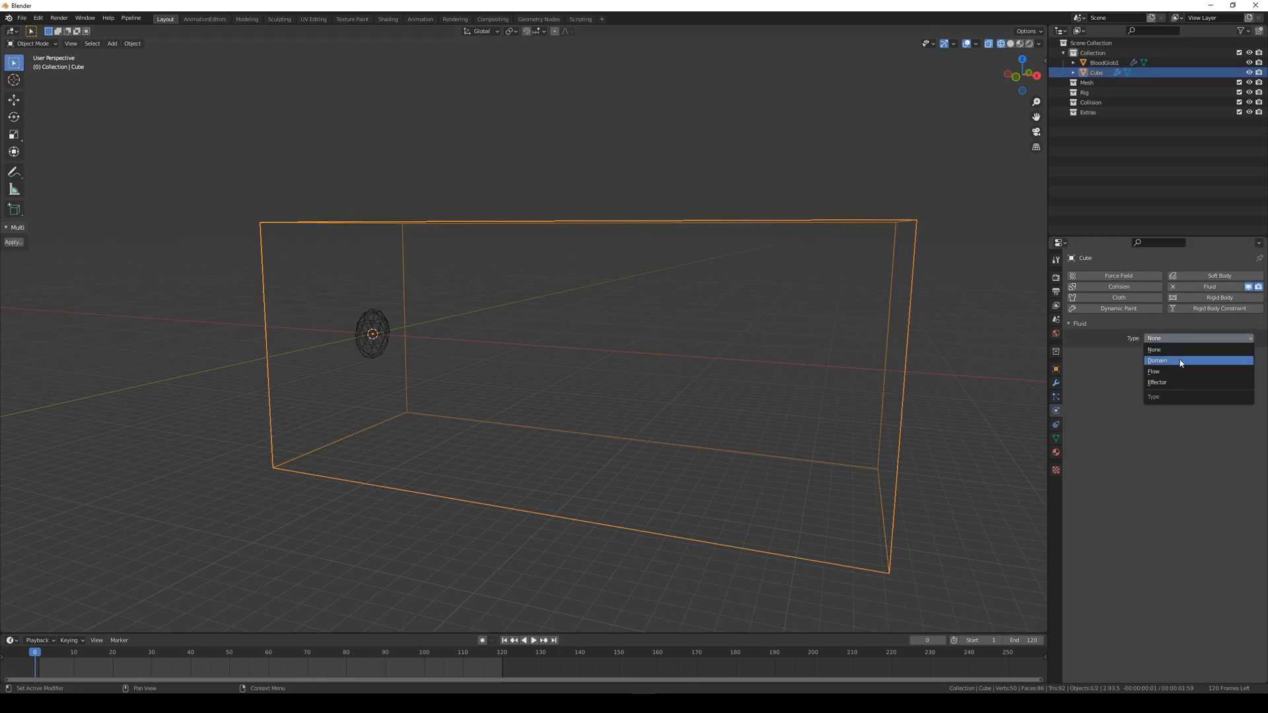
pyautogui.click(1157, 360)
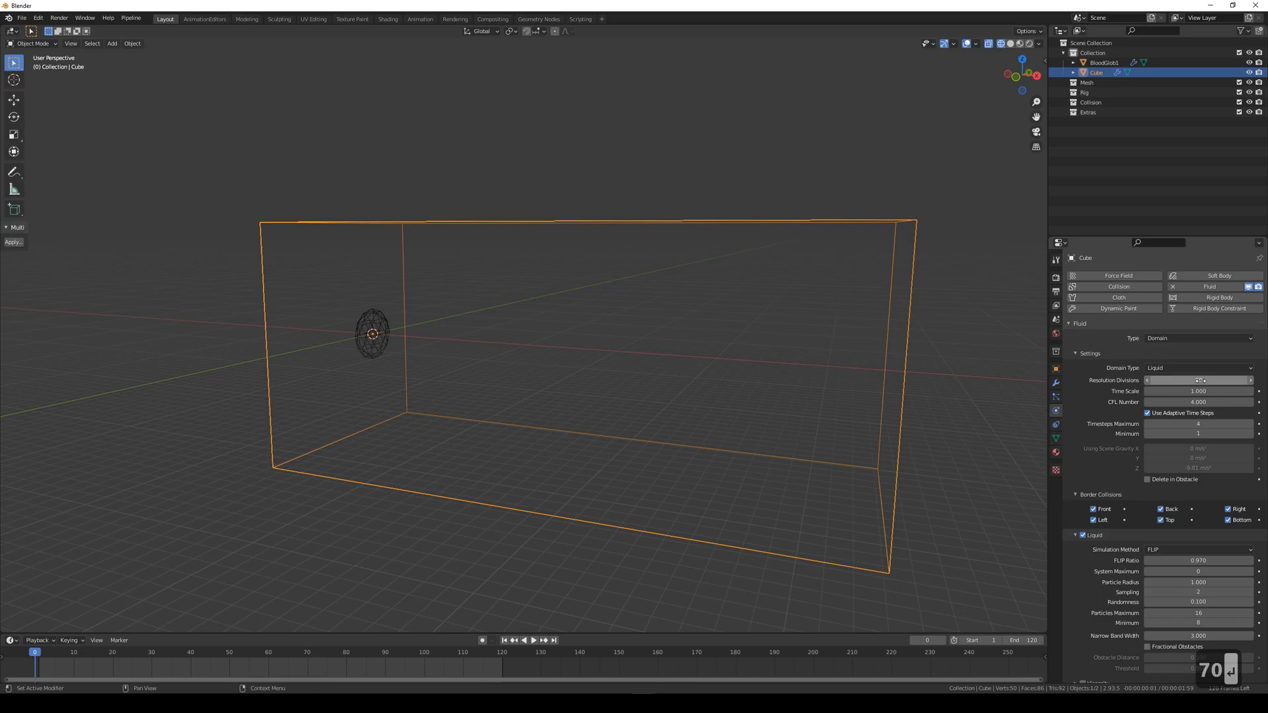
pyautogui.click(1200, 380)
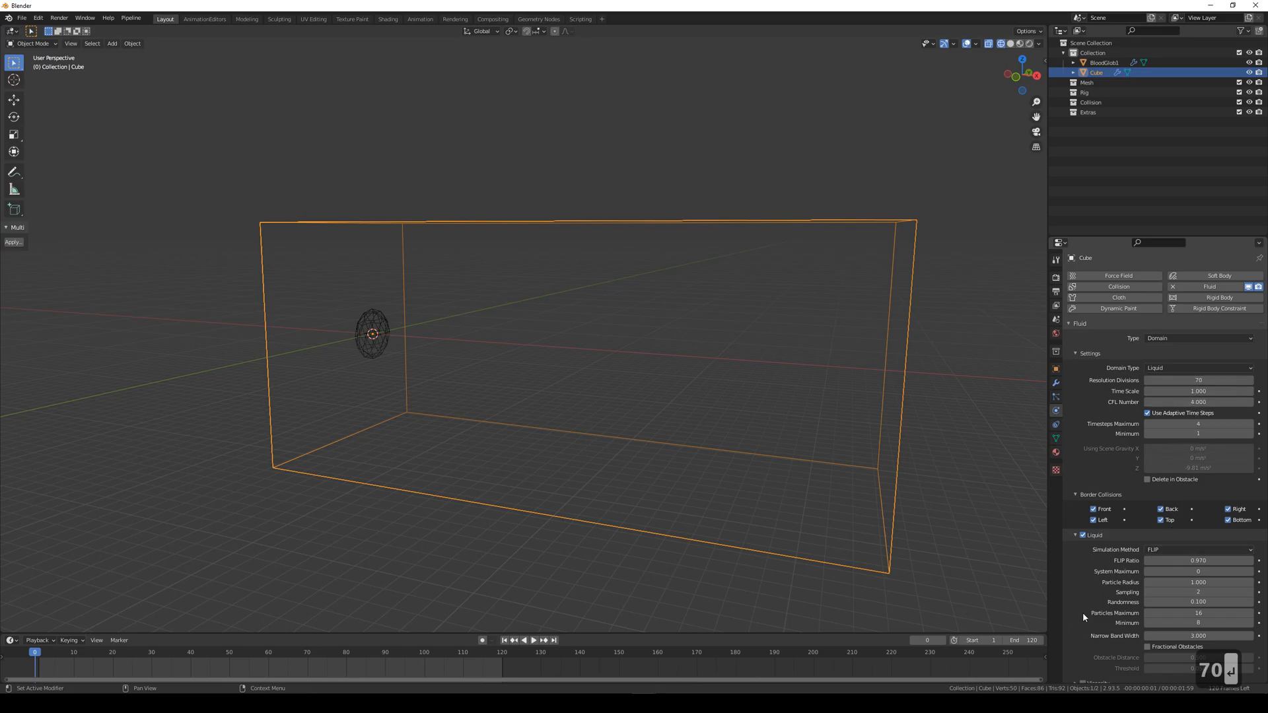
# - Set the domain cache to end at frame 120, enable liquid Mesh output, and cache type All
pyautogui.scroll(-3)
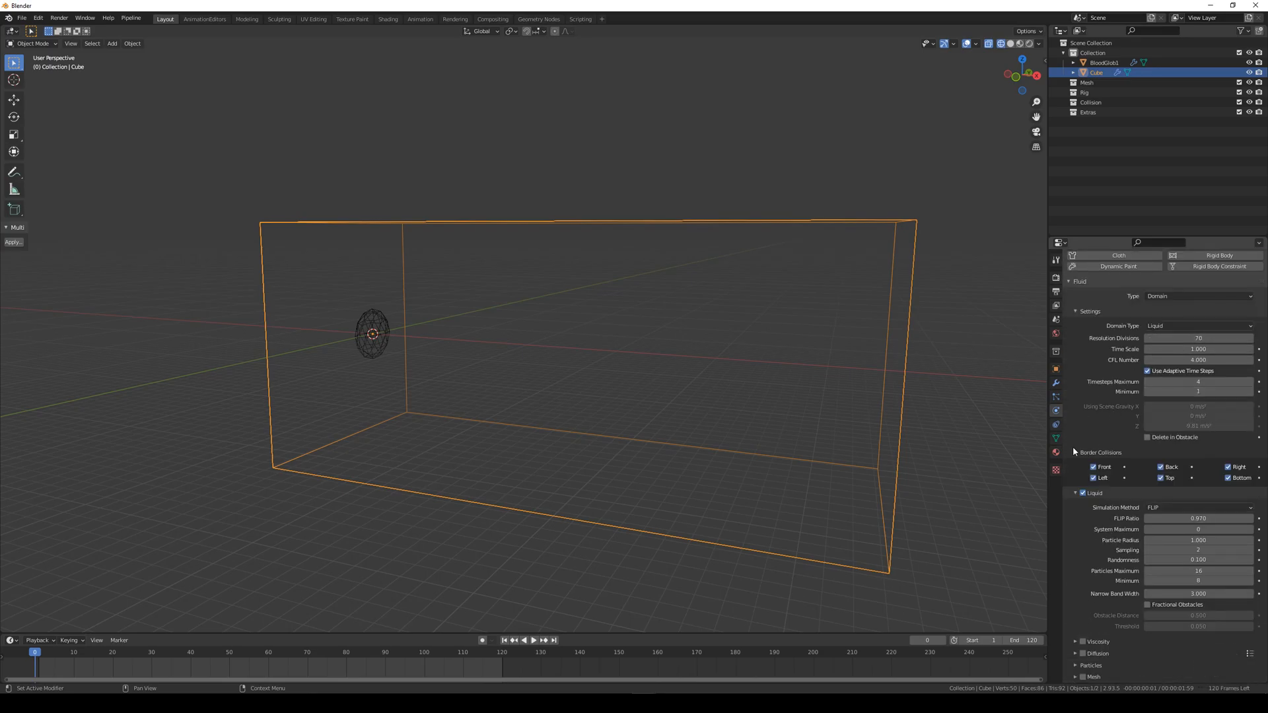
pyautogui.scroll(-3)
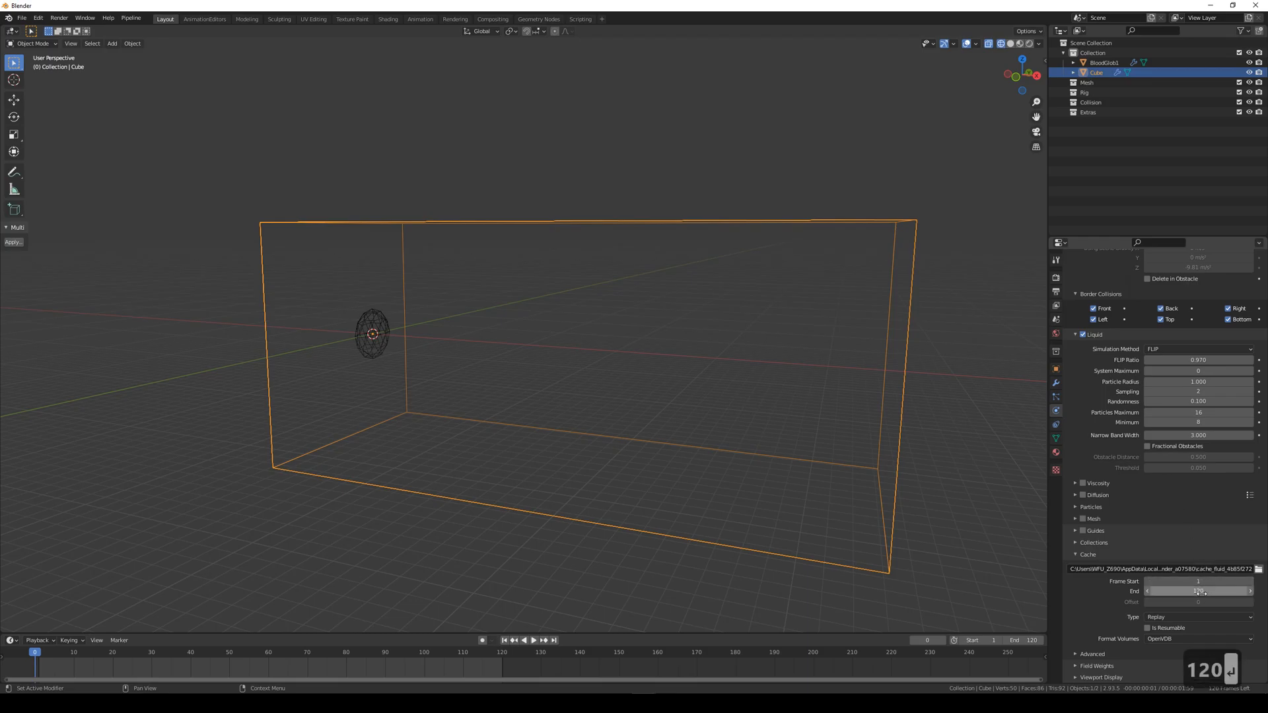
pyautogui.click(1198, 590)
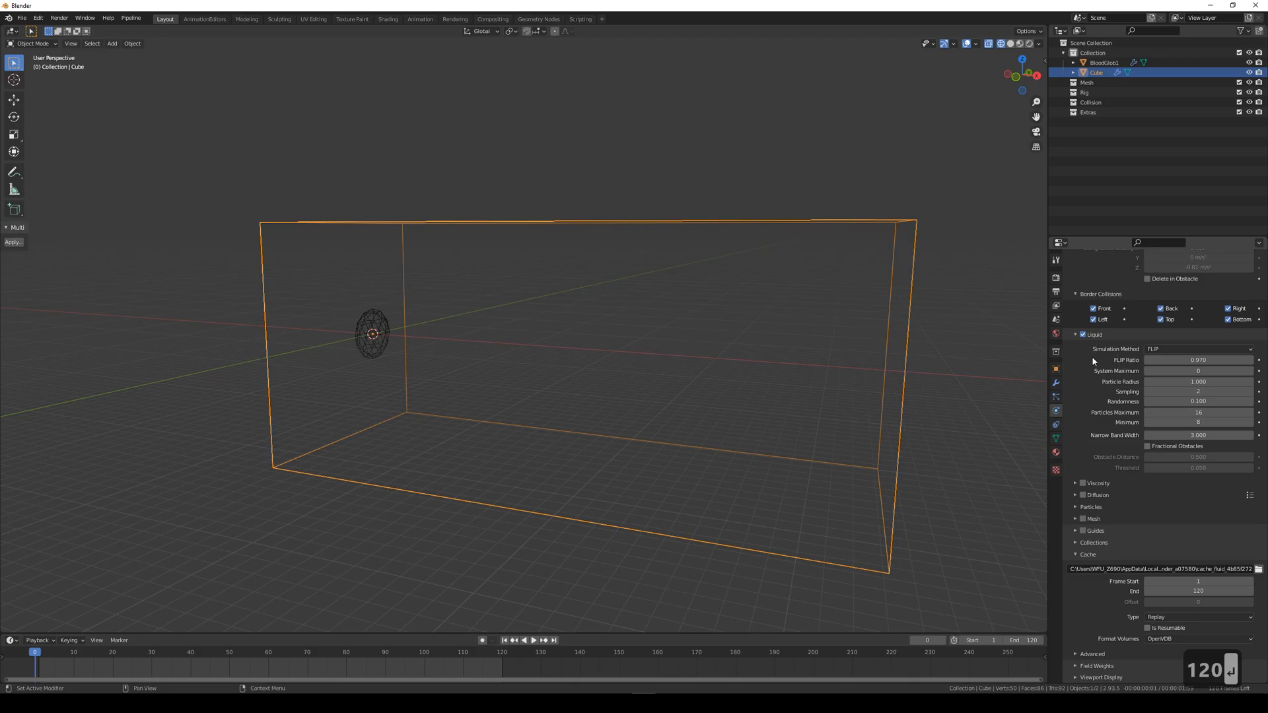
pyautogui.click(1082, 518)
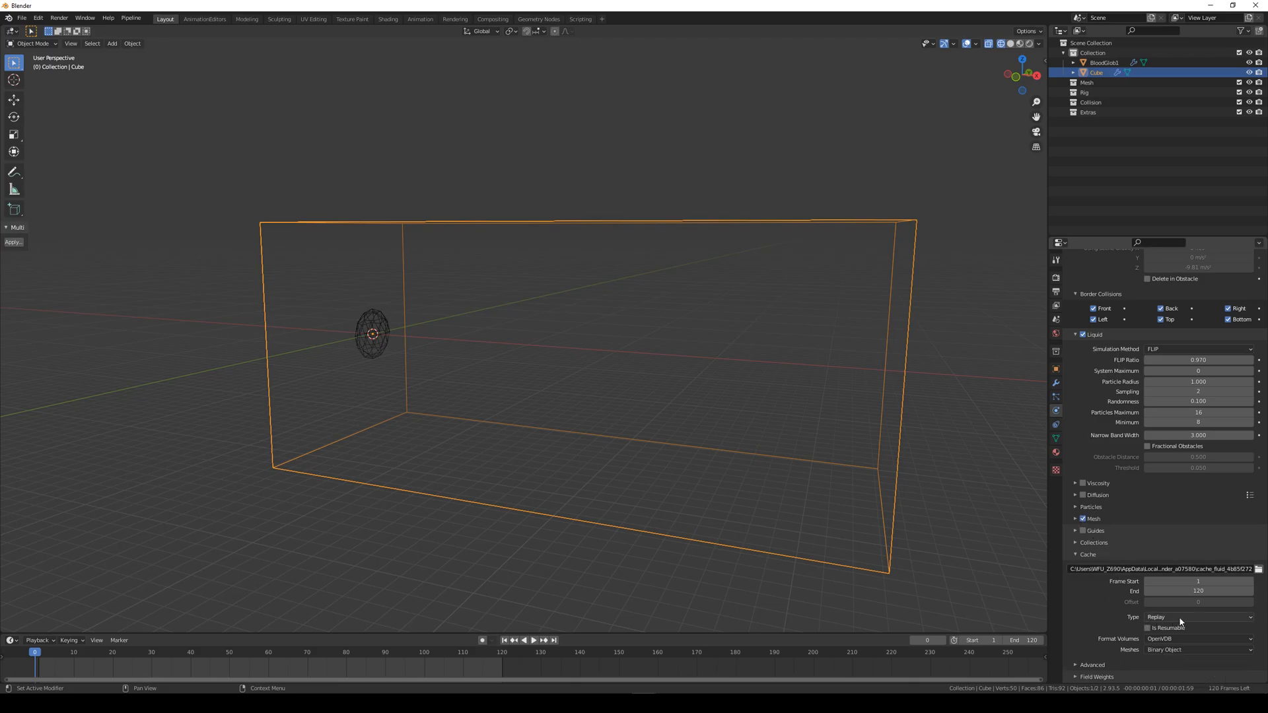
pyautogui.click(1198, 617)
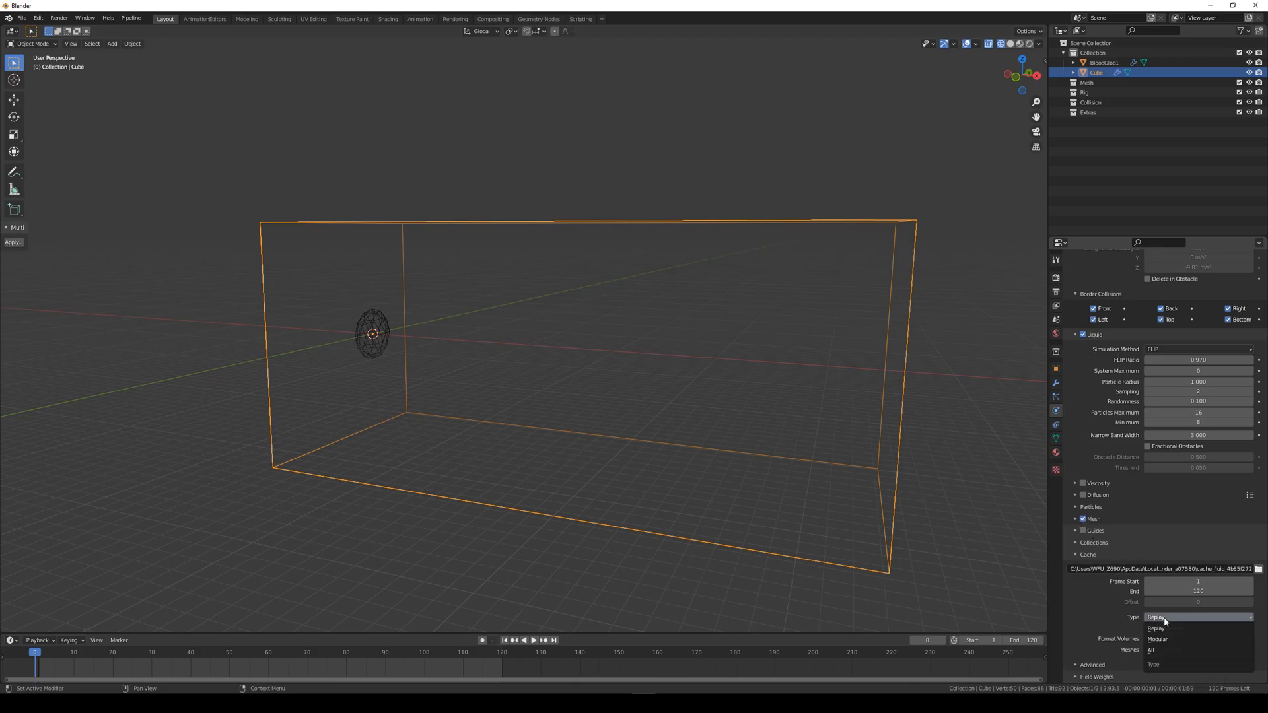
pyautogui.click(1150, 650)
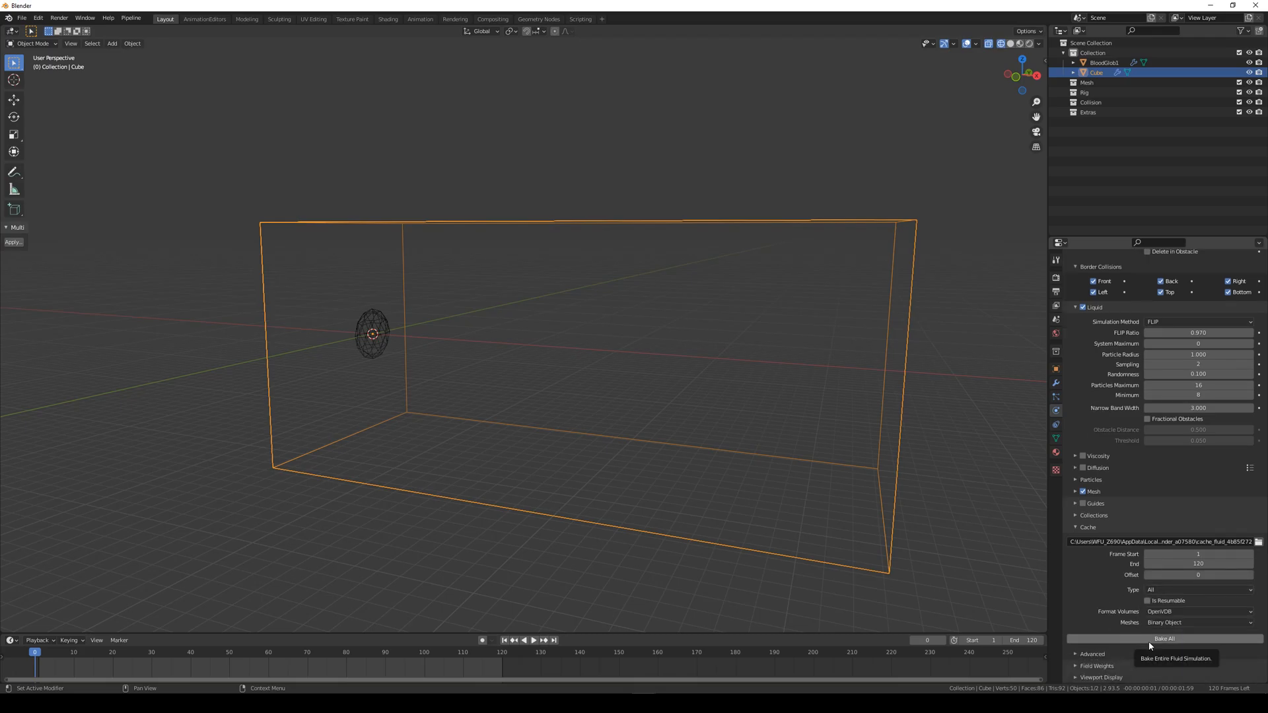
pyautogui.click(1162, 638)
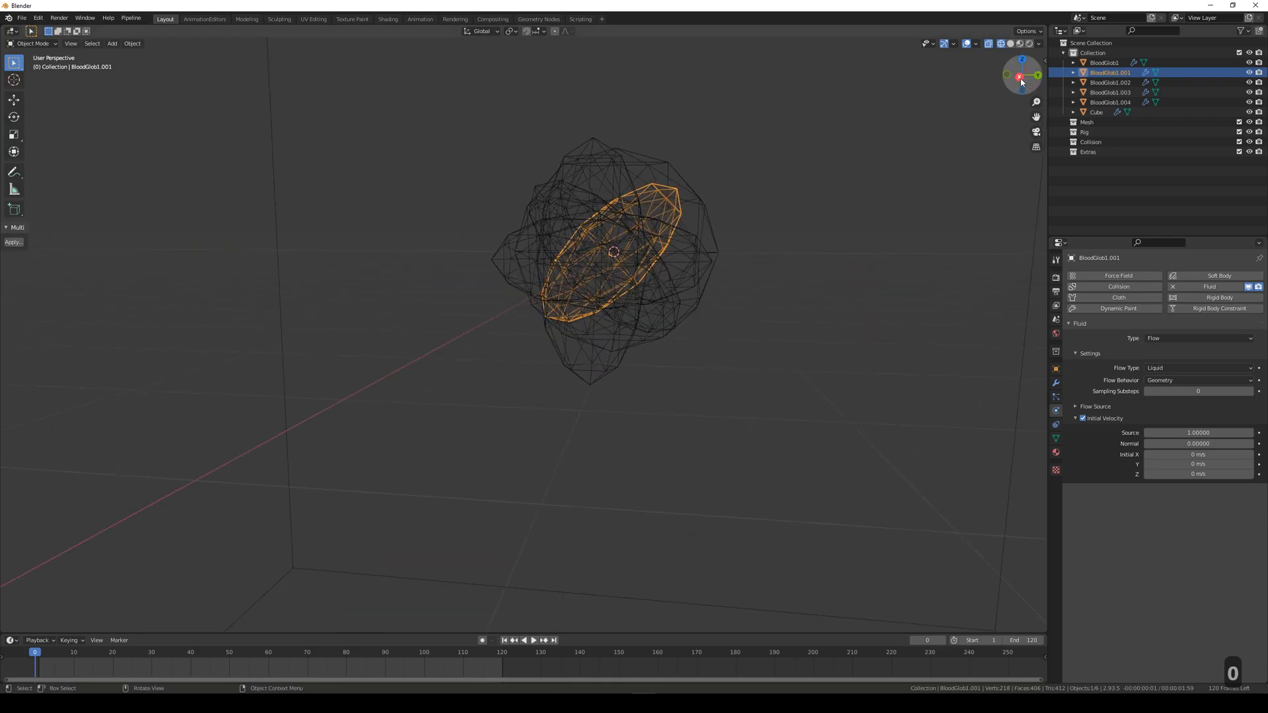
# - From a side orthographic view, move the BloodGlob copies apart into a row
pyautogui.click(1020, 75)
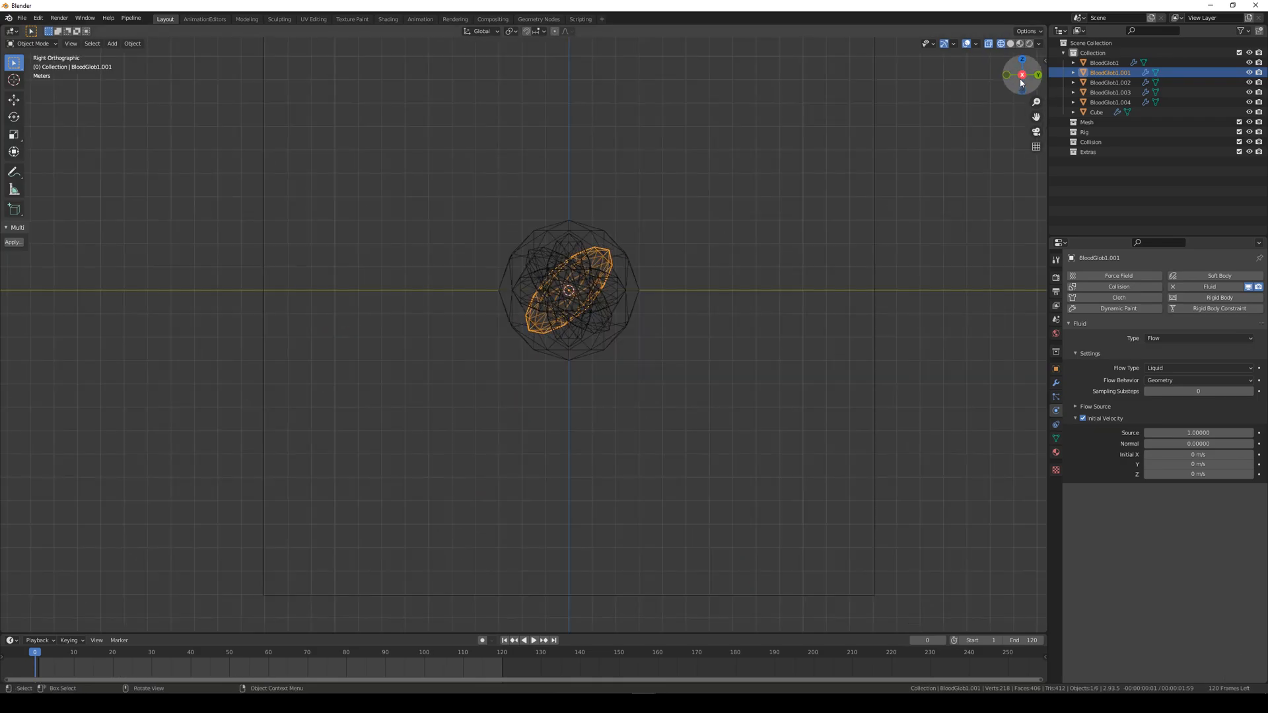
pyautogui.press('g')
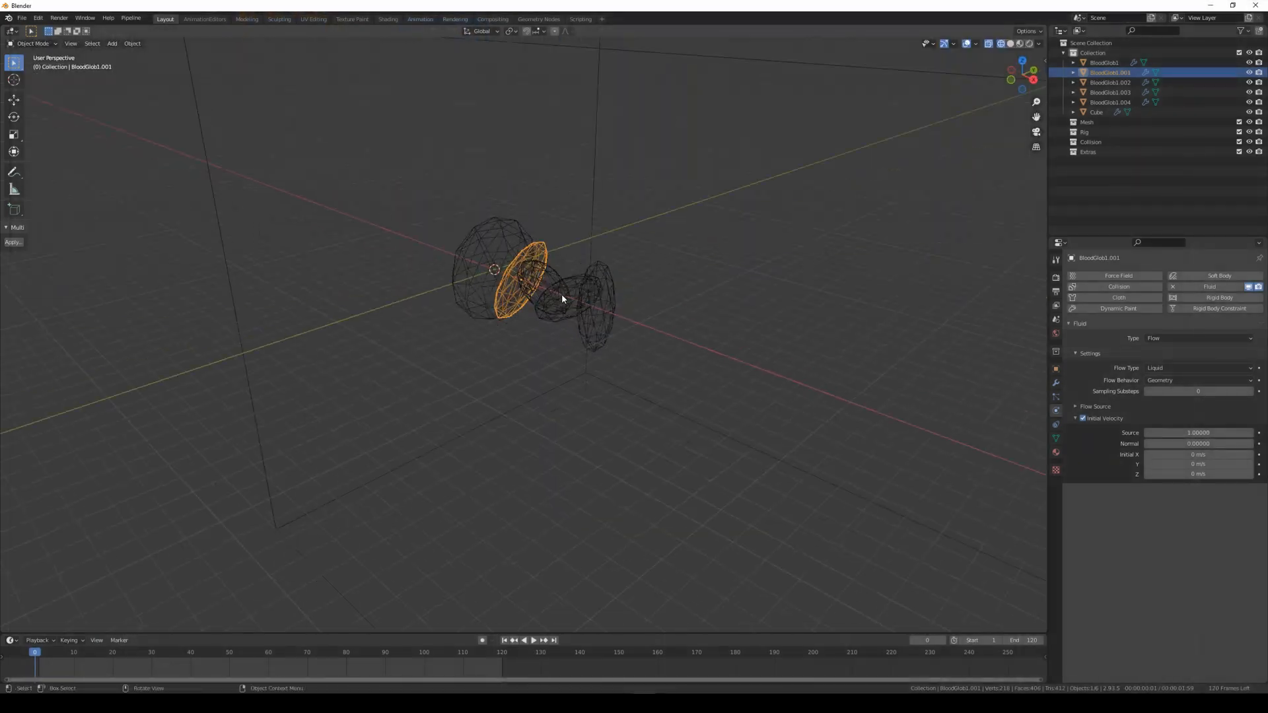
pyautogui.click(1021, 75)
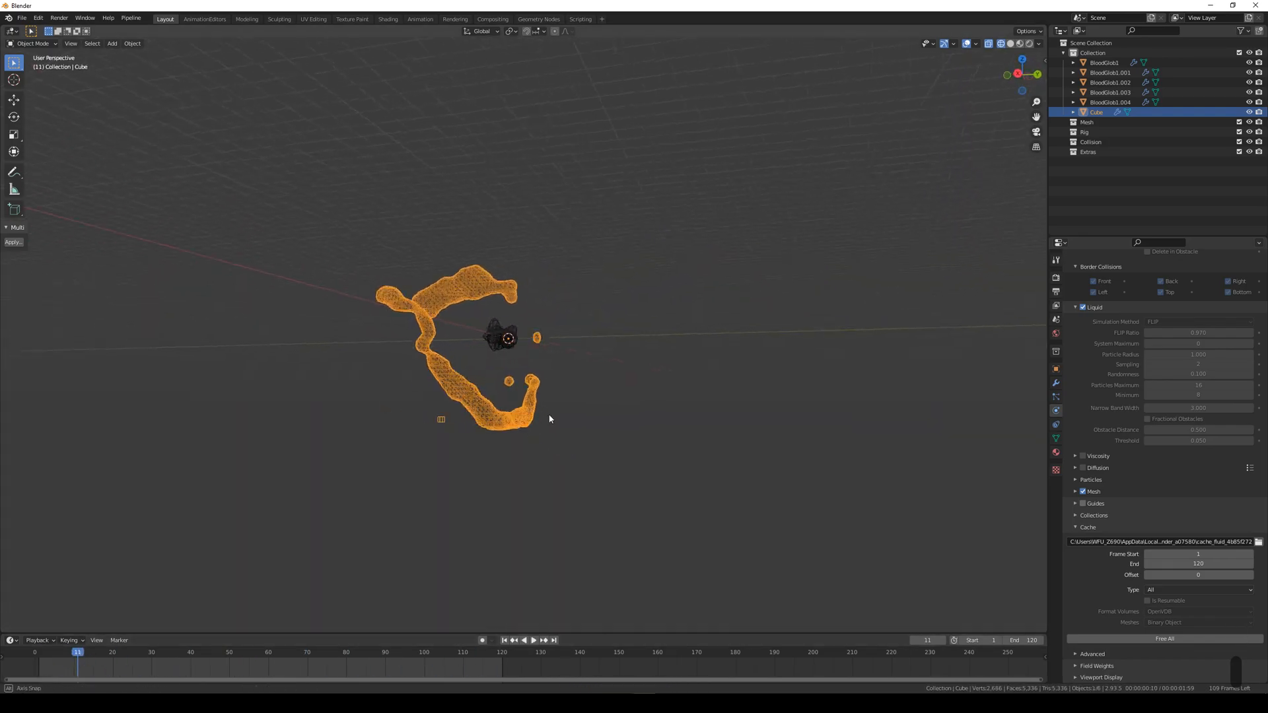
# - Play the baked splatter, adjust glob initial velocities, and rebake the Cube domain
pyautogui.click(1165, 638)
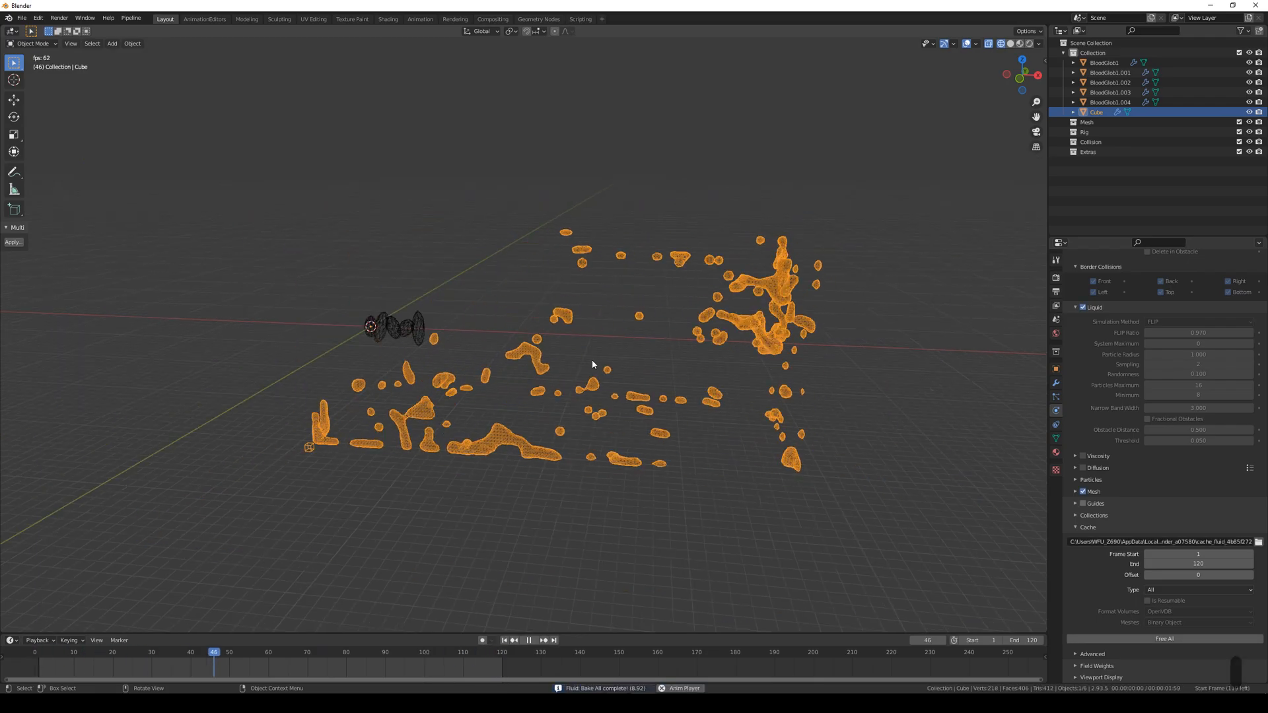
pyautogui.click(58, 653)
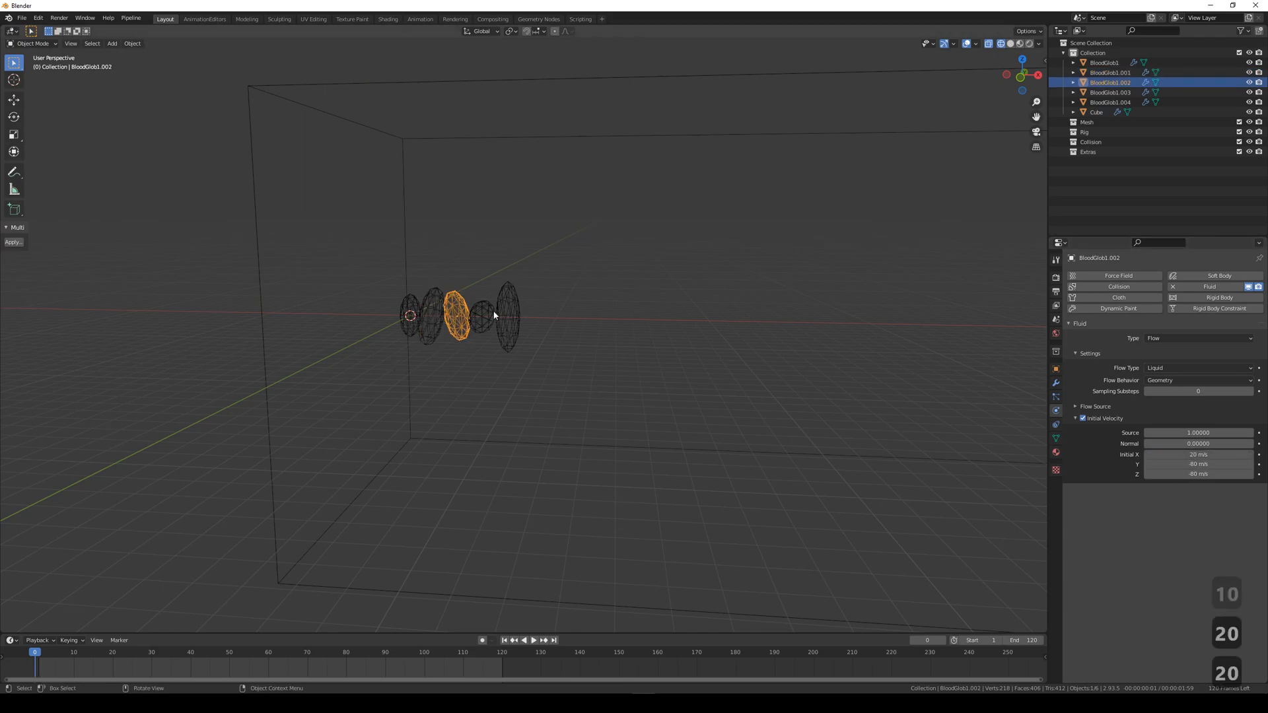
pyautogui.click(1095, 111)
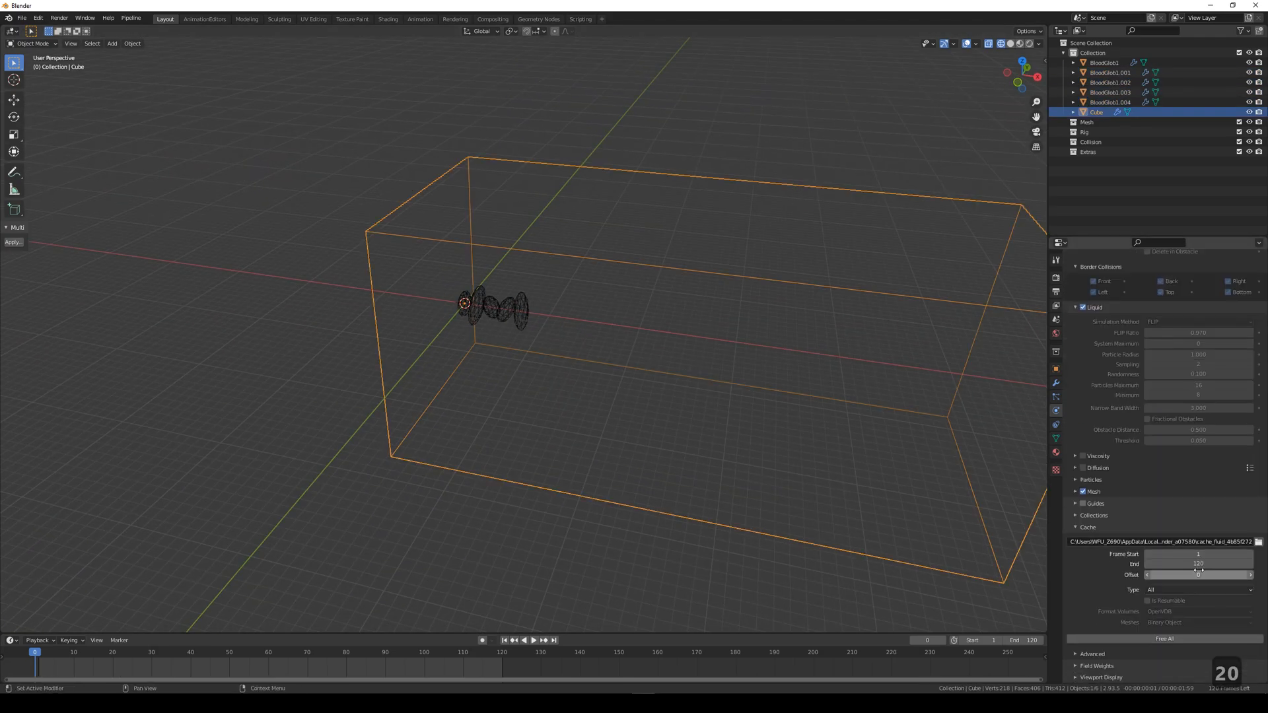
pyautogui.click(1164, 638)
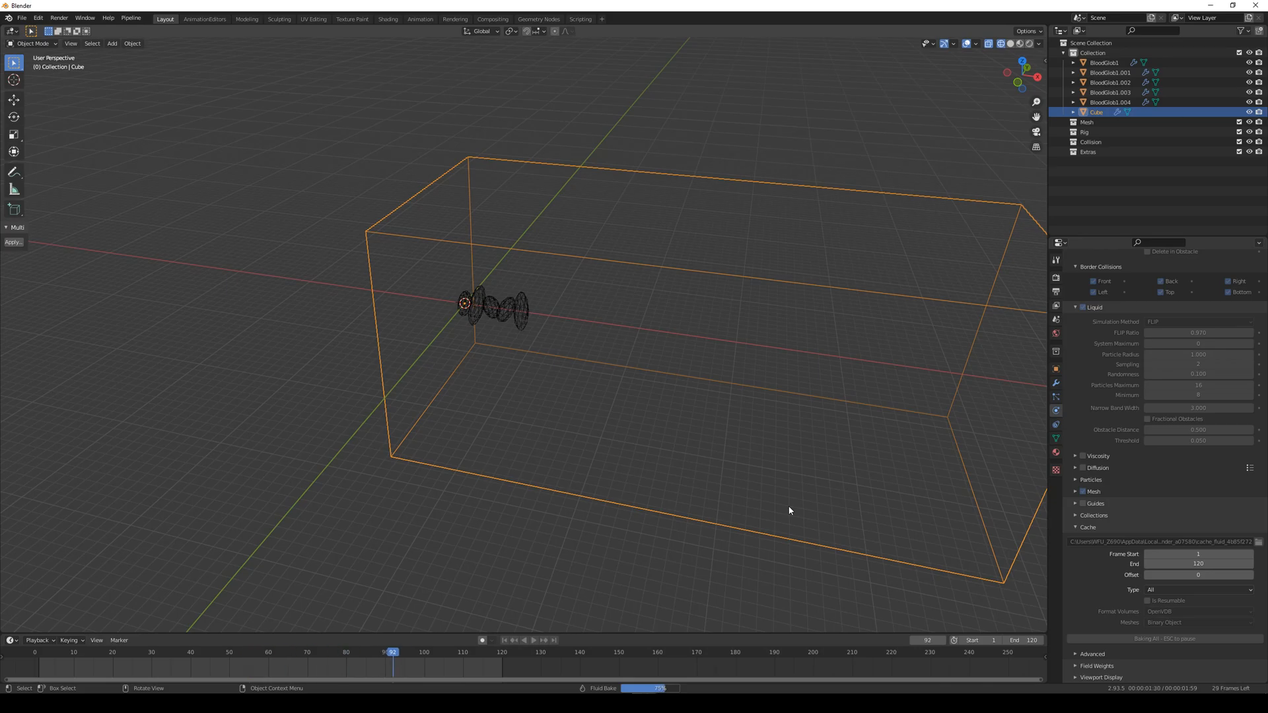
# - Scrub back through the early frames to review the new twisting splatter mesh
pyautogui.click(528, 640)
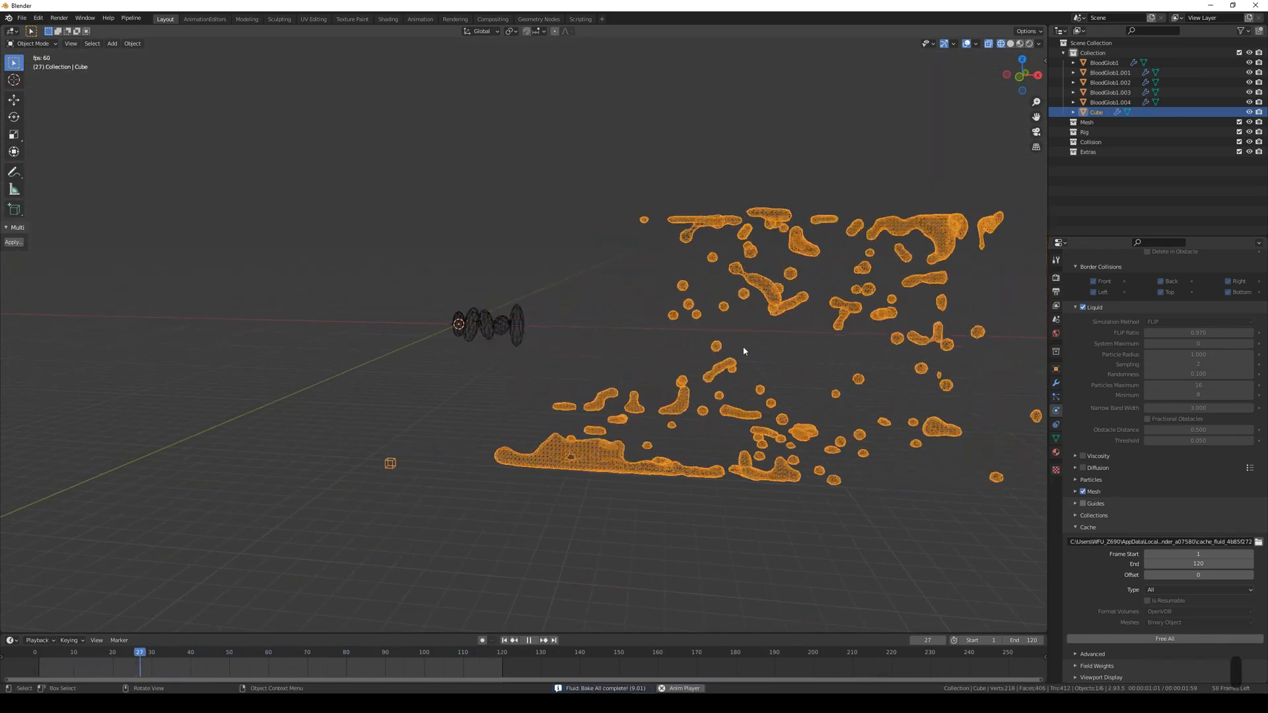
pyautogui.click(74, 652)
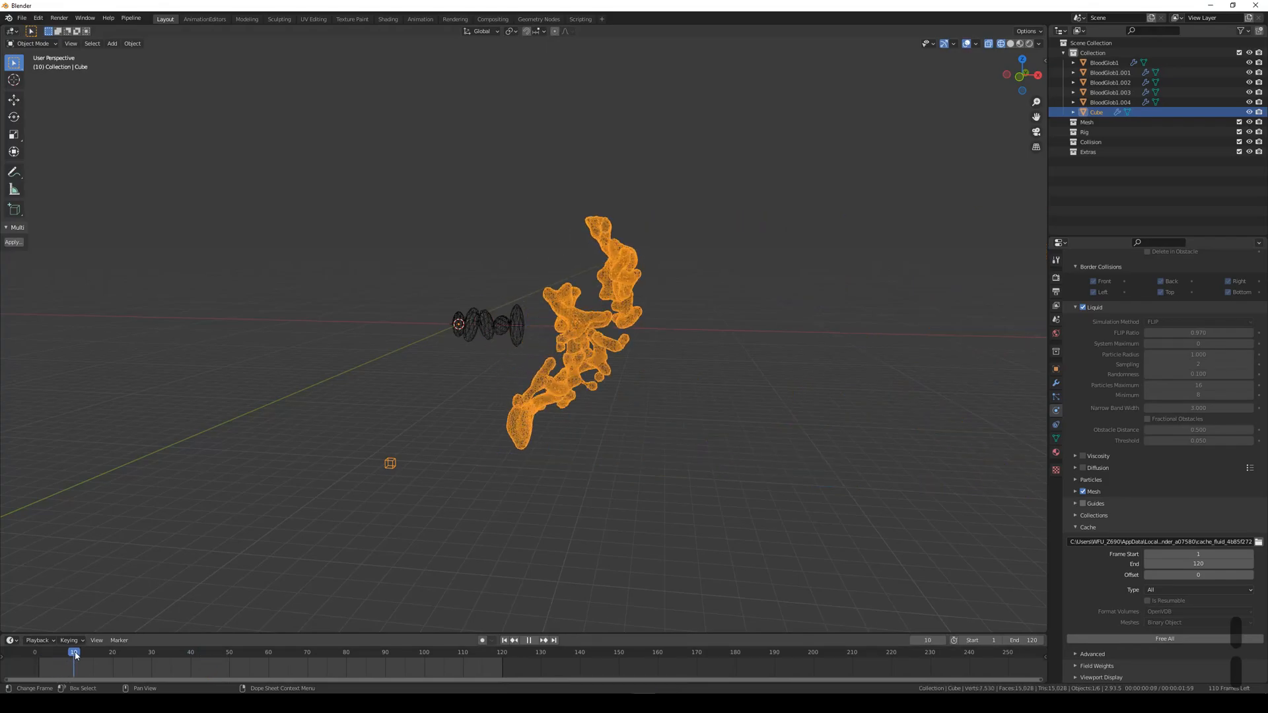
pyautogui.click(70, 651)
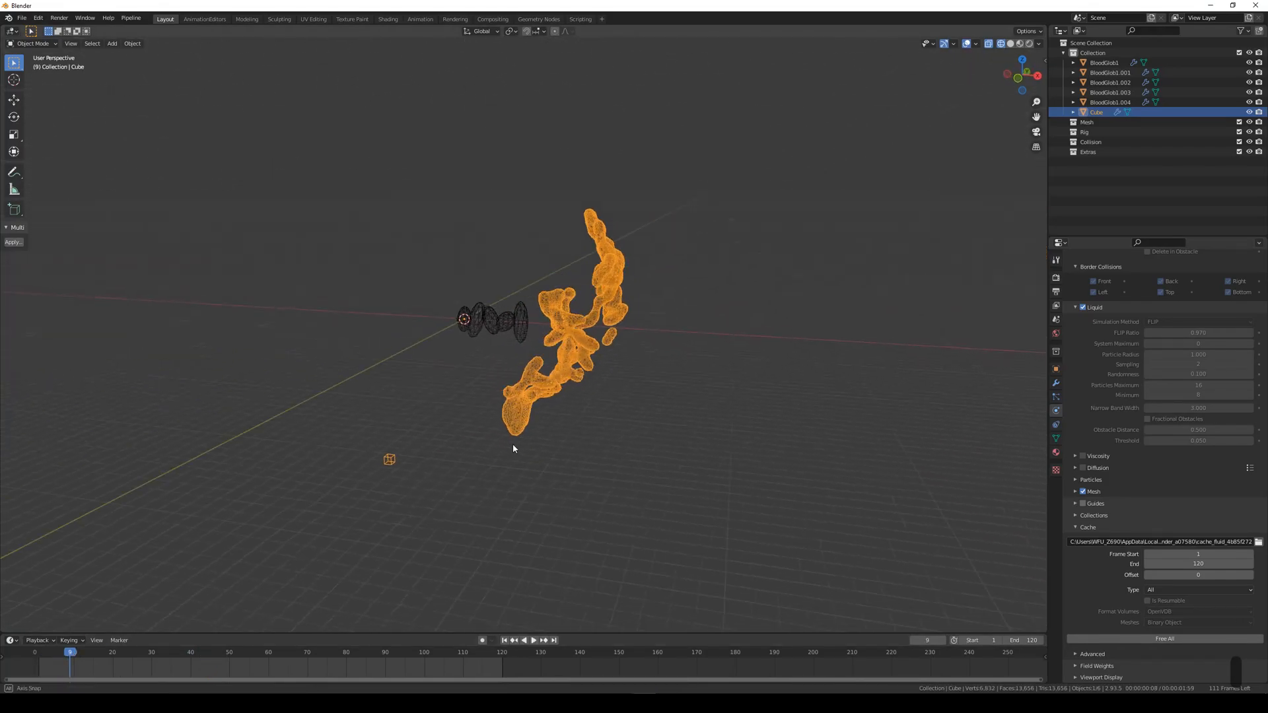
pyautogui.click(532, 641)
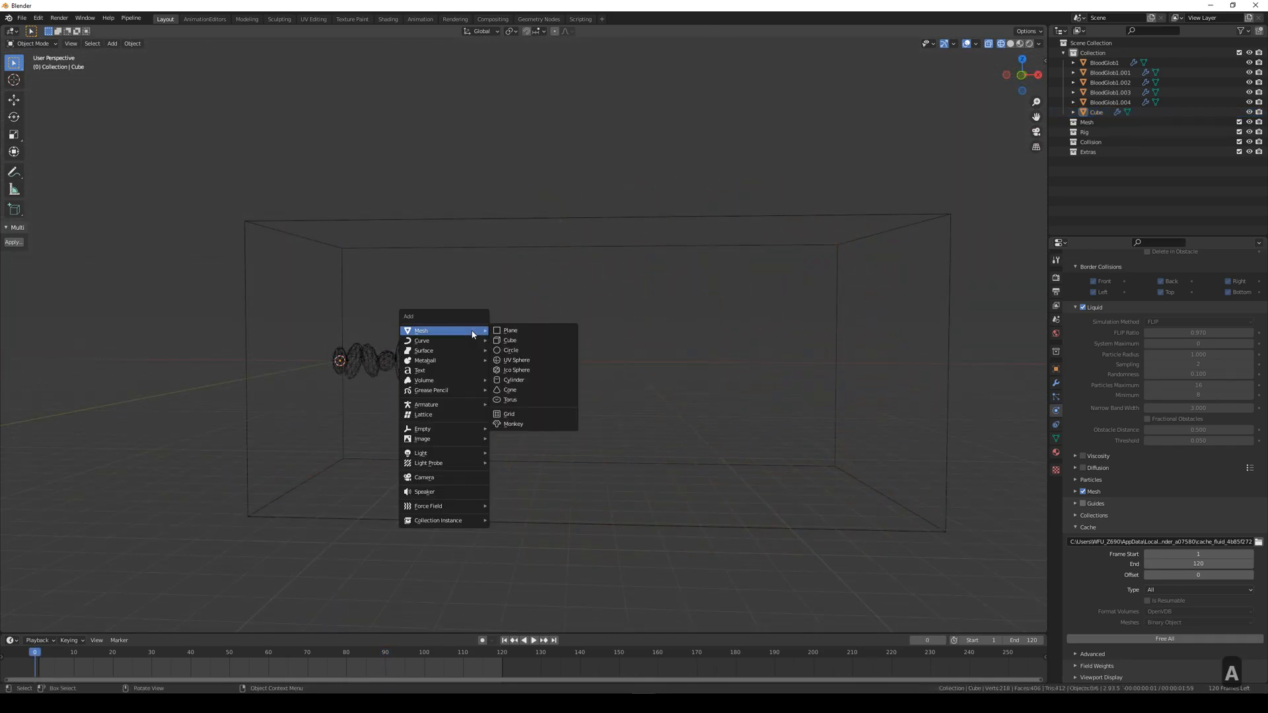
# - Add an Ico Sphere with 4 subdivisions and stretch it along X into a large ellipsoid in the domain
pyautogui.click(516, 370)
pyautogui.write('4')
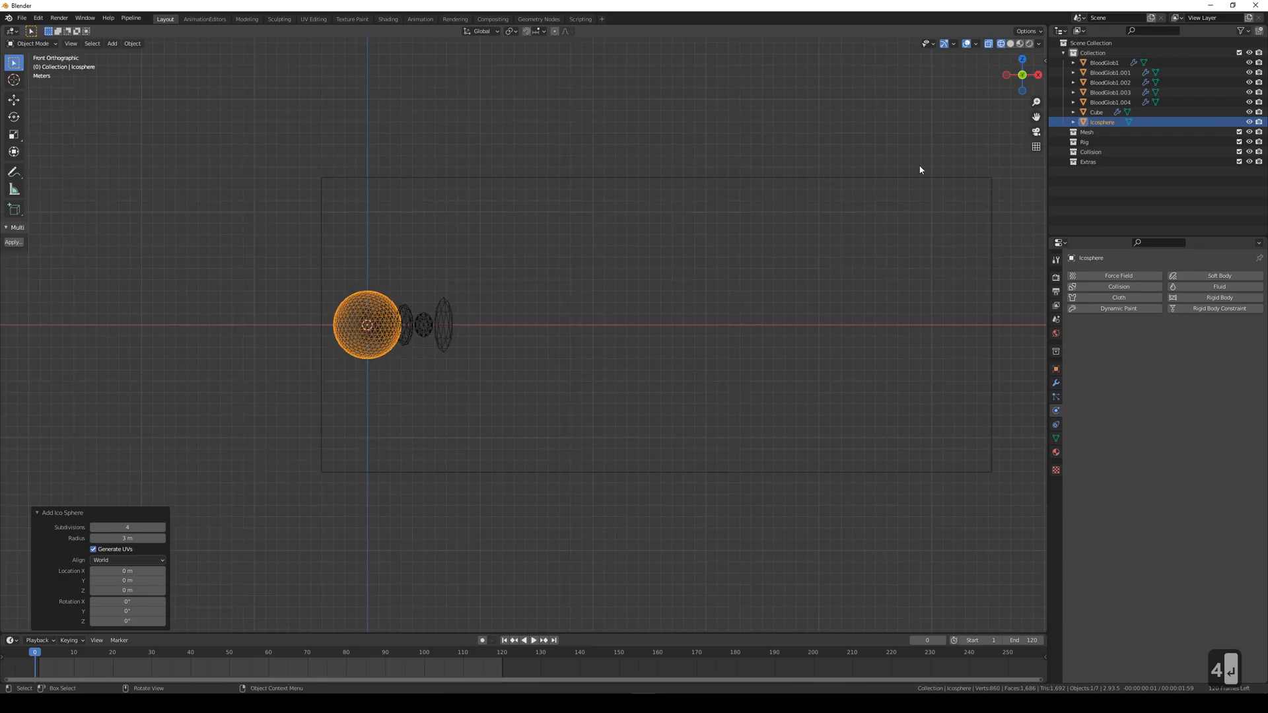
pyautogui.press('s')
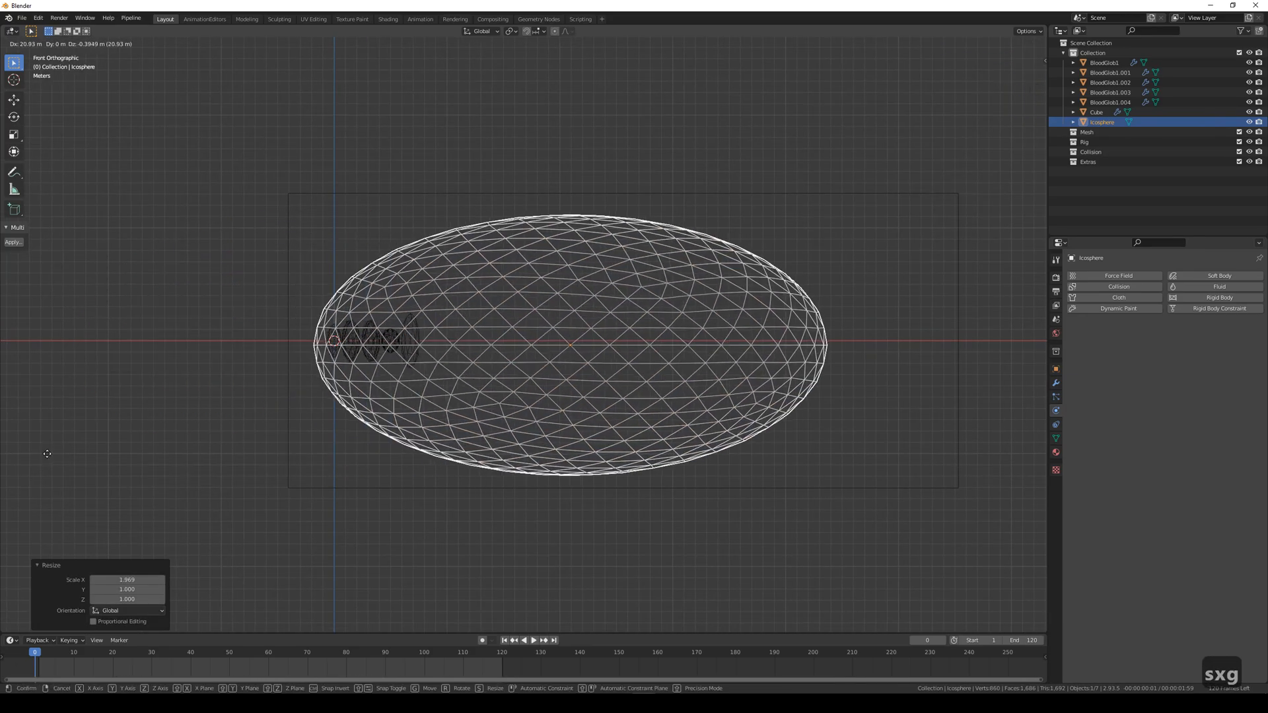
pyautogui.click(499, 343)
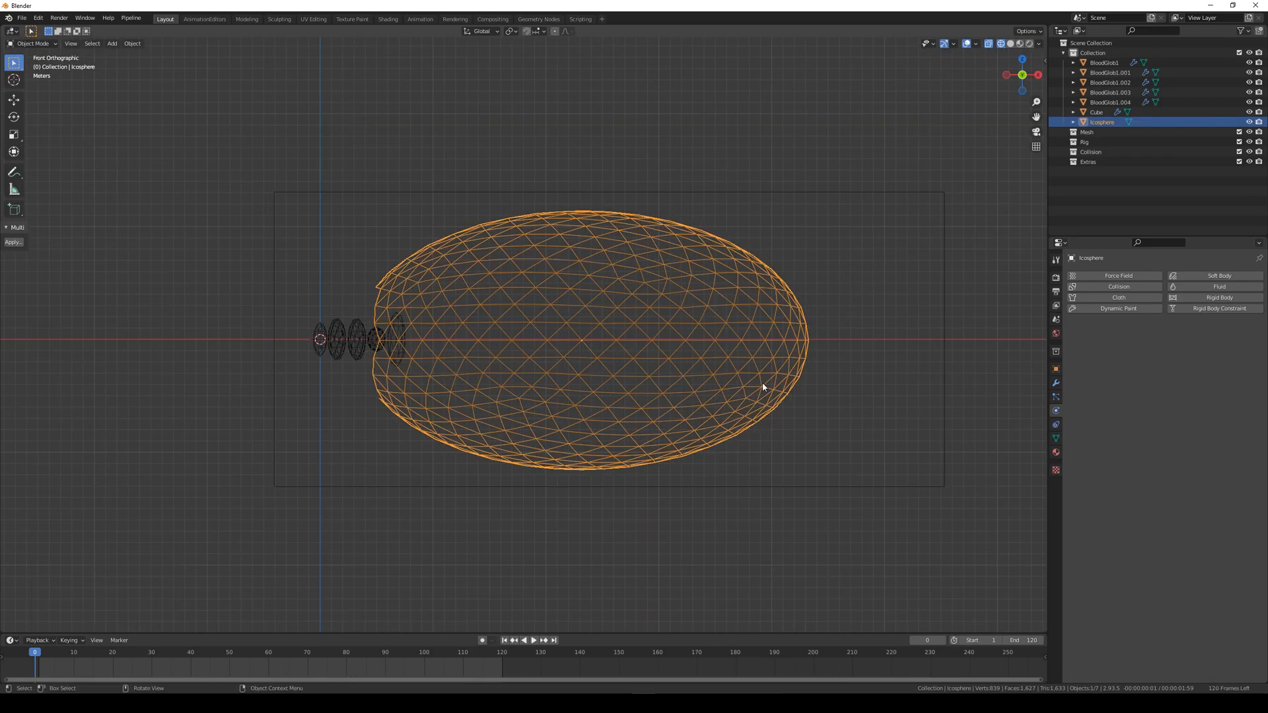
pyautogui.moveTo(1163, 338)
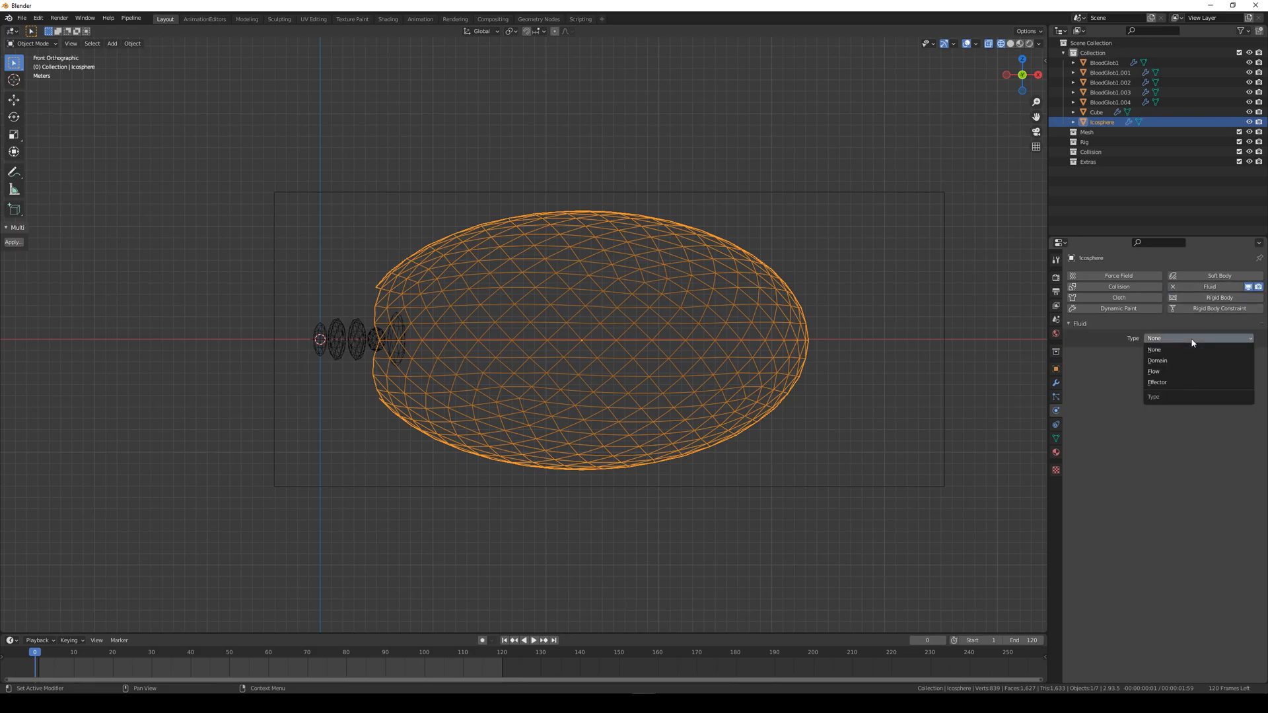
# - Make the icosphere a liquid flow object with Is Planar enabled, shown in solid shading
pyautogui.click(1152, 371)
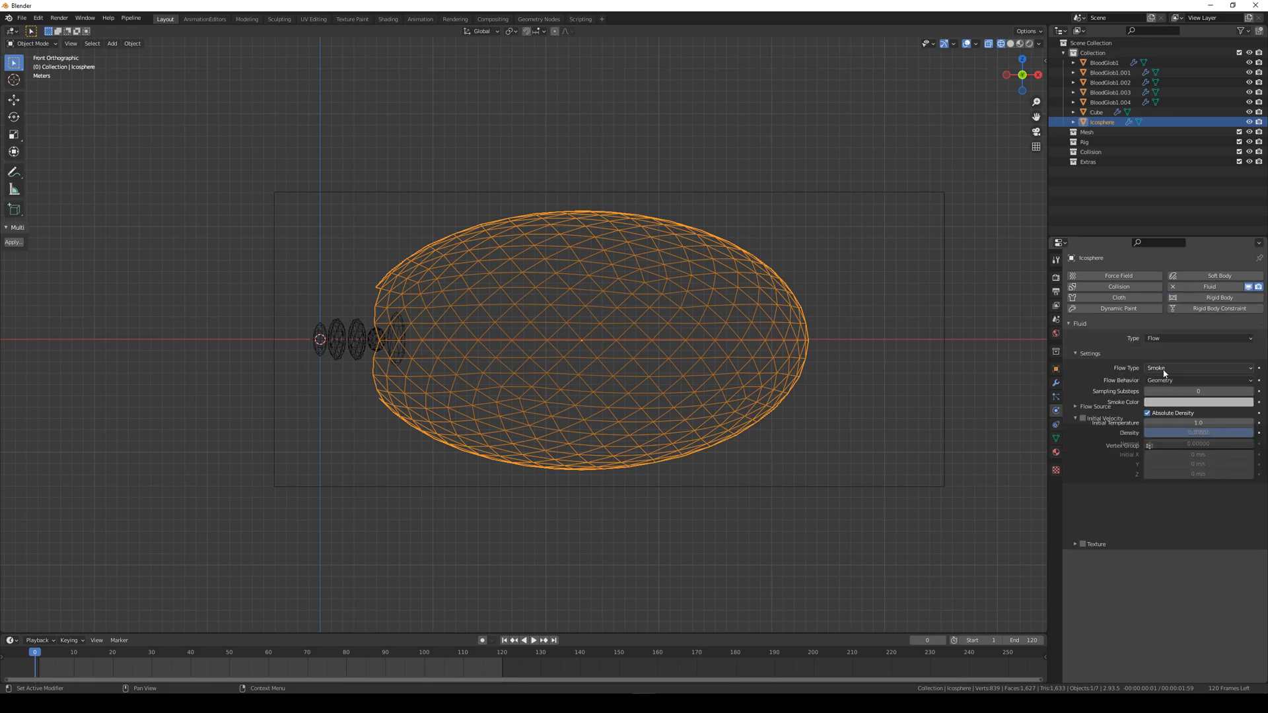
pyautogui.click(1200, 369)
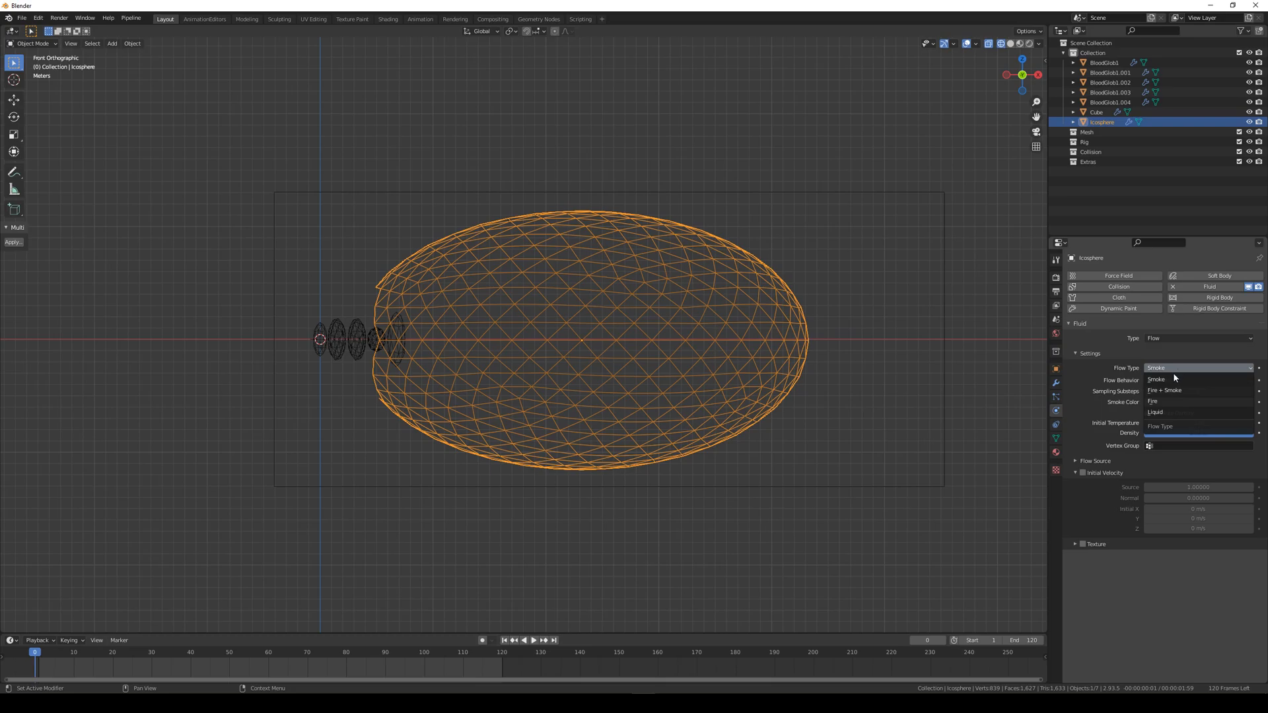
pyautogui.click(1155, 412)
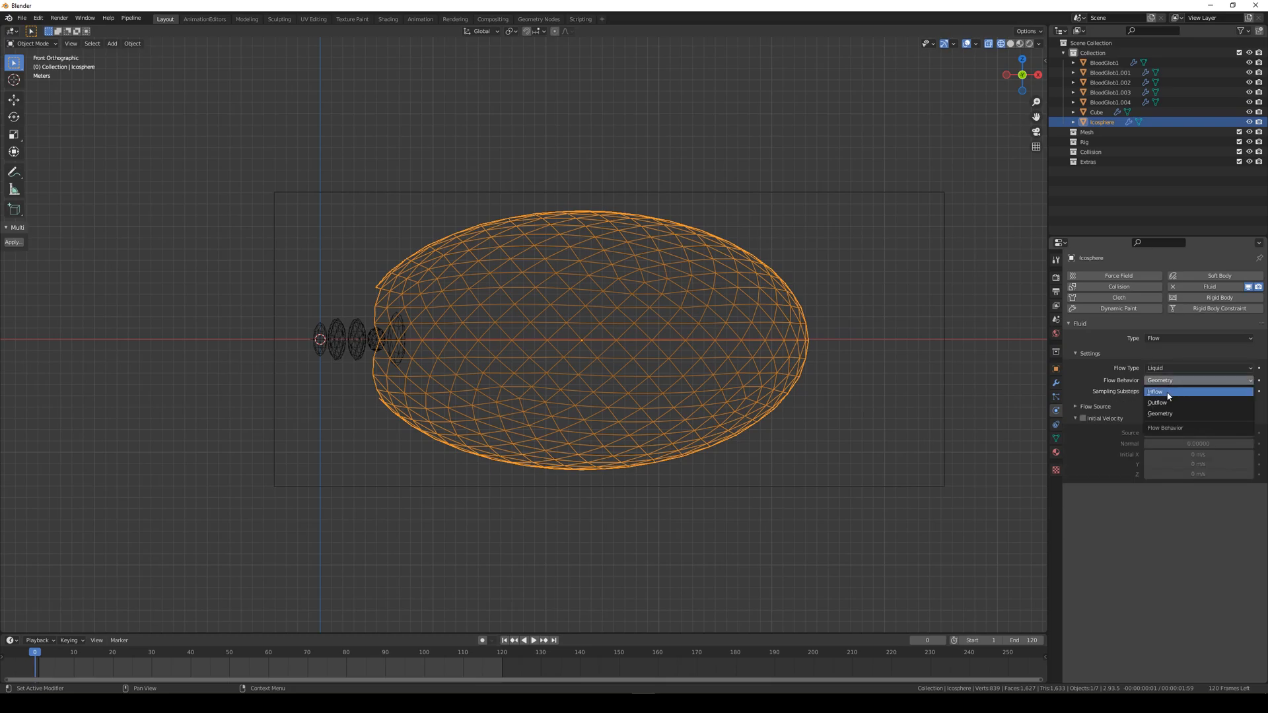
pyautogui.click(1161, 403)
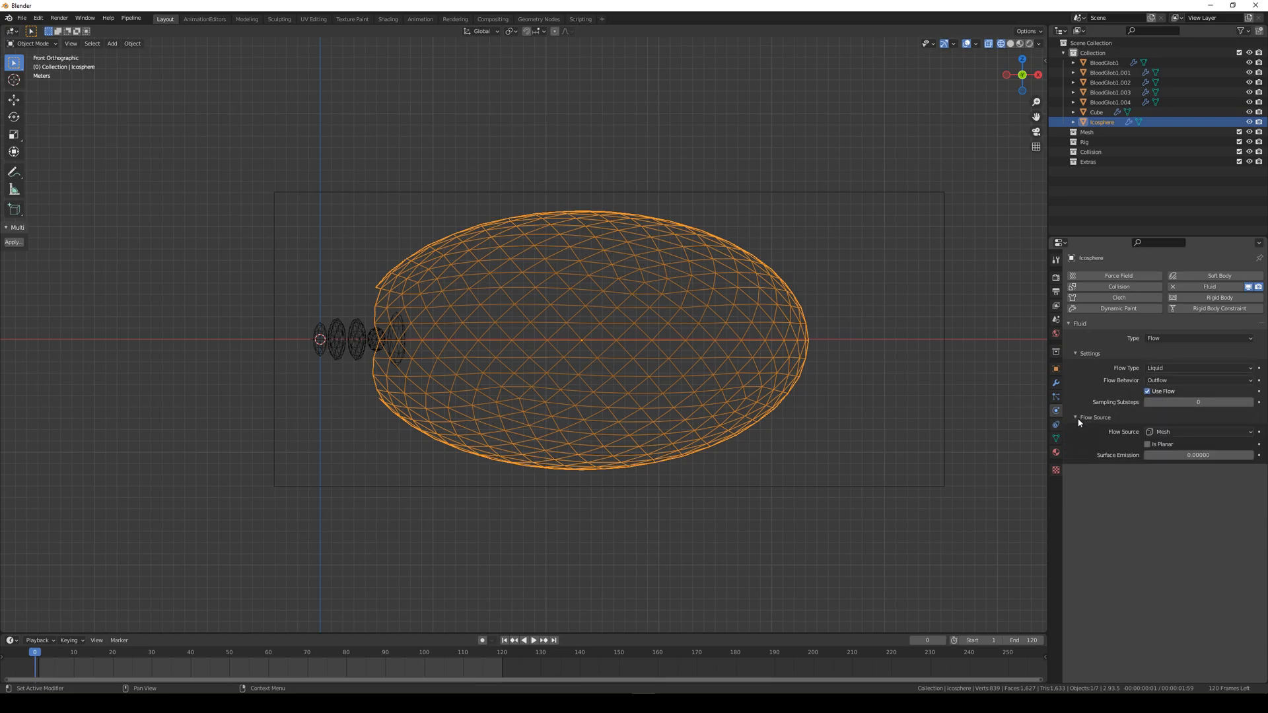
pyautogui.click(1147, 444)
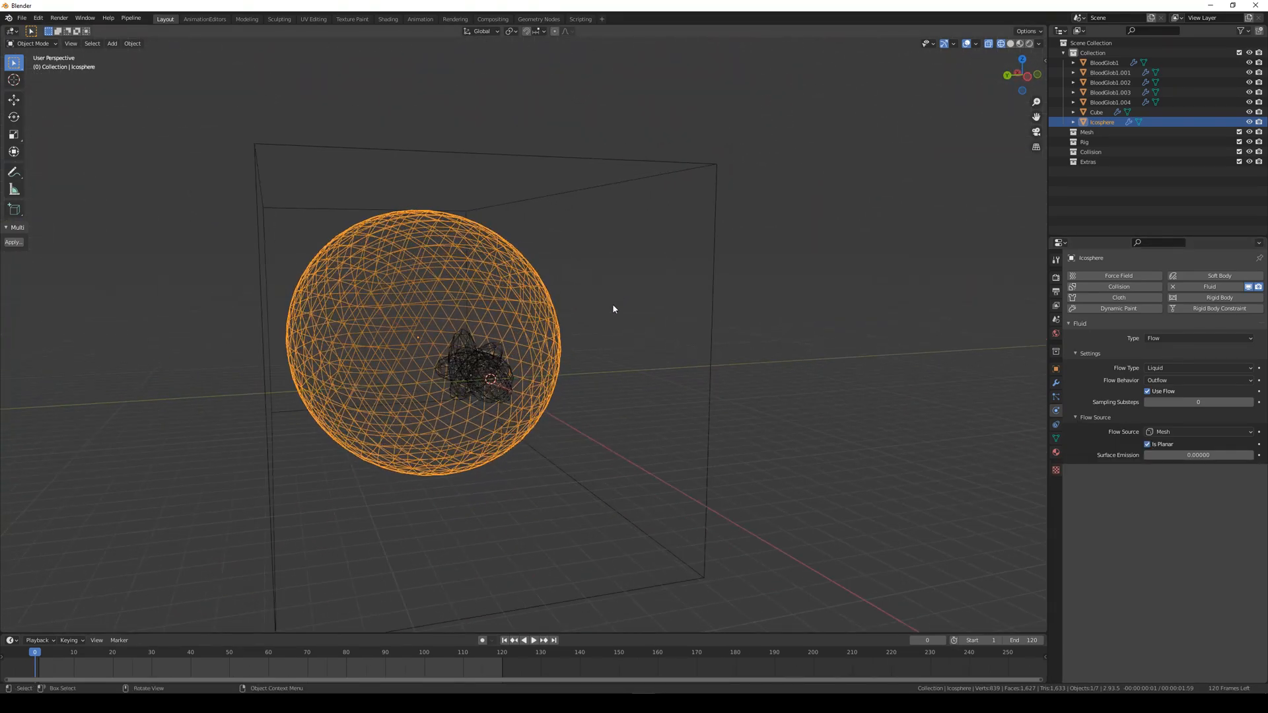
pyautogui.click(1096, 111)
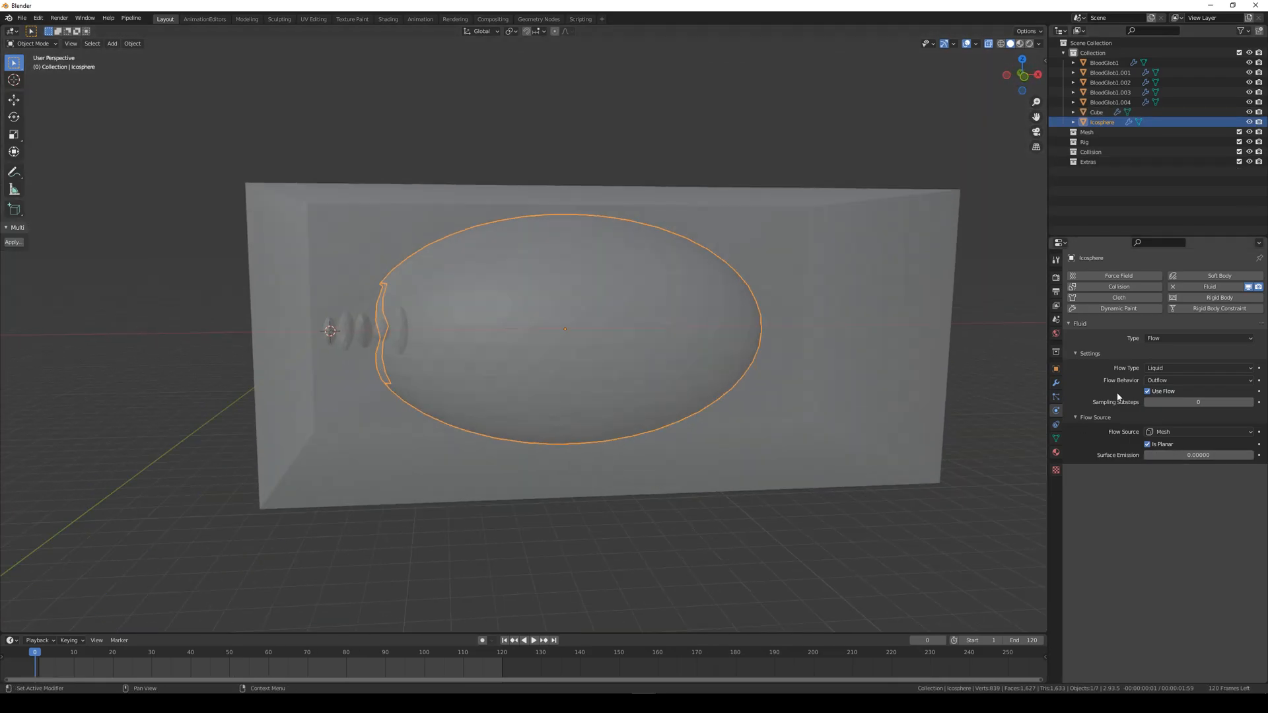
# - Scrub the baked splatter playback on the Cube domain and settle on frame 46 where droplets vanish
pyautogui.click(1097, 111)
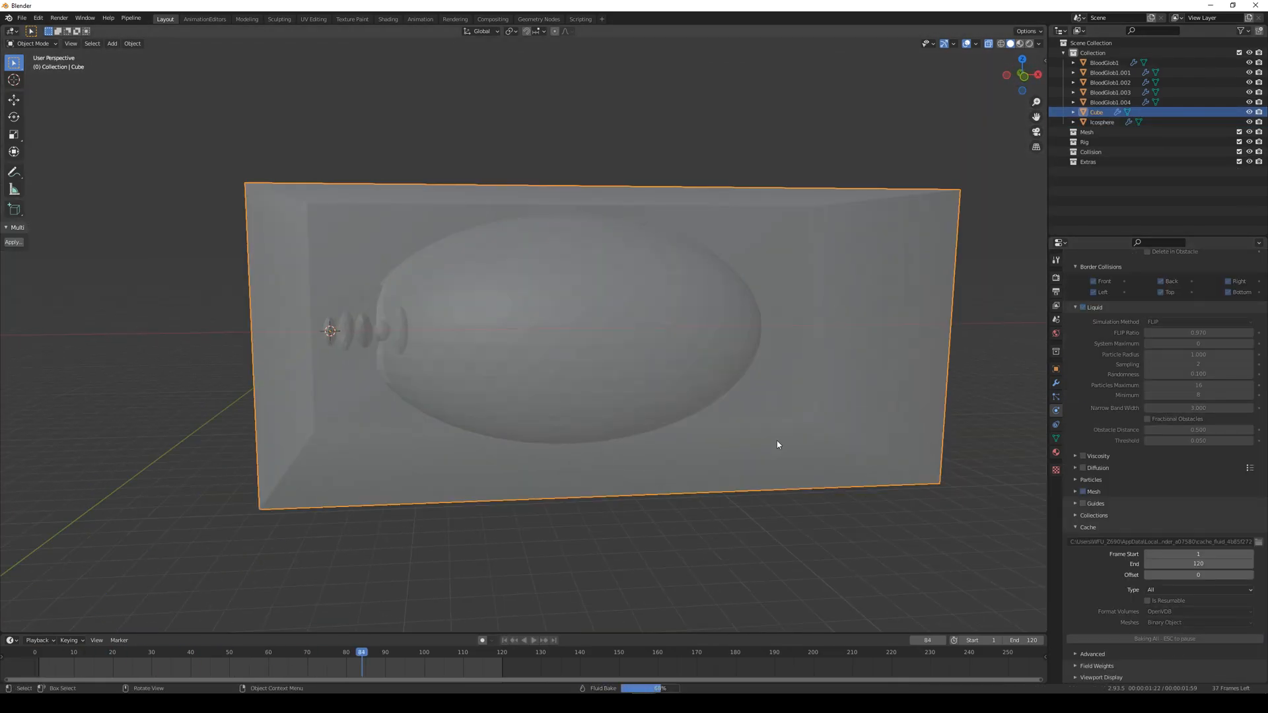
pyautogui.click(529, 639)
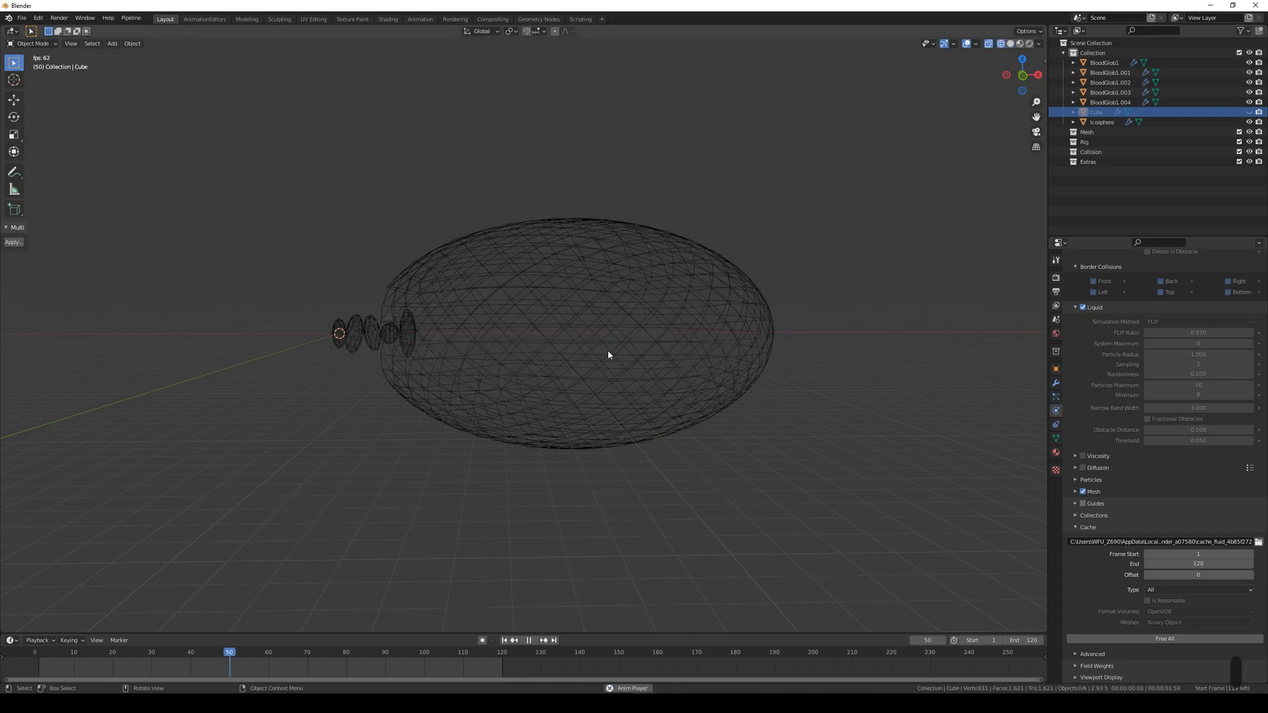
pyautogui.click(39, 653)
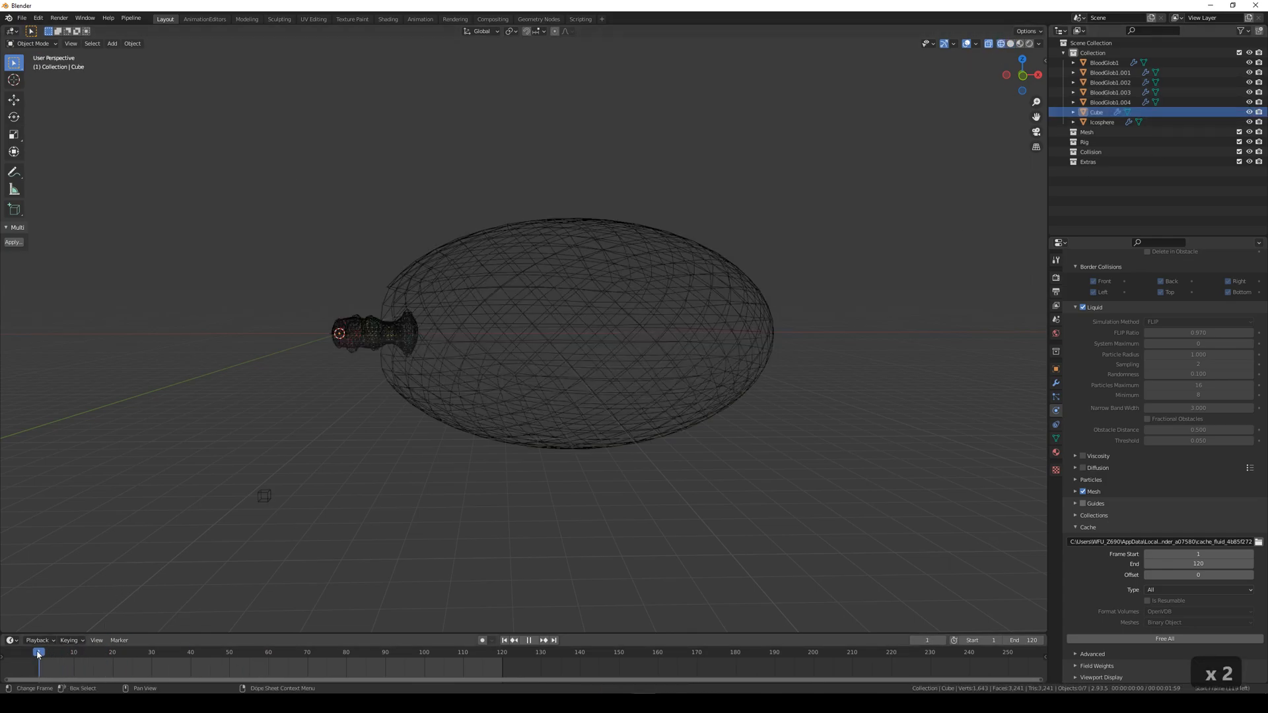
pyautogui.click(136, 652)
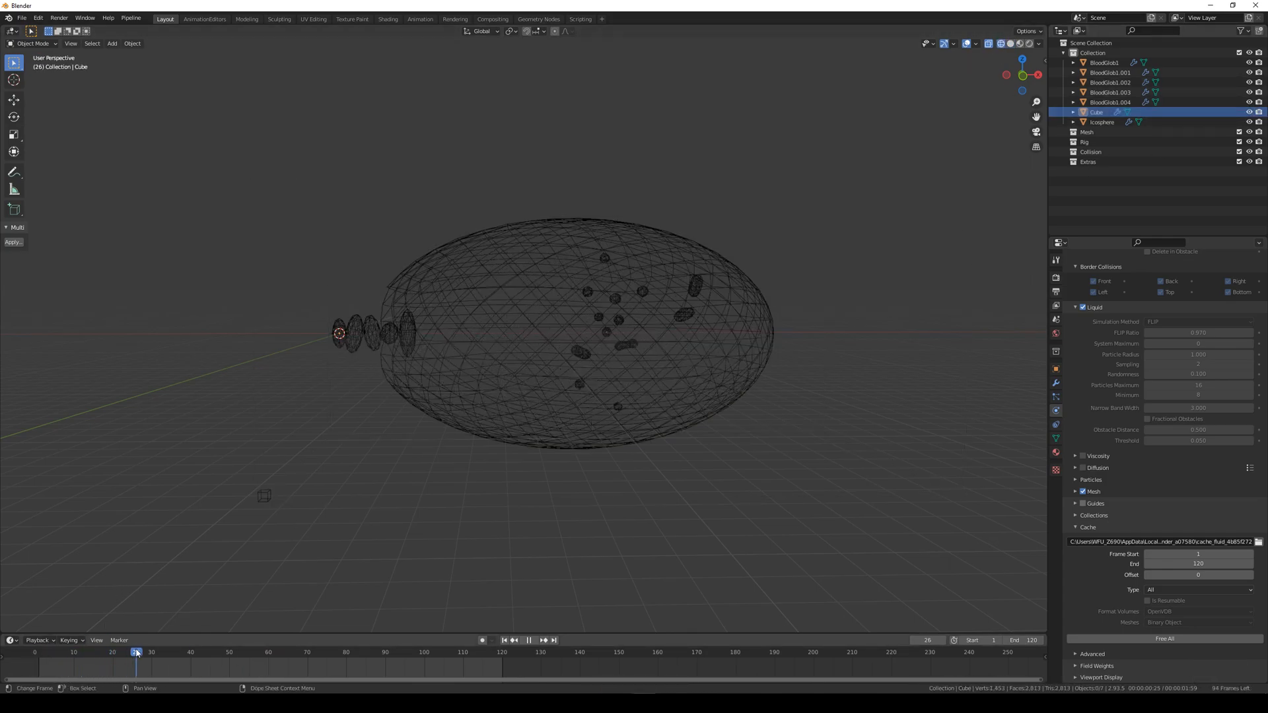
pyautogui.click(37, 653)
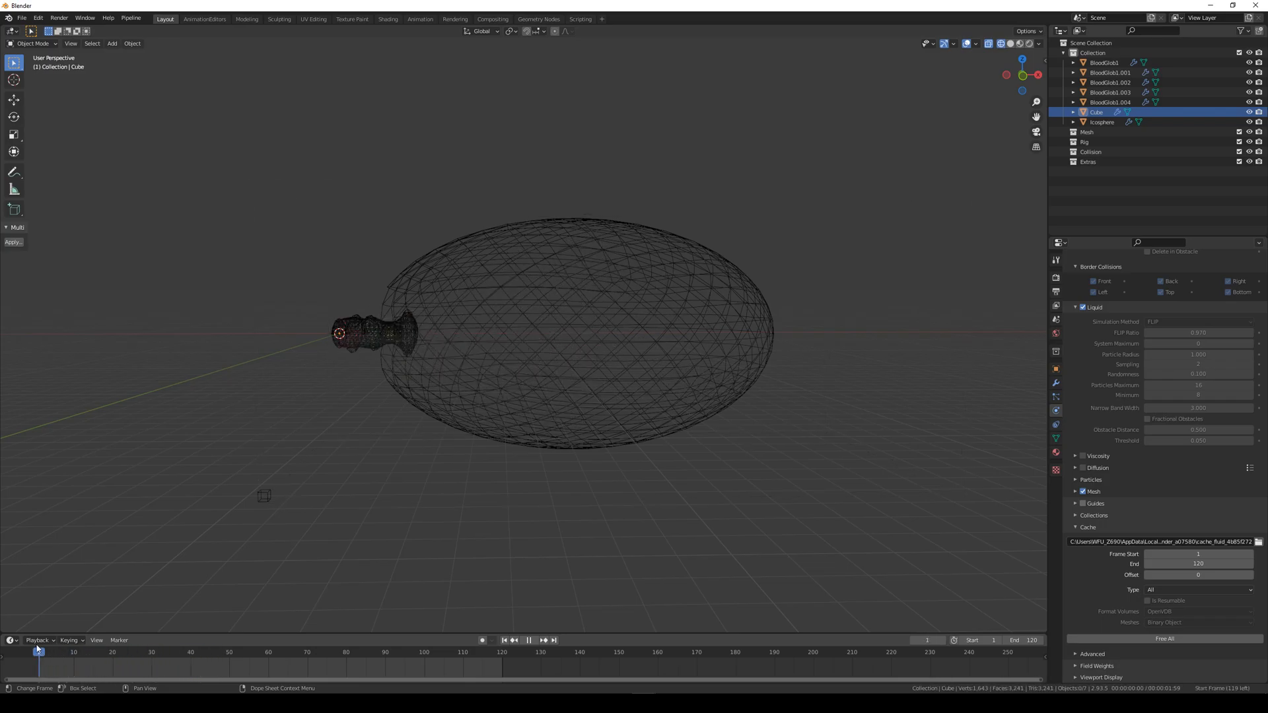
pyautogui.click(529, 639)
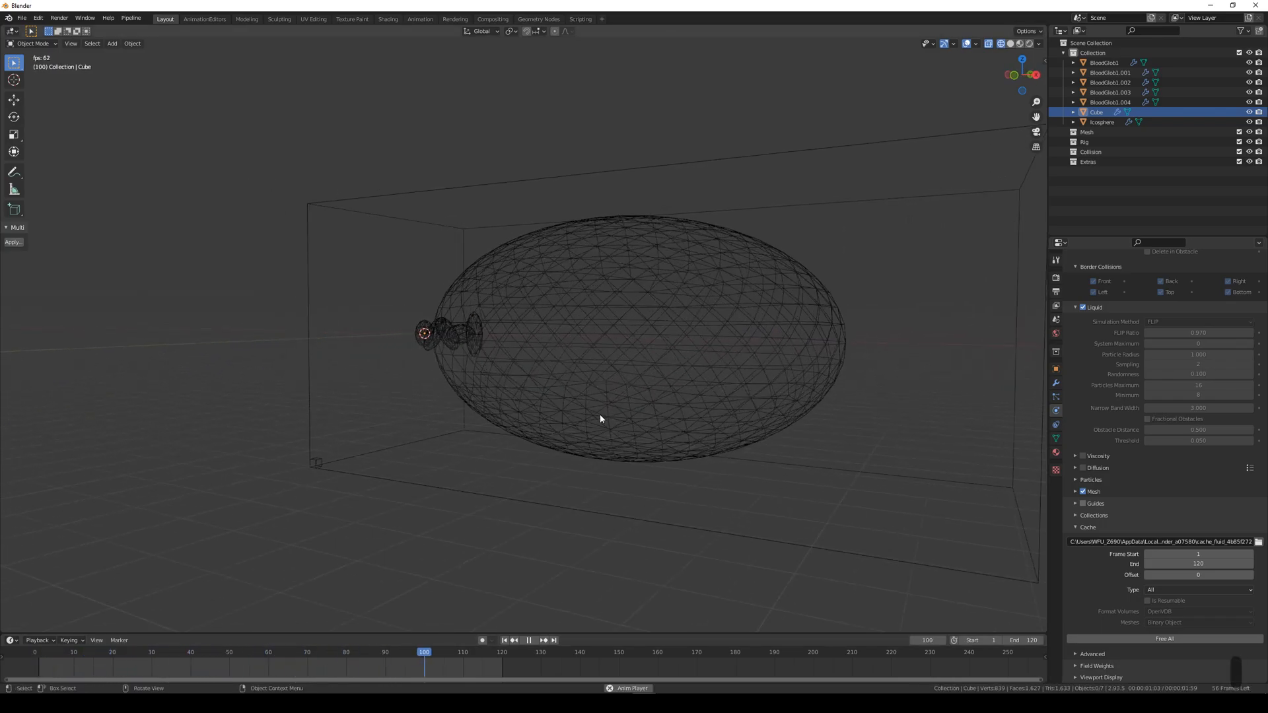
pyautogui.click(357, 651)
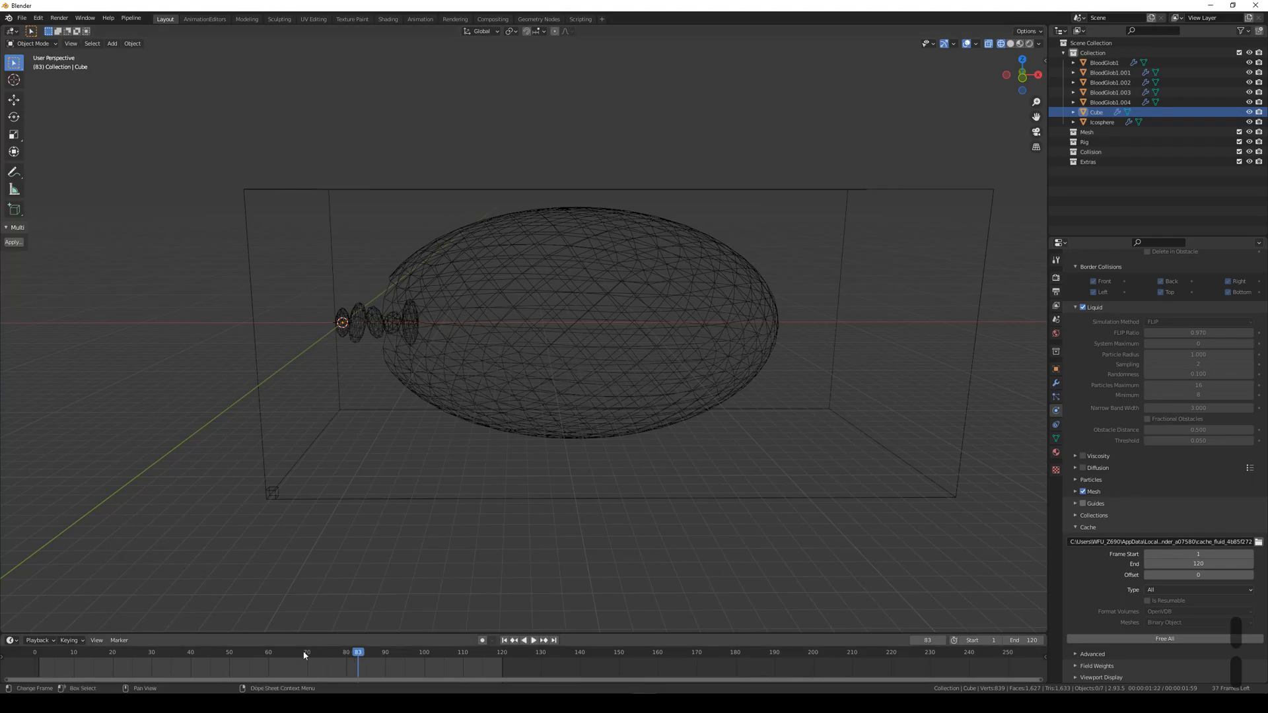
pyautogui.click(529, 639)
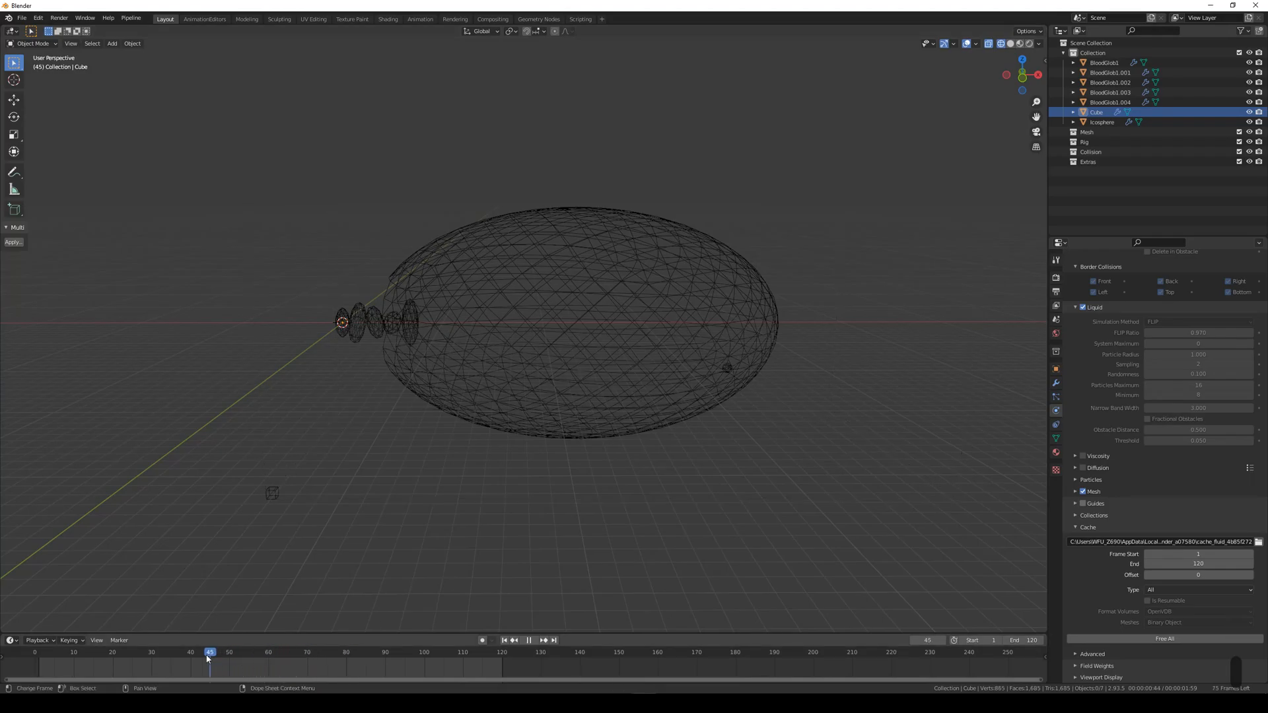
pyautogui.click(214, 653)
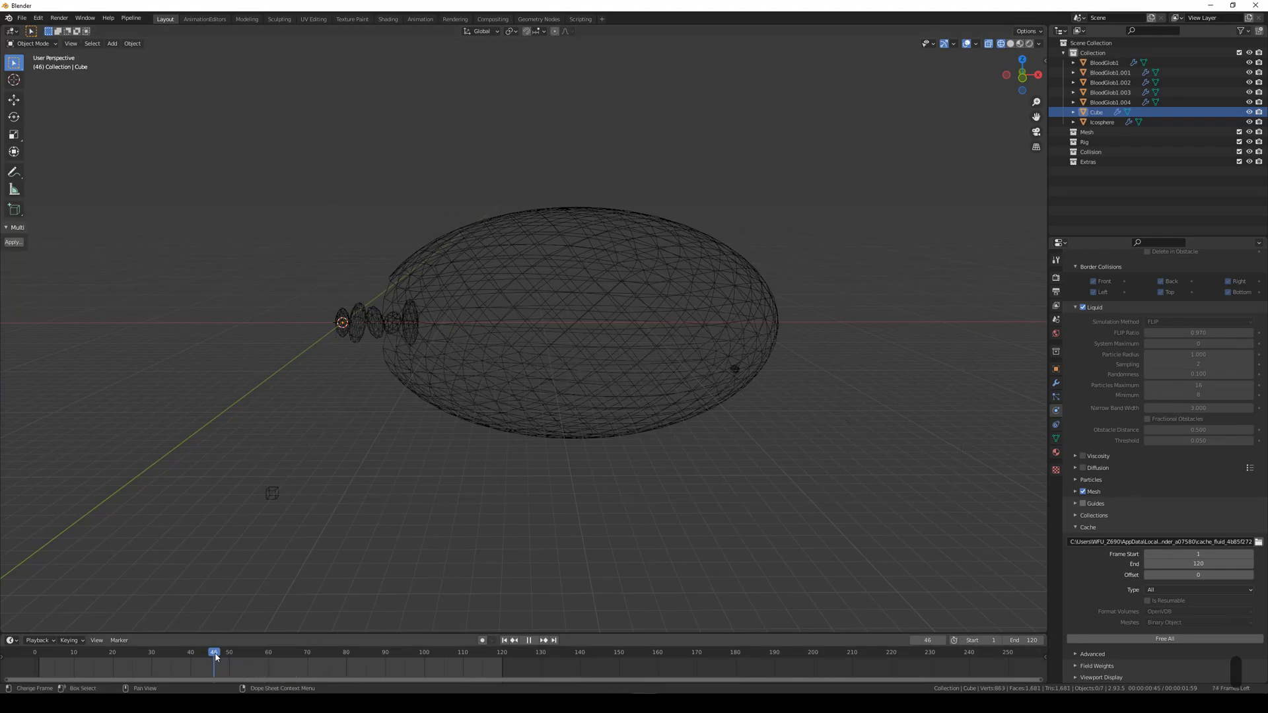
pyautogui.click(217, 653)
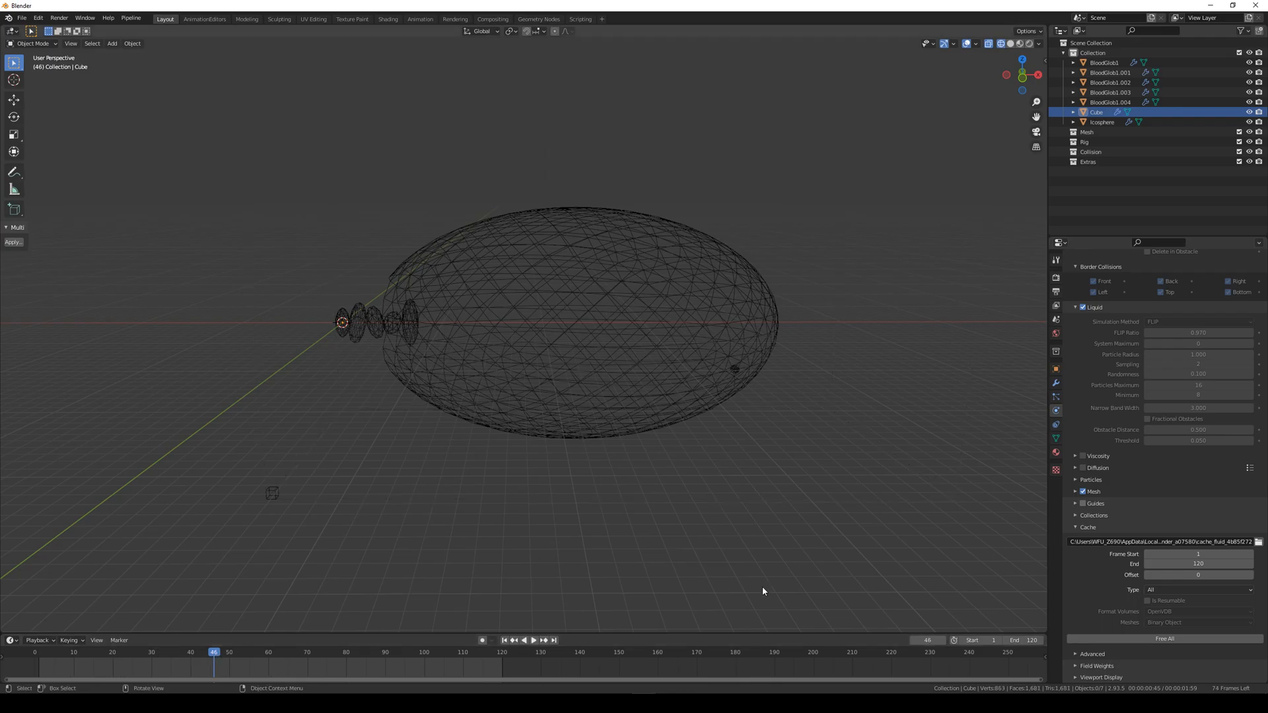
# - Set the fluid cache End frame to 46 and replay the shortened simulation
pyautogui.doubleClick(1198, 564)
pyautogui.write('46')
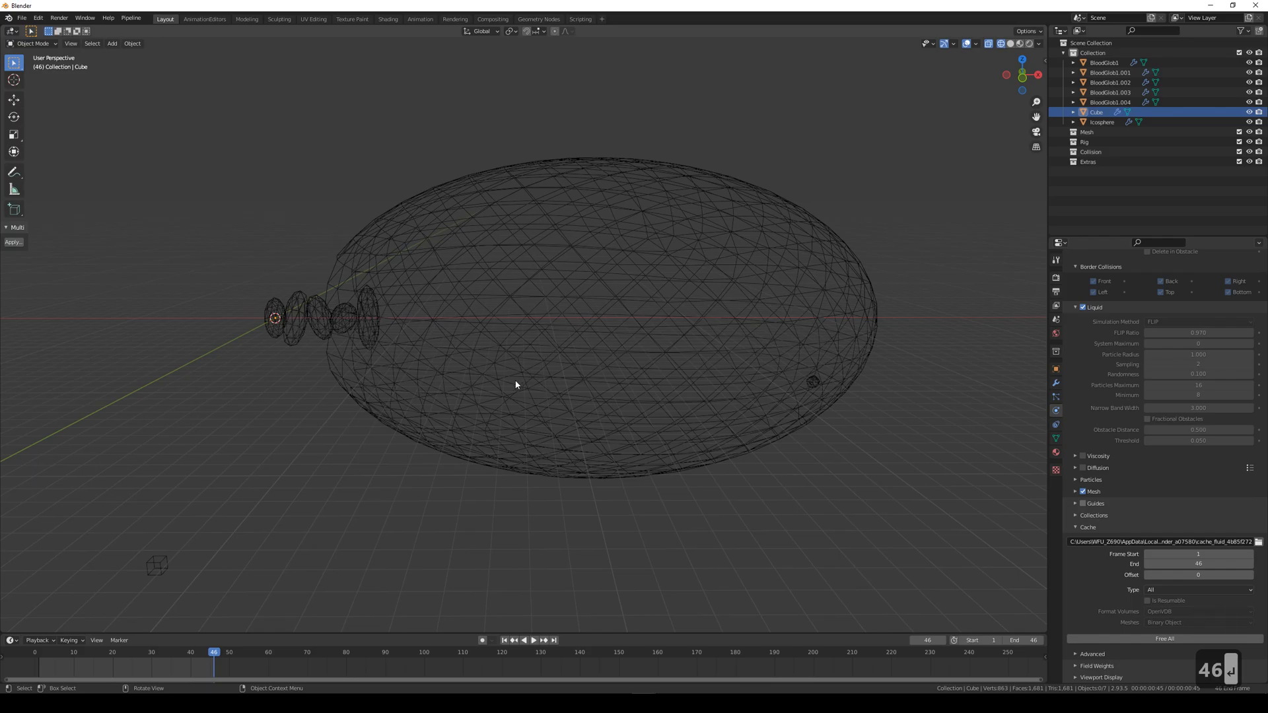
pyautogui.click(534, 639)
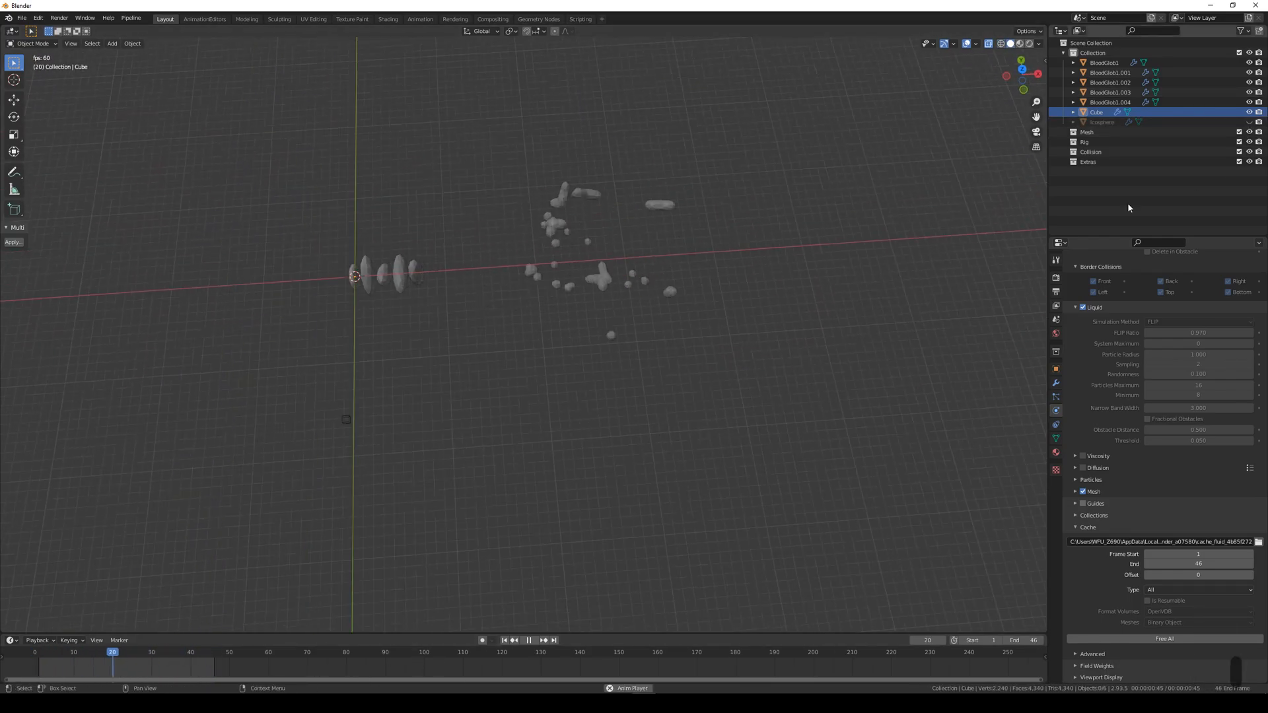
pyautogui.click(89, 651)
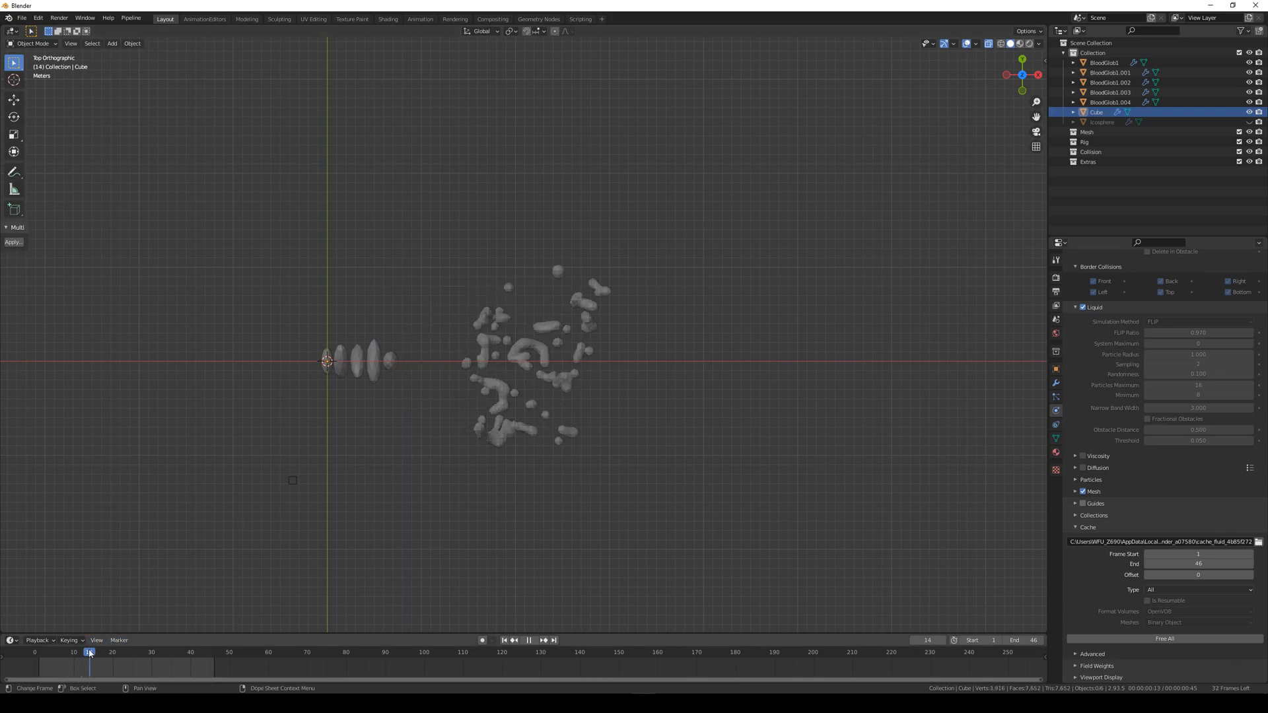
pyautogui.click(132, 652)
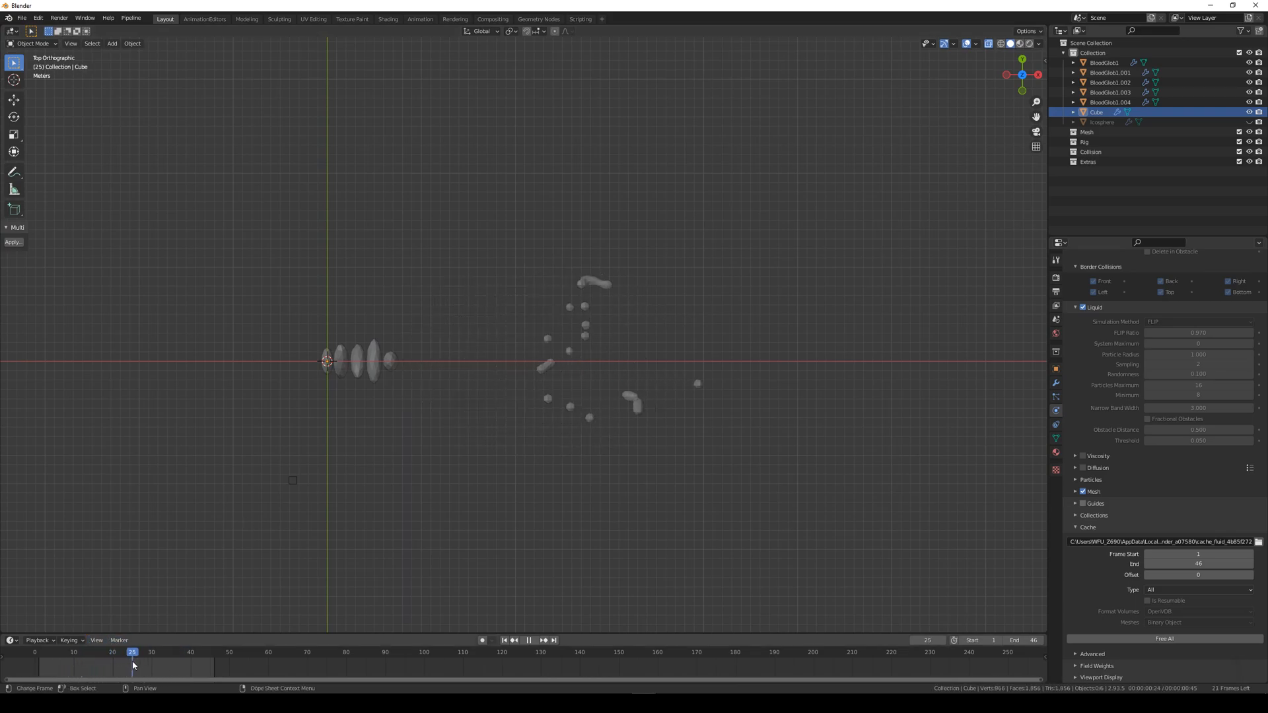
pyautogui.click(107, 653)
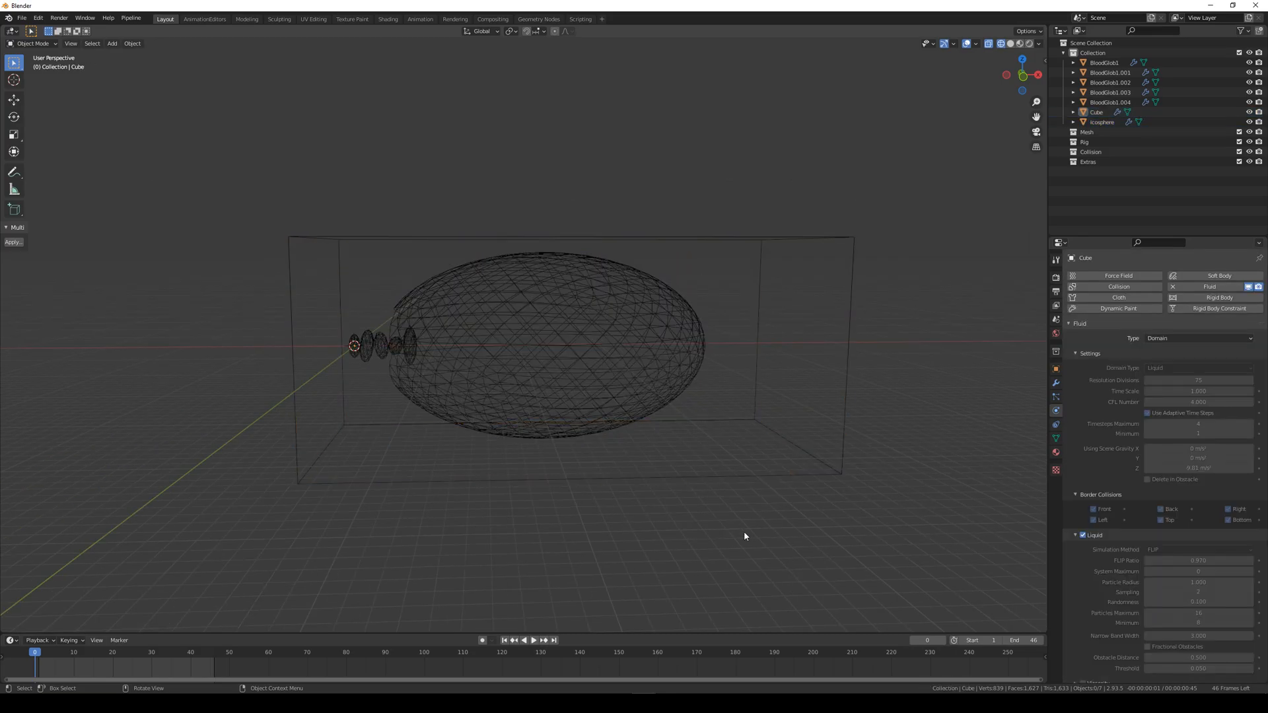
# - Add a lattice with 10×10×10 resolution sized to enclose the icosphere
pyautogui.press('shift+a')
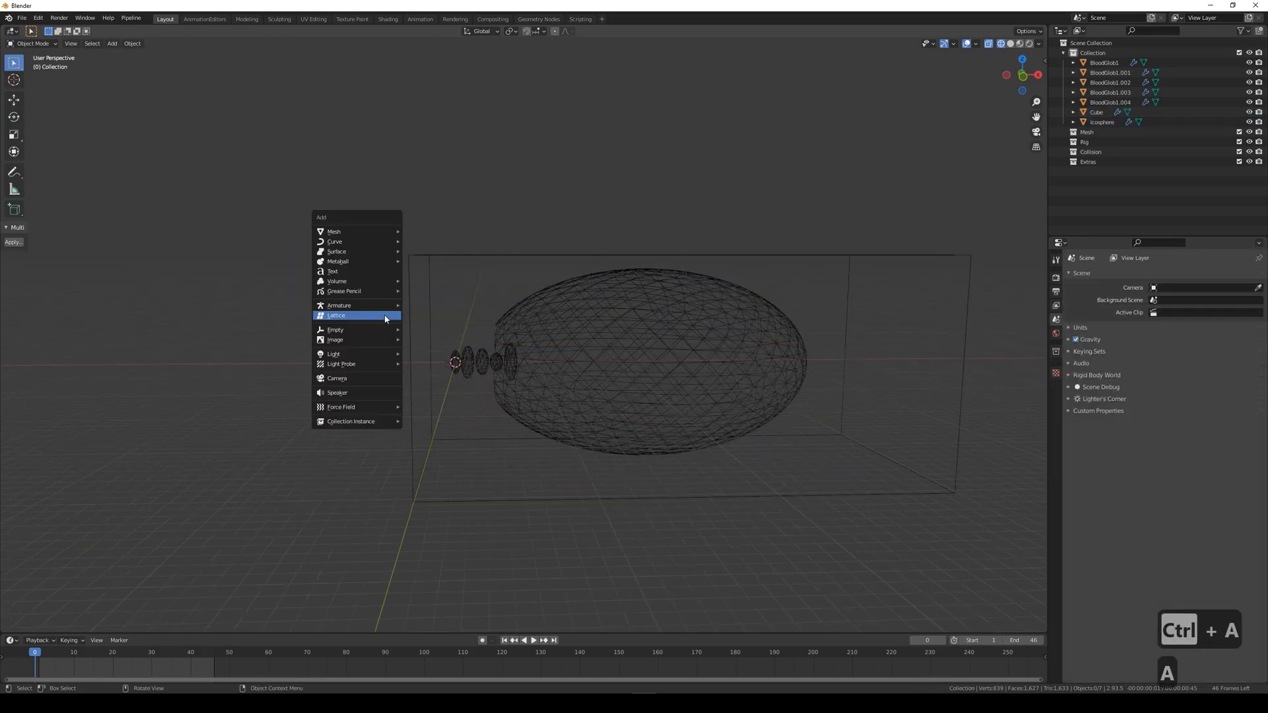
pyautogui.moveTo(334, 316)
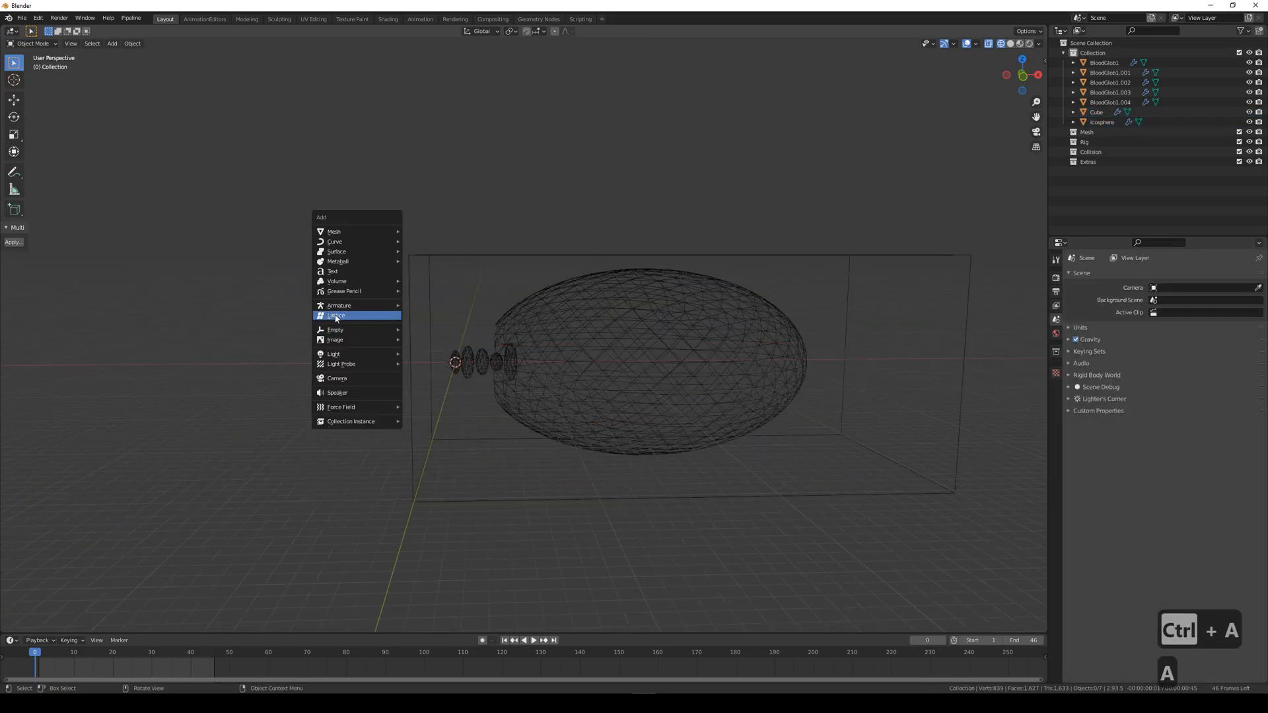
pyautogui.click(336, 316)
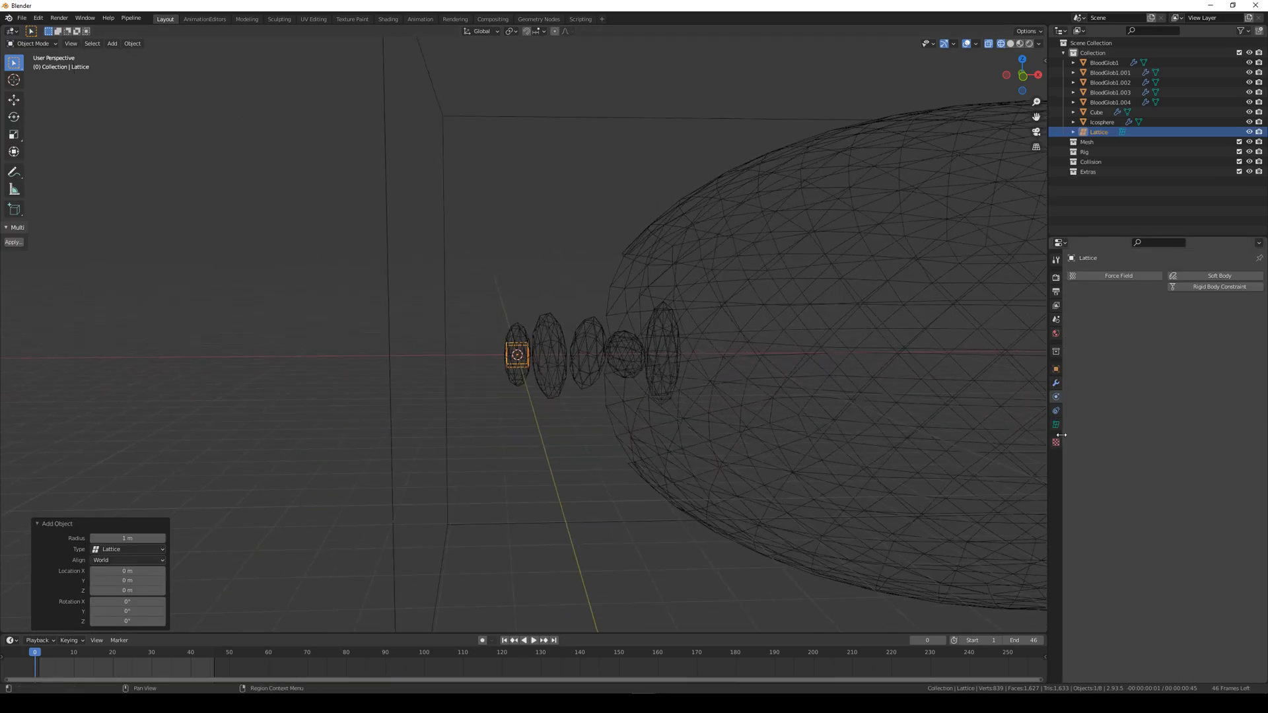
pyautogui.click(1055, 424)
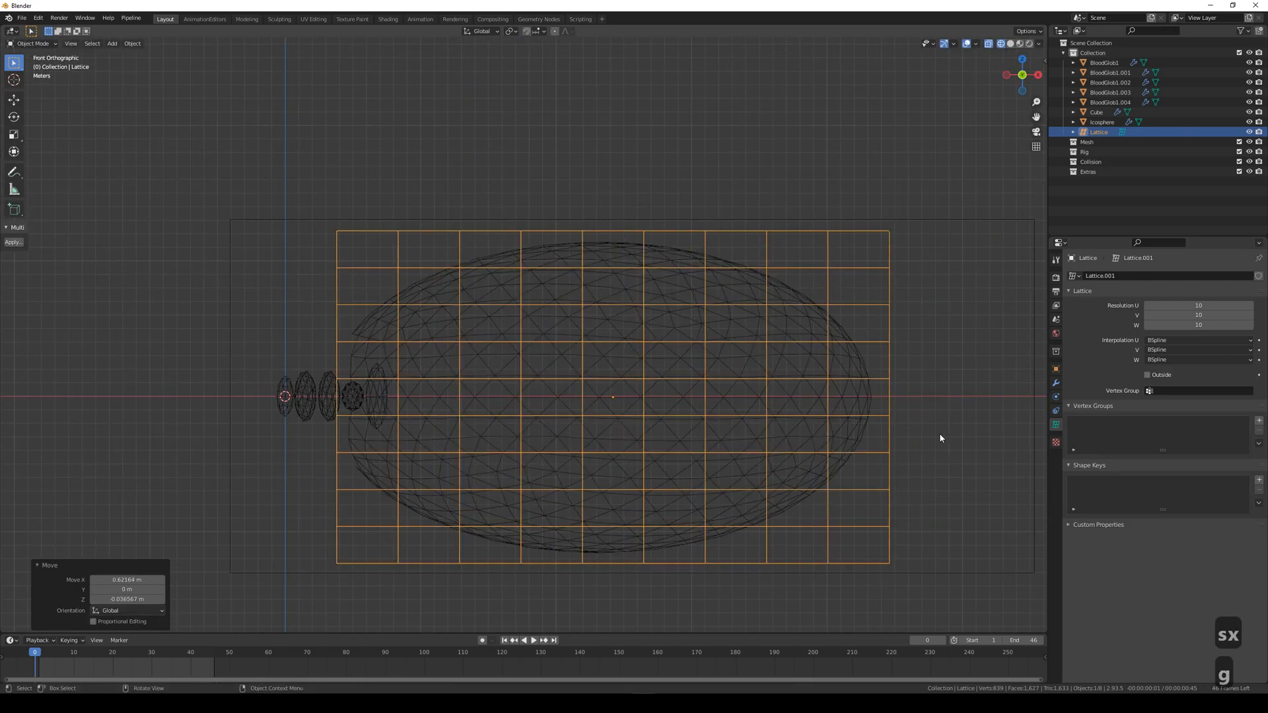
pyautogui.click(1102, 121)
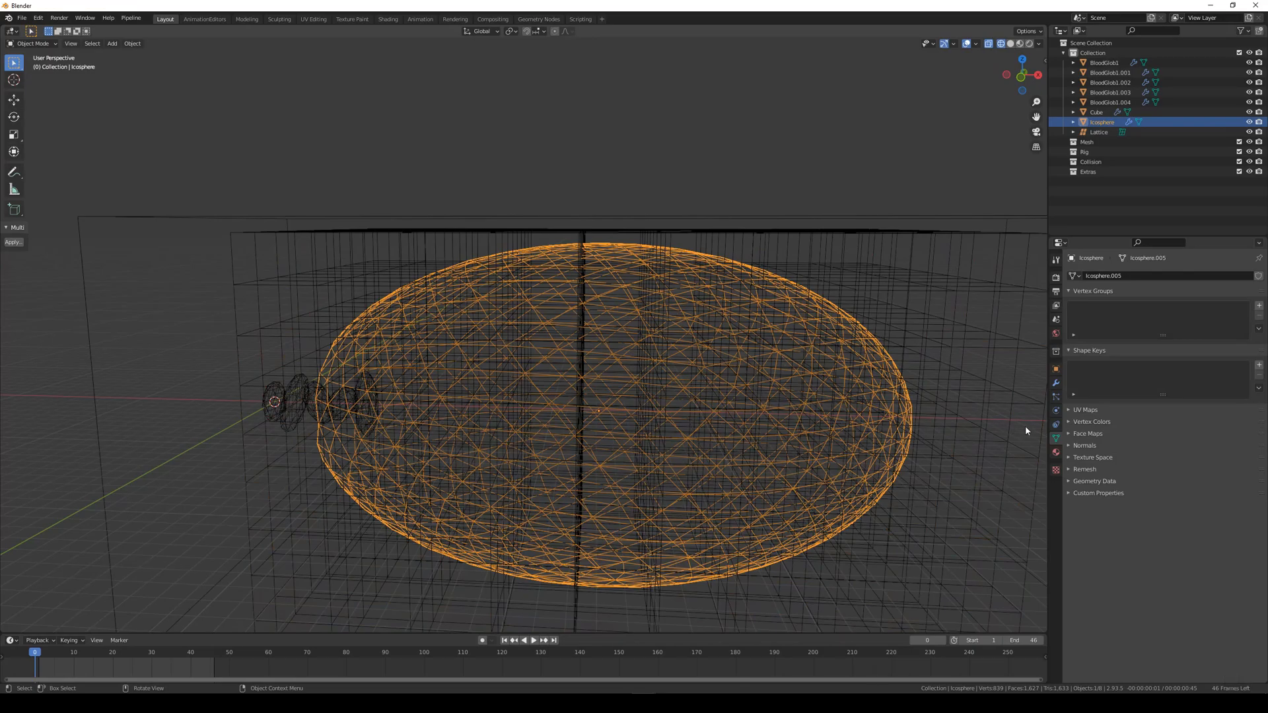
pyautogui.moveTo(1056, 384)
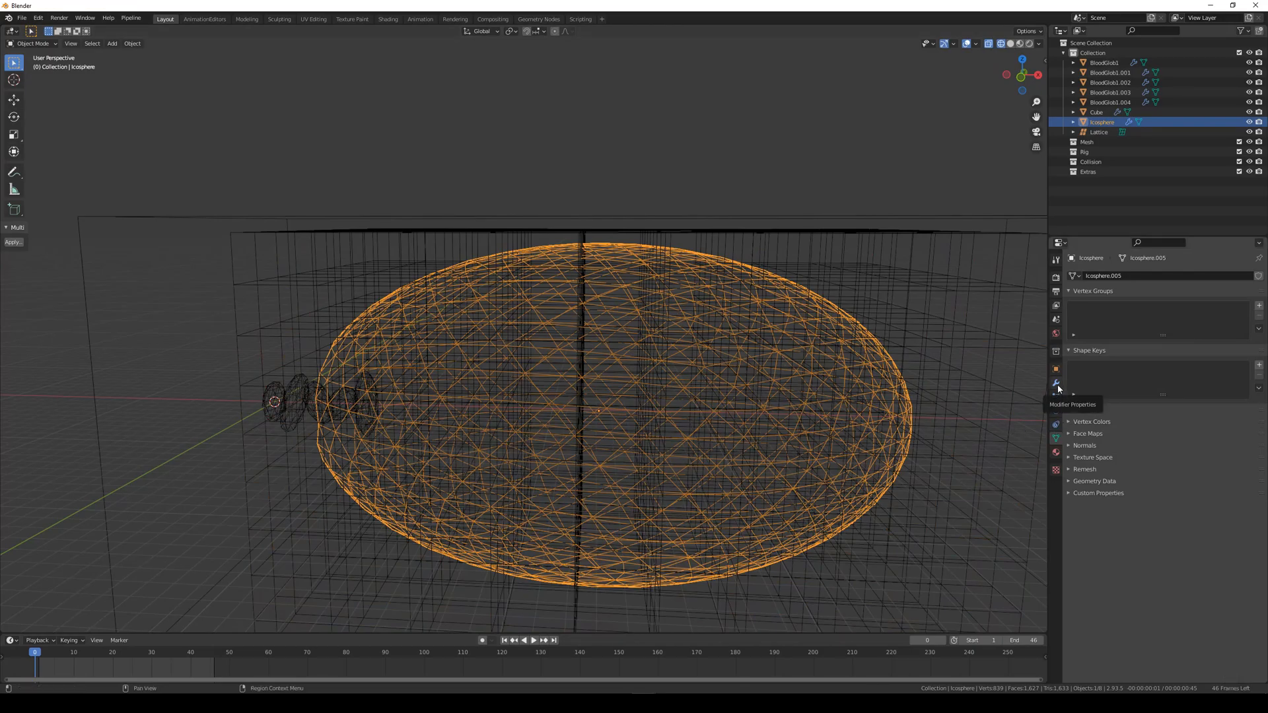
# - Add a Lattice deform modifier to the icosphere after its Fluid modifier
pyautogui.click(1085, 276)
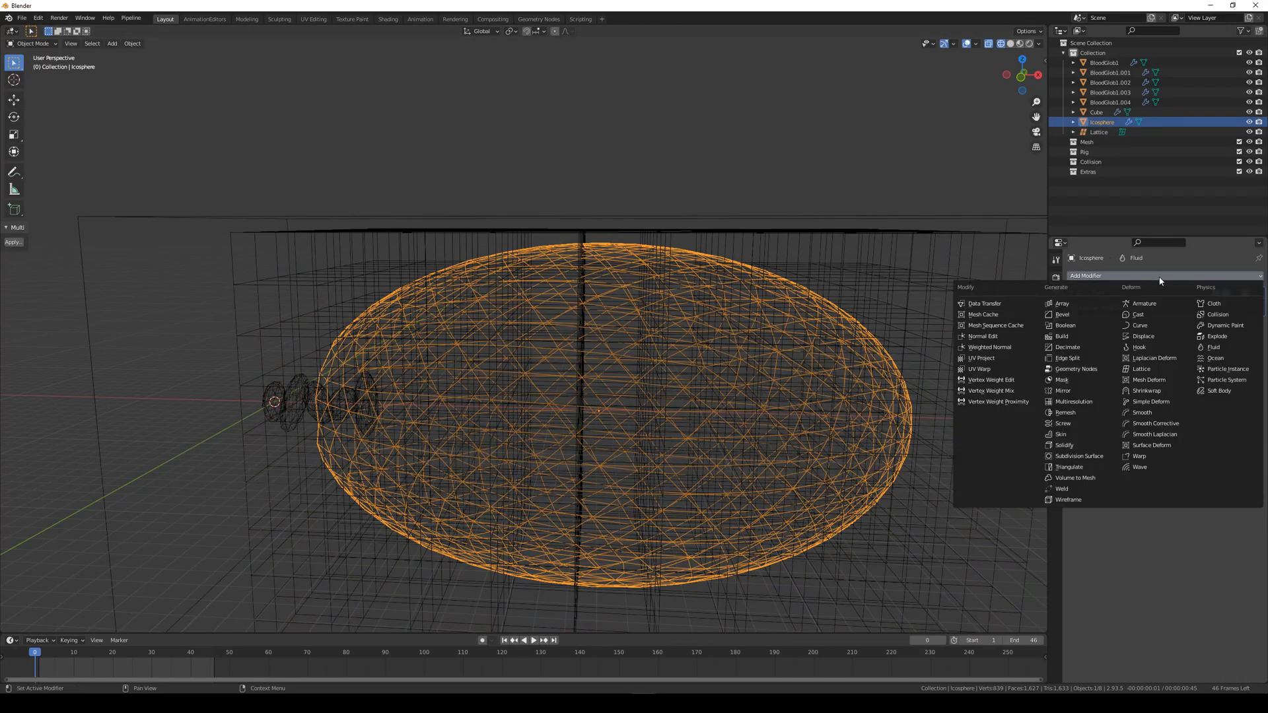
pyautogui.click(1142, 368)
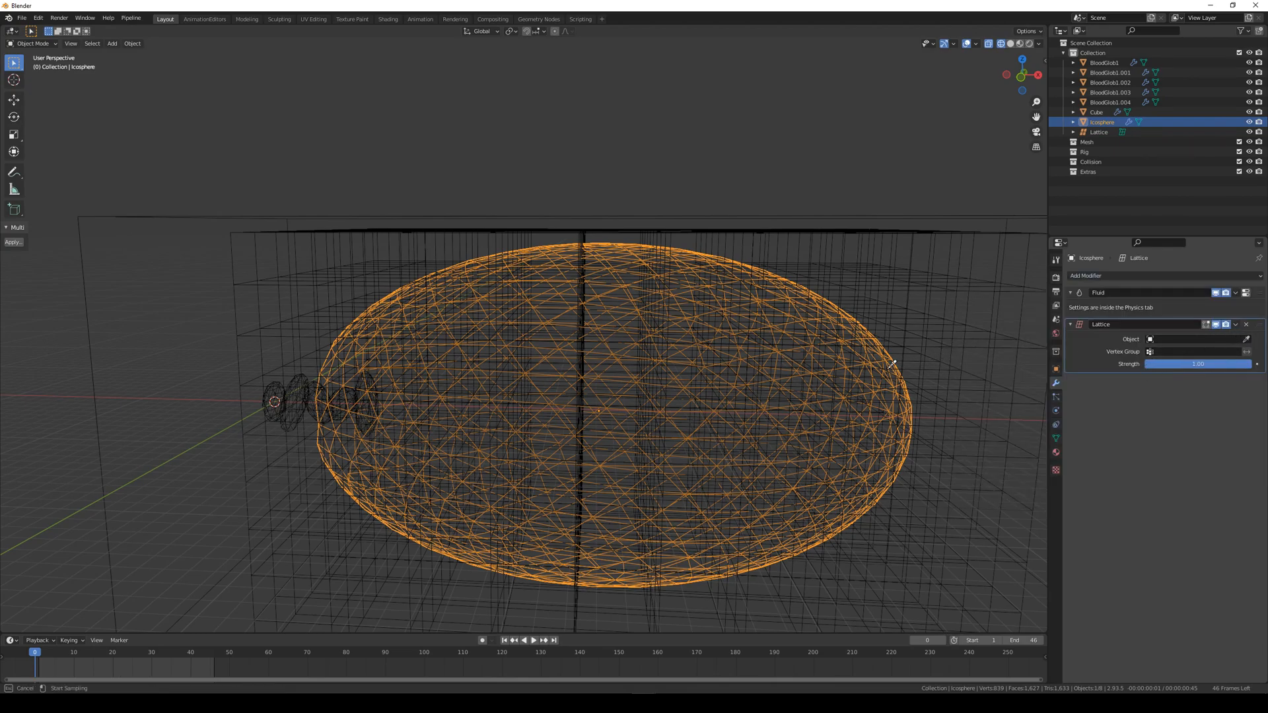
pyautogui.click(1097, 132)
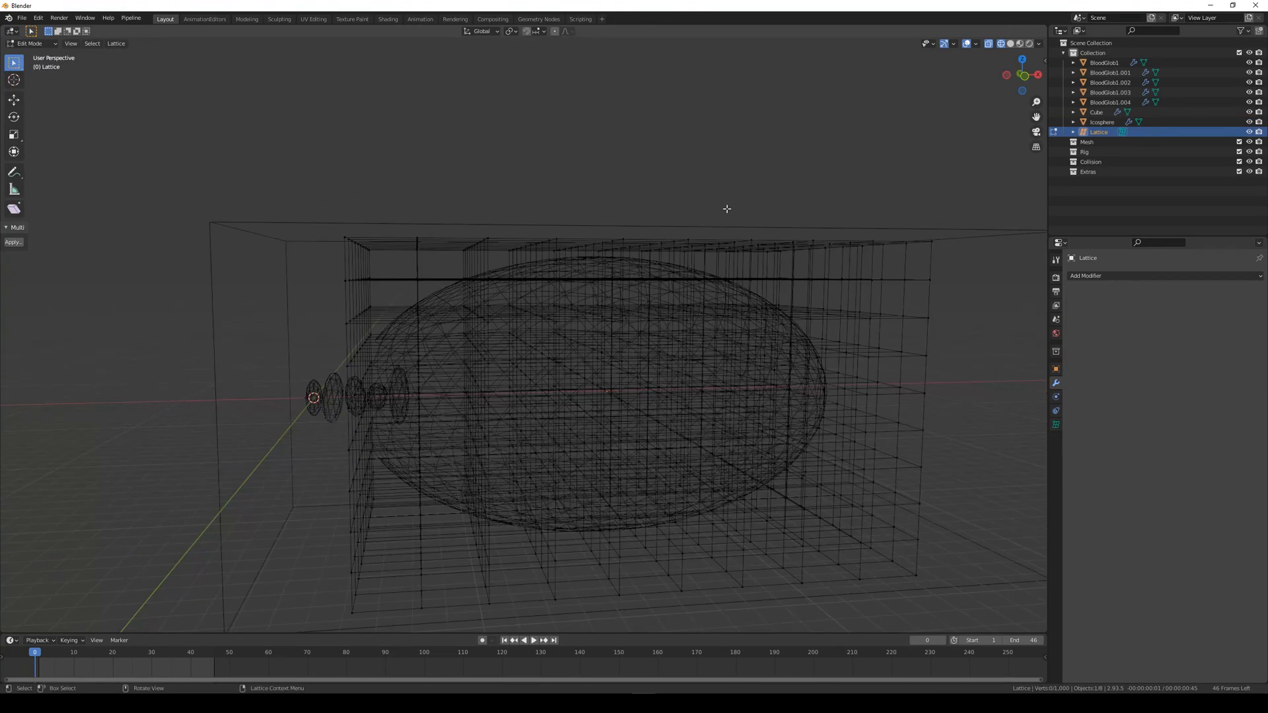
# - Trial-grab the selected lattice points, then cancel so the cage returns undeformed
pyautogui.press('g')
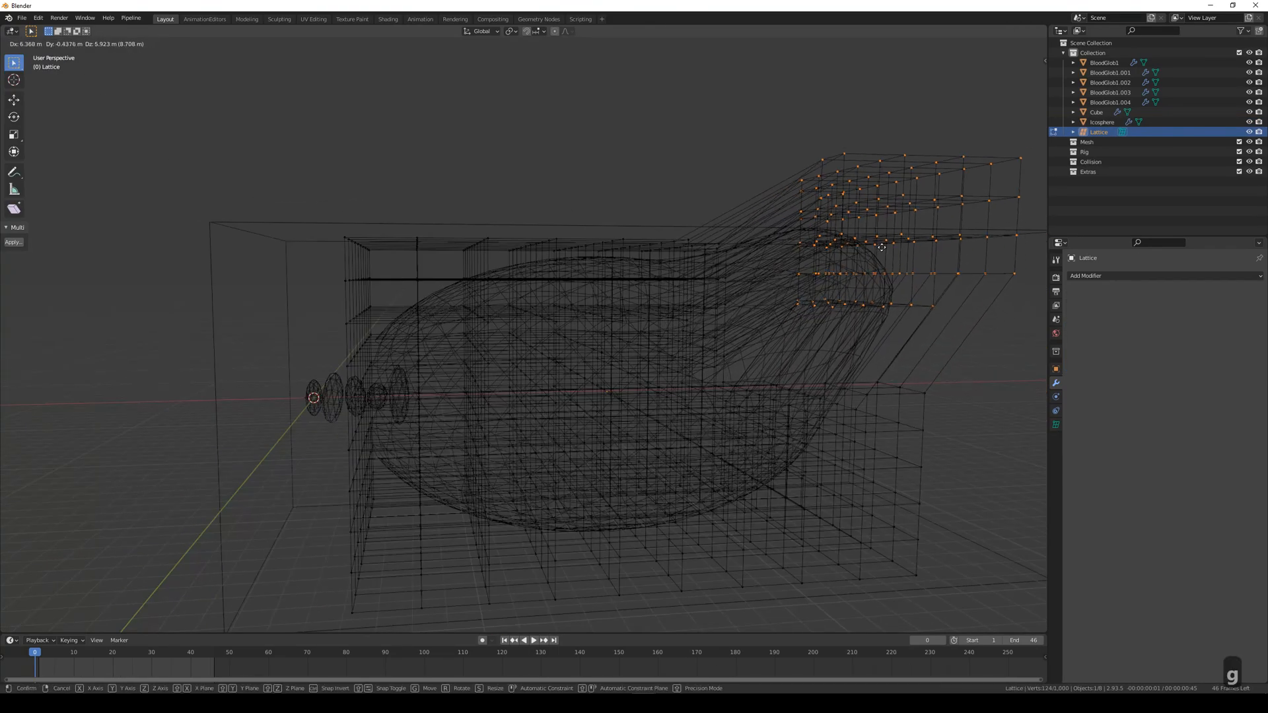
pyautogui.moveTo(963, 228)
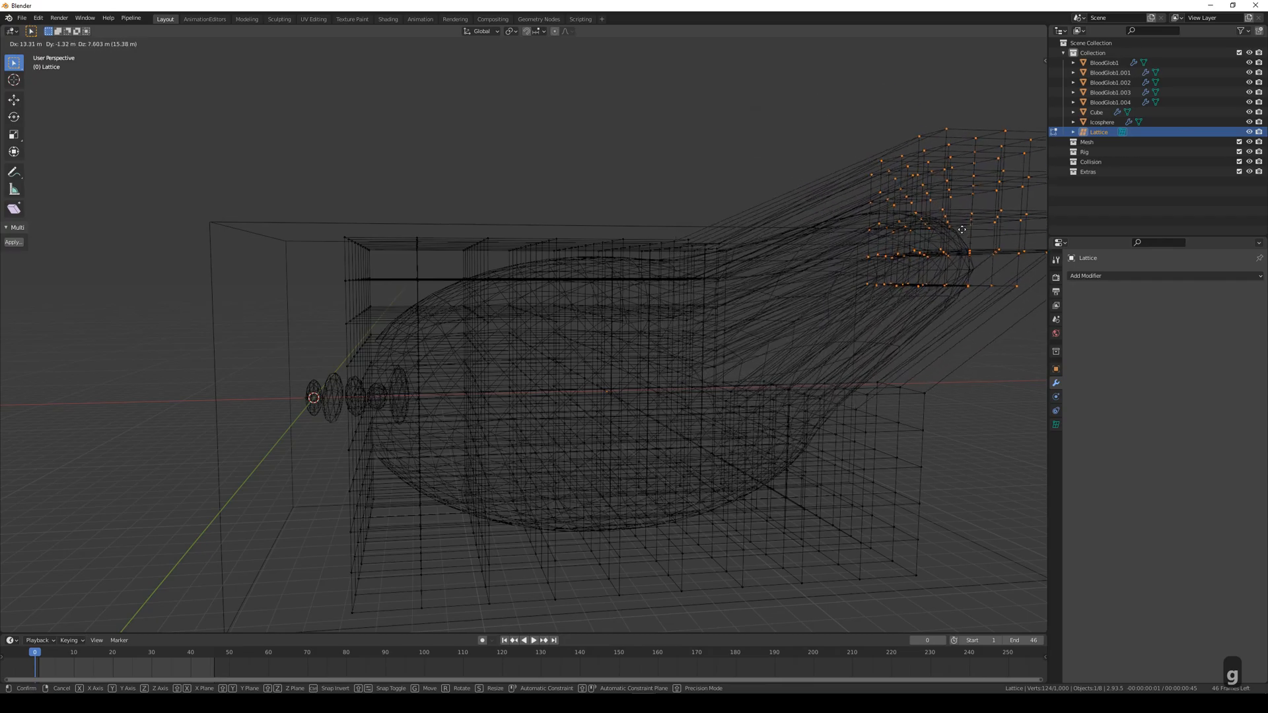
pyautogui.click(648, 169)
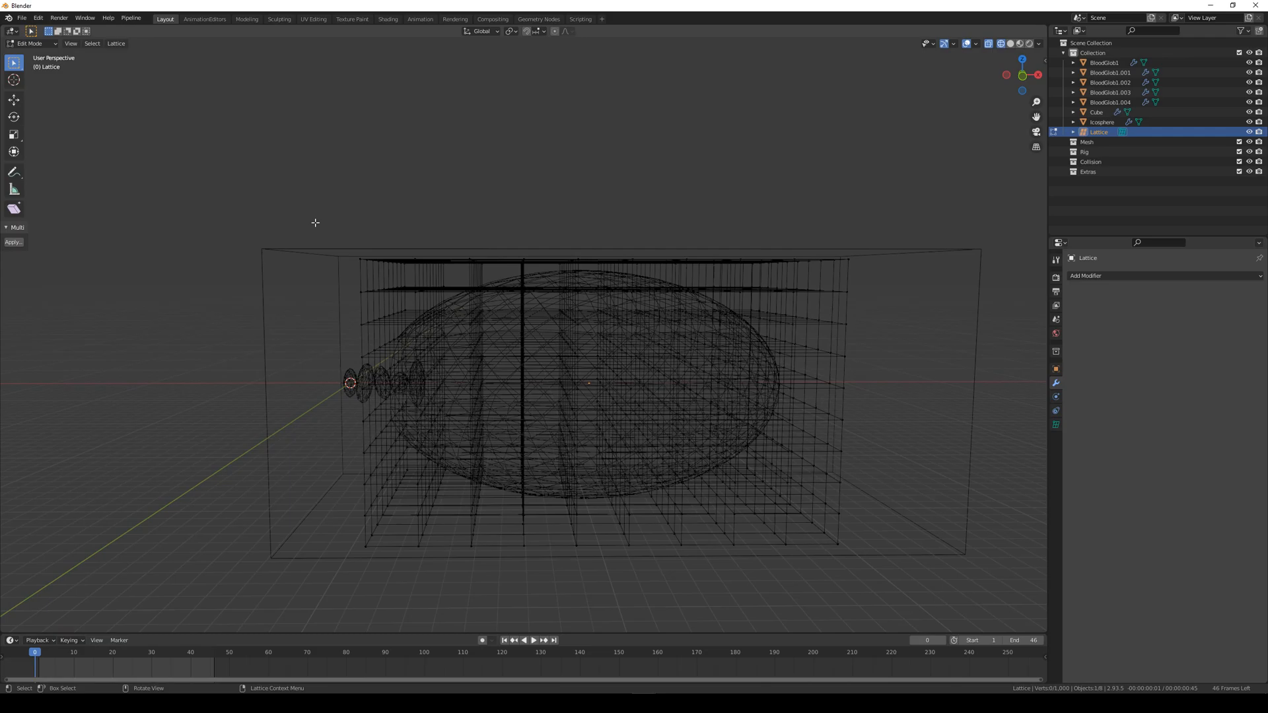
pyautogui.moveTo(345, 186)
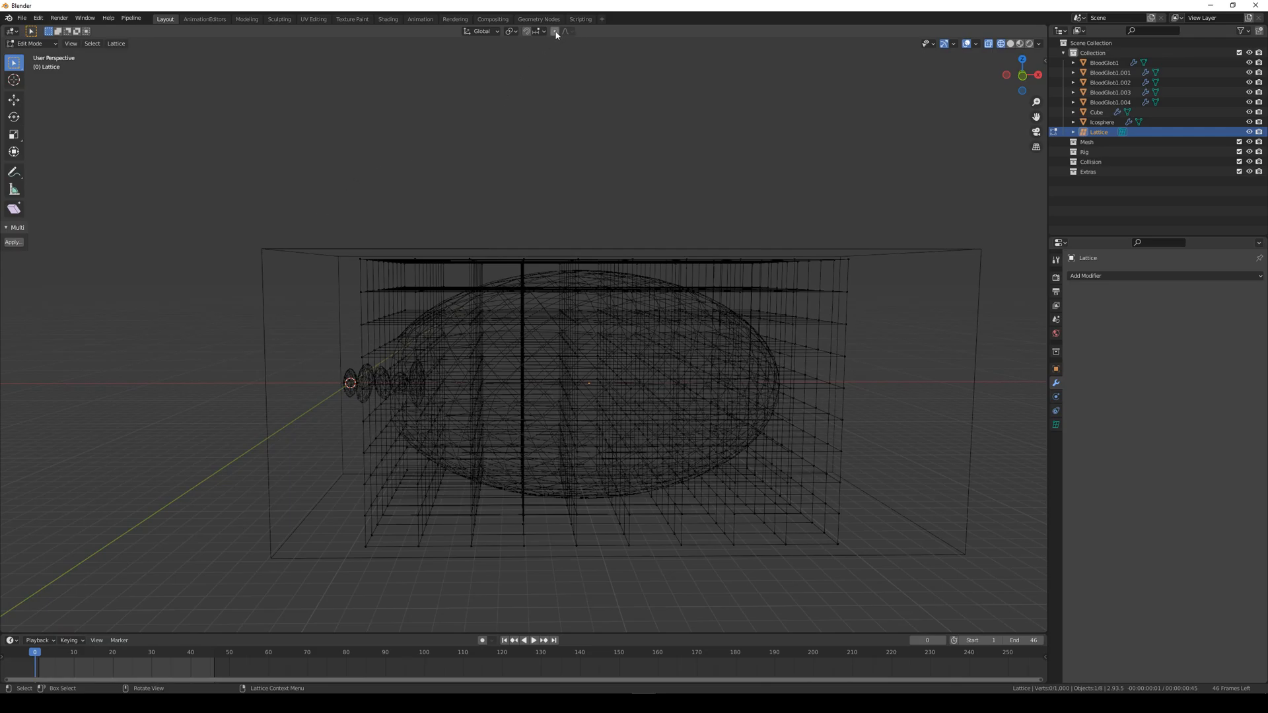
# - With Random proportional falloff, scale a random selection of lattice points outward
pyautogui.click(556, 31)
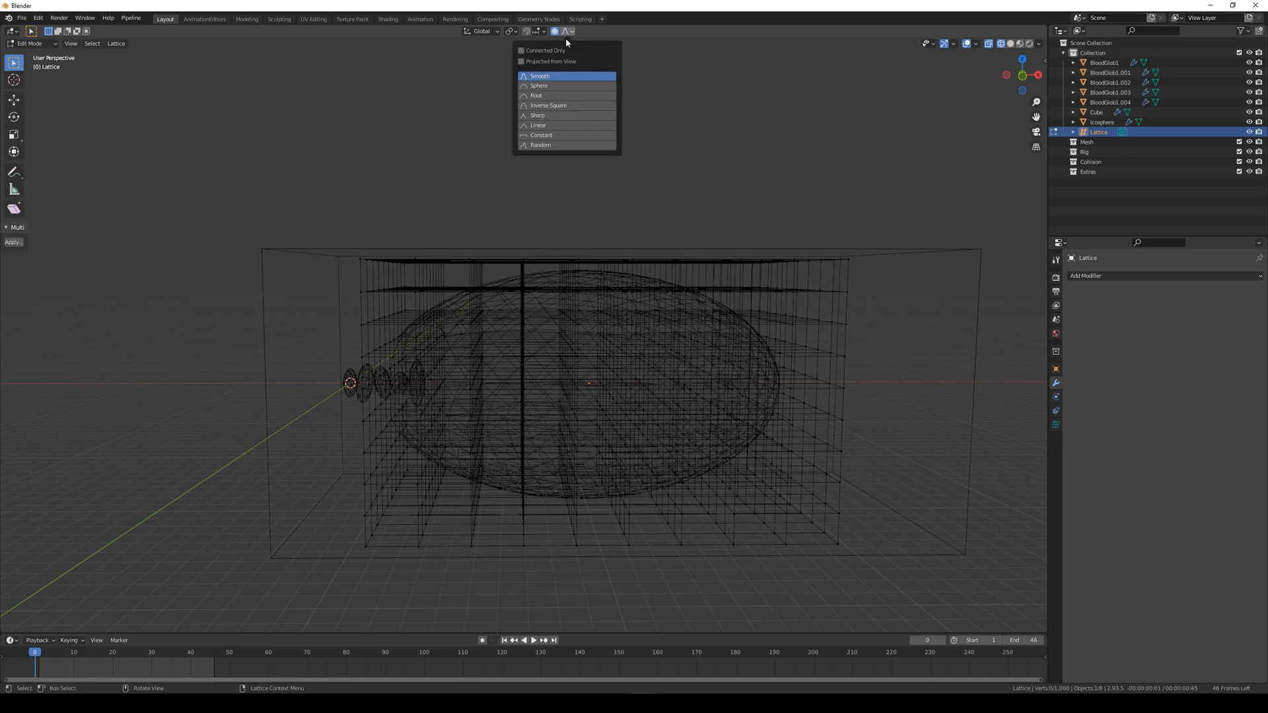
pyautogui.moveTo(541, 146)
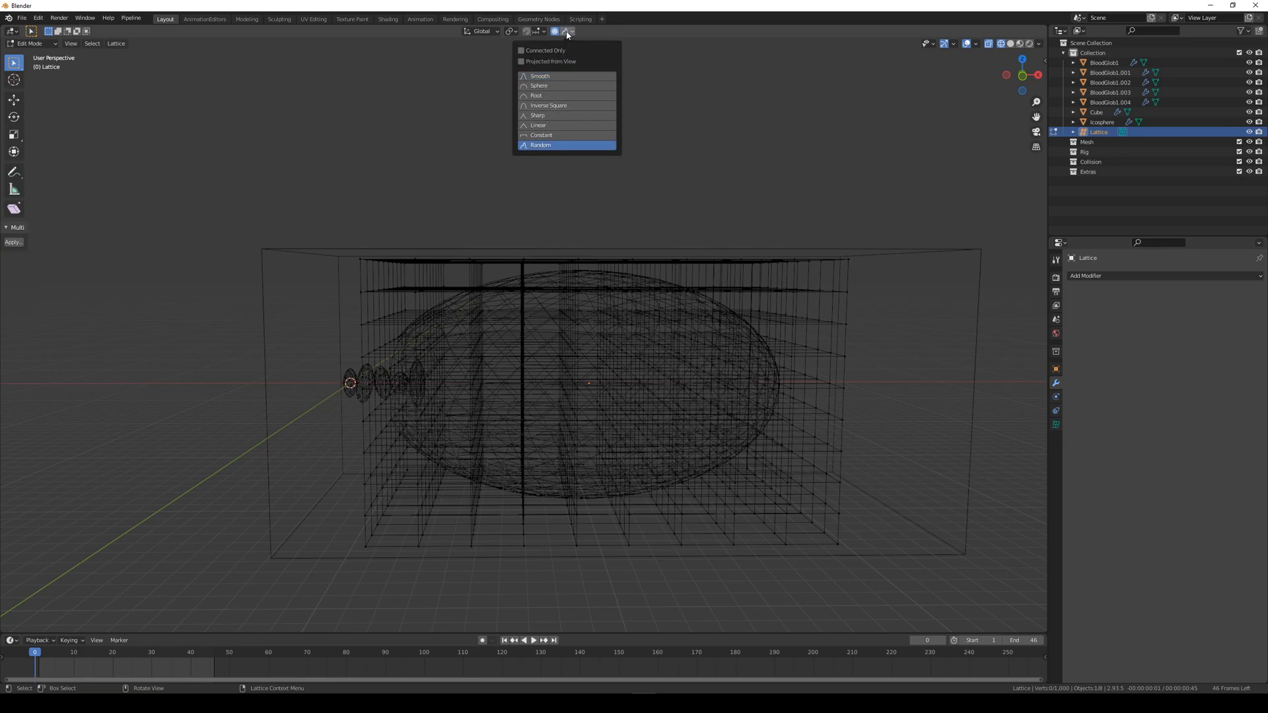
pyautogui.click(91, 43)
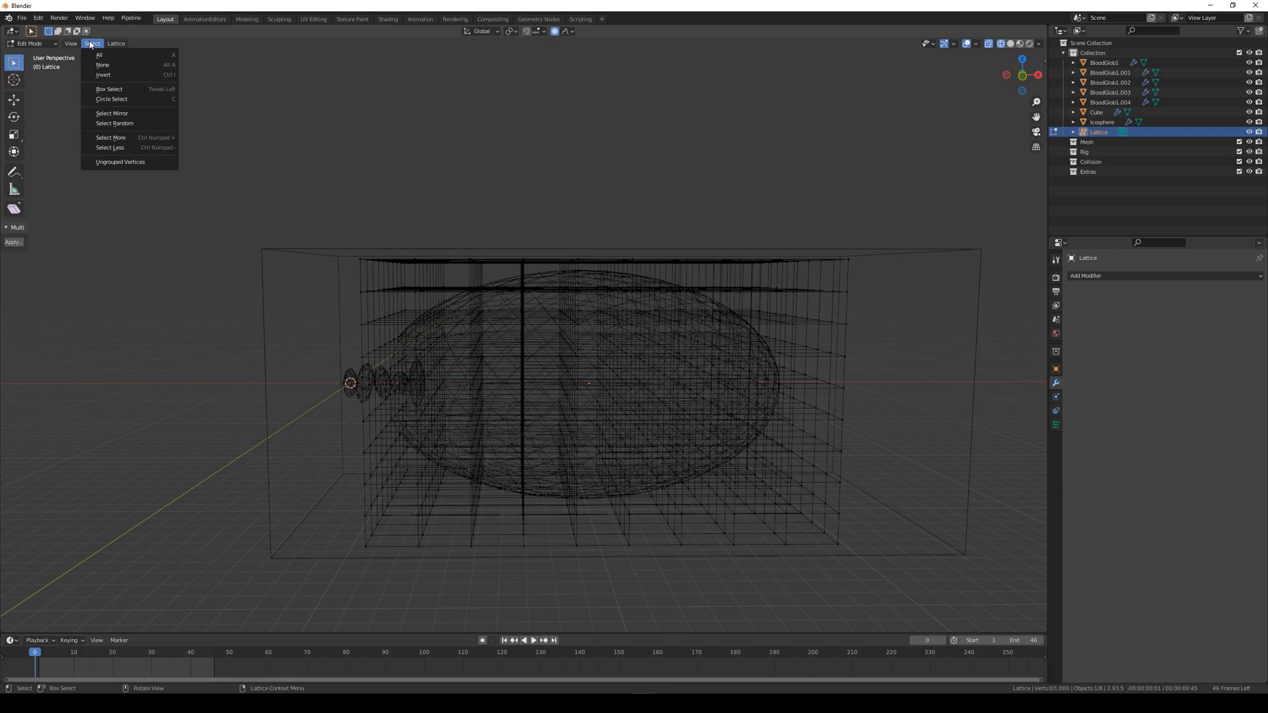
pyautogui.click(113, 123)
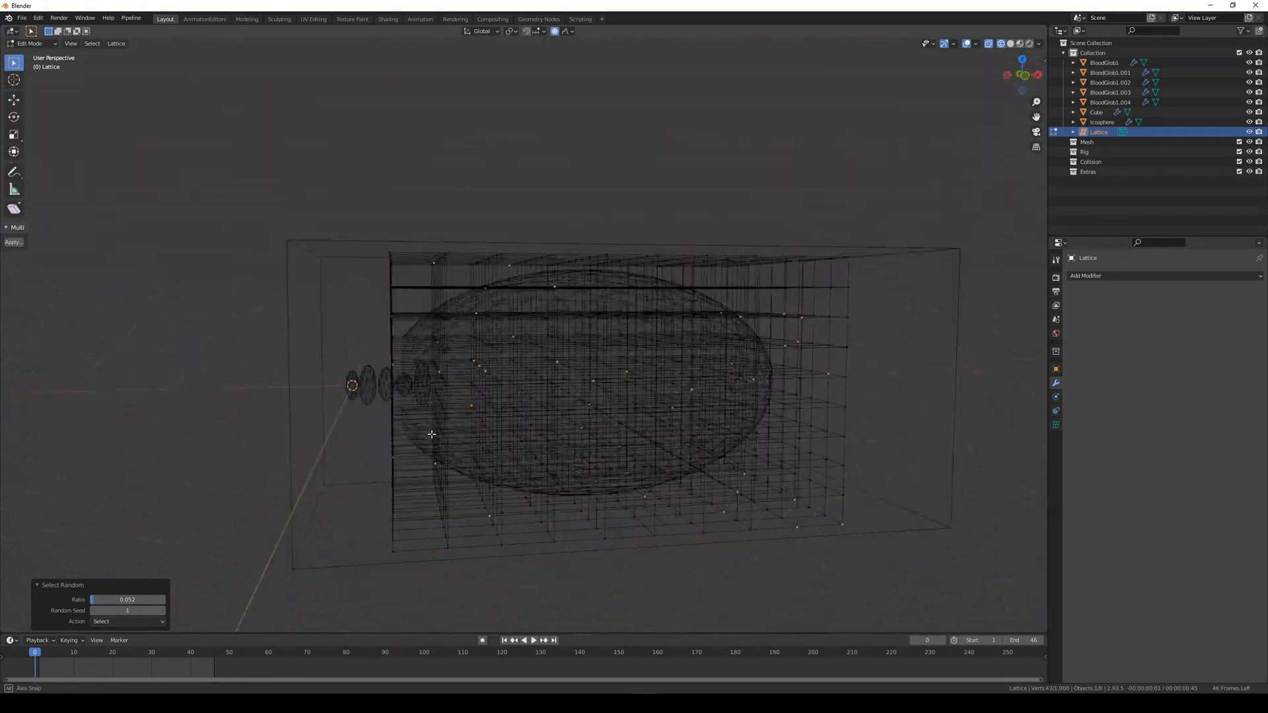
pyautogui.press('s')
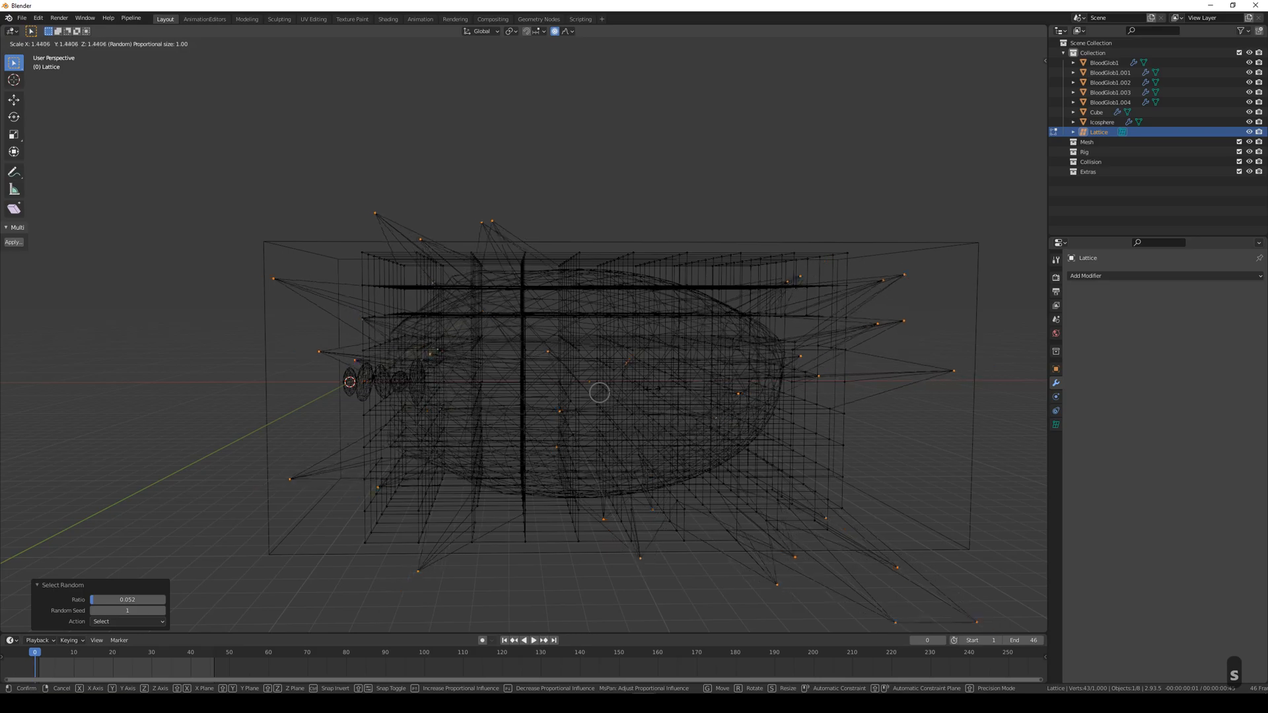
pyautogui.moveTo(598, 392)
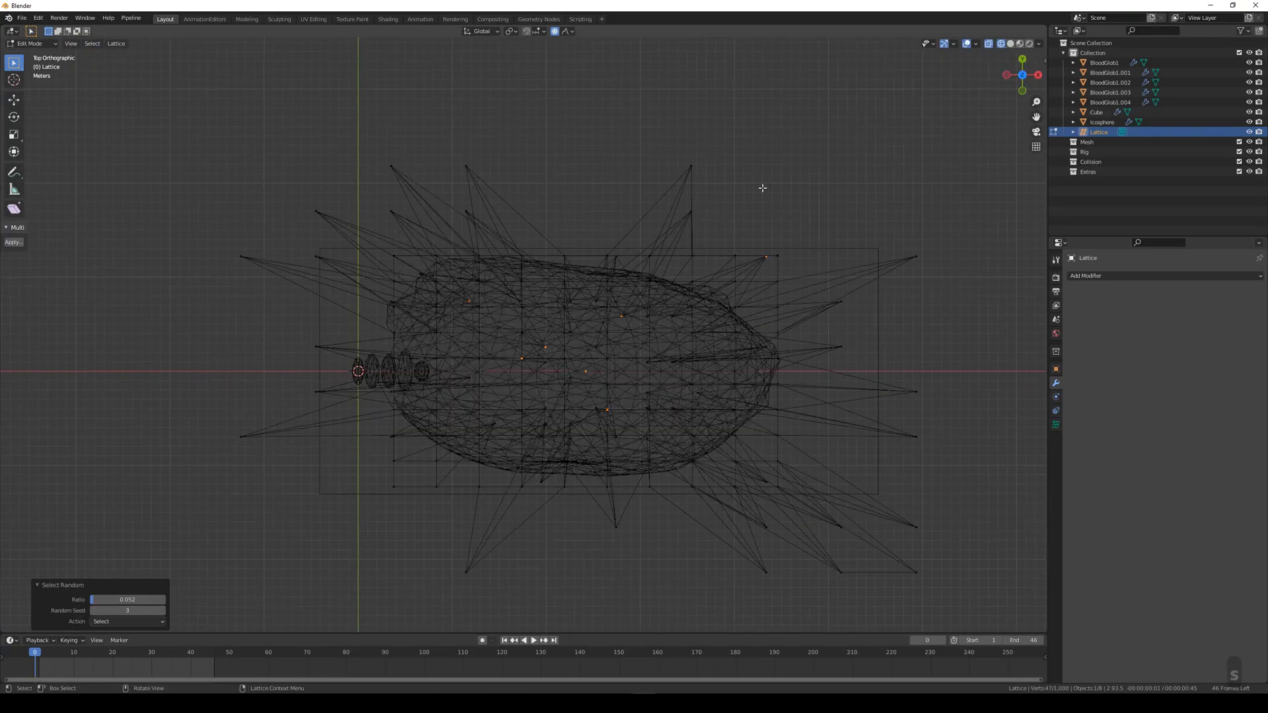
# - Scale further random point sets to warp the blob into a lumpy splatter, then leave Edit Mode
pyautogui.press('s')
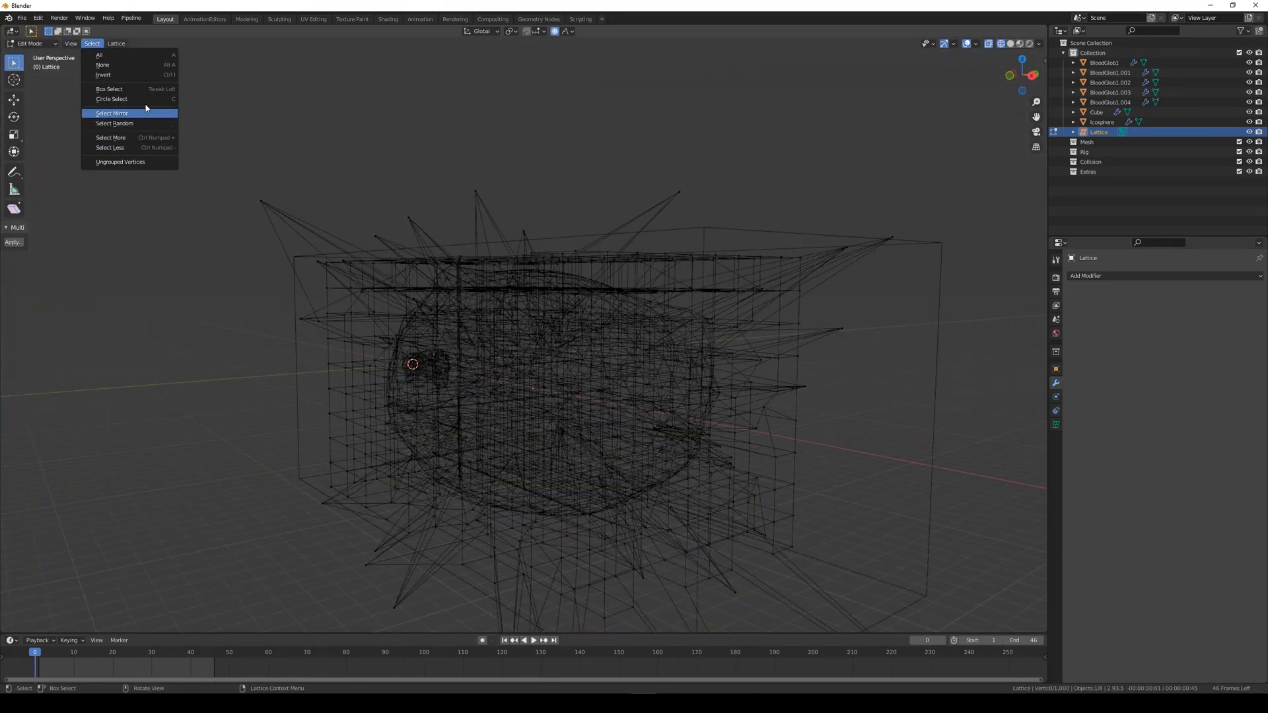
pyautogui.click(113, 123)
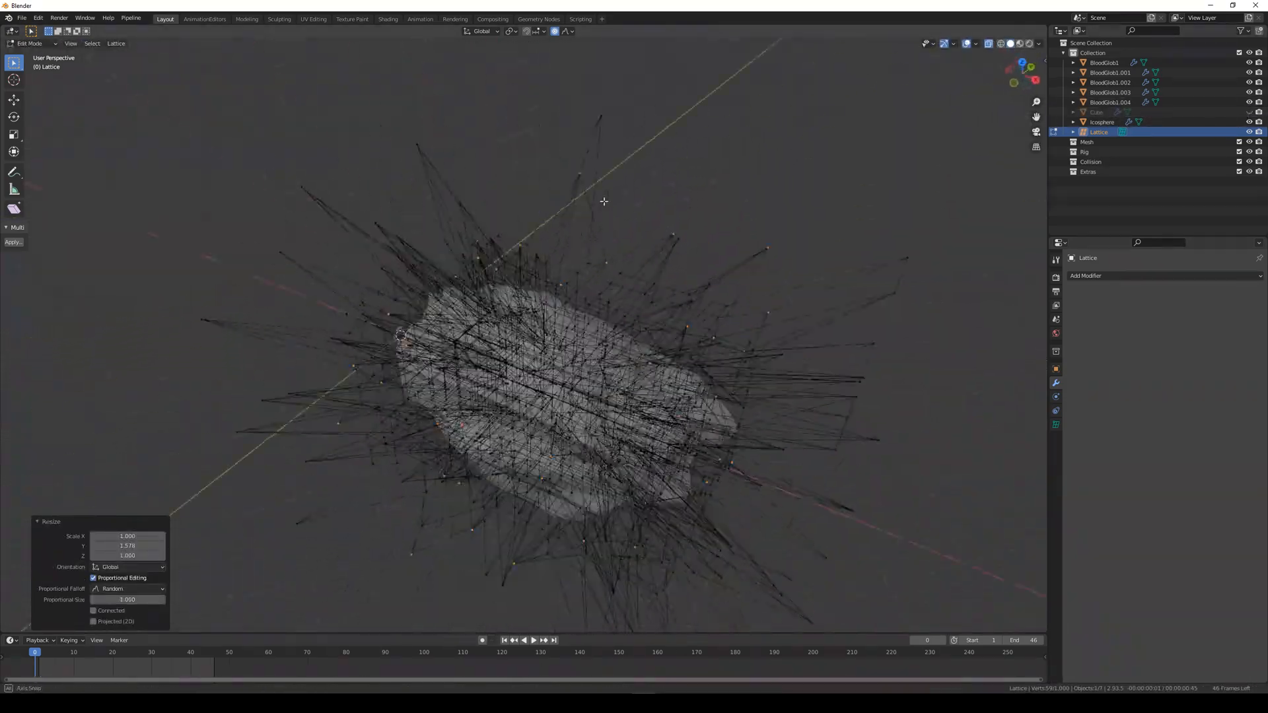
pyautogui.click(91, 42)
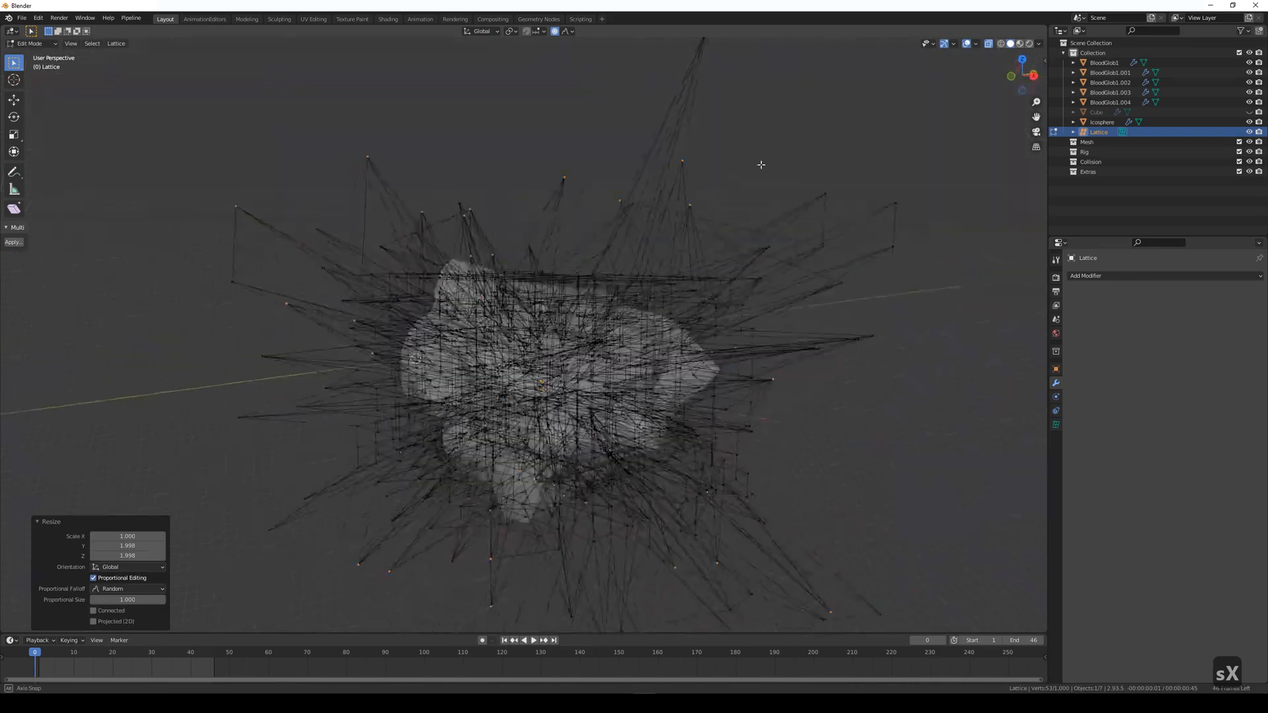
pyautogui.press('Tab')
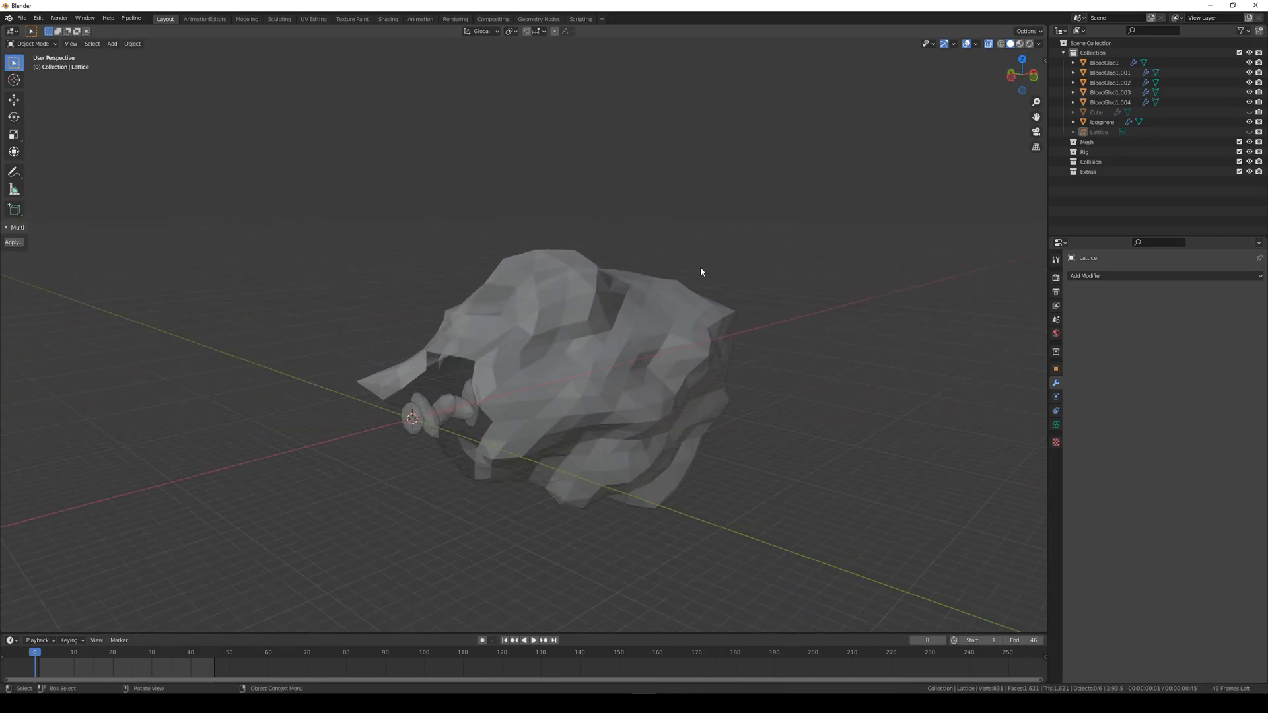
# - Apply the Lattice modifier permanently to the icosphere blob
pyautogui.click(1101, 122)
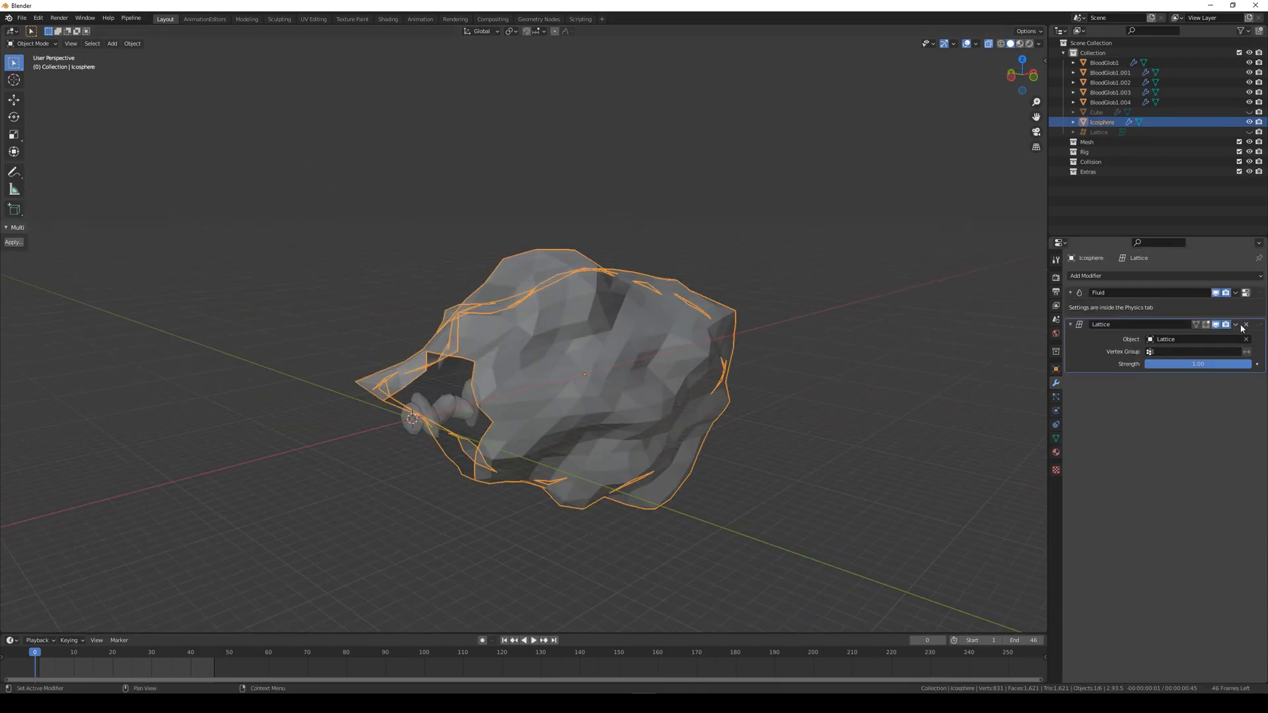
pyautogui.click(1236, 325)
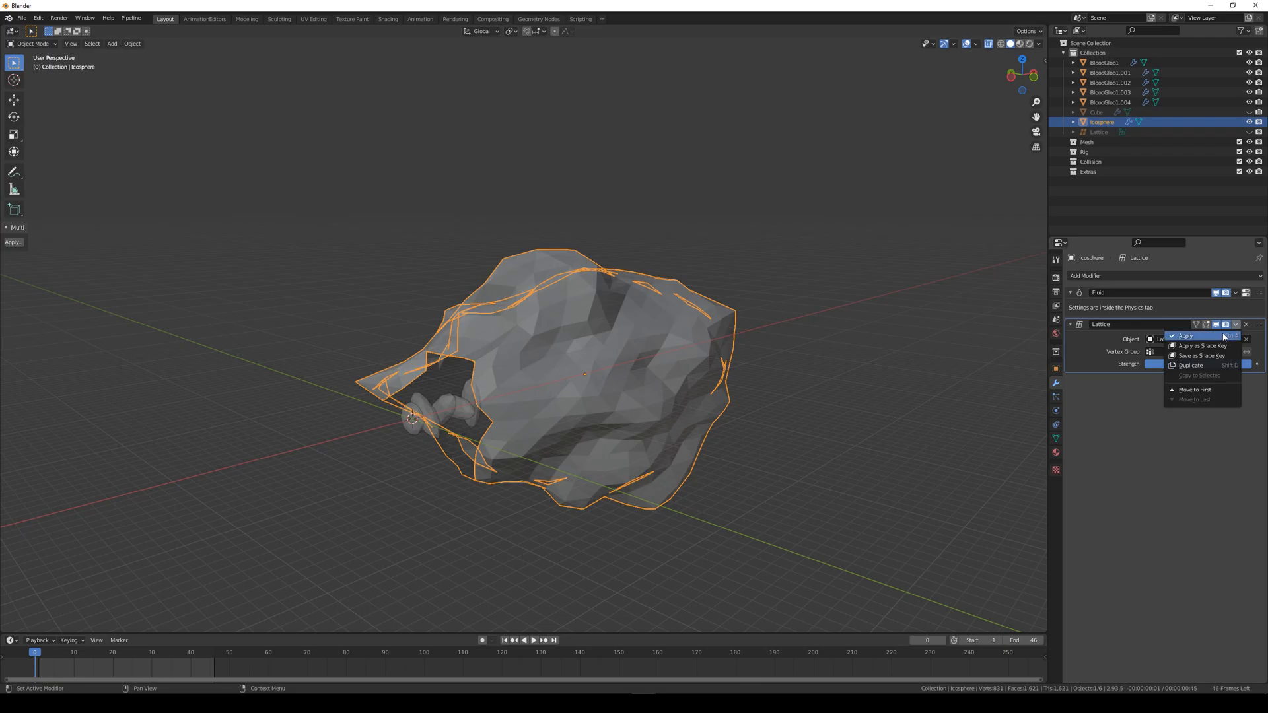
pyautogui.click(1186, 335)
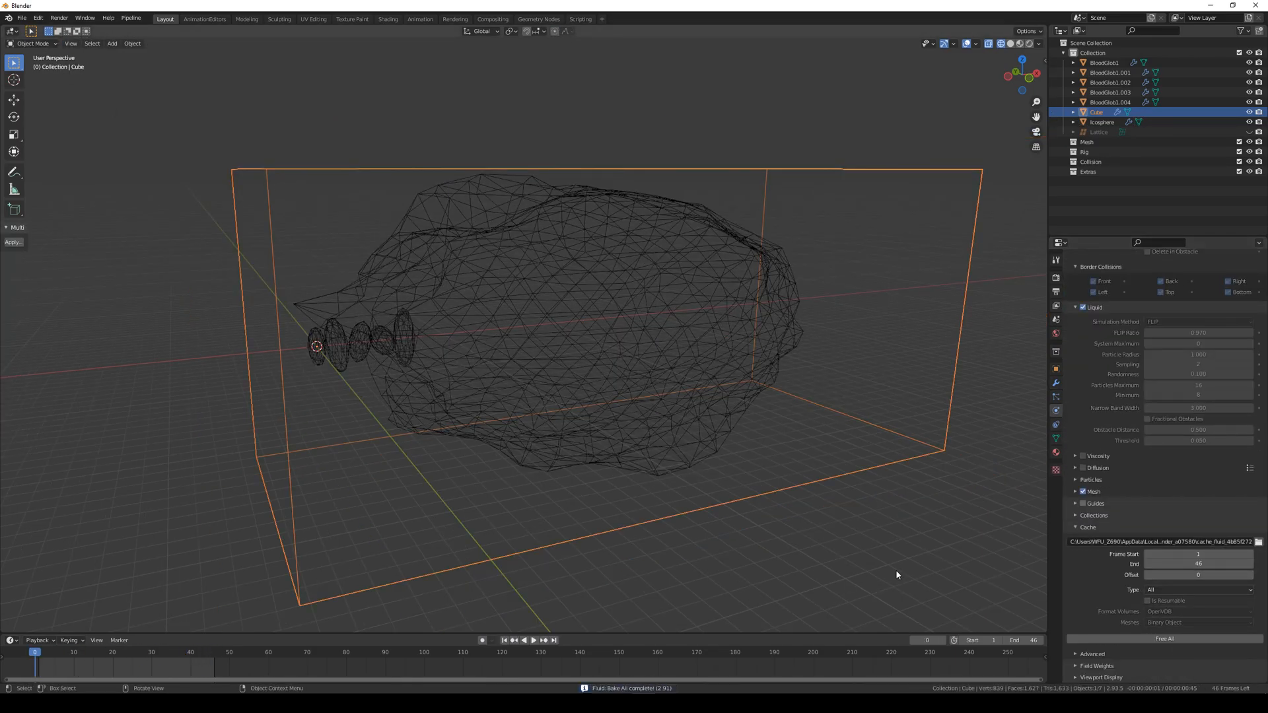
# - Preview the re-bake and Shade Smooth all the splatter objects via the 'smo' search
pyautogui.click(532, 641)
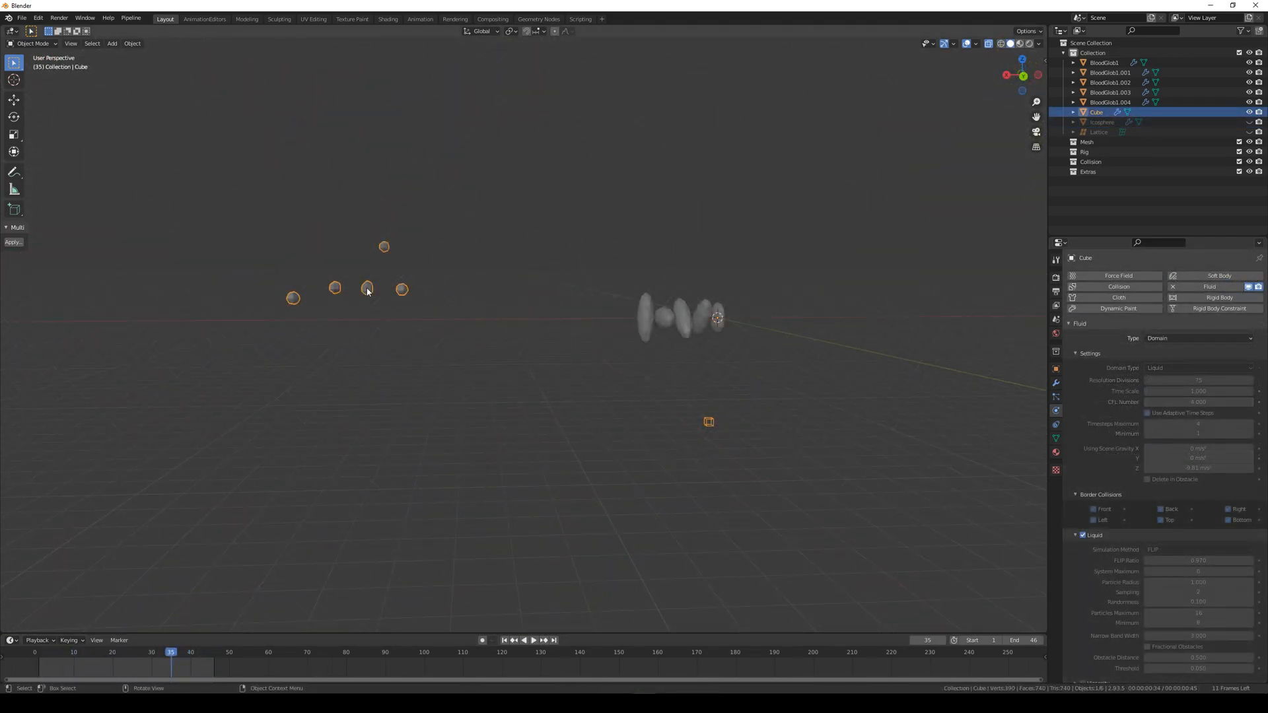
pyautogui.write('smo')
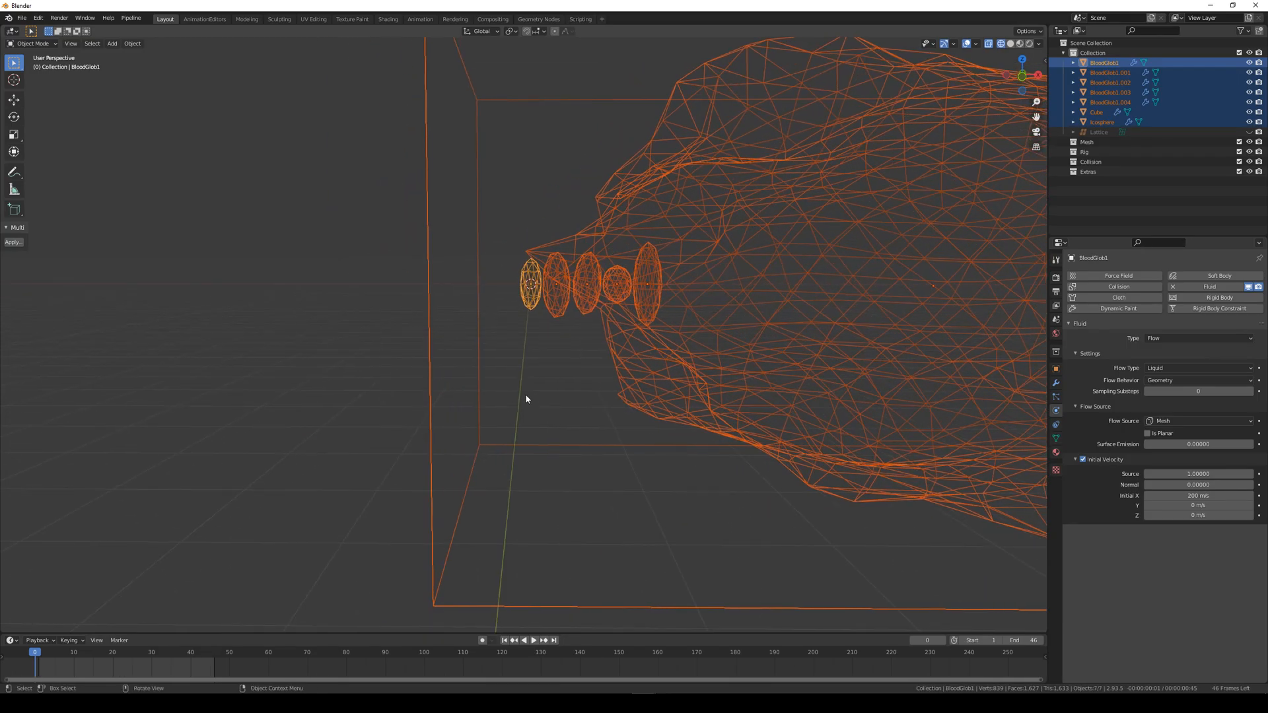
pyautogui.press('g')
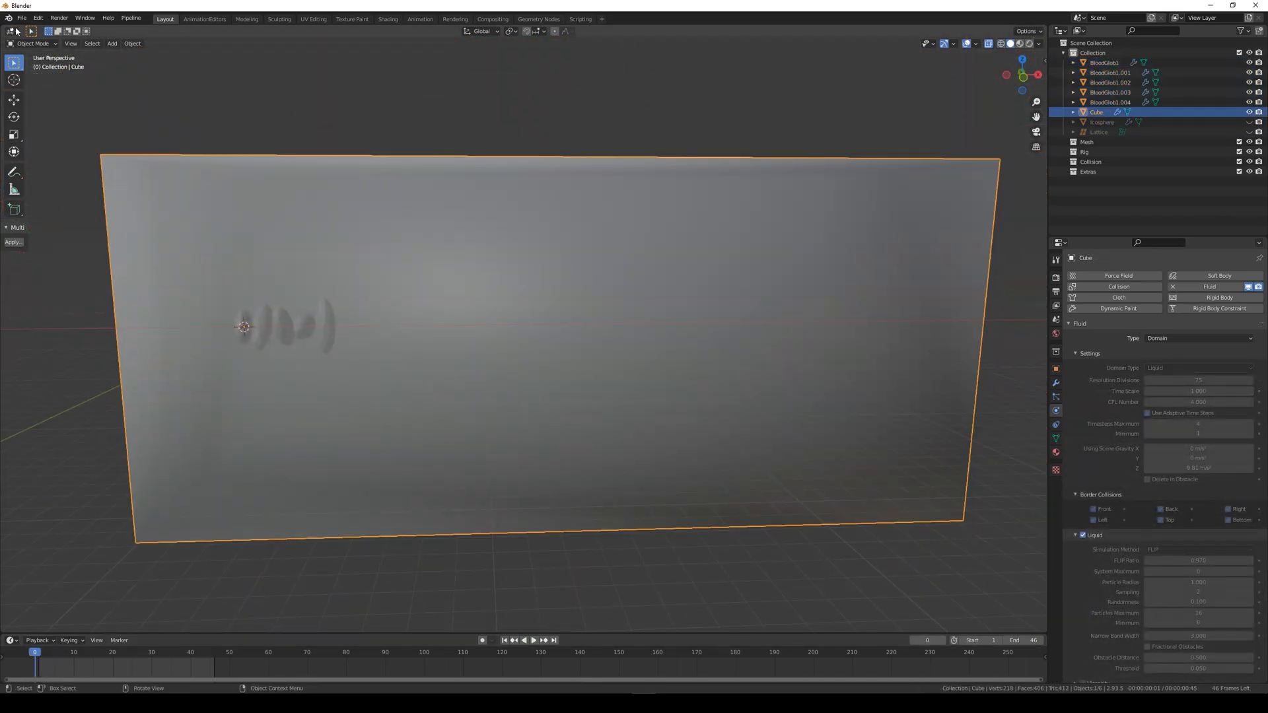
# - Export the scene as the Alembic file BloodSplatter.abc
pyautogui.click(288, 590)
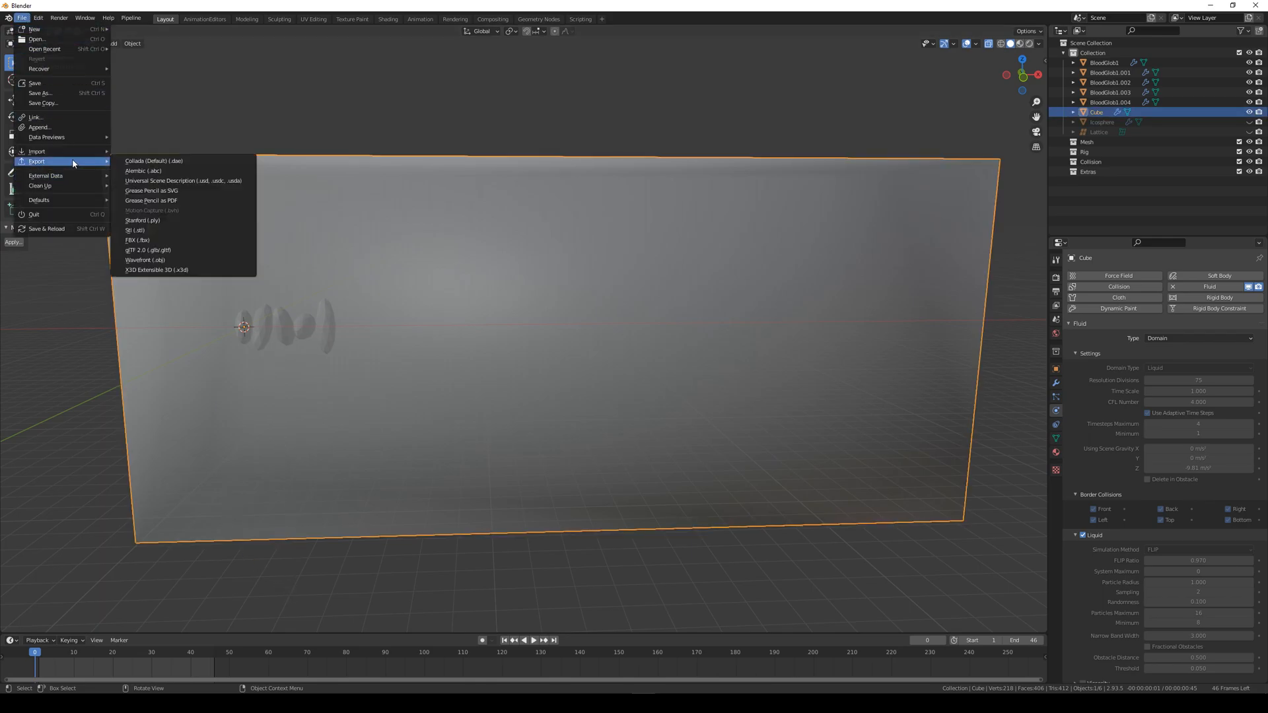
pyautogui.moveTo(144, 170)
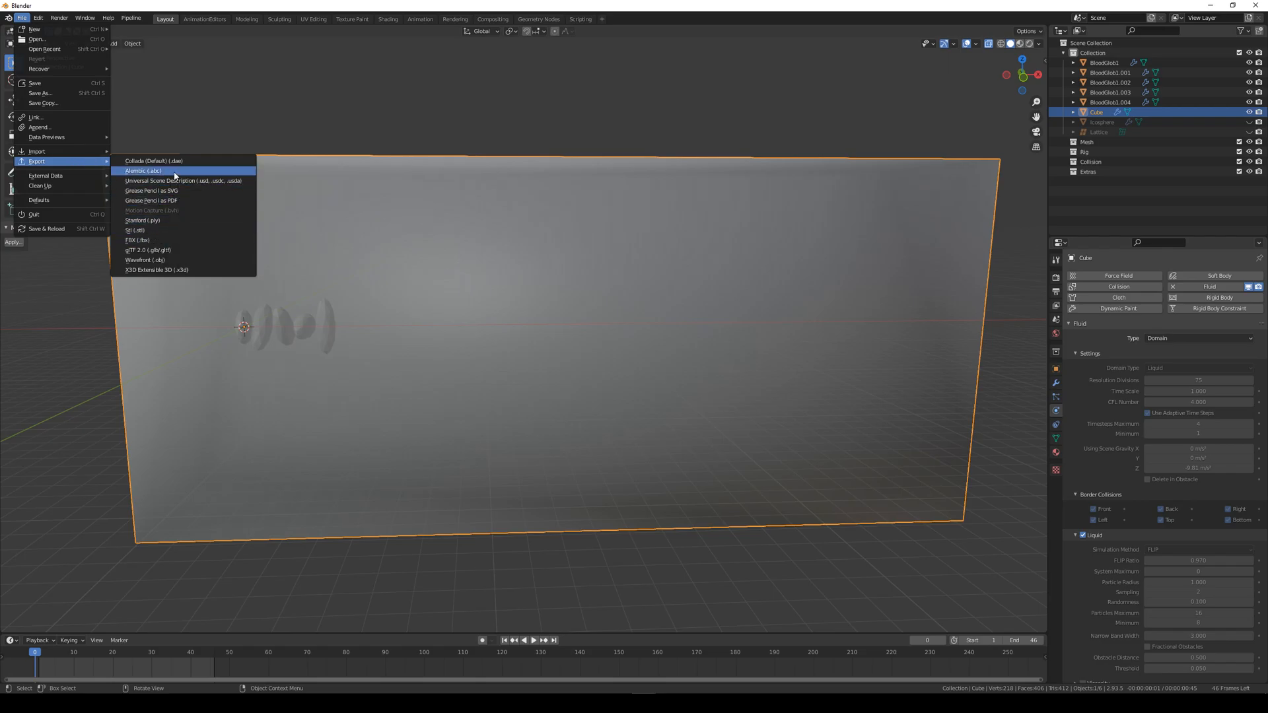
pyautogui.click(144, 171)
pyautogui.write('BloodSplatter')
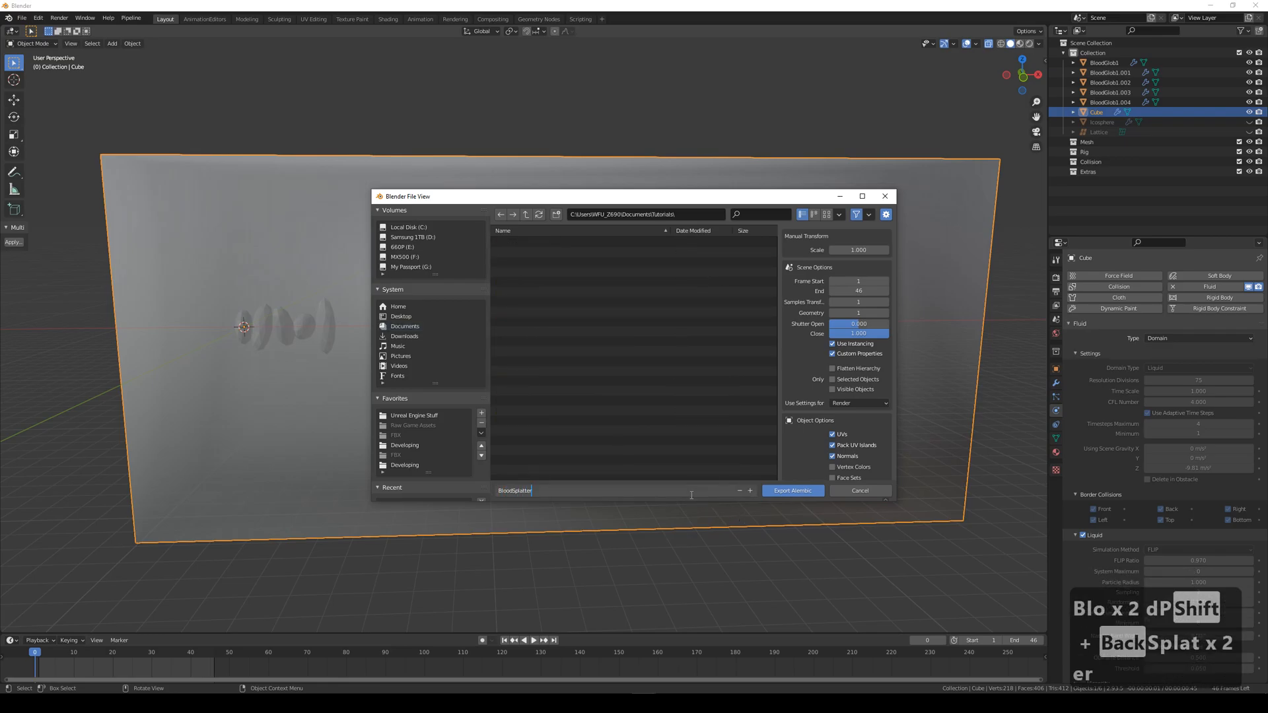
pyautogui.write('.abc')
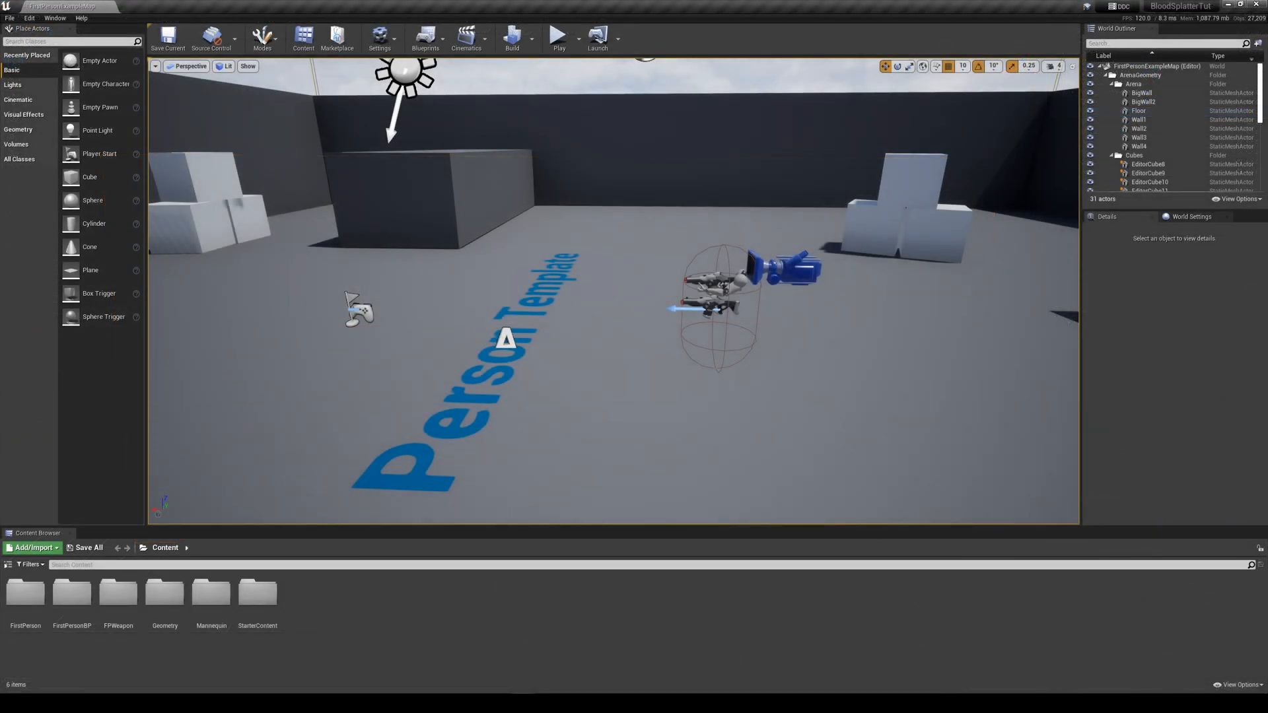
# - Import BloodSplatter.abc as a 46-frame Geometry Cache with a conversion preset chosen
pyautogui.doubleClick(212, 594)
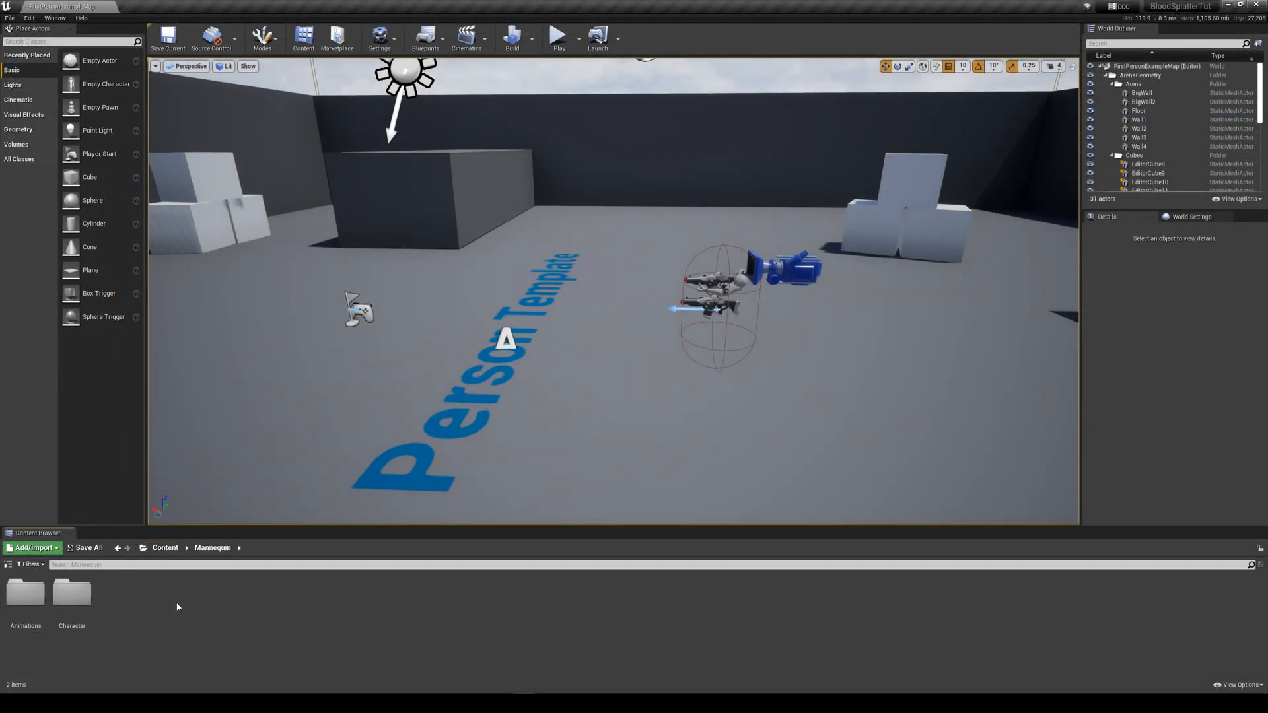
pyautogui.doubleClick(71, 593)
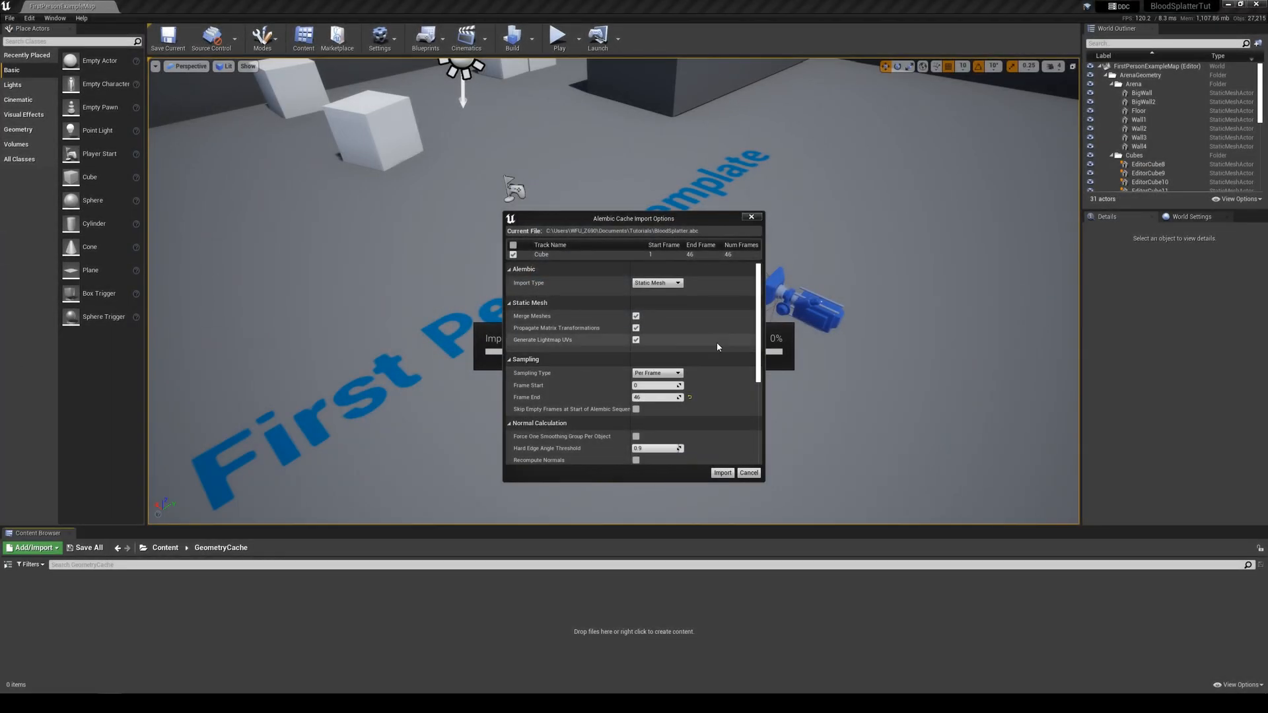
pyautogui.click(656, 282)
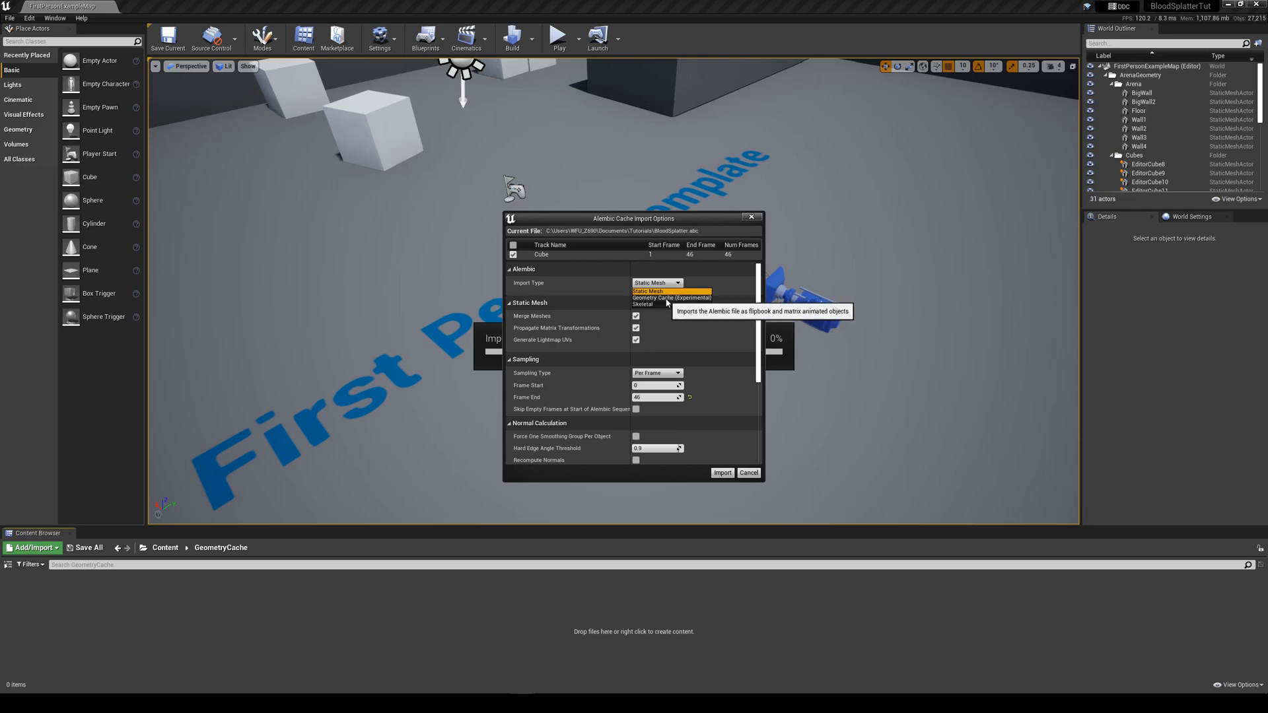
pyautogui.click(671, 297)
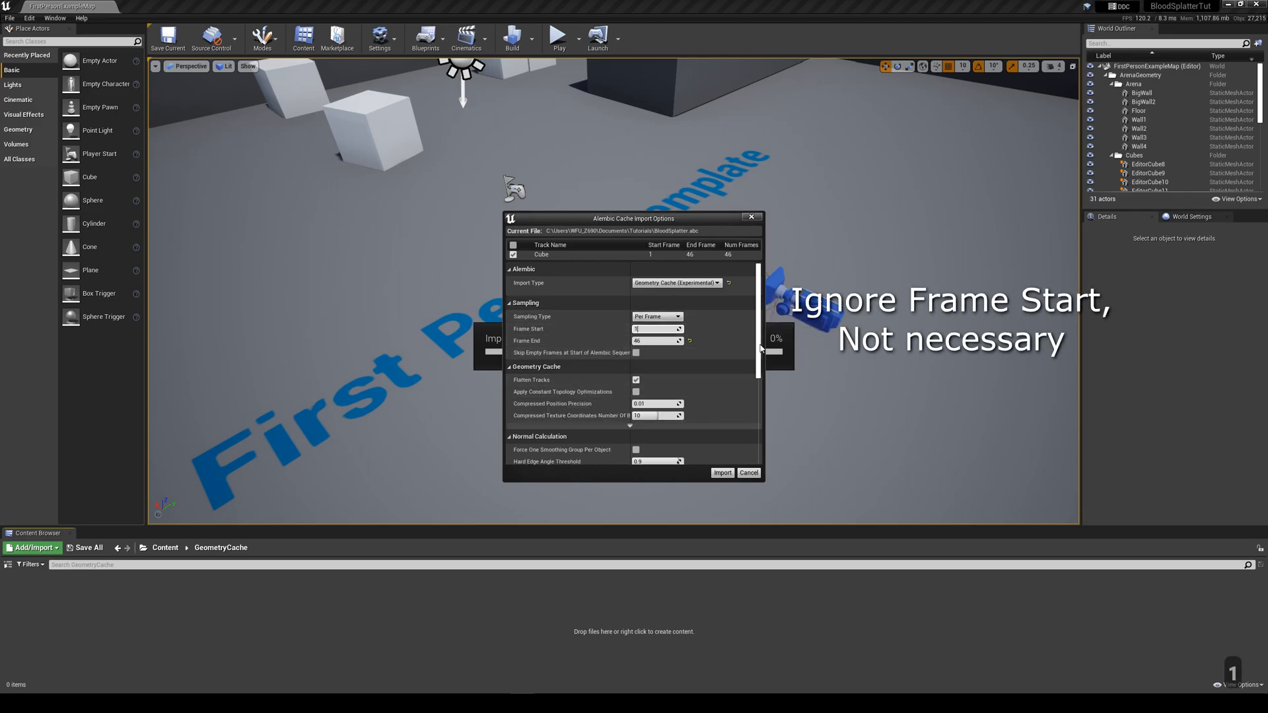
pyautogui.scroll(-3)
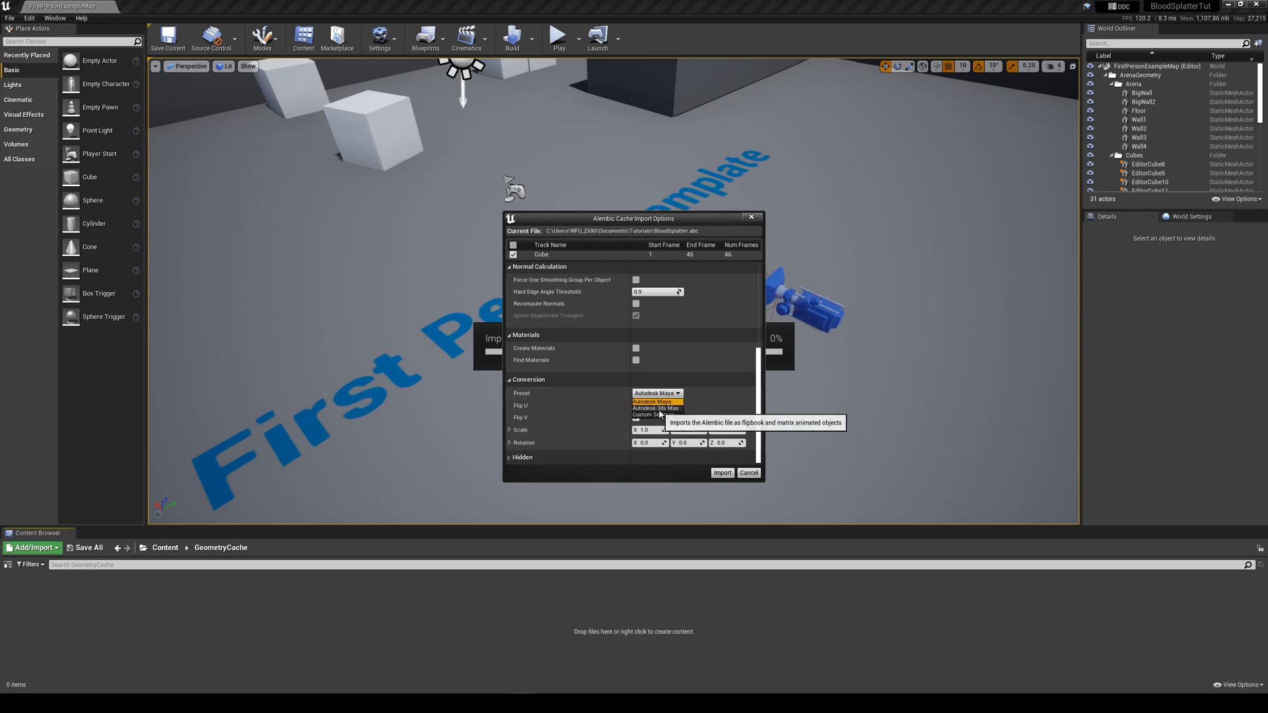
pyautogui.click(722, 472)
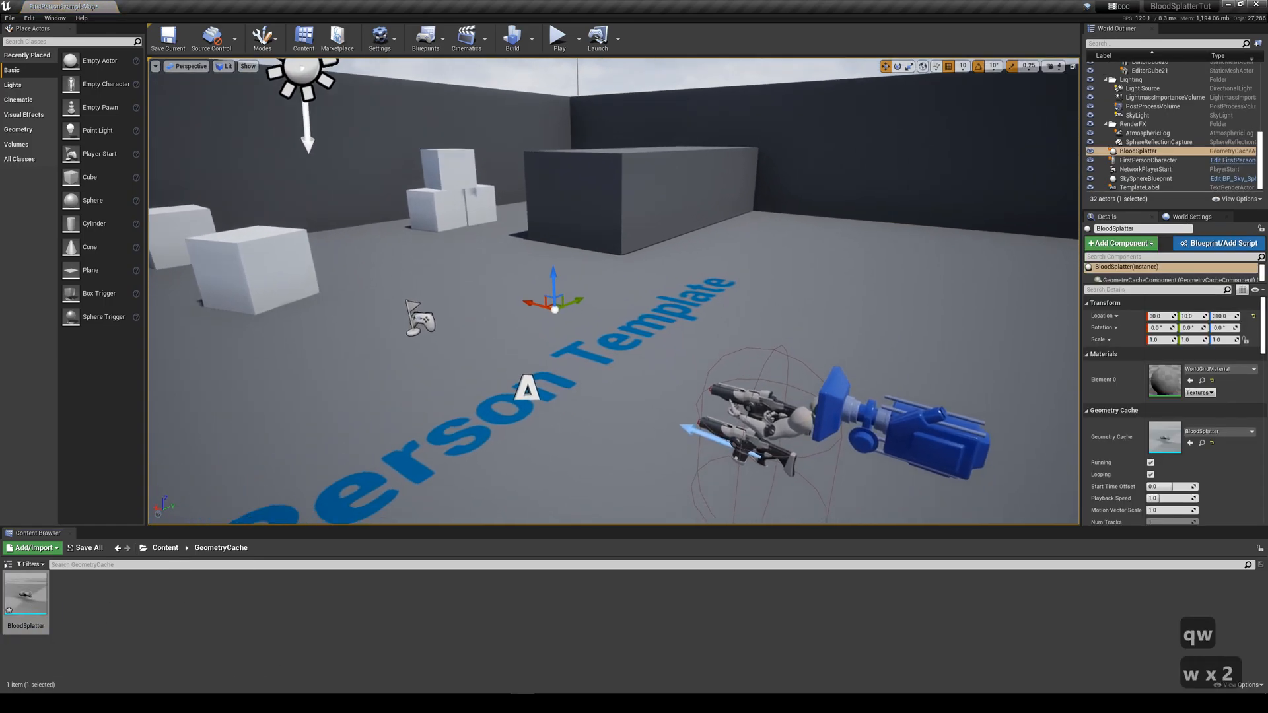
# - Play the level to see the BloodSplatter droplets in place, then stop the session
pyautogui.click(556, 37)
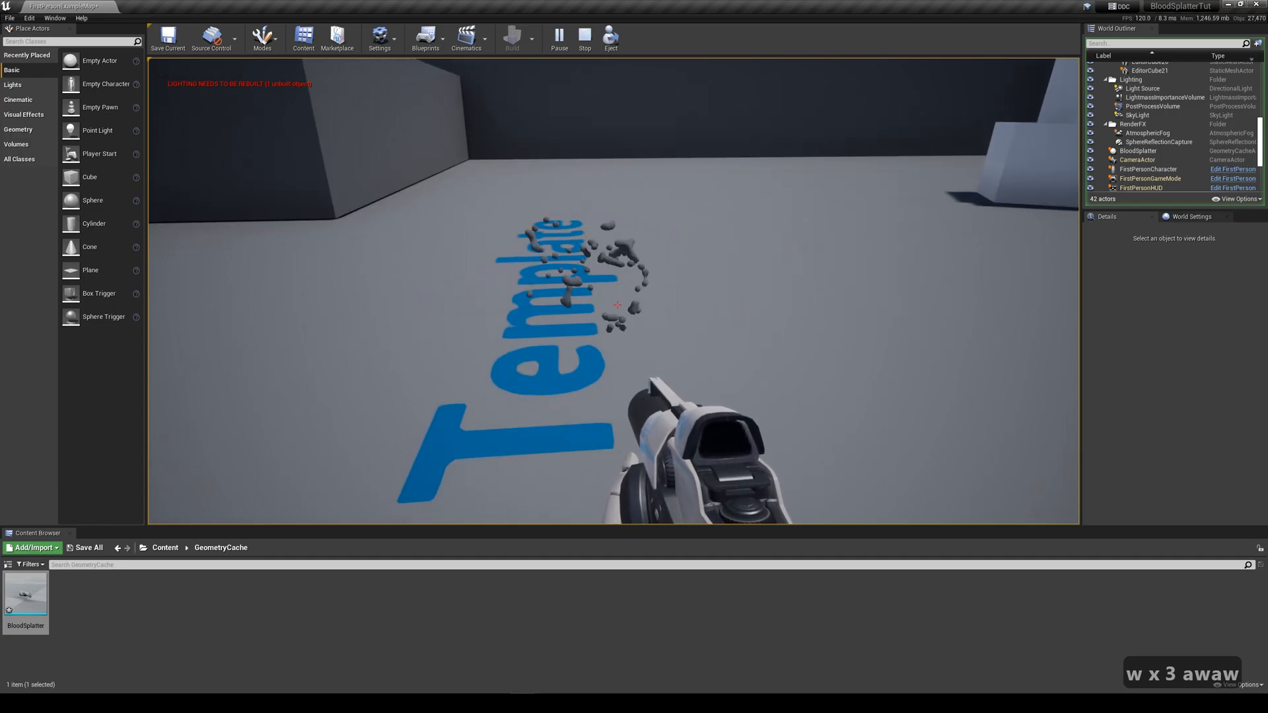
pyautogui.click(583, 38)
pyautogui.write('Blood_Mat')
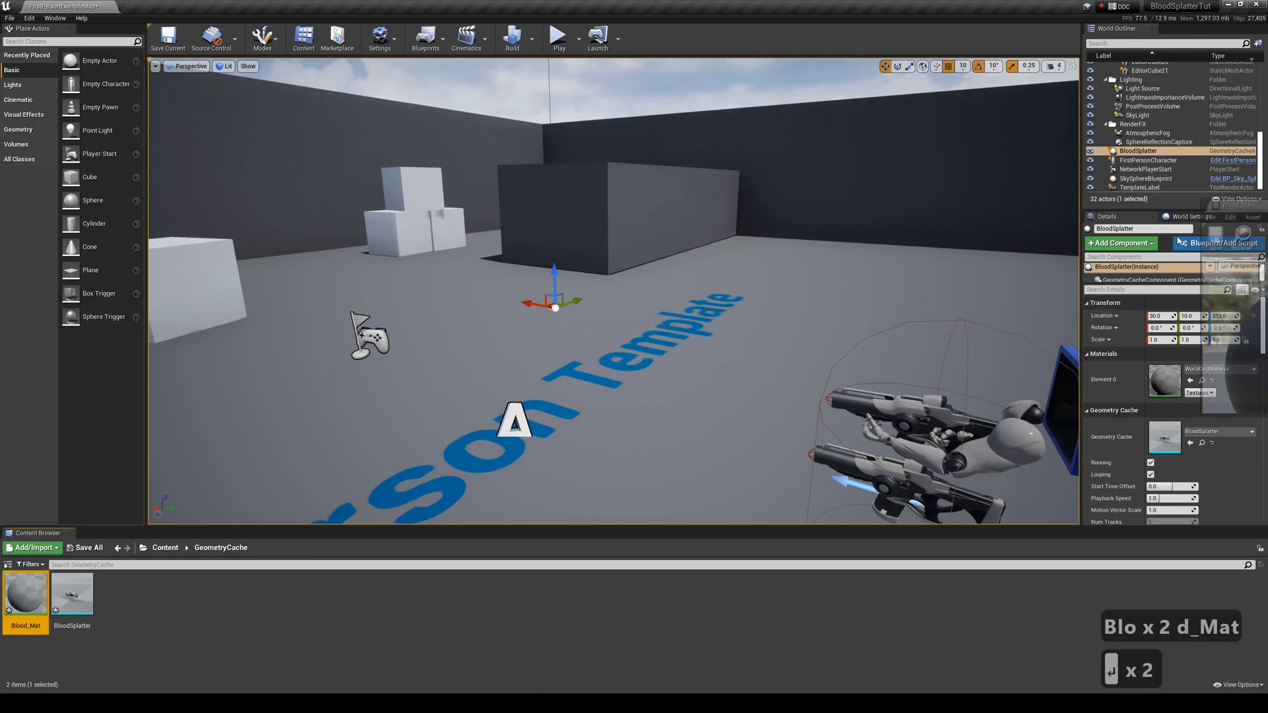
# - Make Blood_Mat Translucent with Volumetric Directional lighting mode
pyautogui.doubleClick(25, 593)
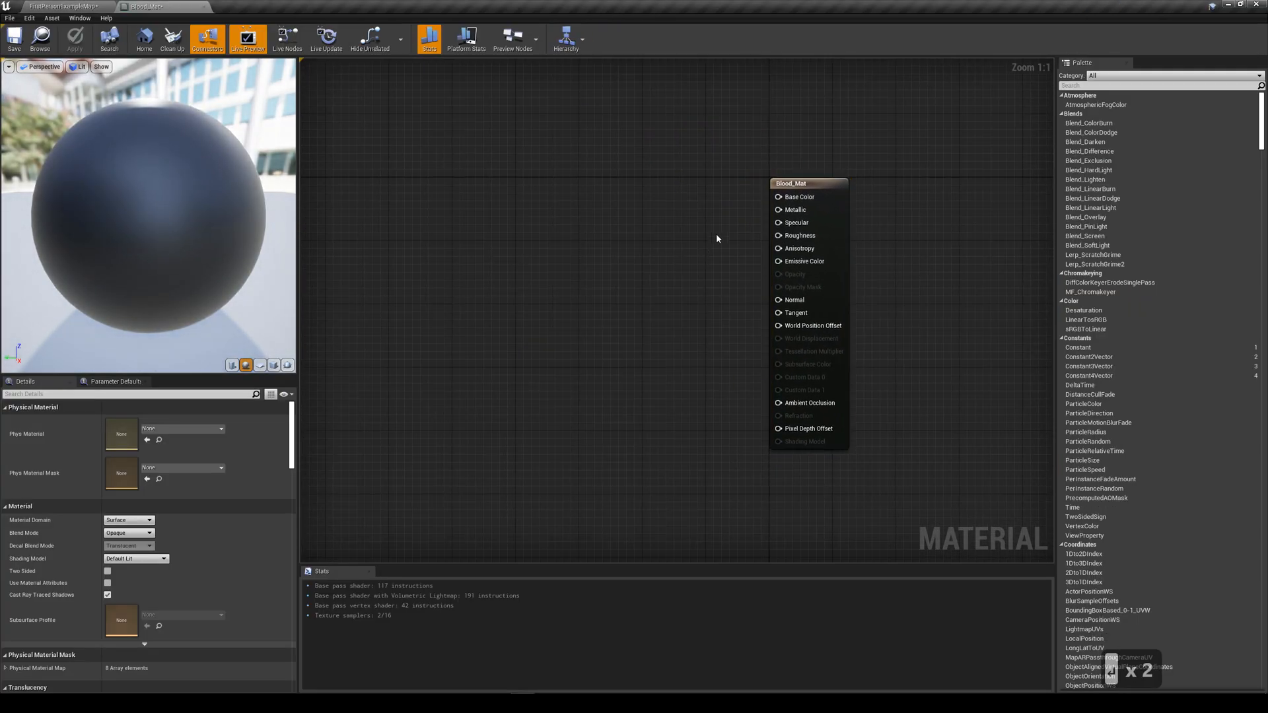
pyautogui.moveTo(227, 443)
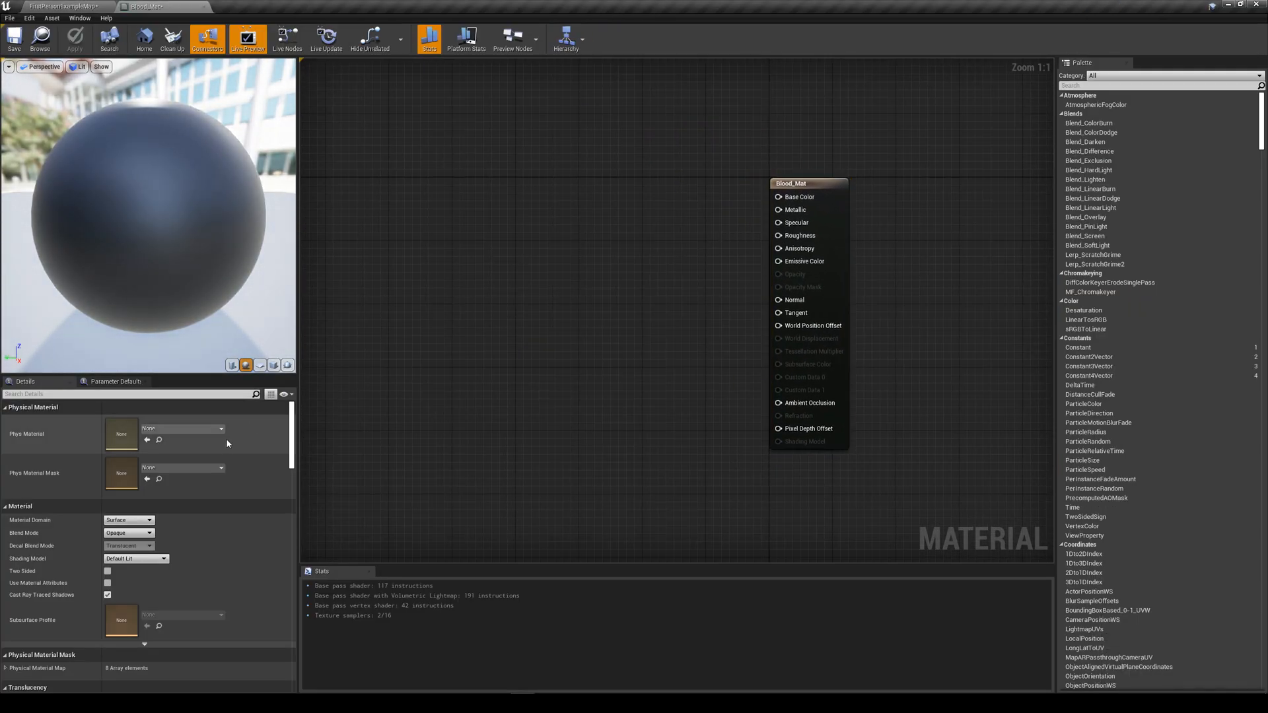
pyautogui.click(128, 533)
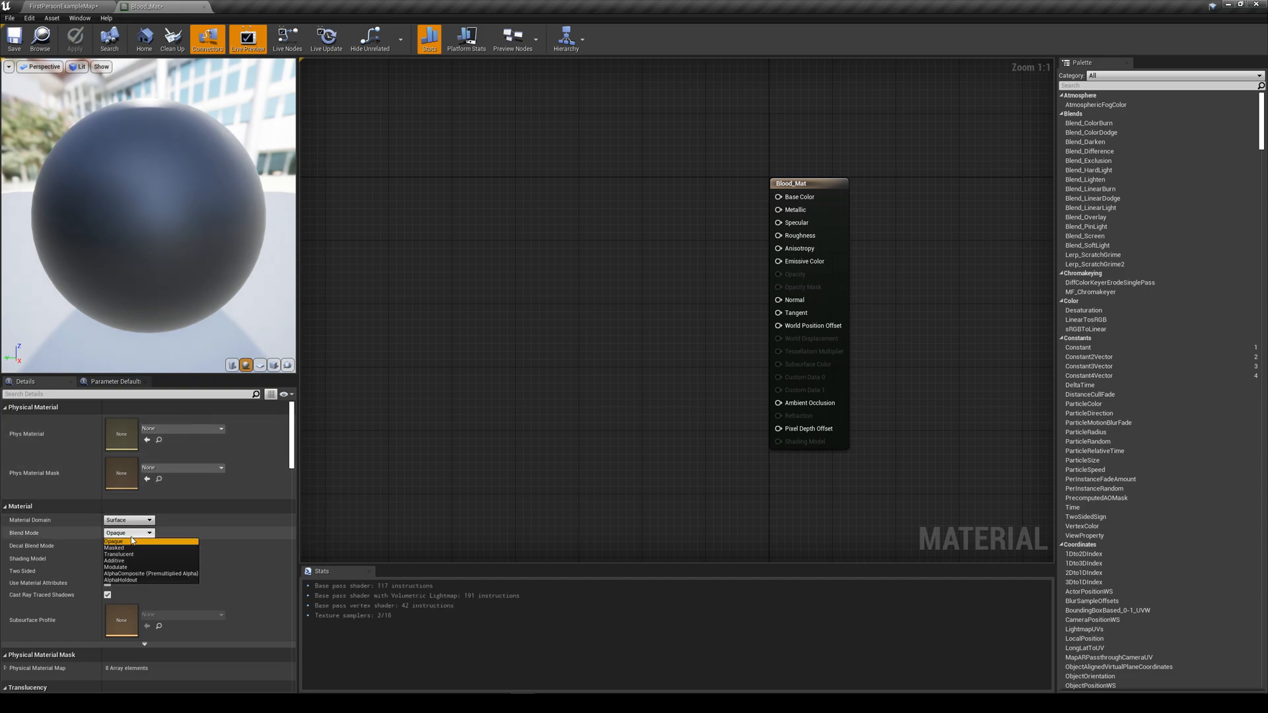
pyautogui.click(120, 553)
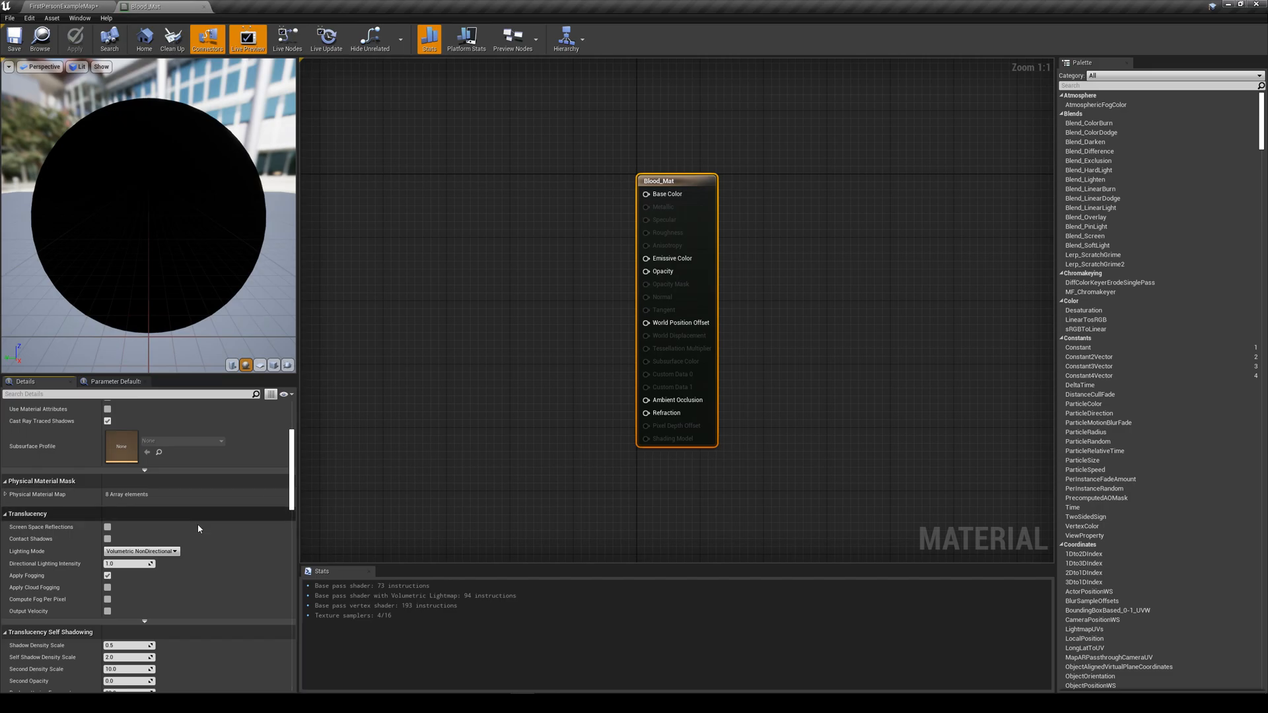
pyautogui.click(141, 551)
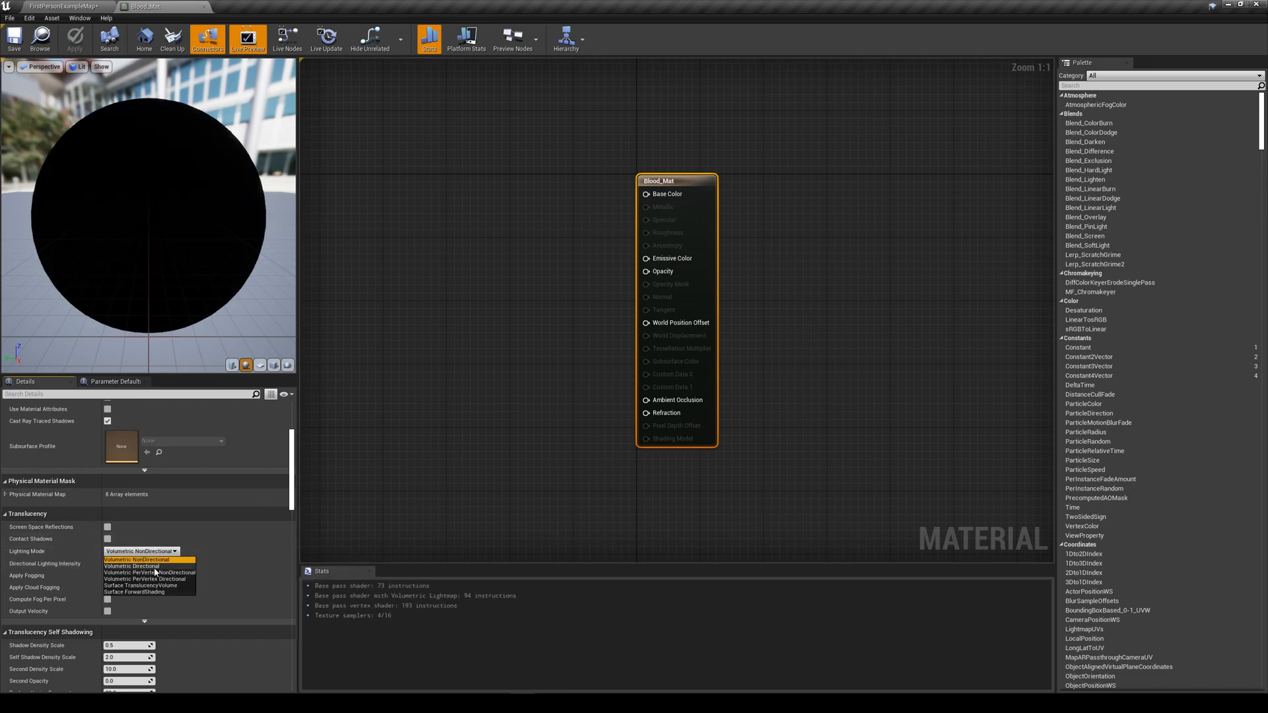
pyautogui.click(132, 567)
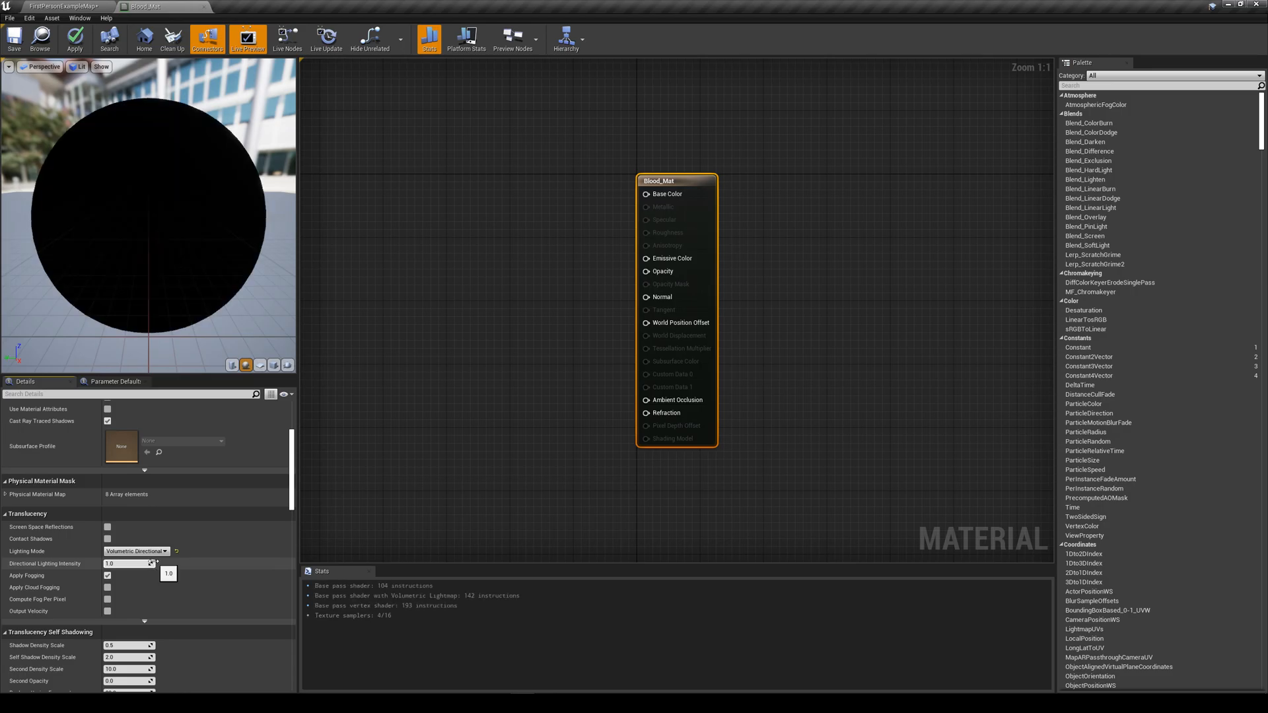
# - Give Blood_Mat a Constant3Vector colour set to dark red
pyautogui.scroll(-3)
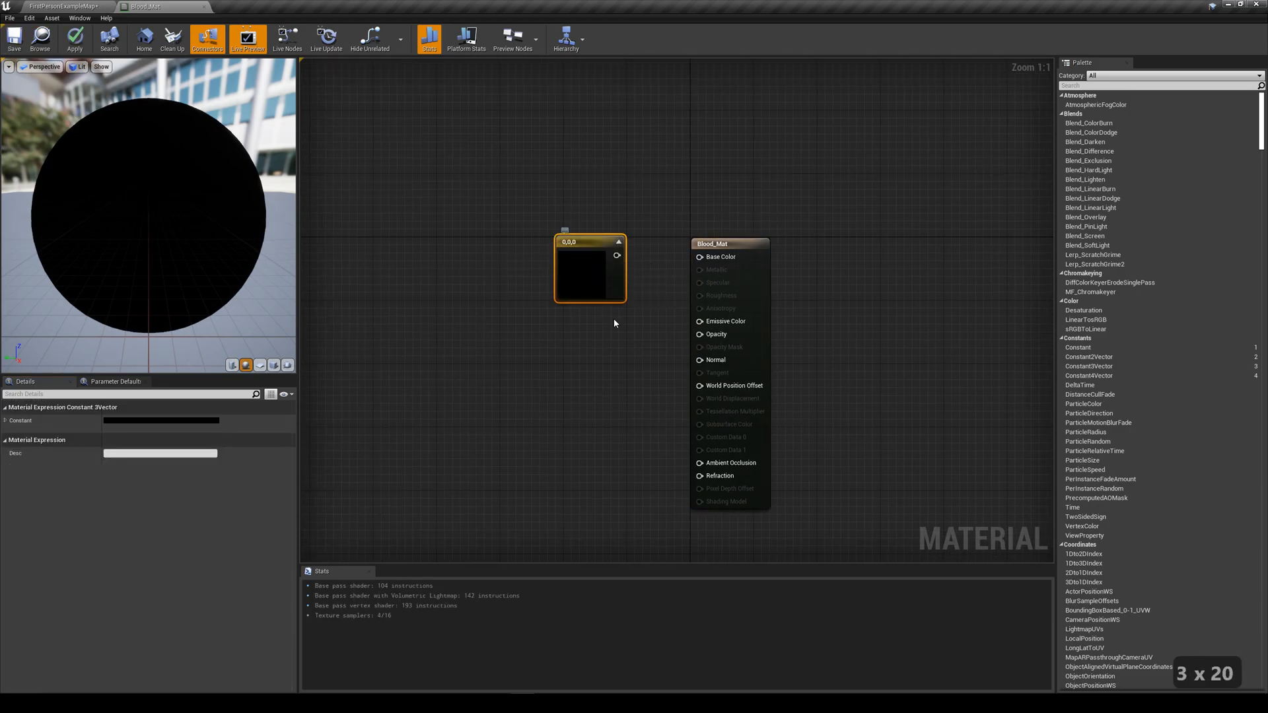
pyautogui.doubleClick(589, 274)
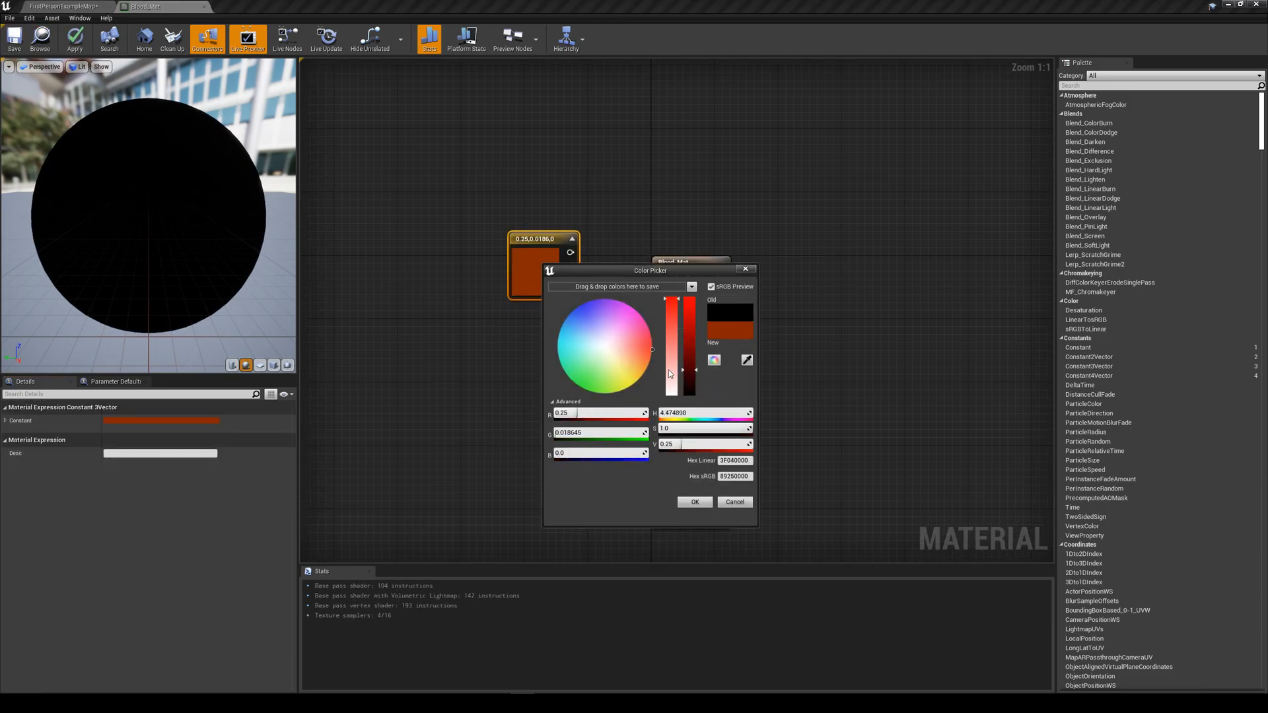
pyautogui.click(693, 502)
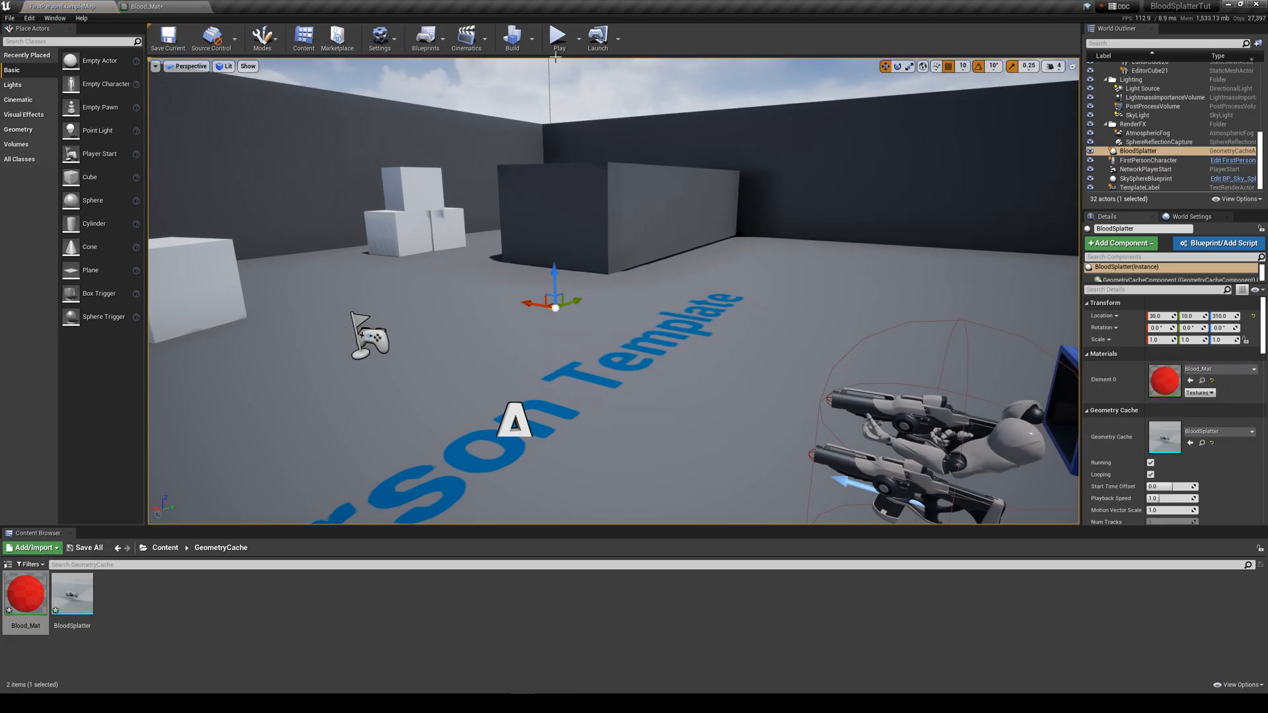
# - Confirm the splatter renders red in the level and bring up the new-asset menu in the Content Browser
pyautogui.click(558, 35)
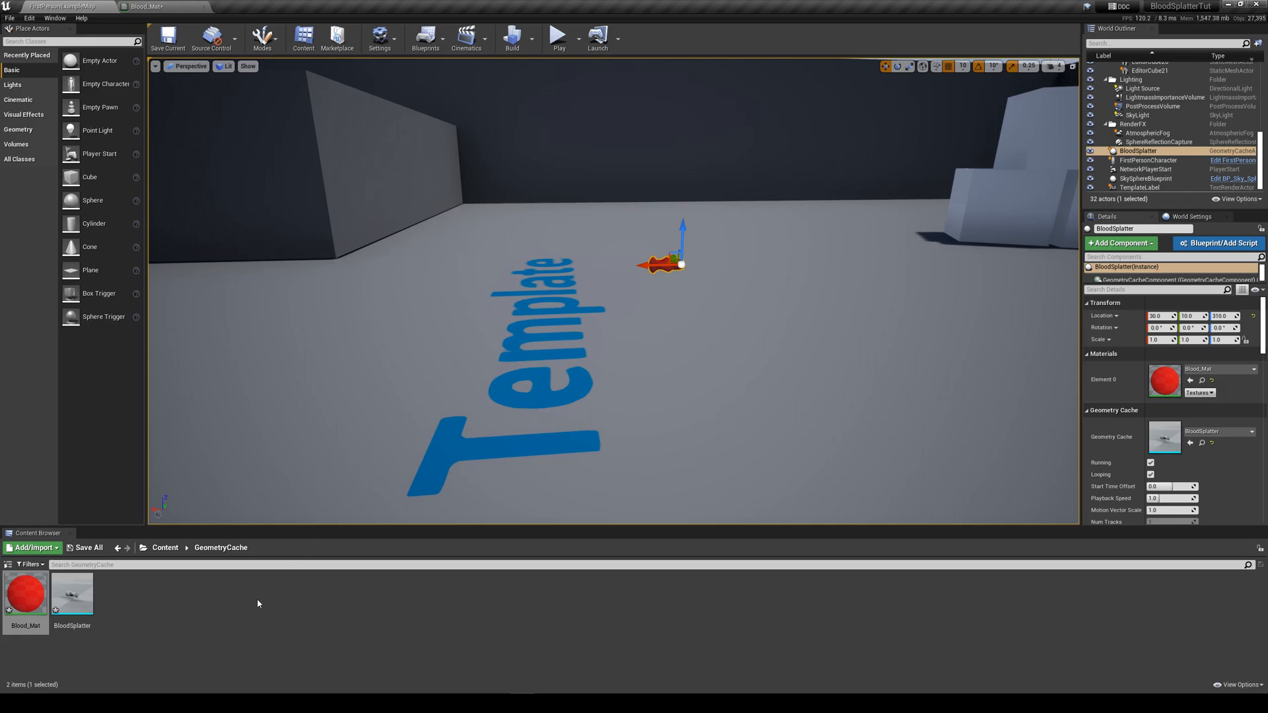
pyautogui.click(214, 612)
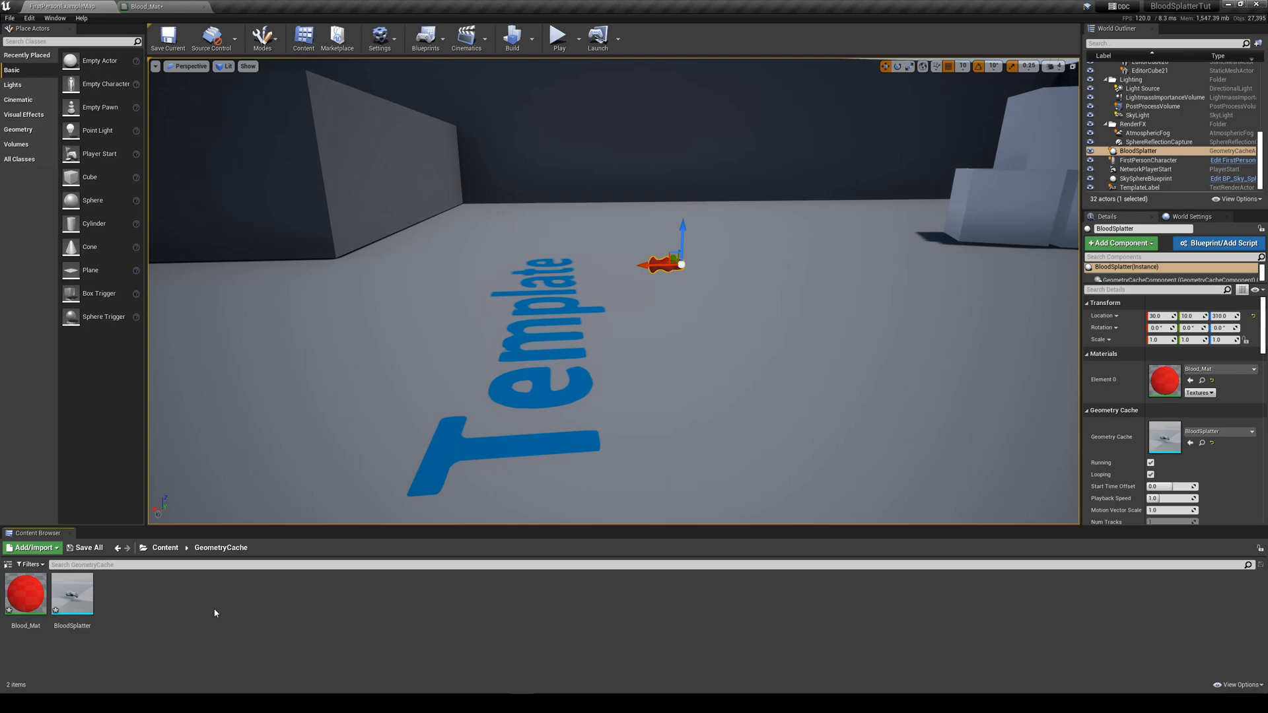
pyautogui.rightClick(214, 613)
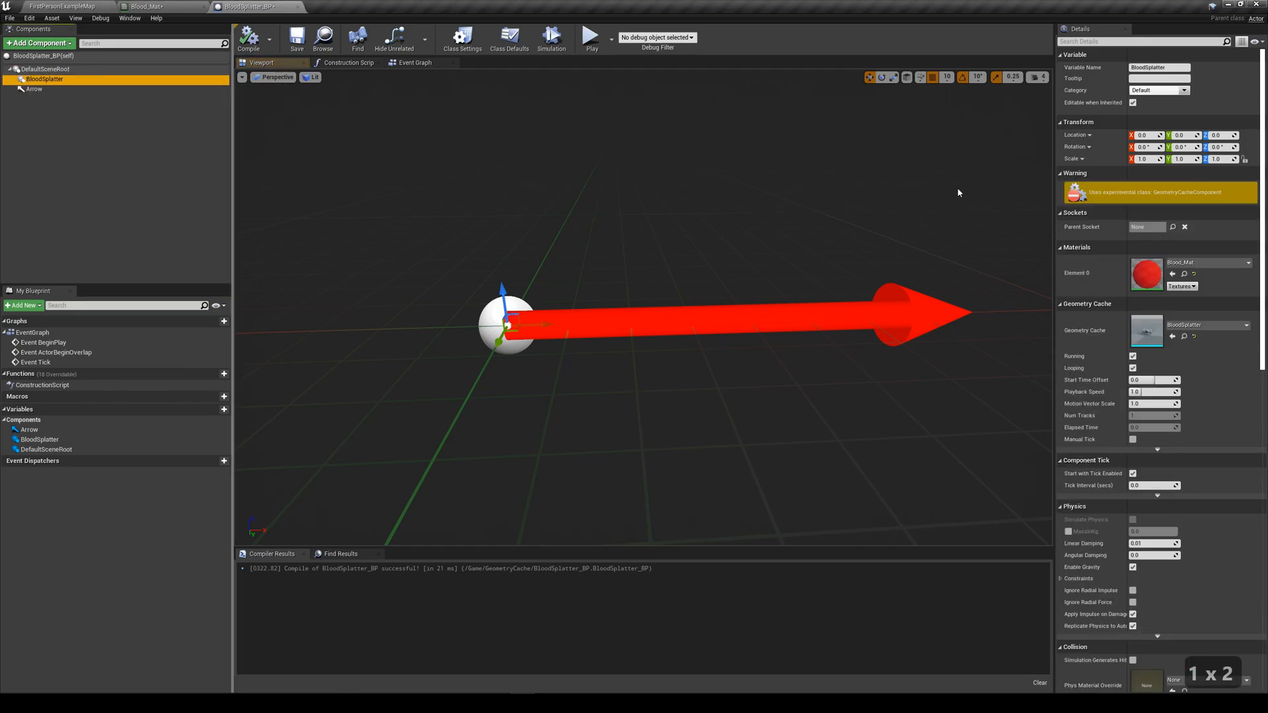
# - Compile BloodSplatter_BP with the geometry cache and arrow, and end the play test of it
pyautogui.click(34, 88)
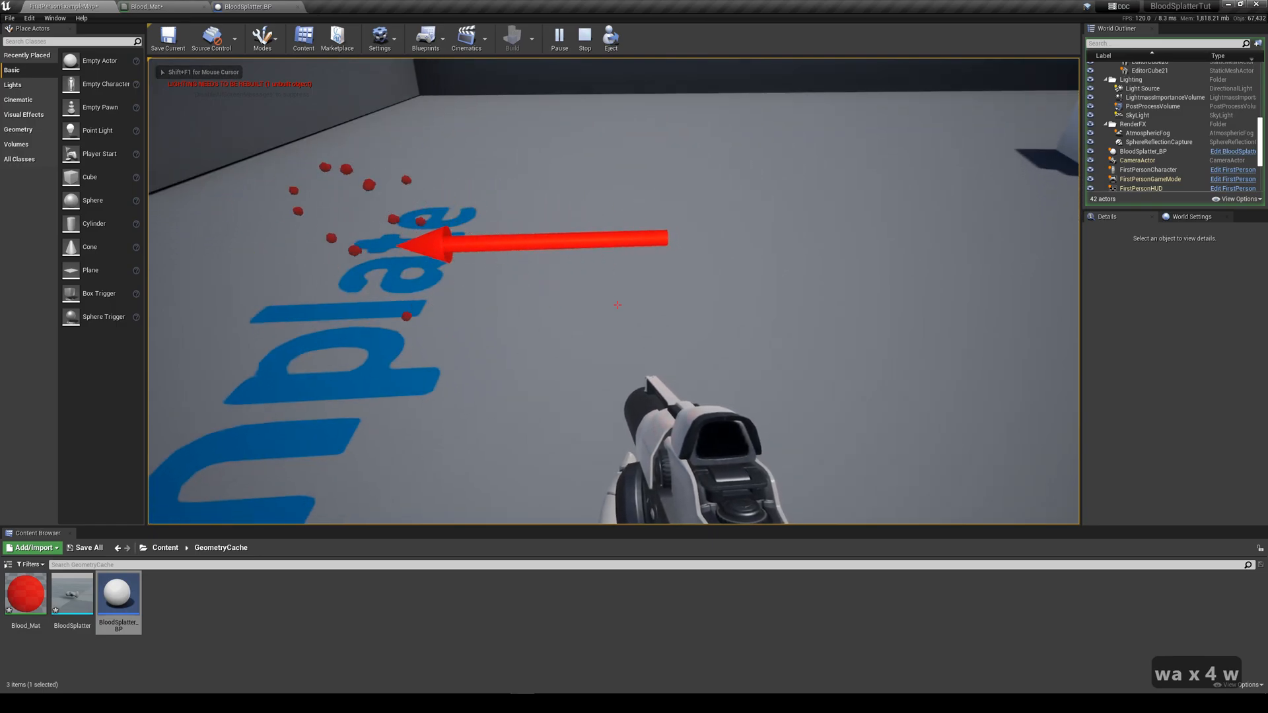
pyautogui.click(584, 38)
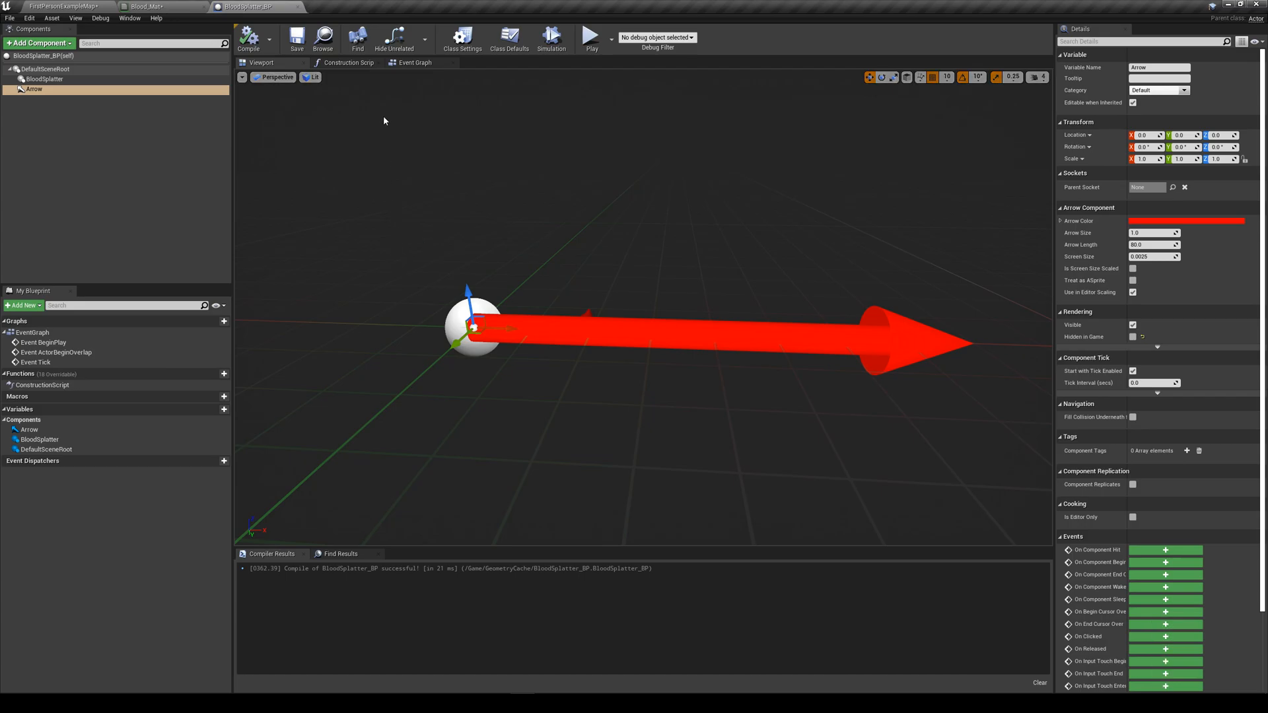
# - Show BloodSplatter_BP's Event Graph with its default disabled event nodes
pyautogui.click(415, 62)
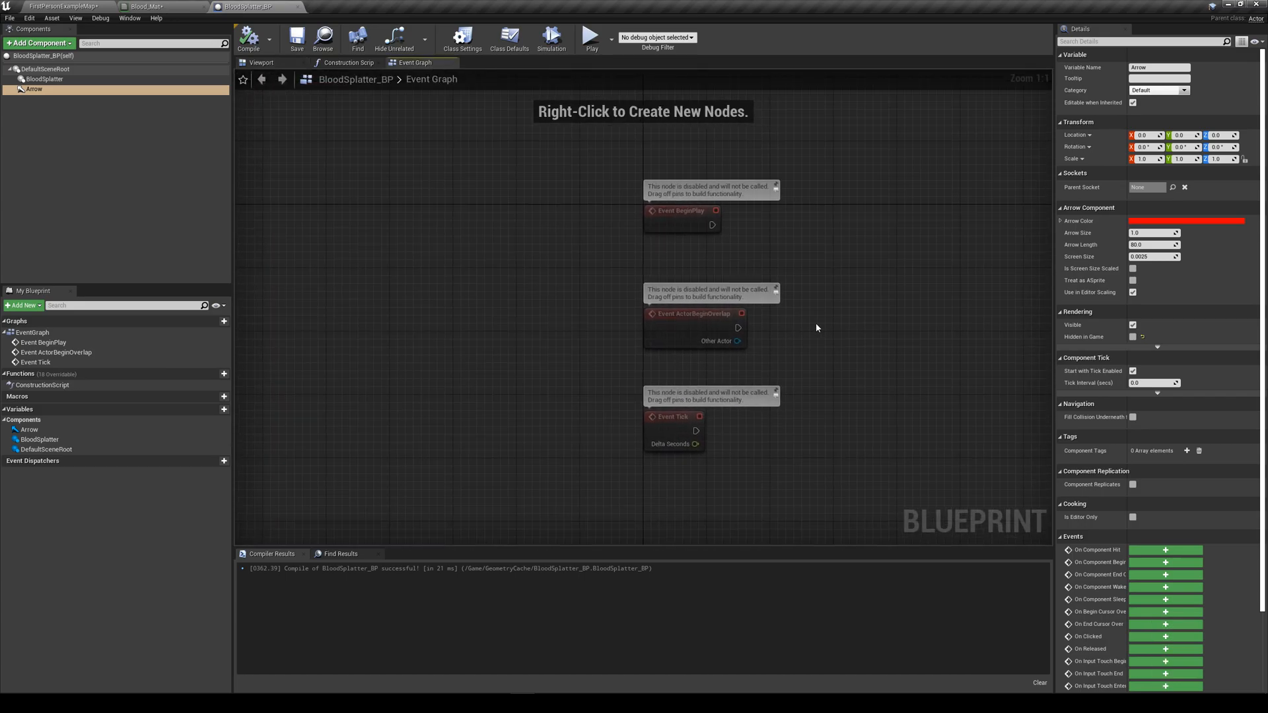
pyautogui.moveTo(836, 250)
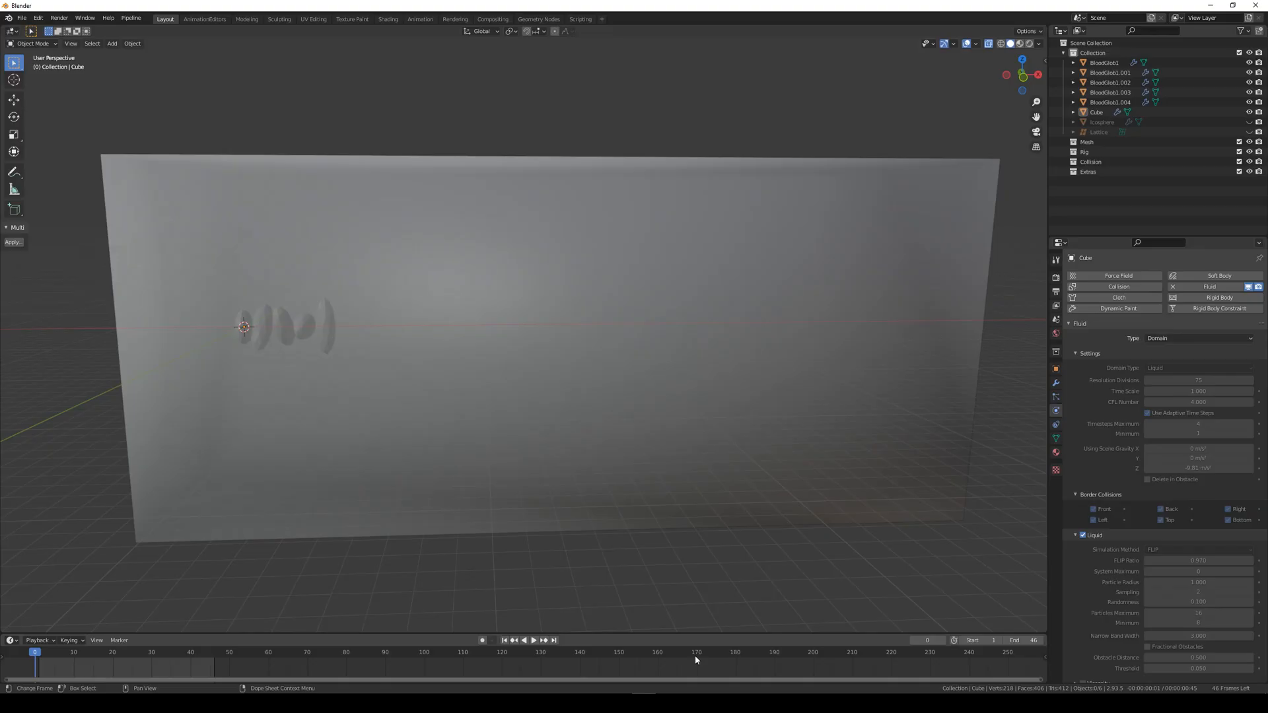
# - Jump Blender to final frame 46 and work out 46 ÷ 120 ≈ 0.383 s of splash
pyautogui.click(532, 639)
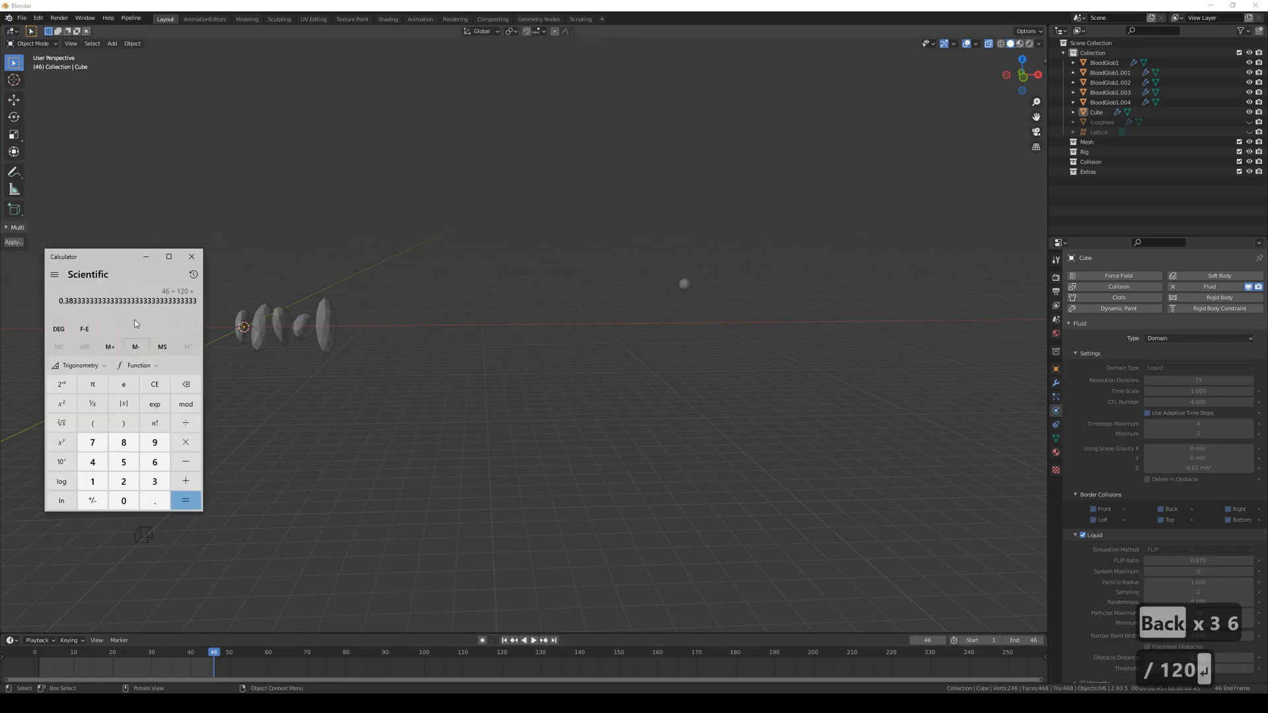
pyautogui.click(192, 256)
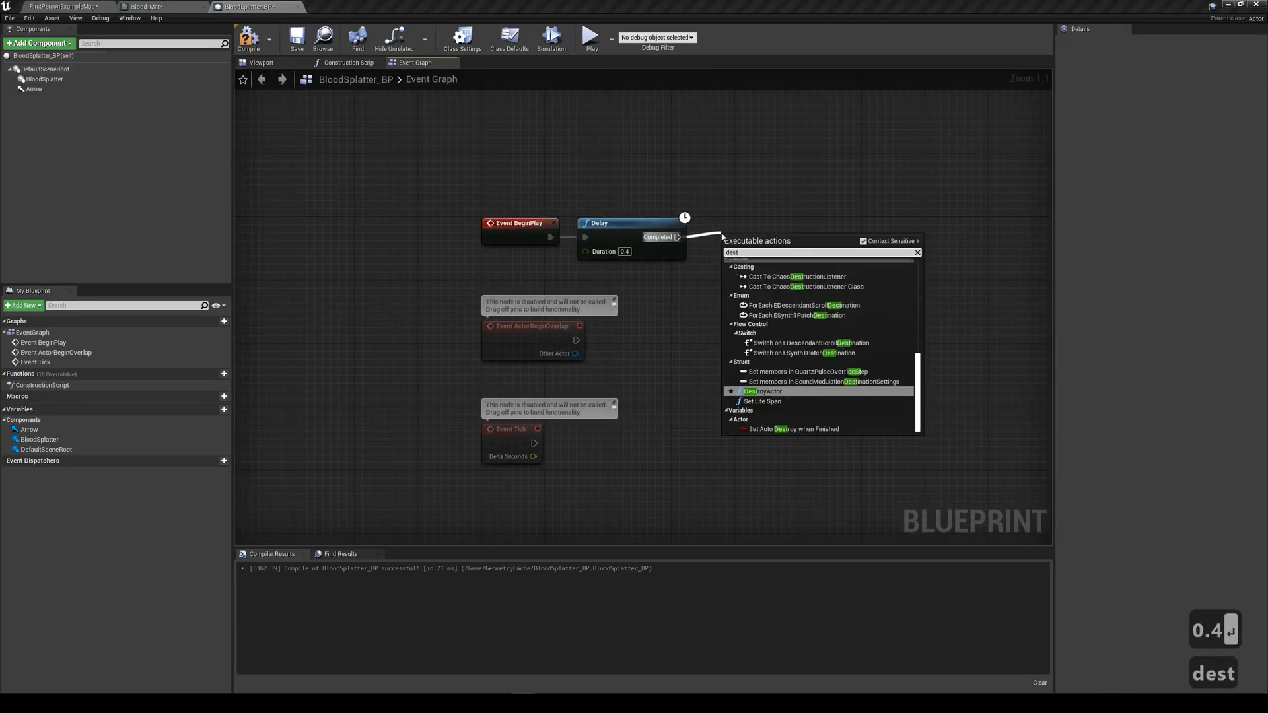
# - Add a Destroy Actor node, then enable Volumetric Translucent Shadow on the splatter component
pyautogui.click(761, 391)
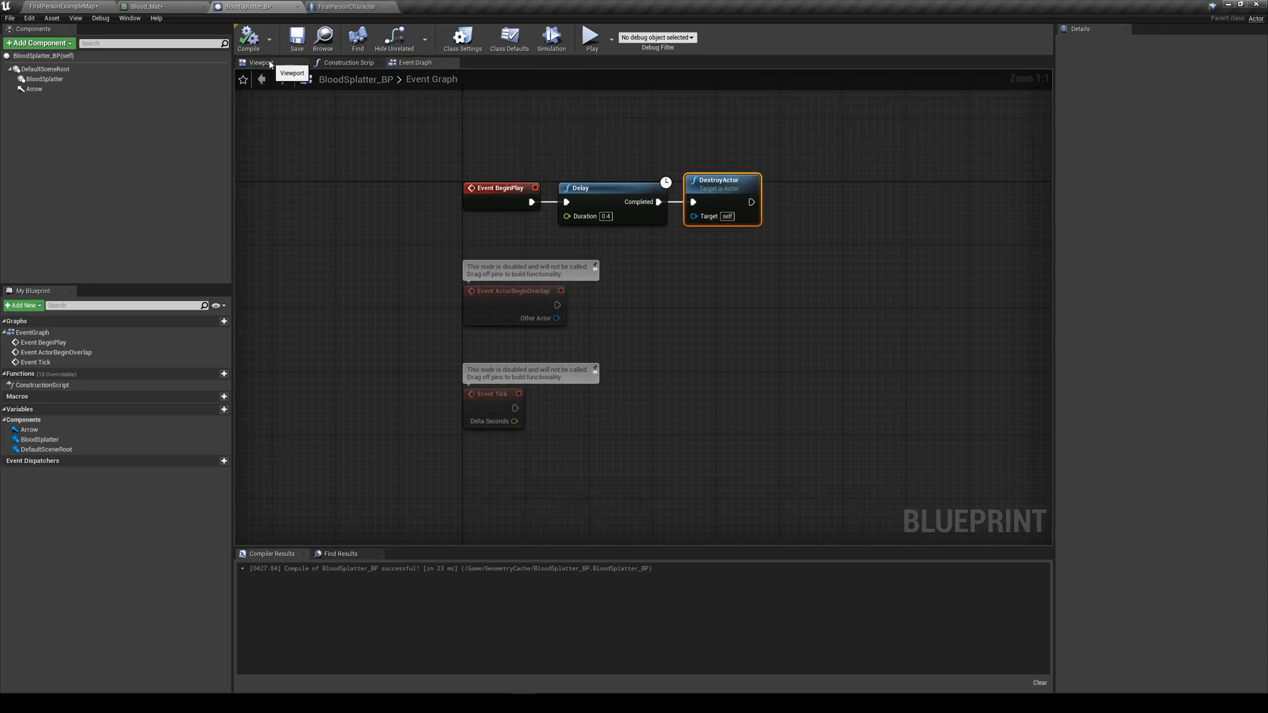
pyautogui.click(258, 62)
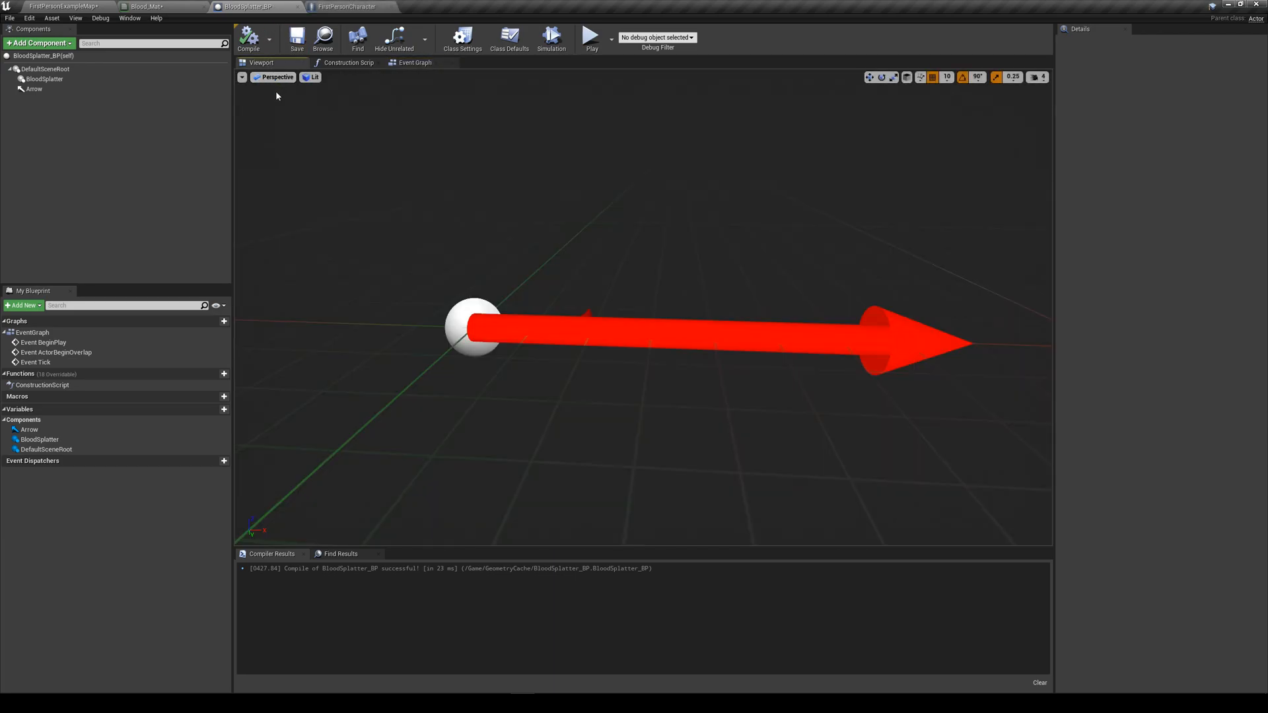
pyautogui.click(45, 78)
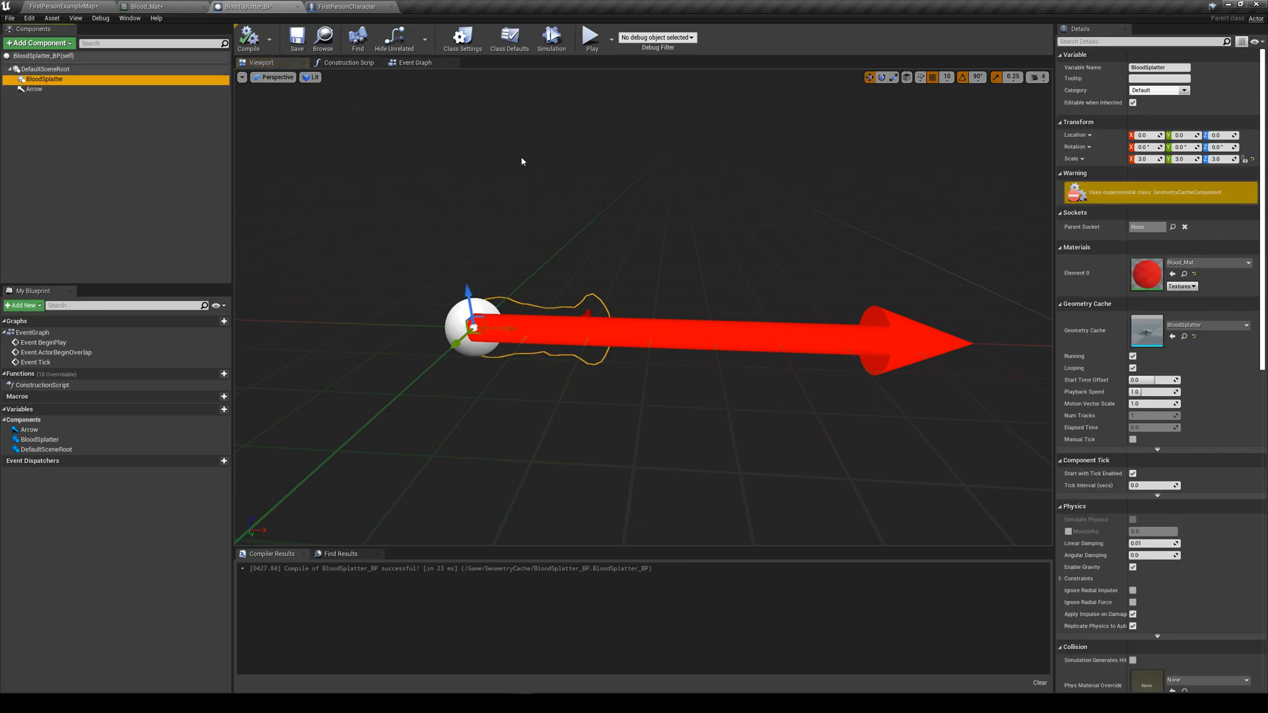
pyautogui.click(1139, 41)
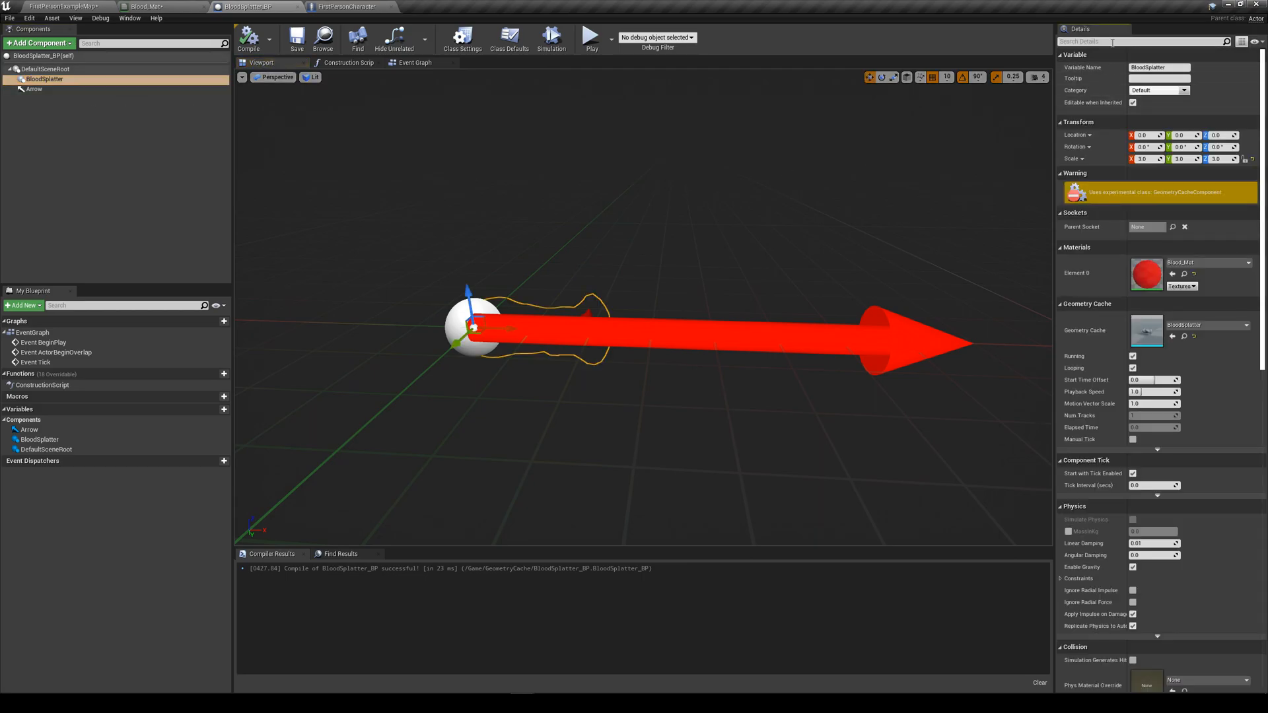
pyautogui.write('volum')
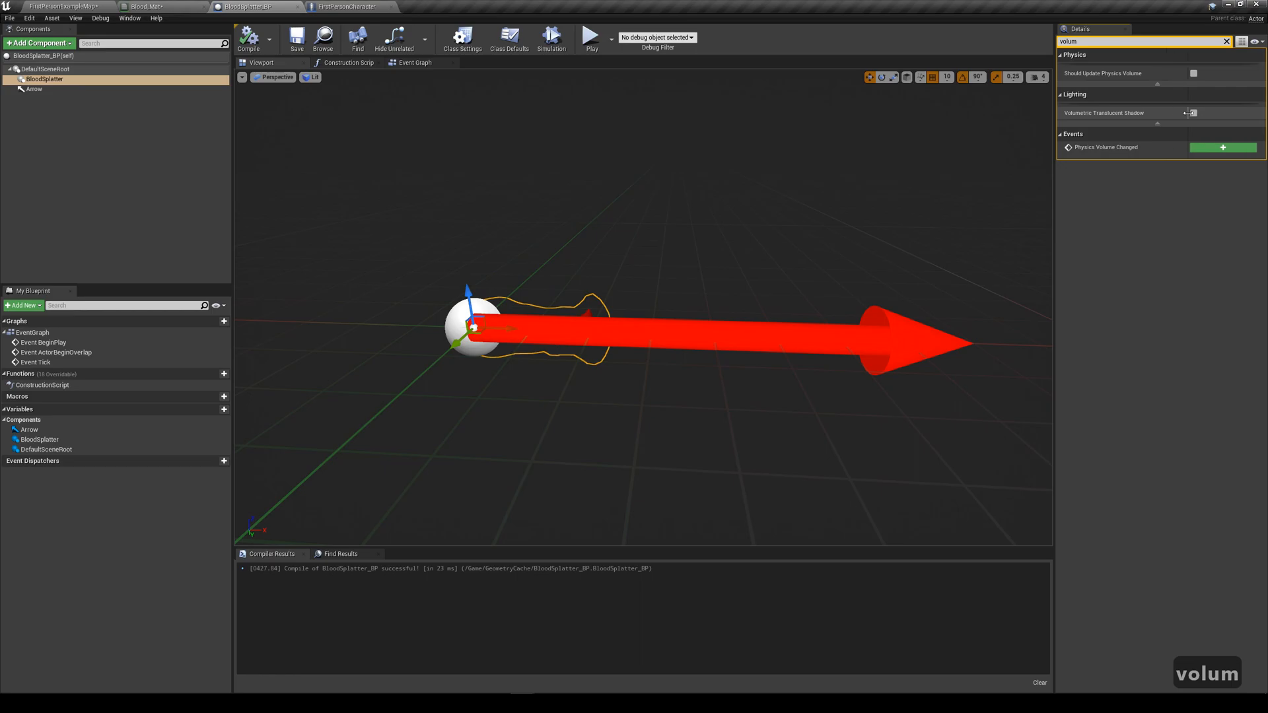
pyautogui.click(1194, 112)
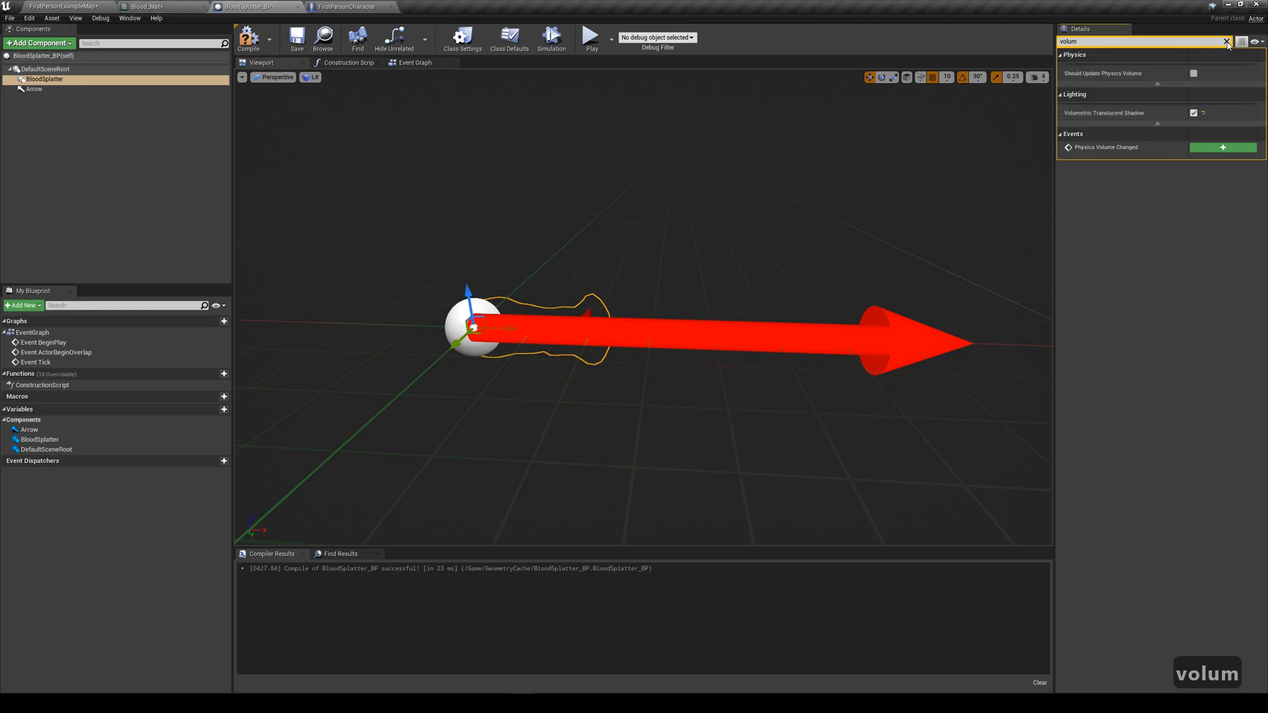
# - Set the splatter component's collision preset to No Collision and return to the level
pyautogui.click(1225, 41)
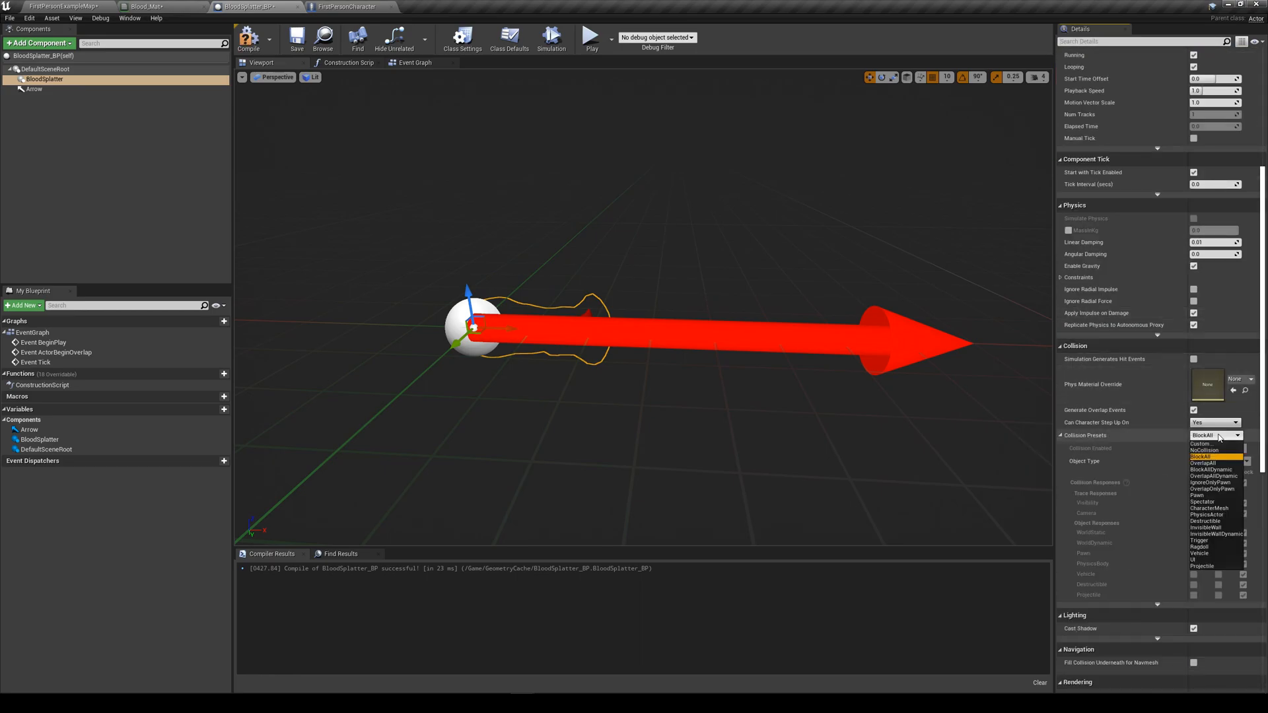
pyautogui.click(1202, 444)
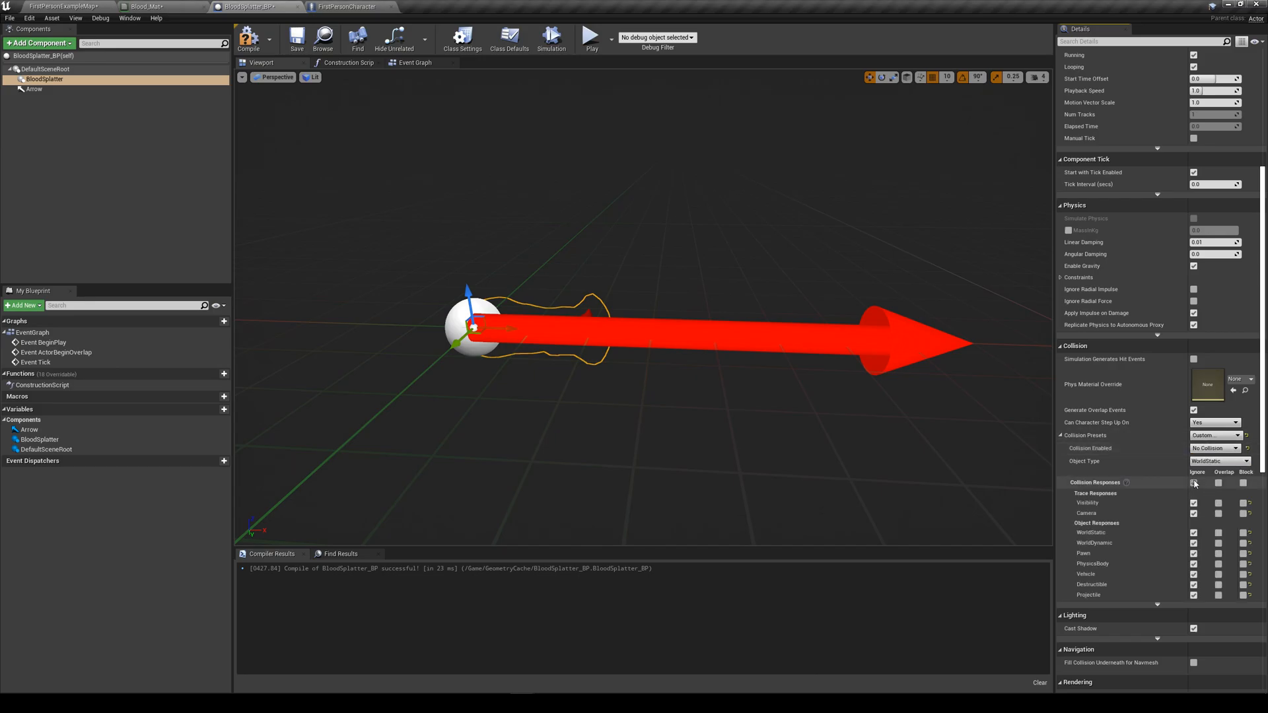
pyautogui.scroll(-3)
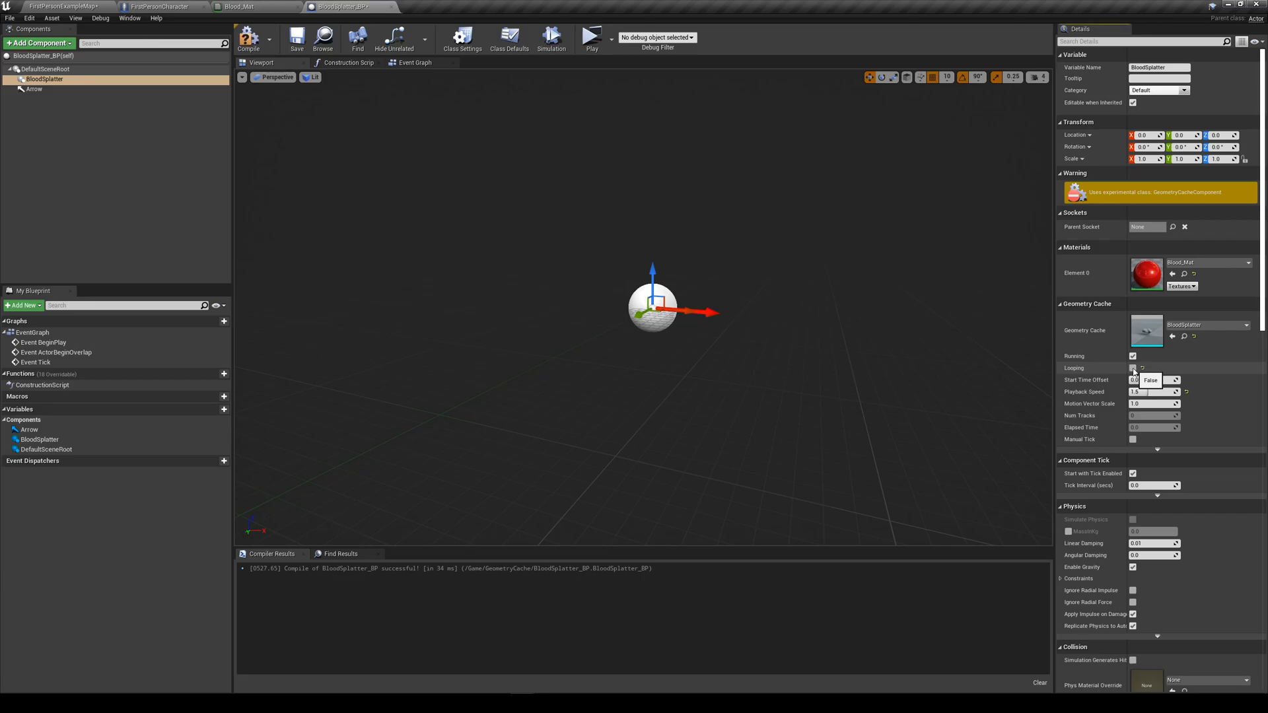
pyautogui.click(65, 7)
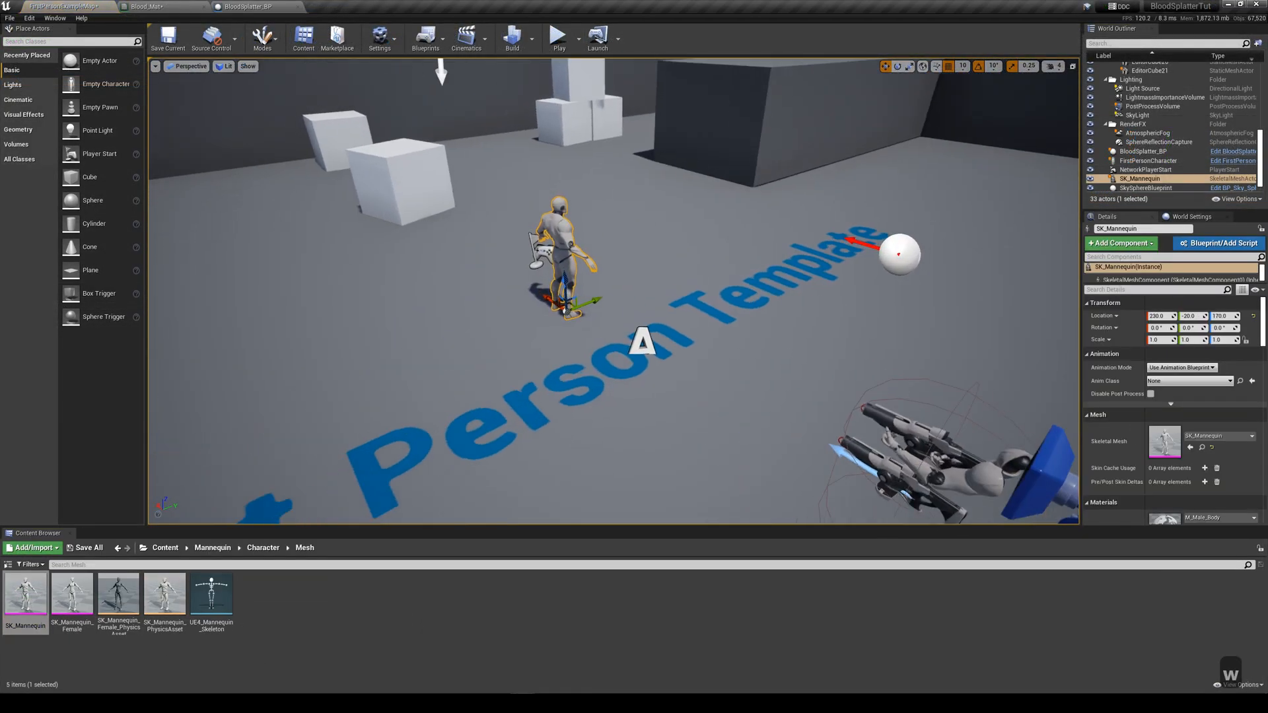
# - Set the mannequin to Use Animation Asset with an idle animation and switch to the FirstPersonCharacter graph
pyautogui.click(1181, 367)
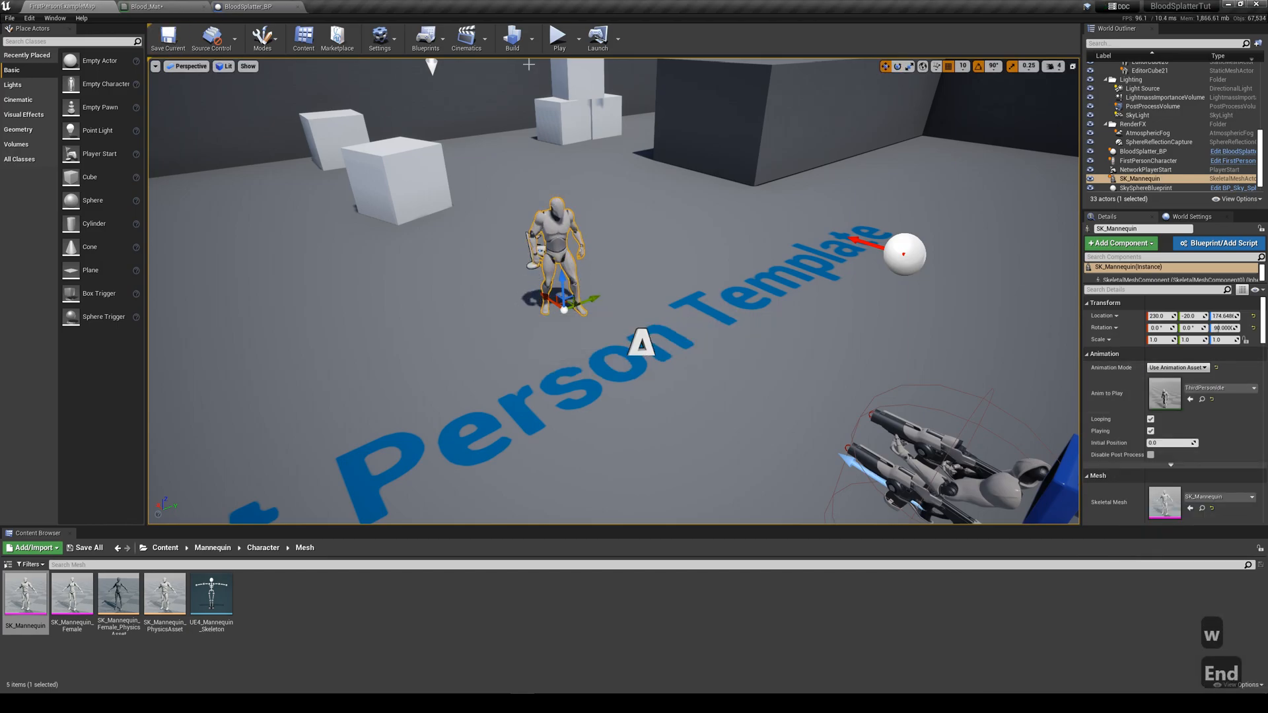
pyautogui.click(1144, 160)
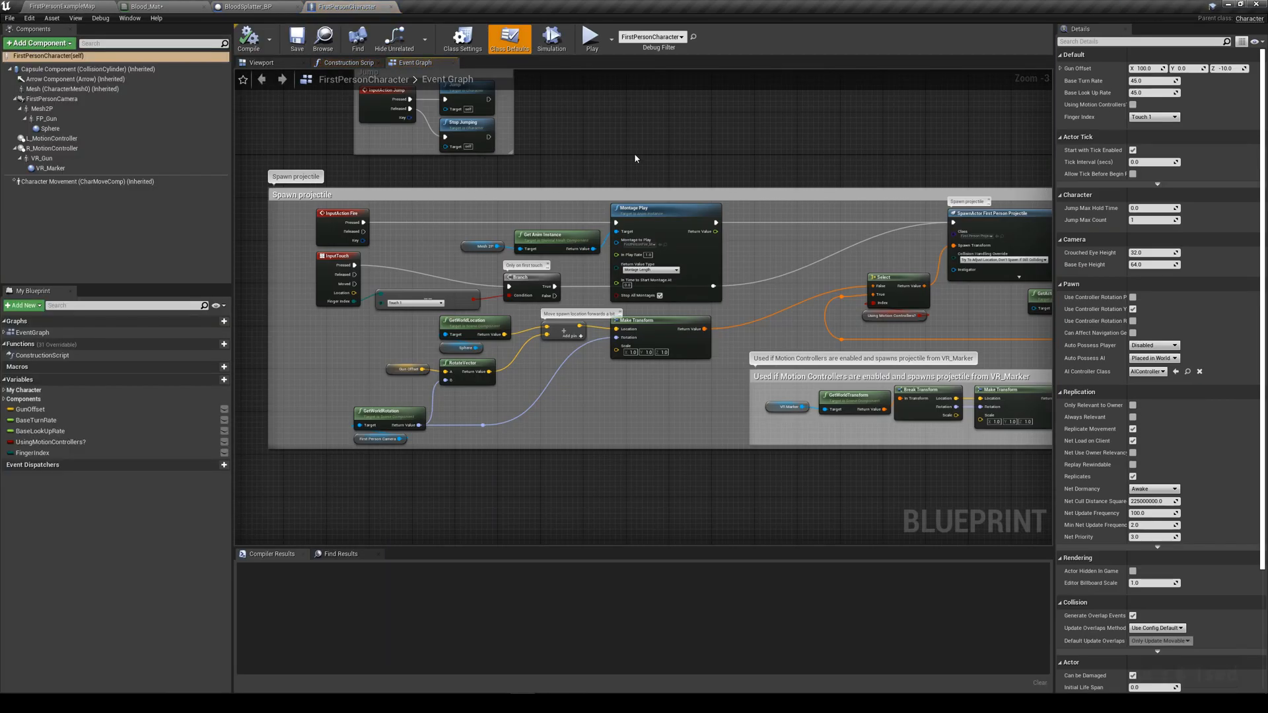
# - Set the 5000-unit camera line trace's Draw Debug Type to For Duration and start a play test
pyautogui.scroll(3)
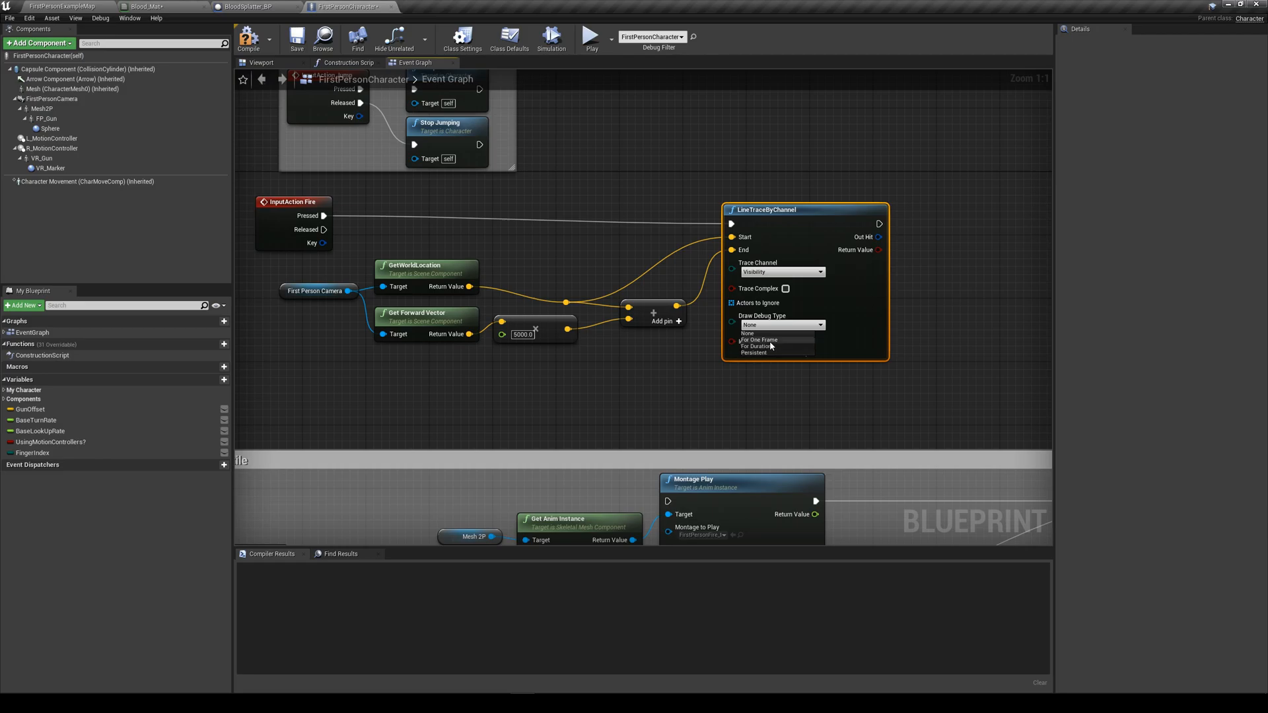
pyautogui.click(758, 346)
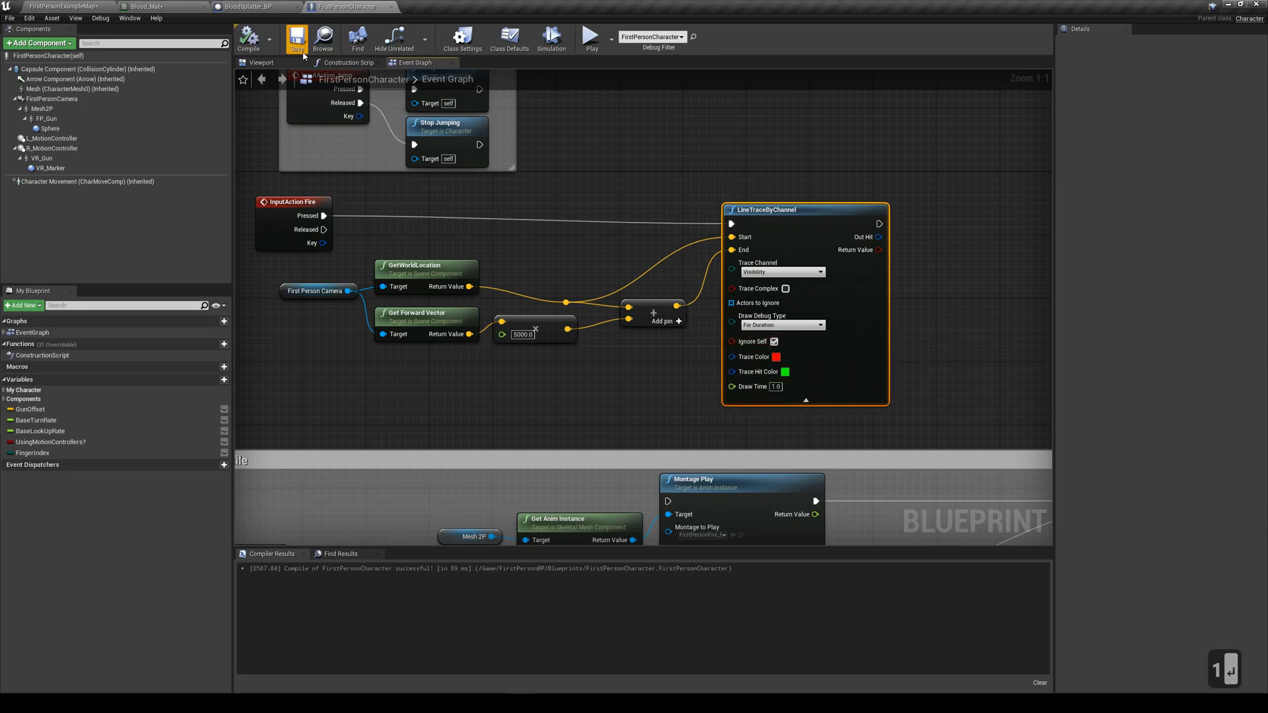
pyautogui.click(589, 38)
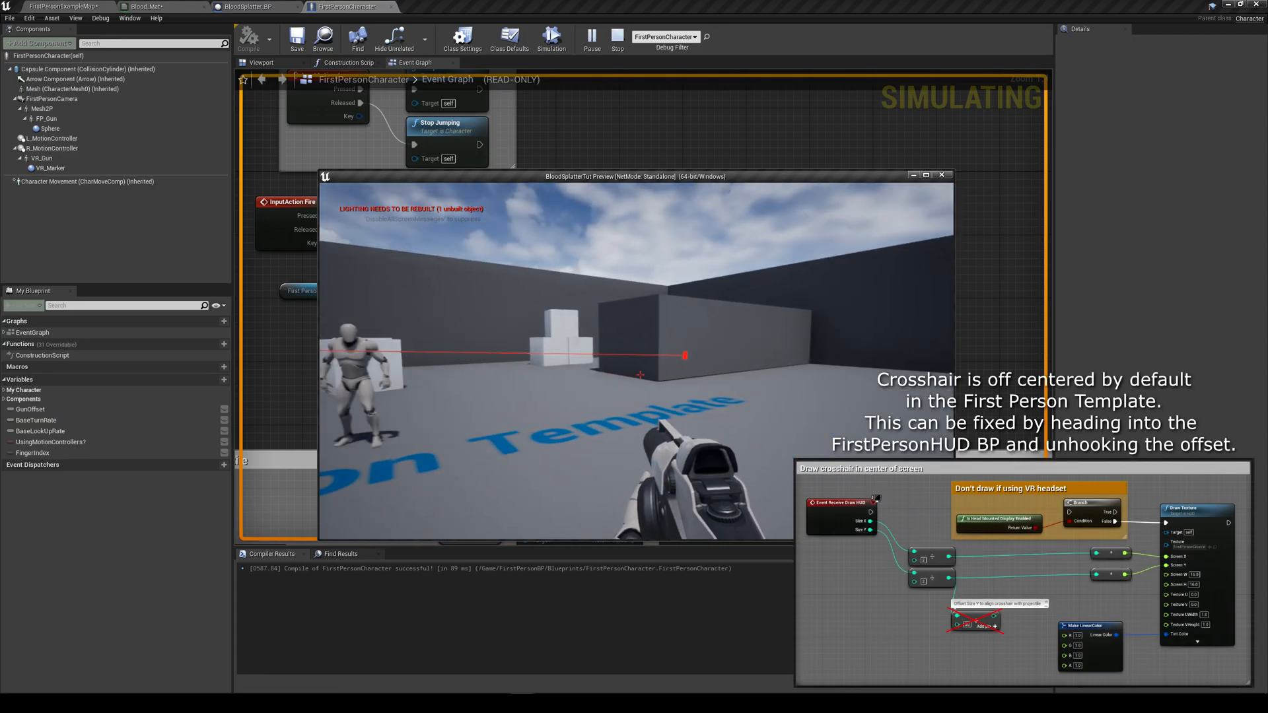
# - Fire a couple of shots in play to see the red debug trace lines
pyautogui.click(617, 39)
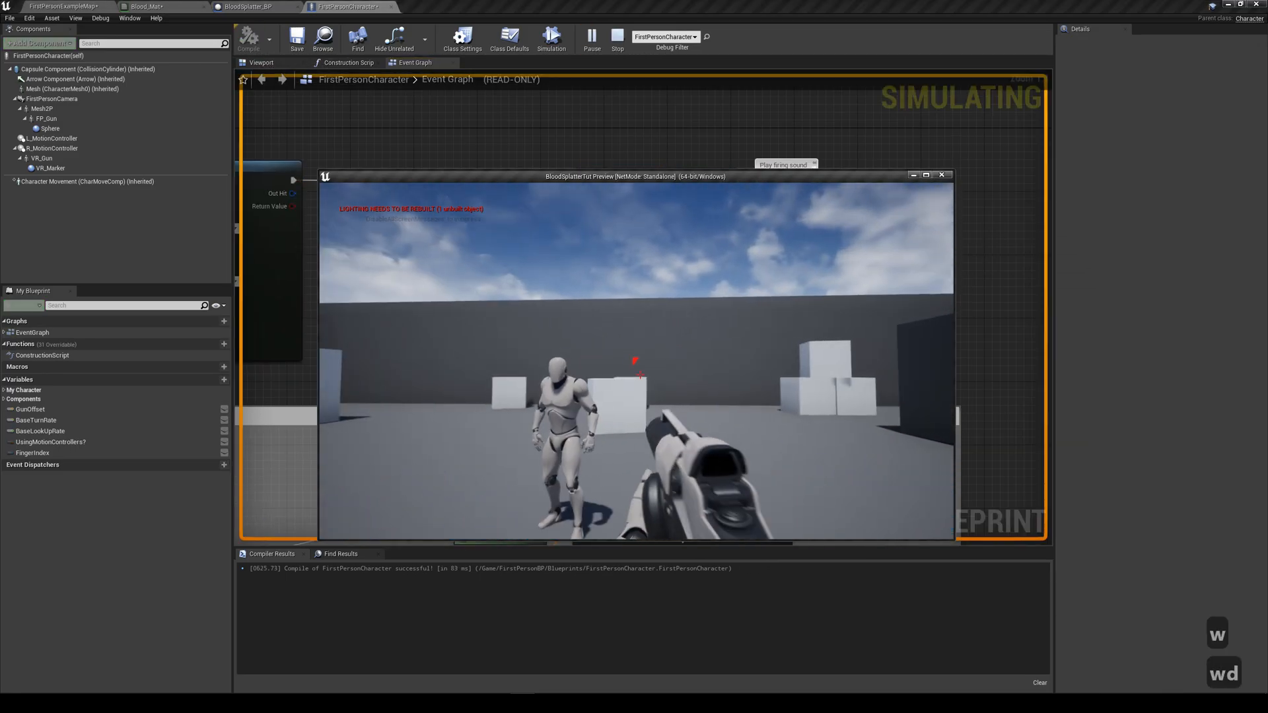
pyautogui.click(617, 34)
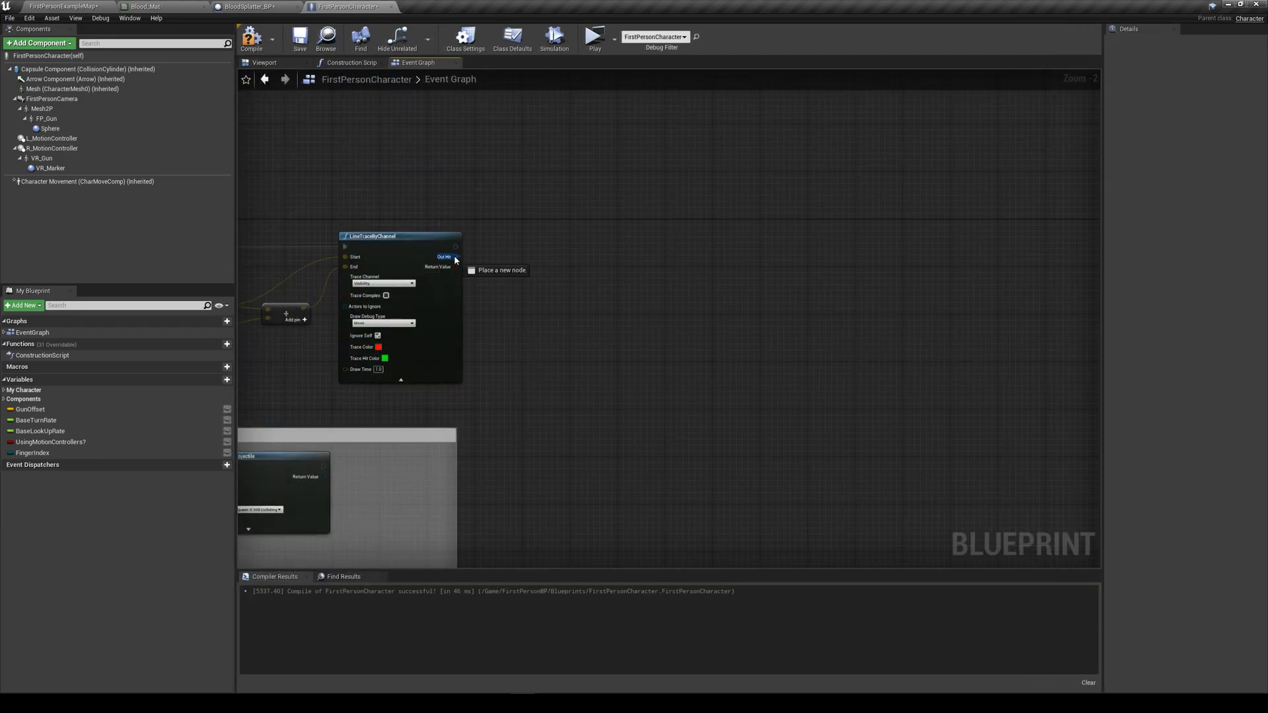
# - Spawn BloodSplatter_BP at the trace hit location, rotated from the impact normal, and compile
pyautogui.click(455, 256)
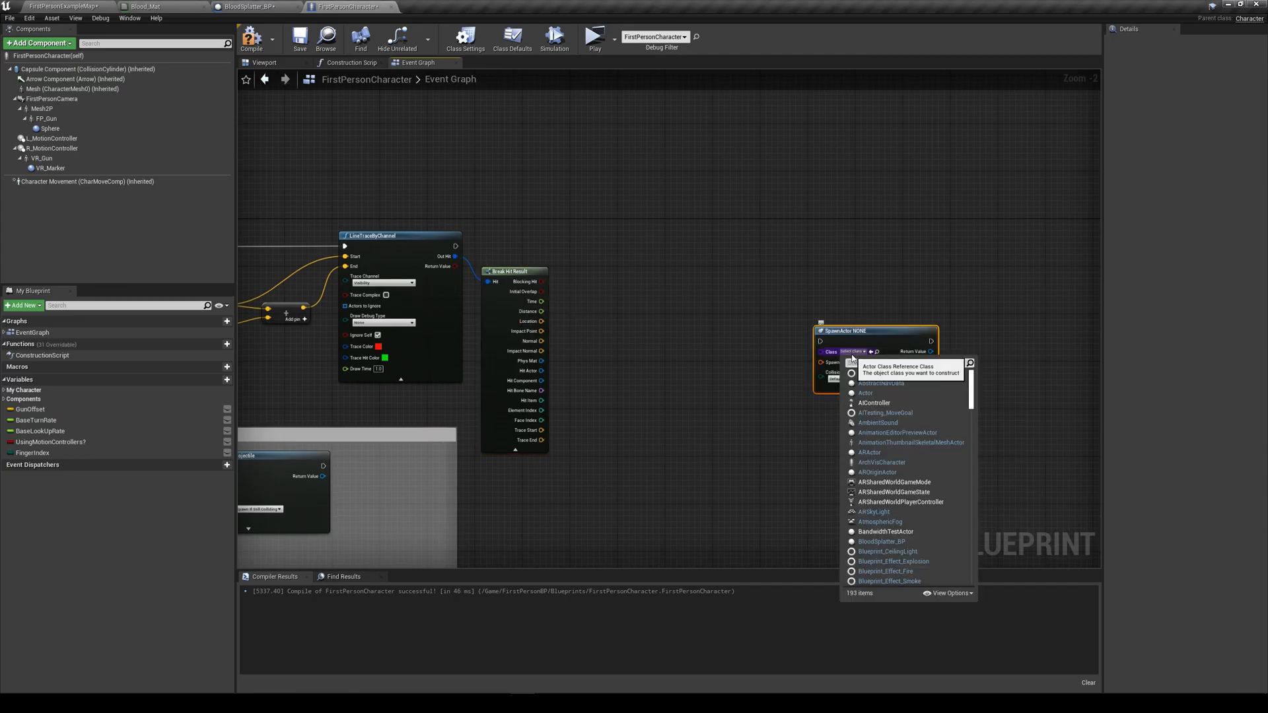
pyautogui.click(882, 542)
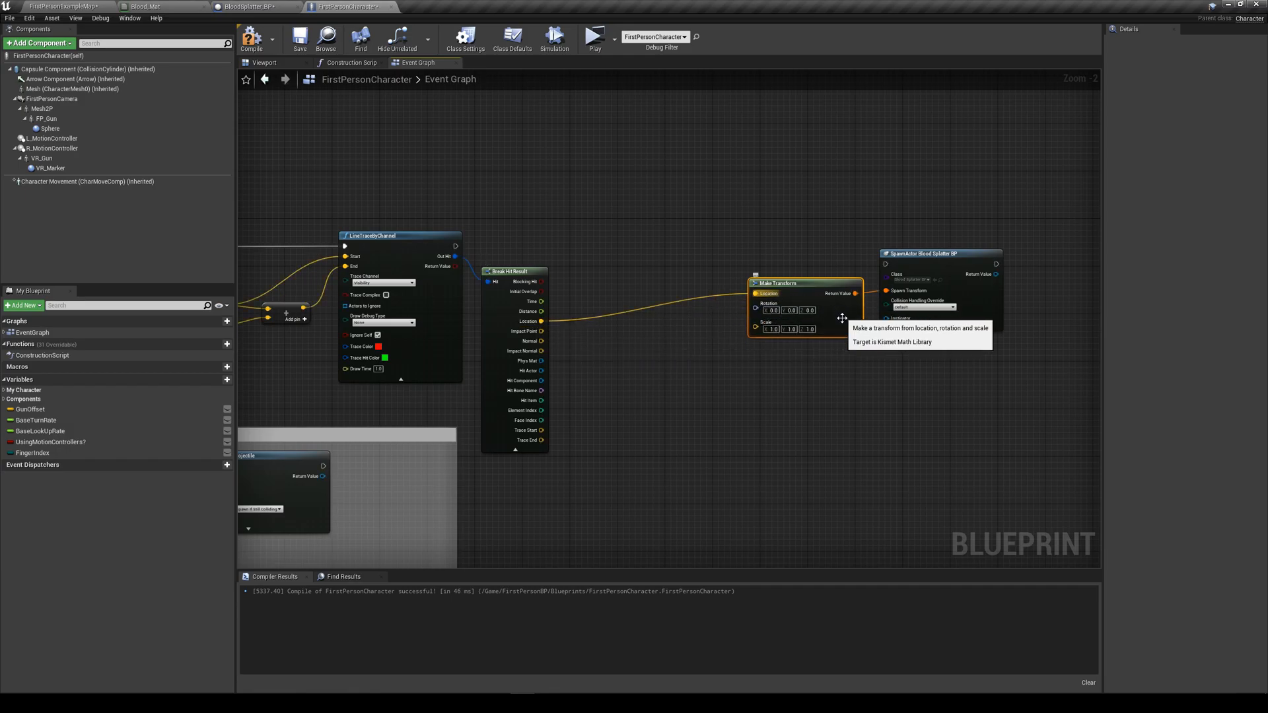
pyautogui.moveTo(600, 351)
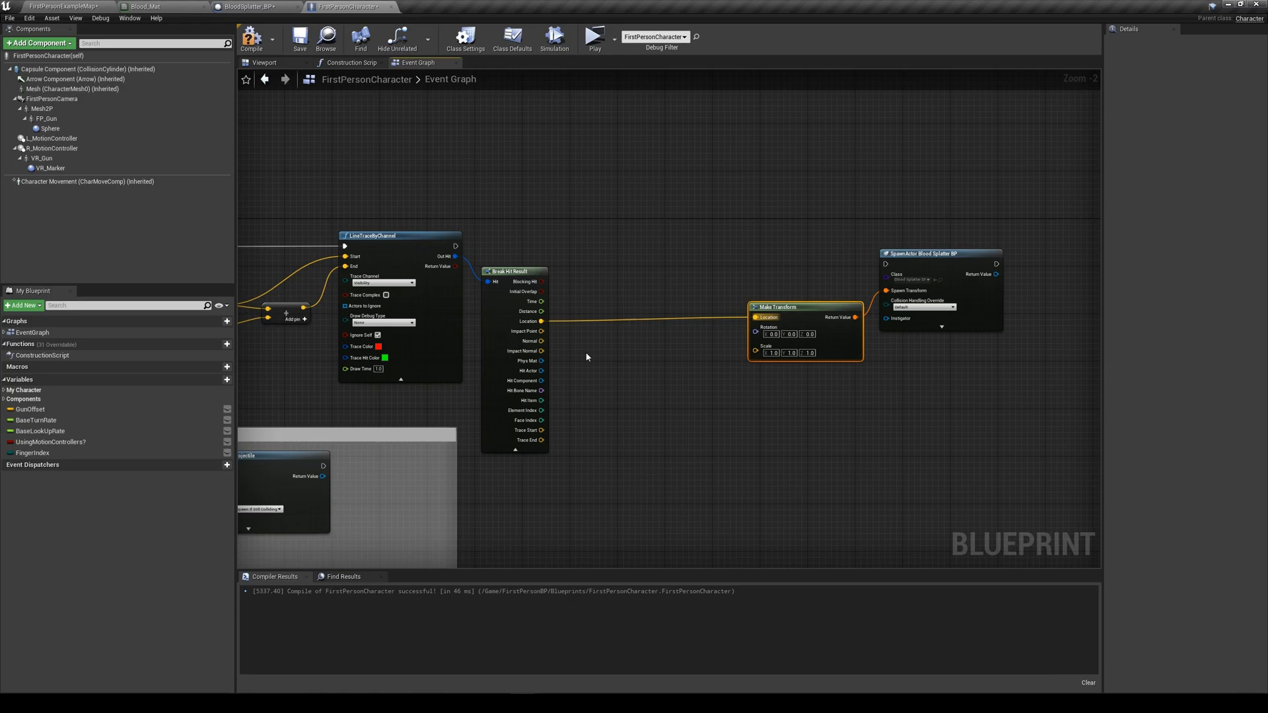
pyautogui.moveTo(526, 351)
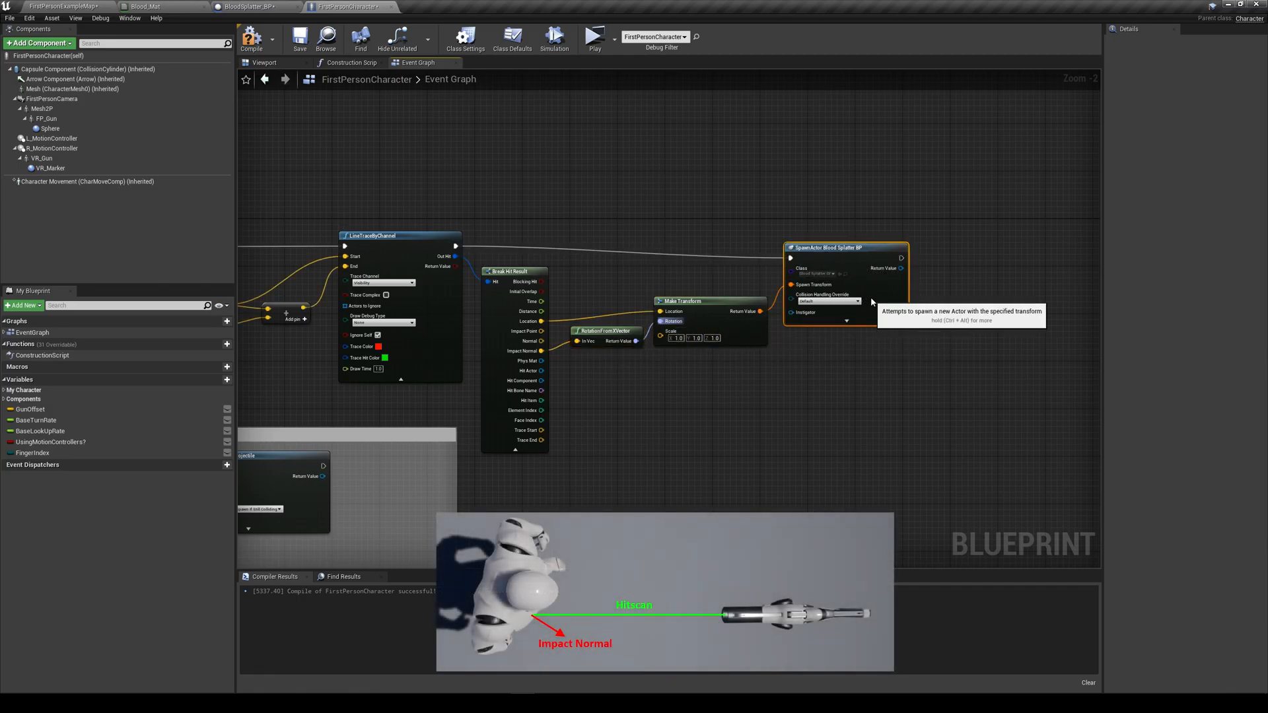
pyautogui.click(300, 38)
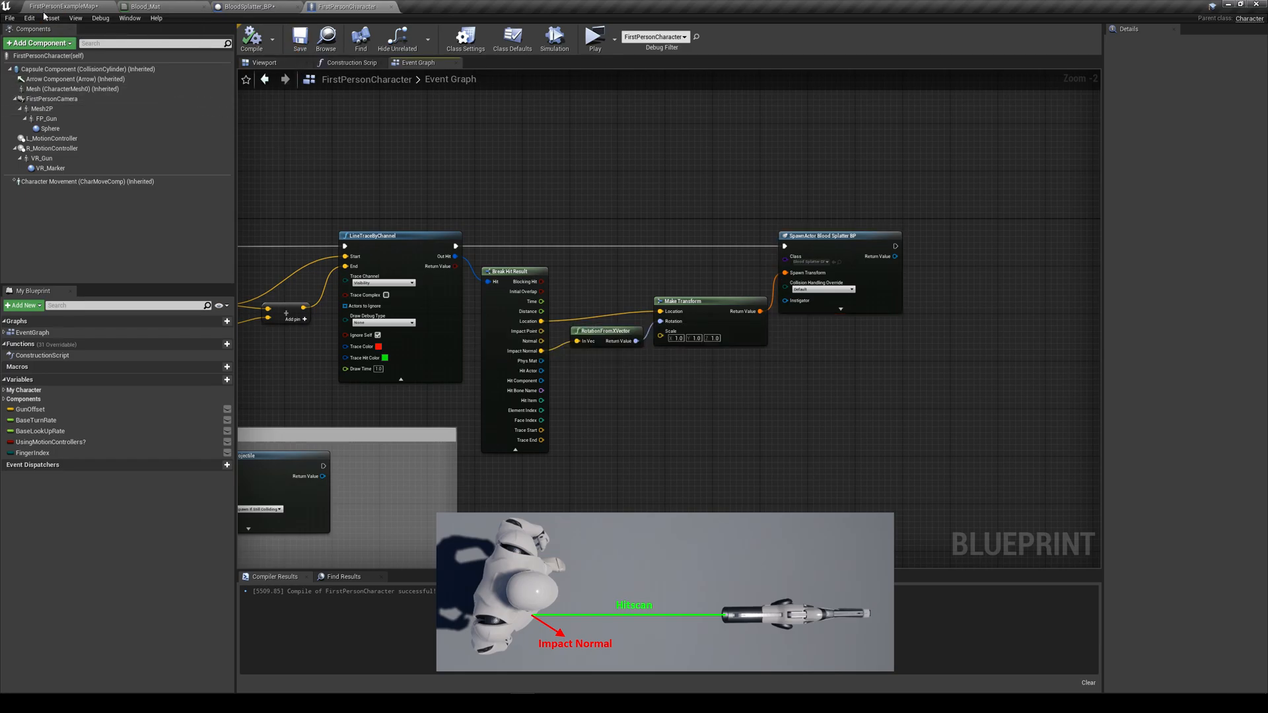
pyautogui.click(87, 547)
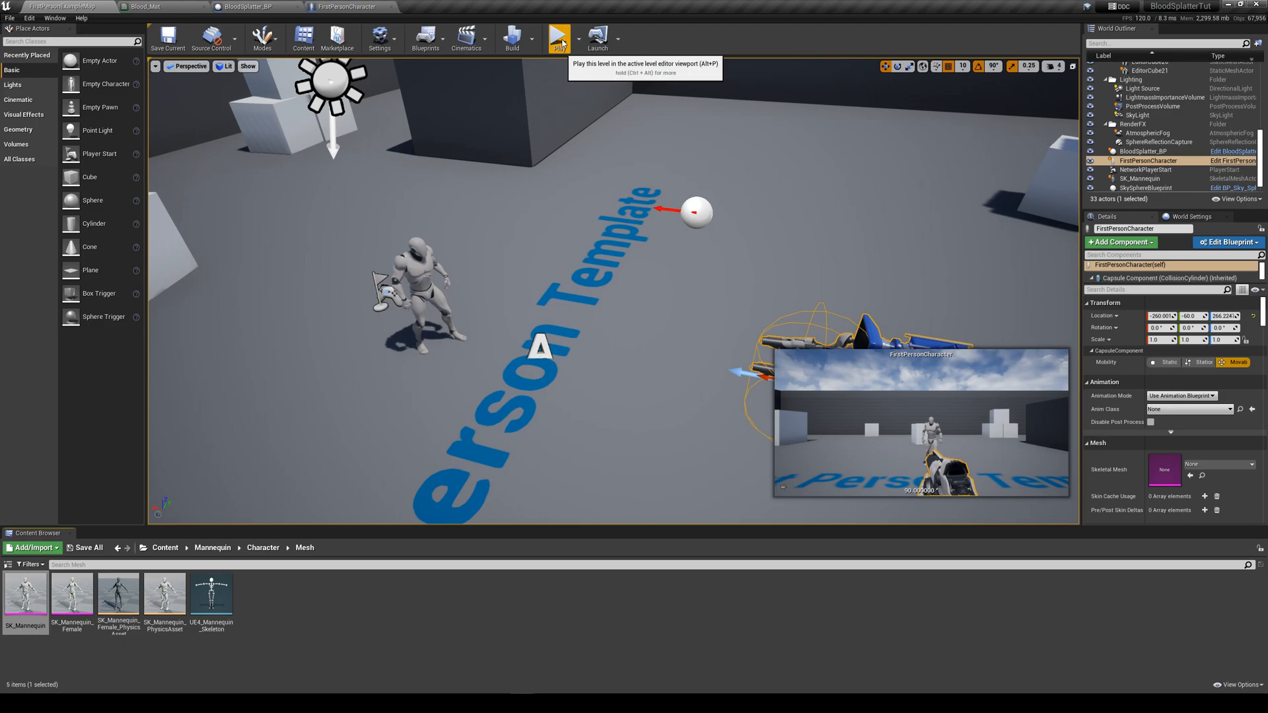
# - Play-test shooting the mannequin to see the chest splatter, then return to BloodSplatter_BP
pyautogui.click(558, 37)
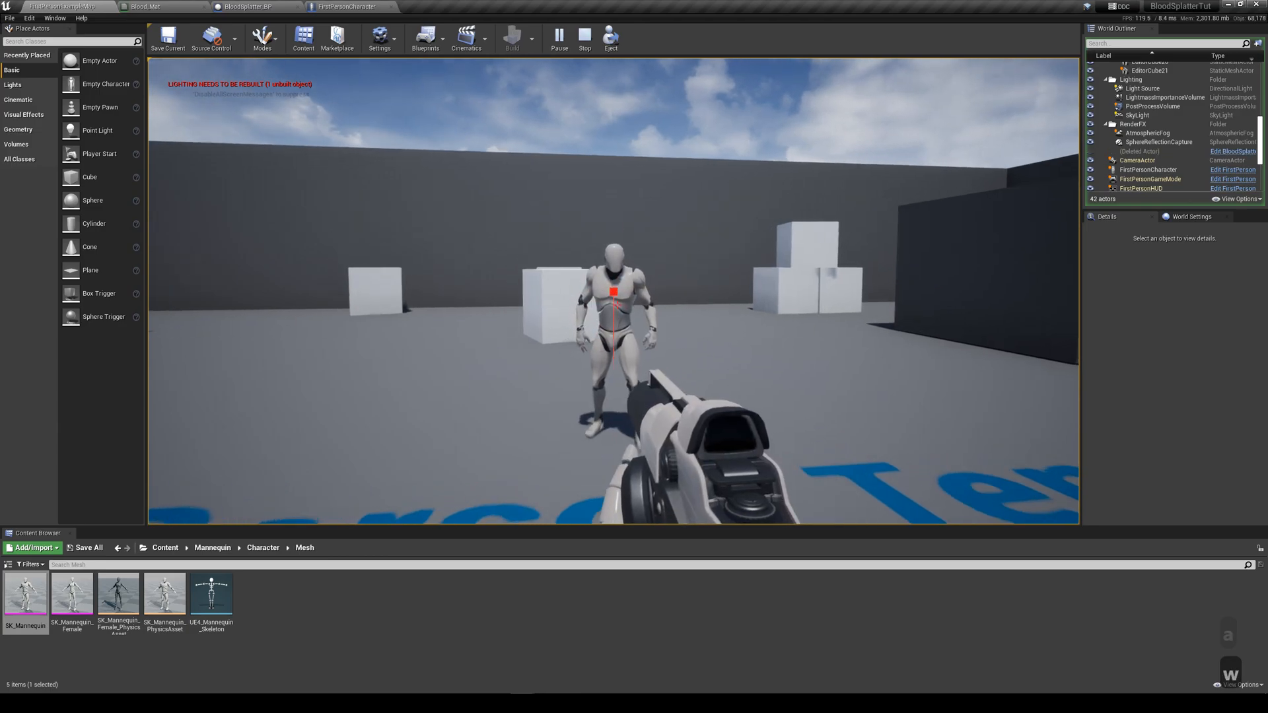
pyautogui.click(249, 6)
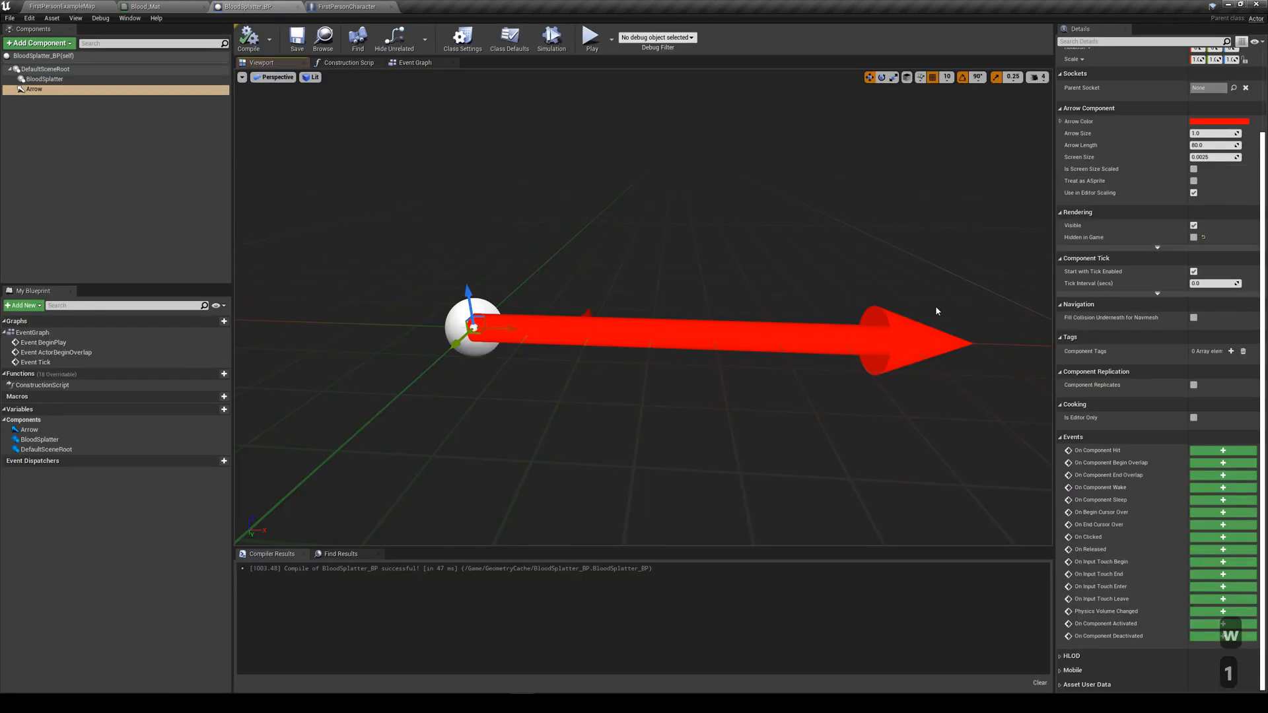
# - Set the BloodSplatter geometry cache's Playback Speed to 1.5 and return to the character graph
pyautogui.click(590, 38)
pyautogui.write('1.5')
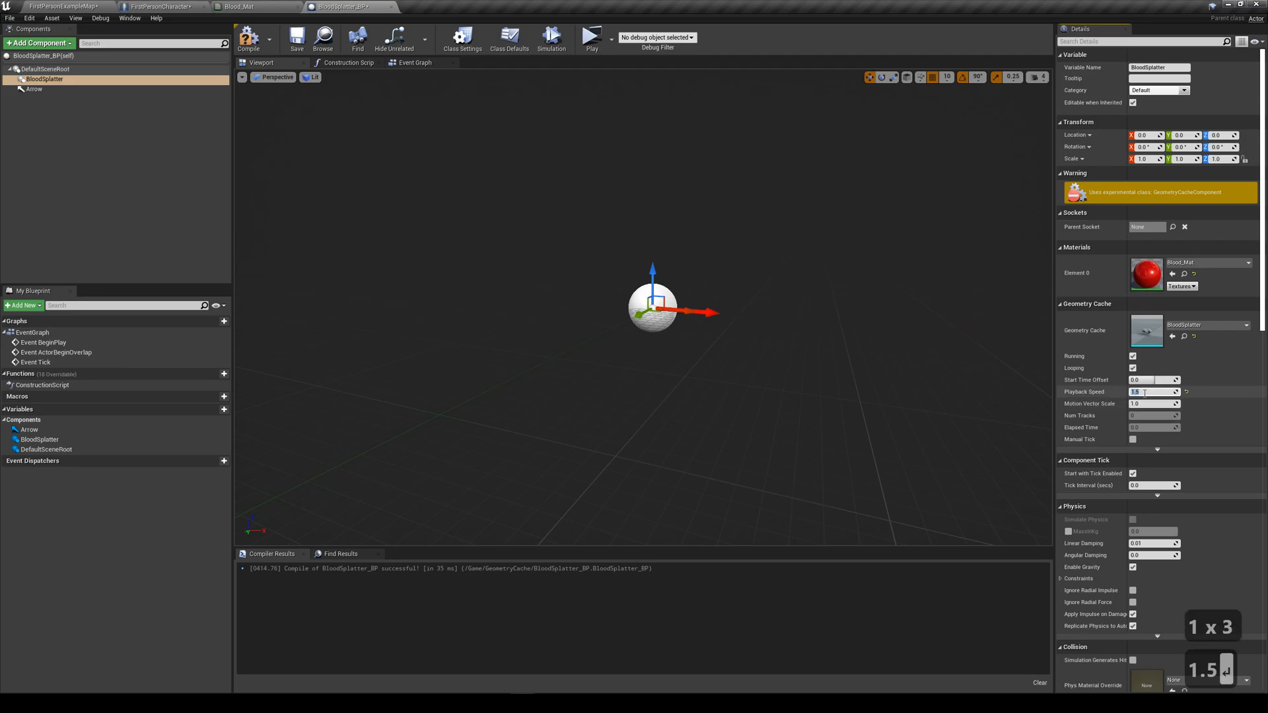
pyautogui.click(589, 34)
pyautogui.write('break')
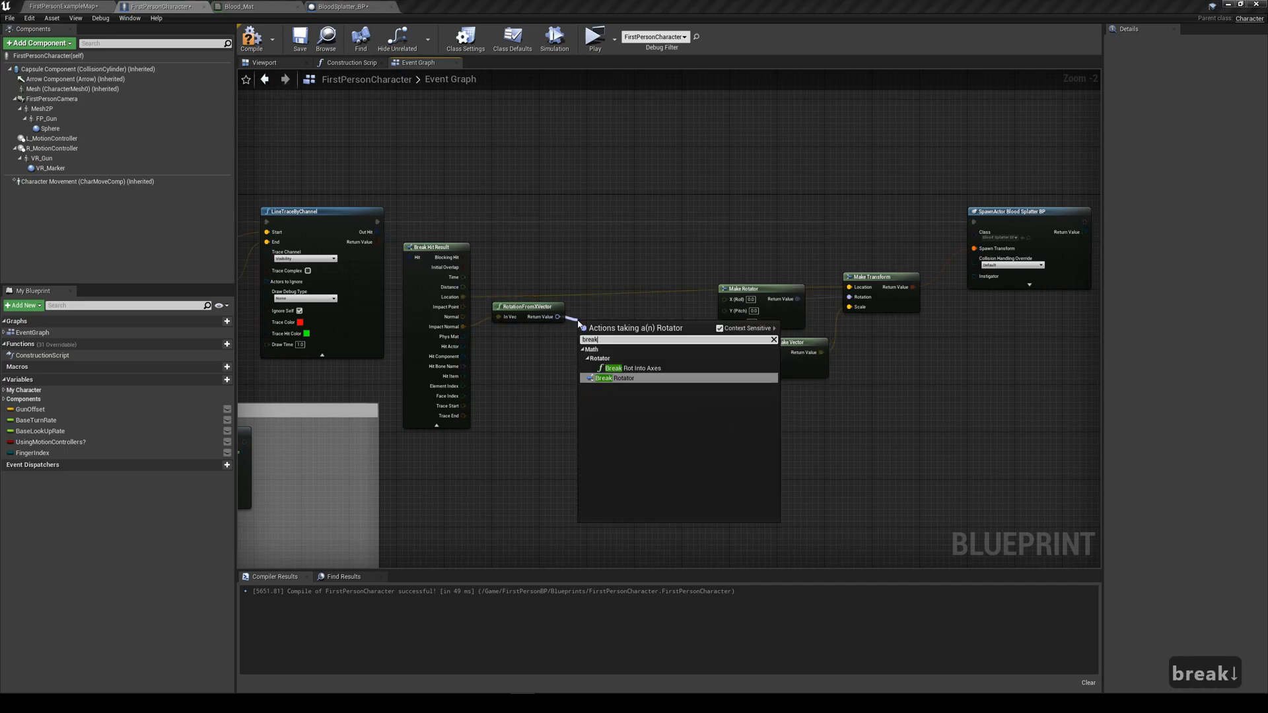
# - Randomize the spawn rotation per axis and scale using Random Float in Range nodes
pyautogui.click(611, 377)
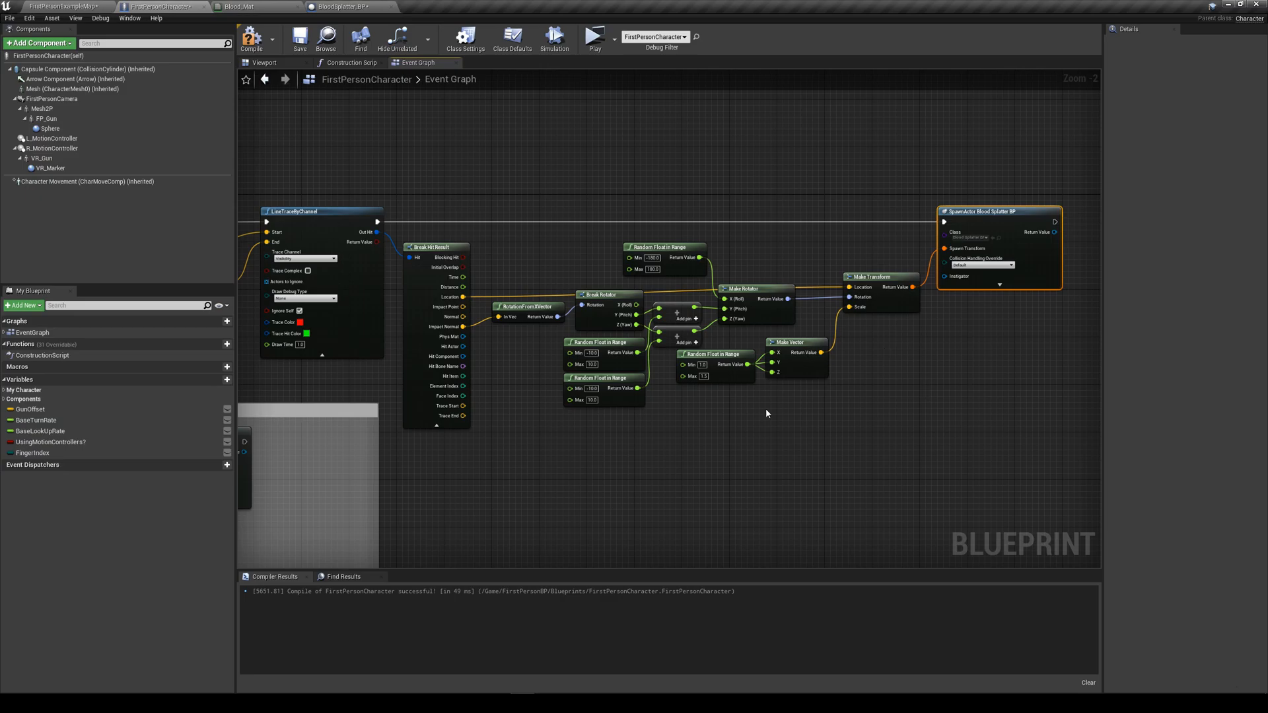
# - Play-test and shoot the mannequin's chest to see randomized splatters appear
pyautogui.click(593, 38)
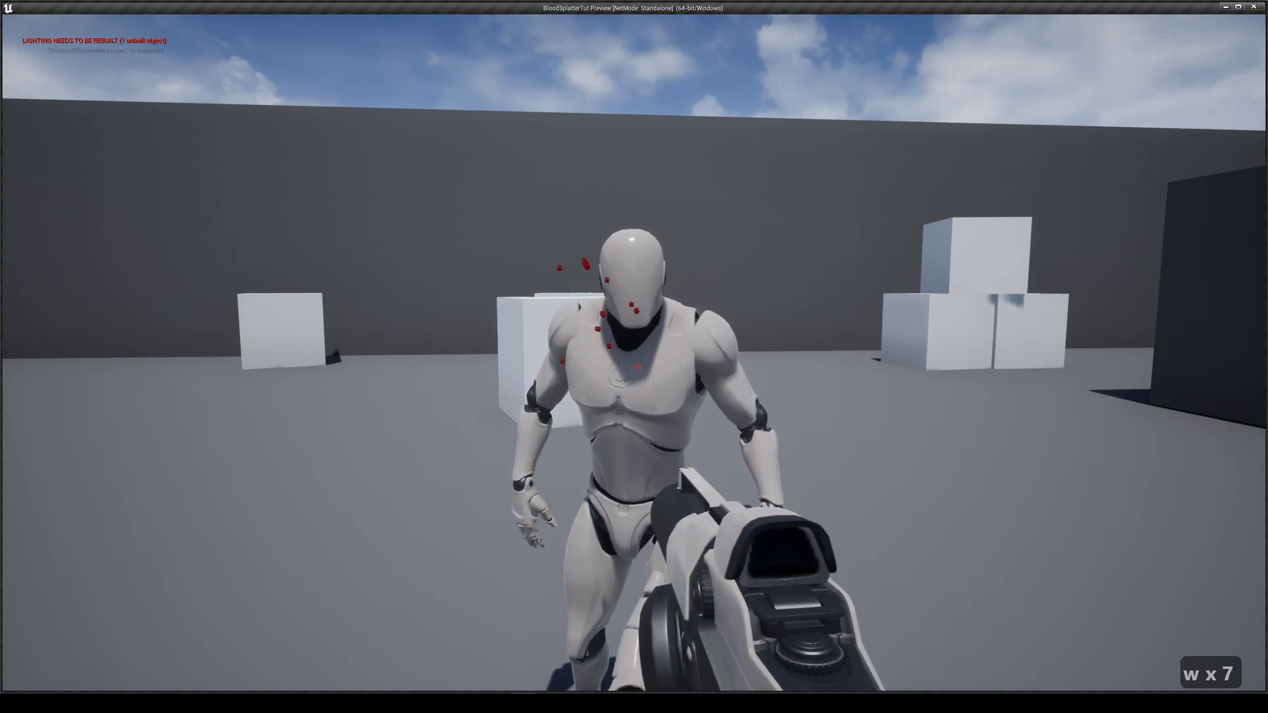
pyautogui.click(634, 357)
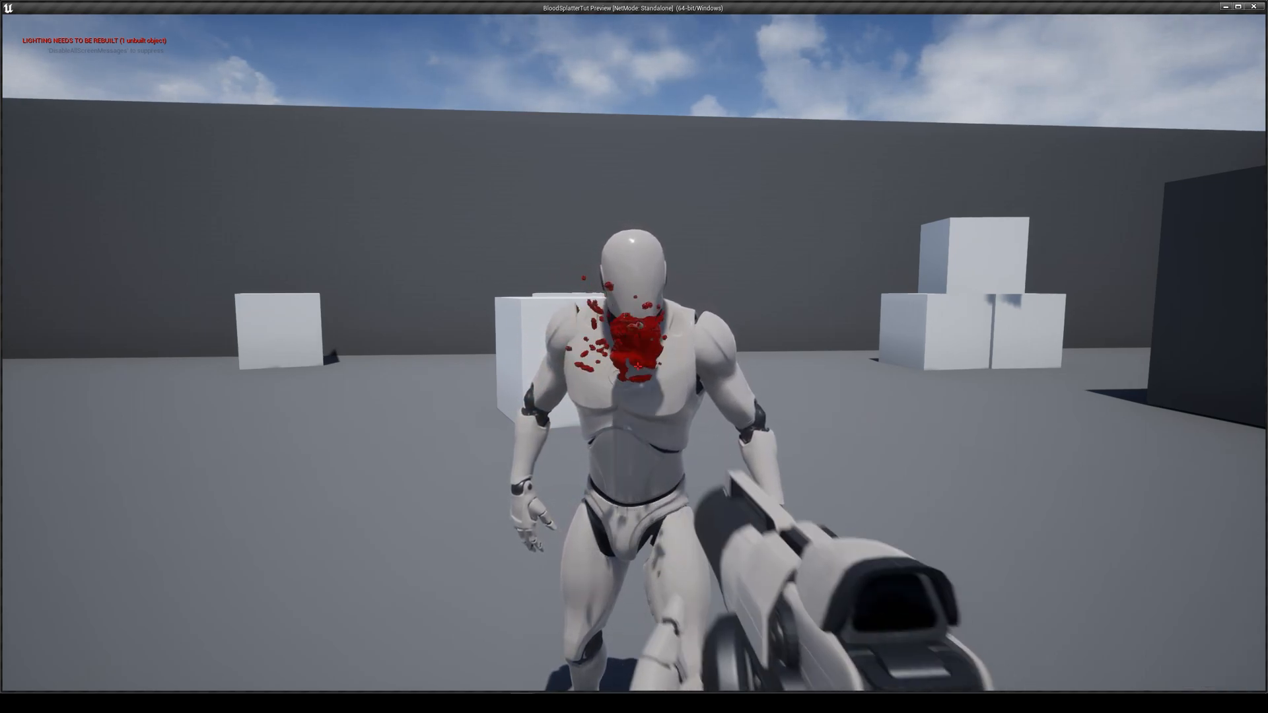